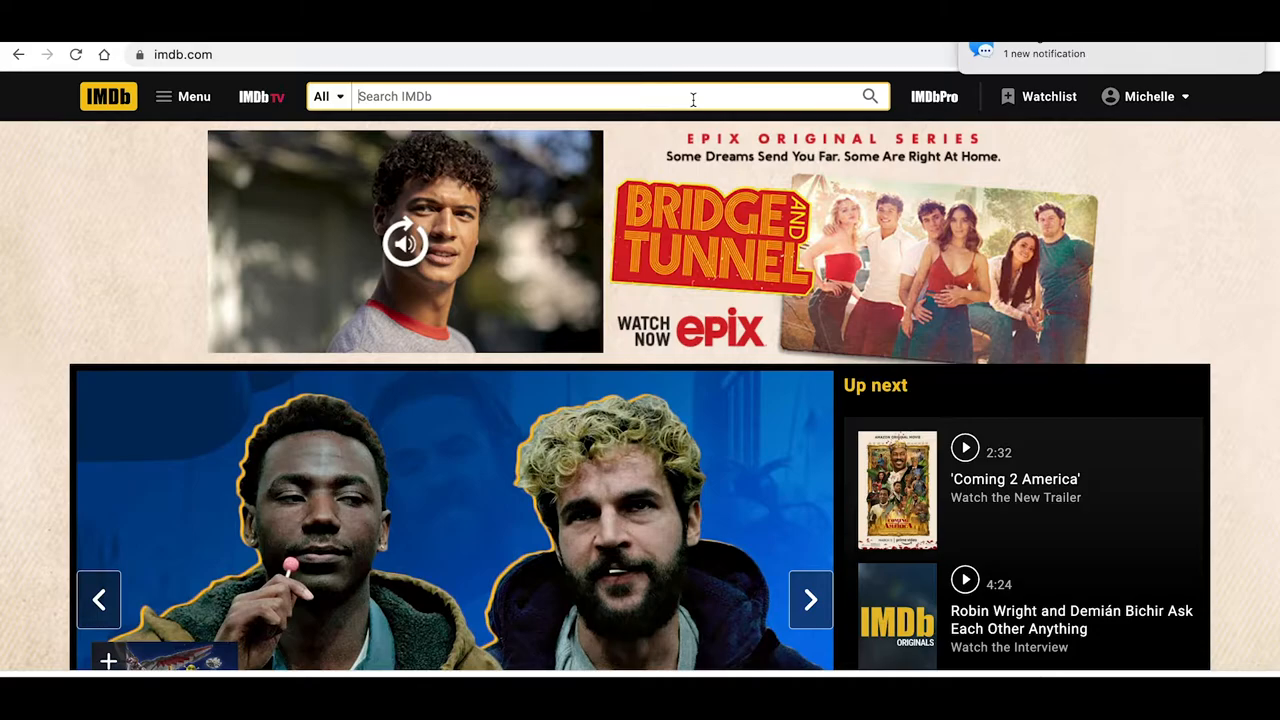
Search 'stranger things' and go to the Stranger Things (2016) series page
text(s)
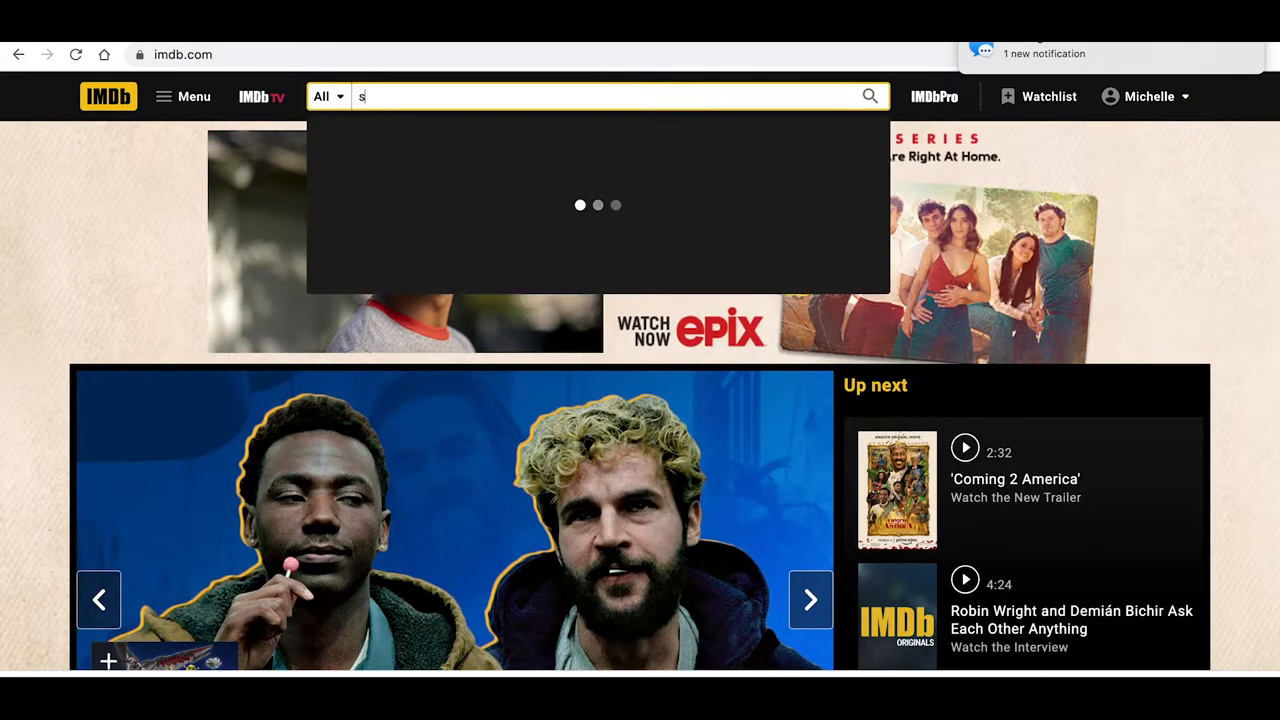
text(tranger things)
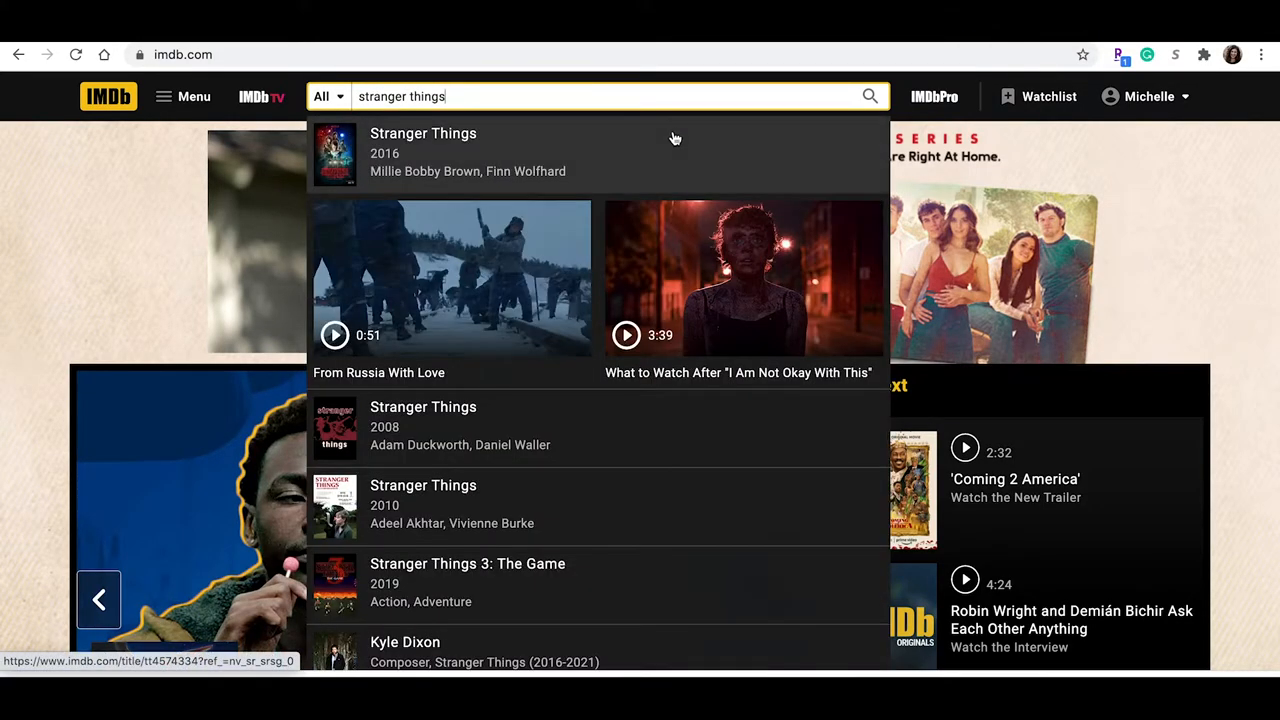
click(424, 150)
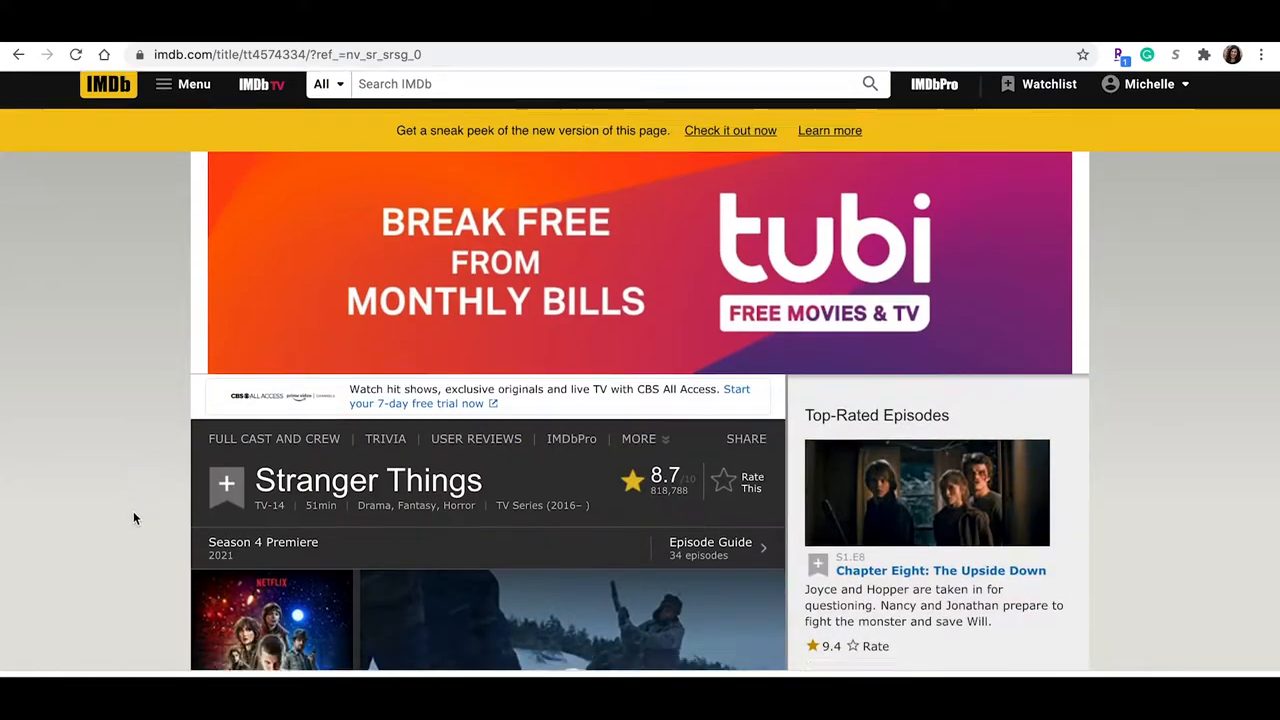
Reach the cast section and bring up the full cast and crew list
scroll(down, 3)
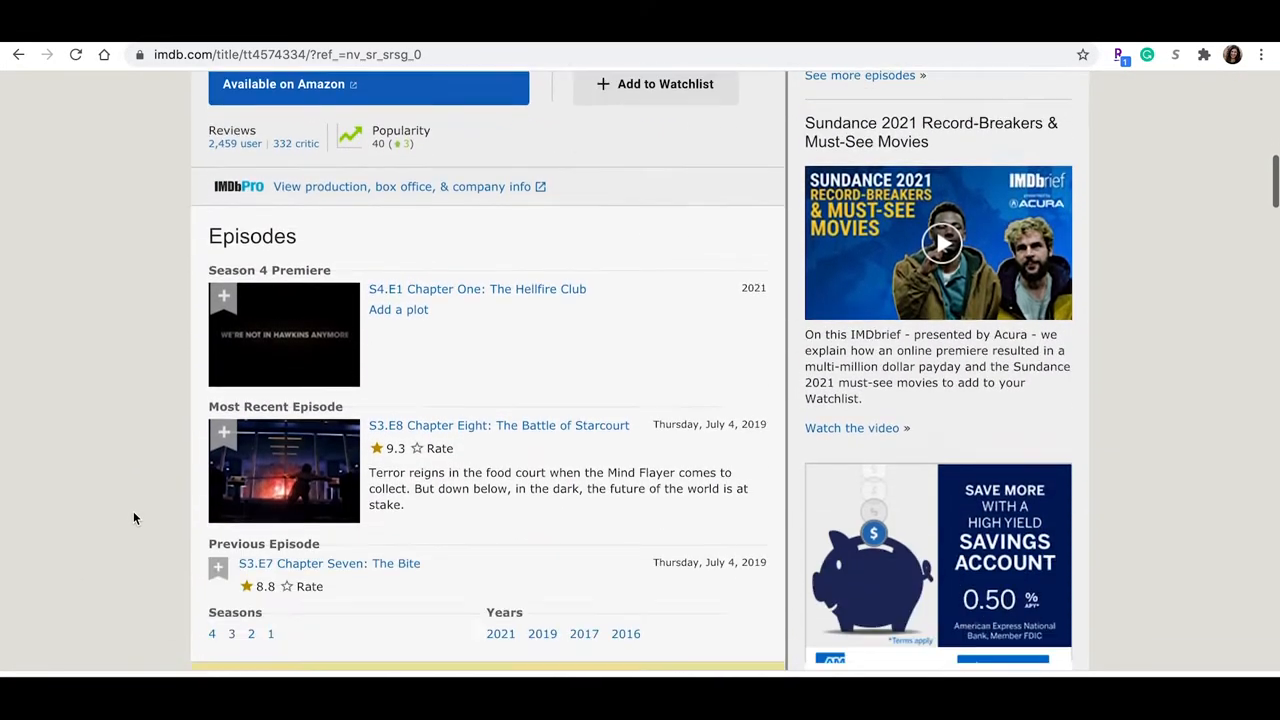
scroll(down, 3)
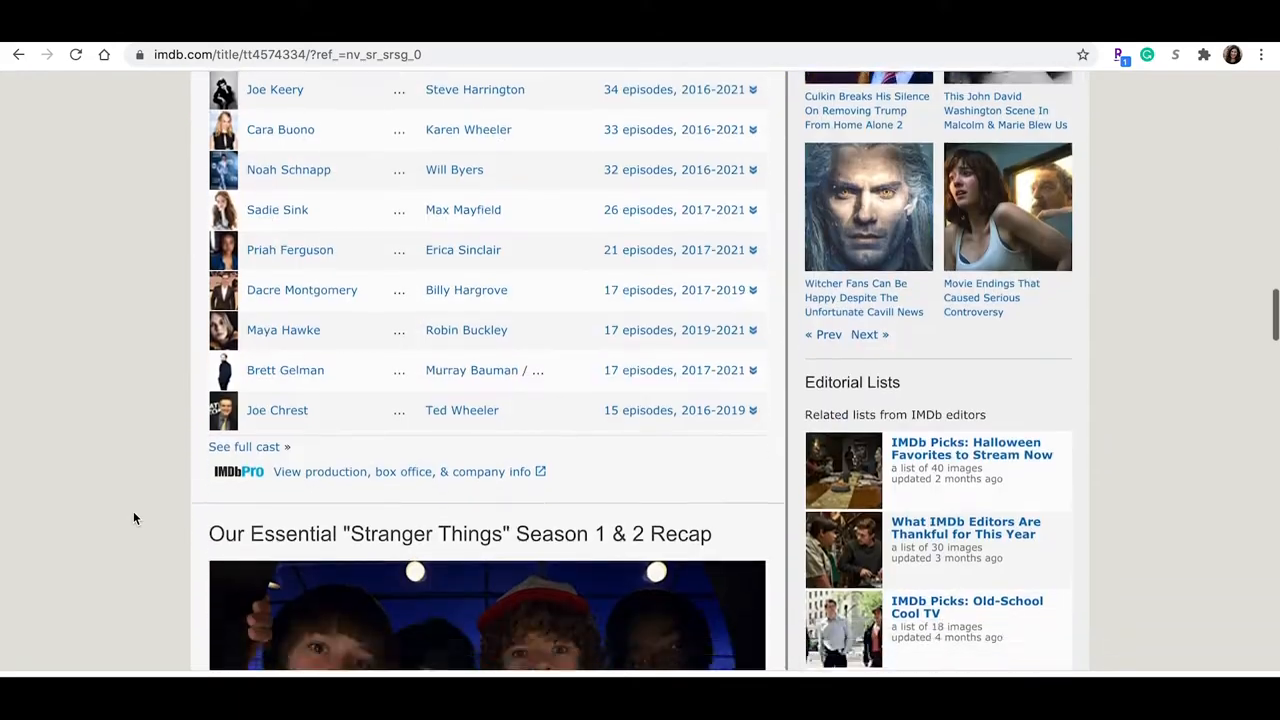
scroll(down, 3)
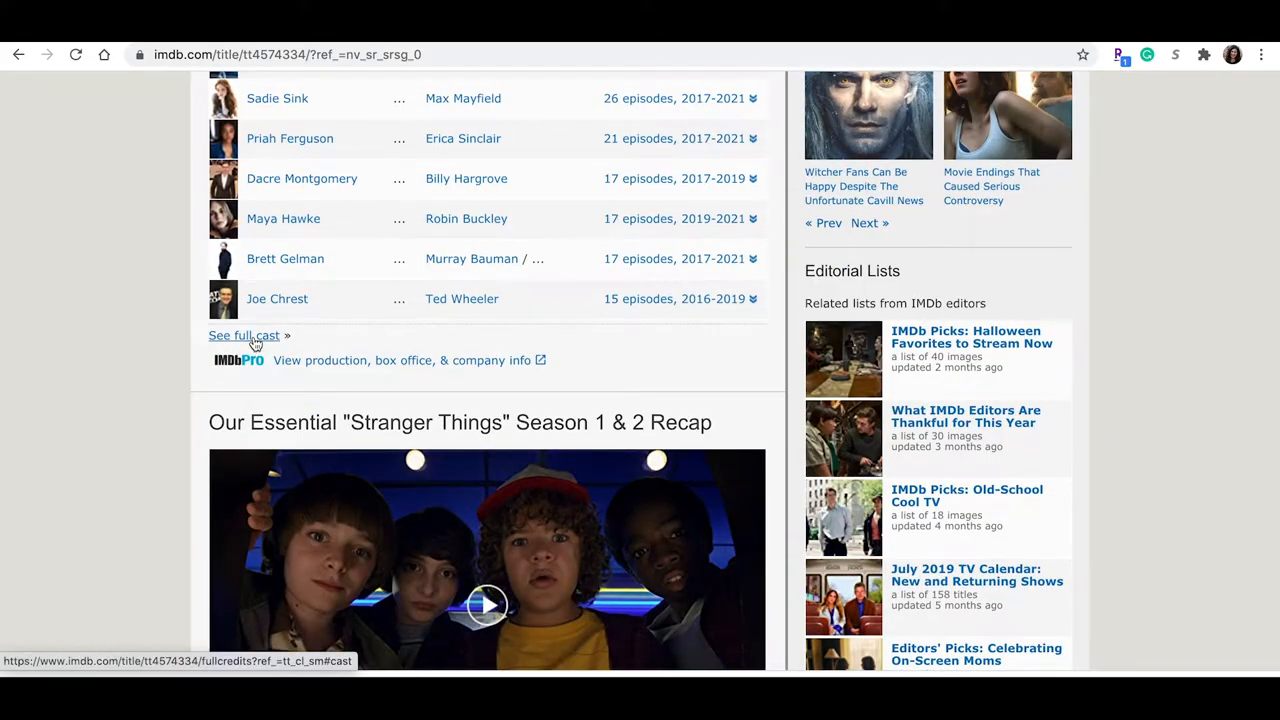
click(244, 336)
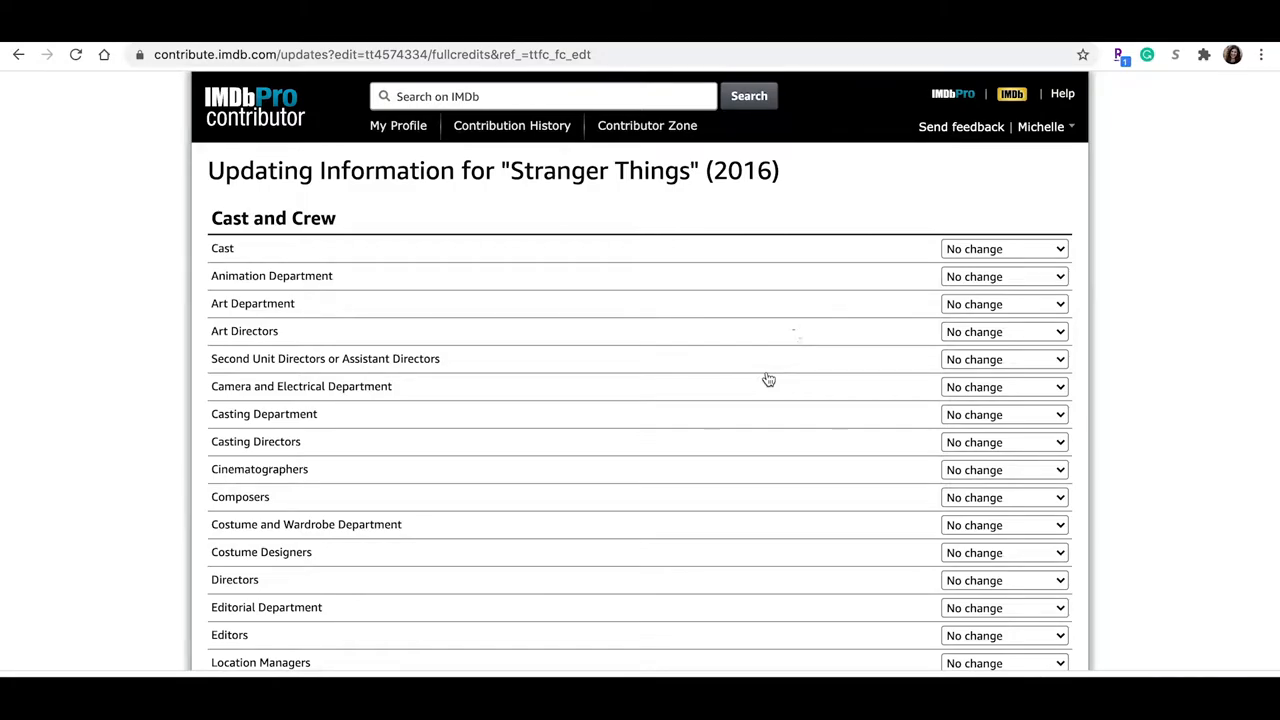
Request 'Add 1 credit' under Art Department and continue to its entry form
click(1004, 304)
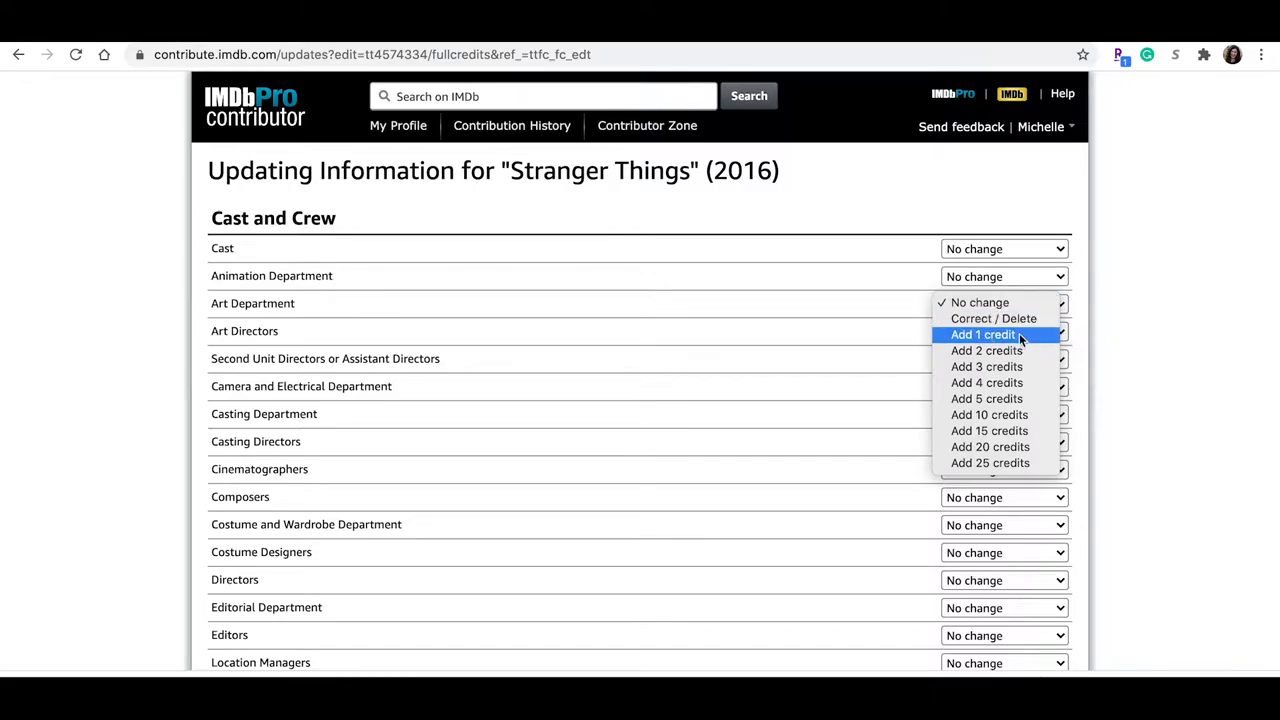
click(982, 336)
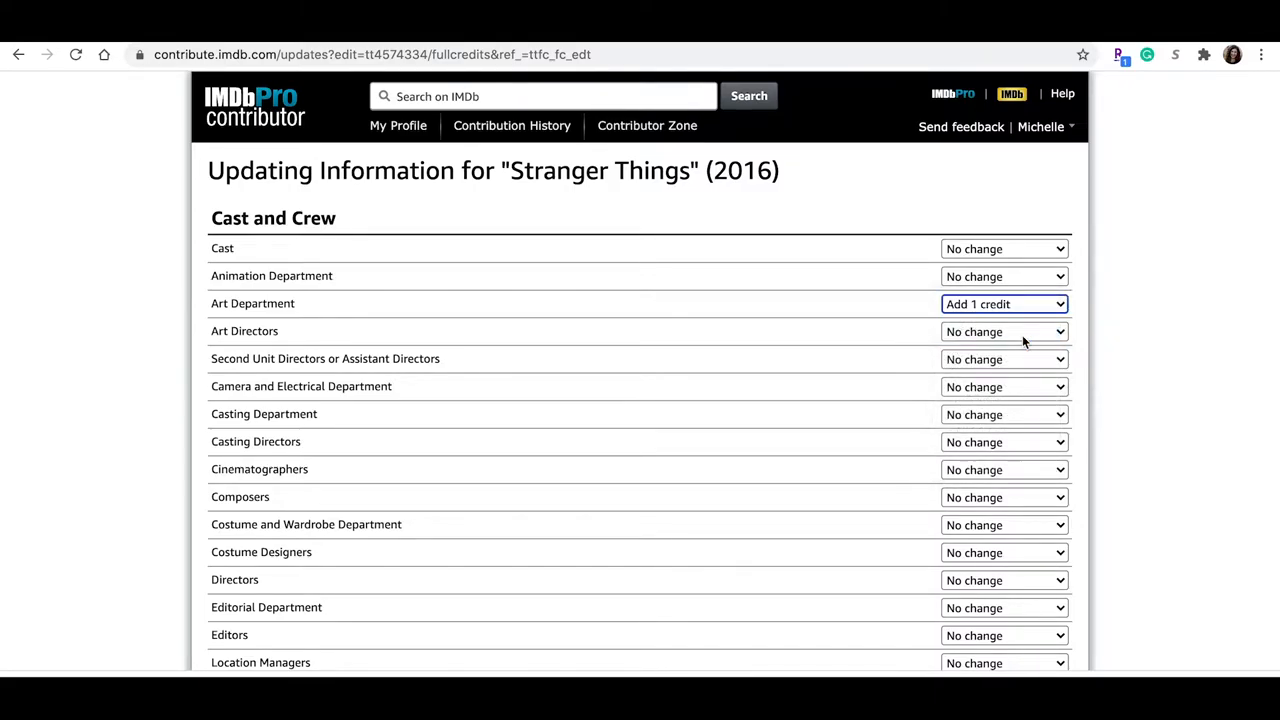
scroll(down, 3)
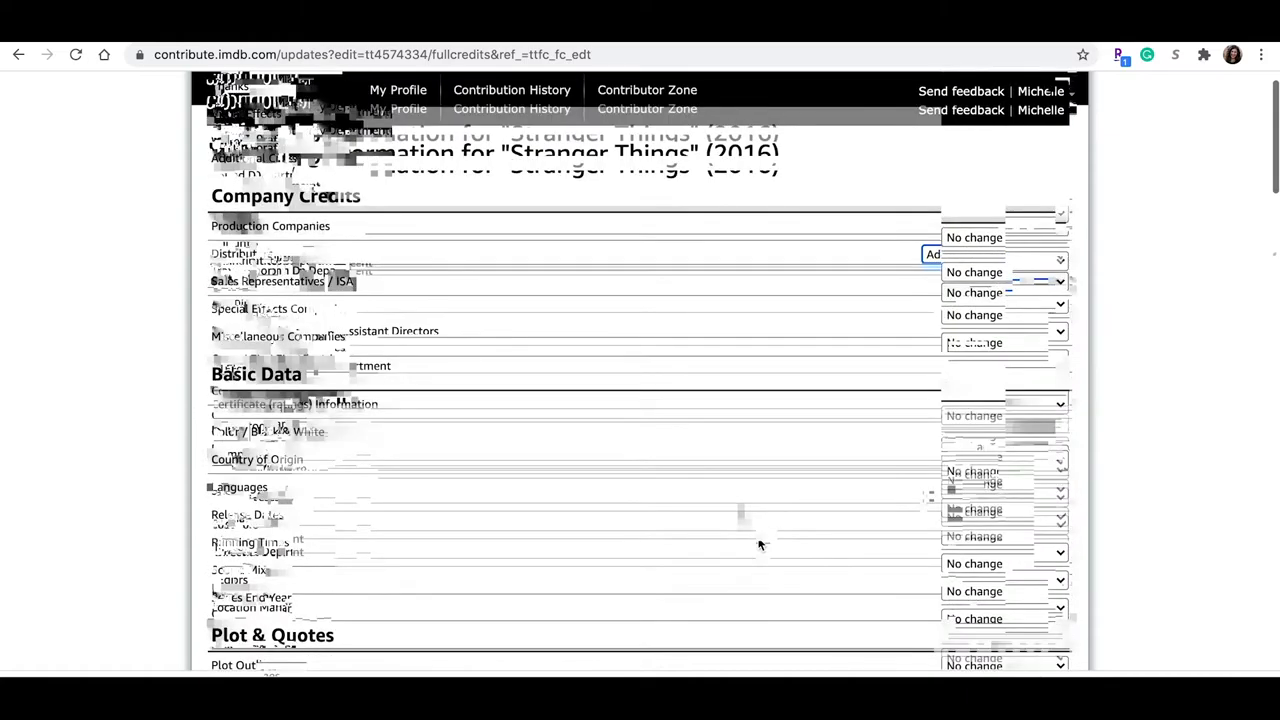
scroll(down, 3)
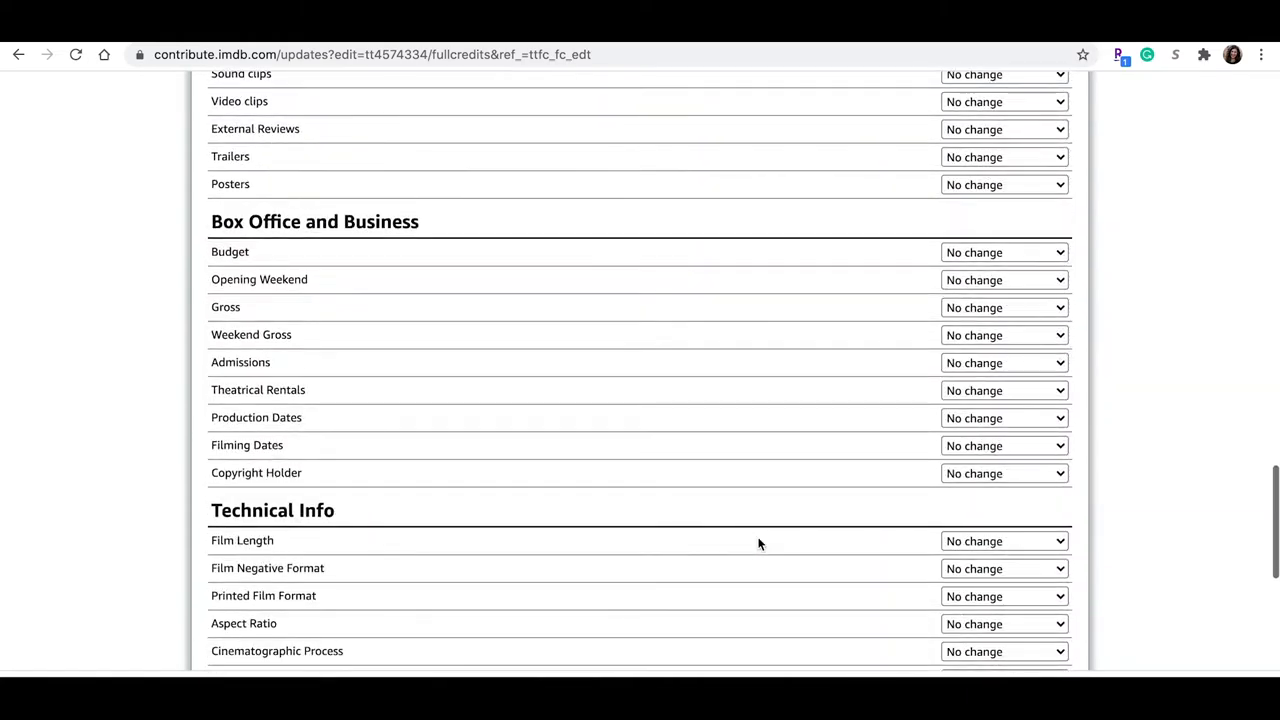
scroll(down, 3)
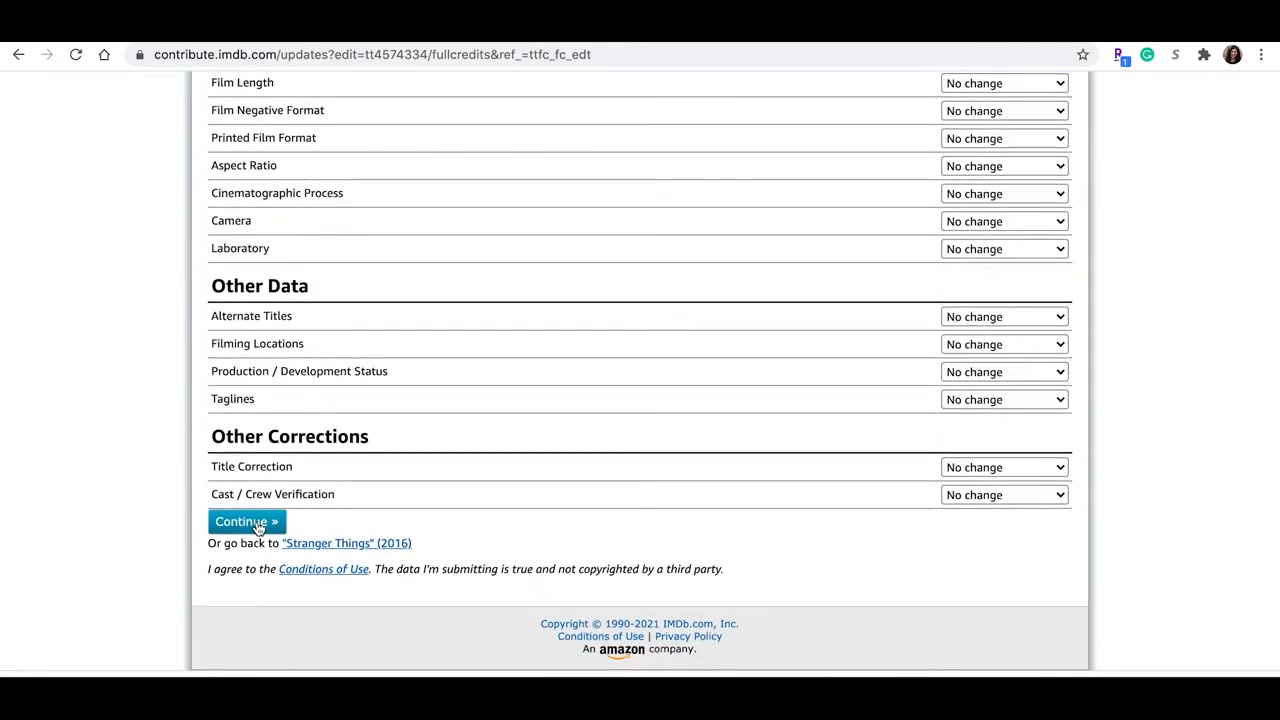
click(246, 520)
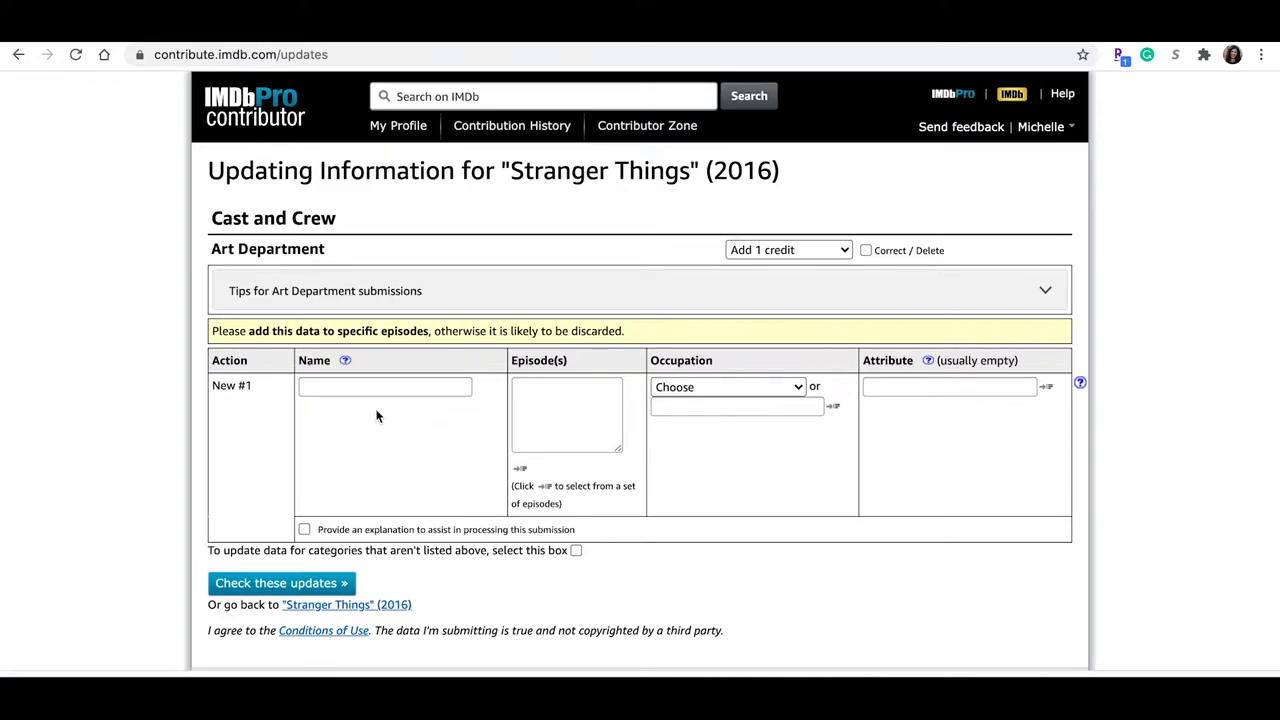
click(384, 386)
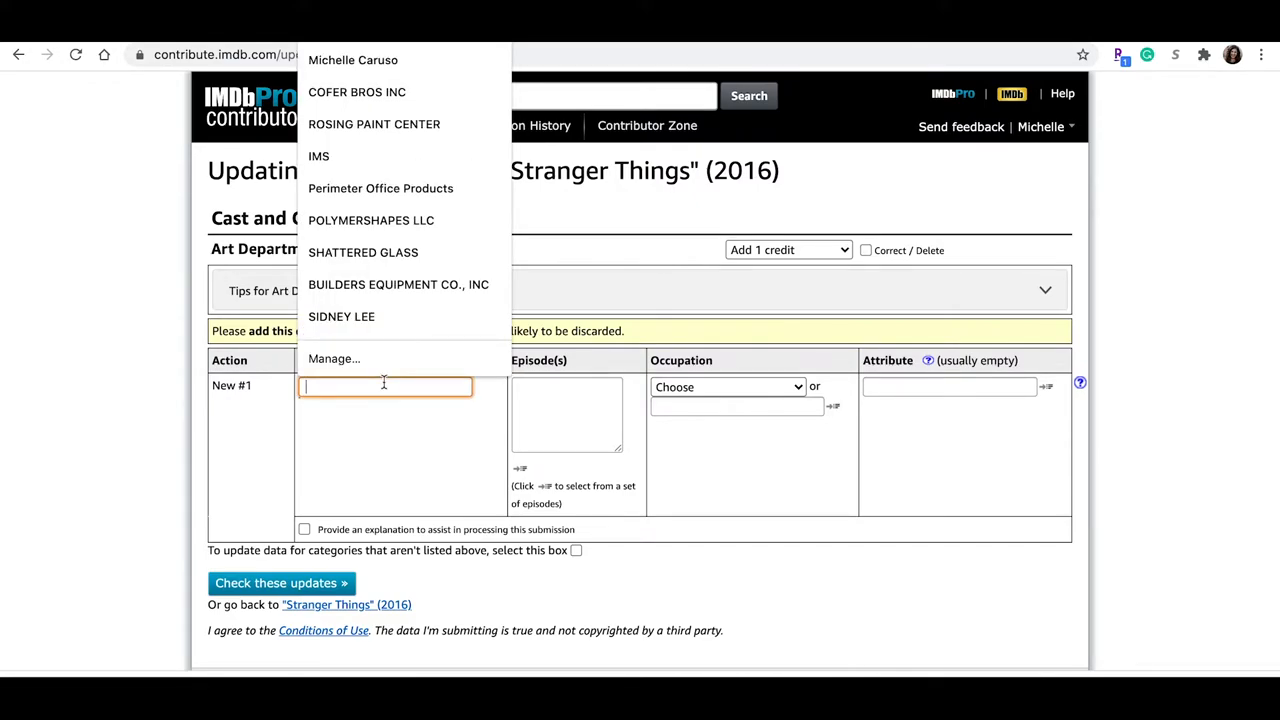
text(Michelle)
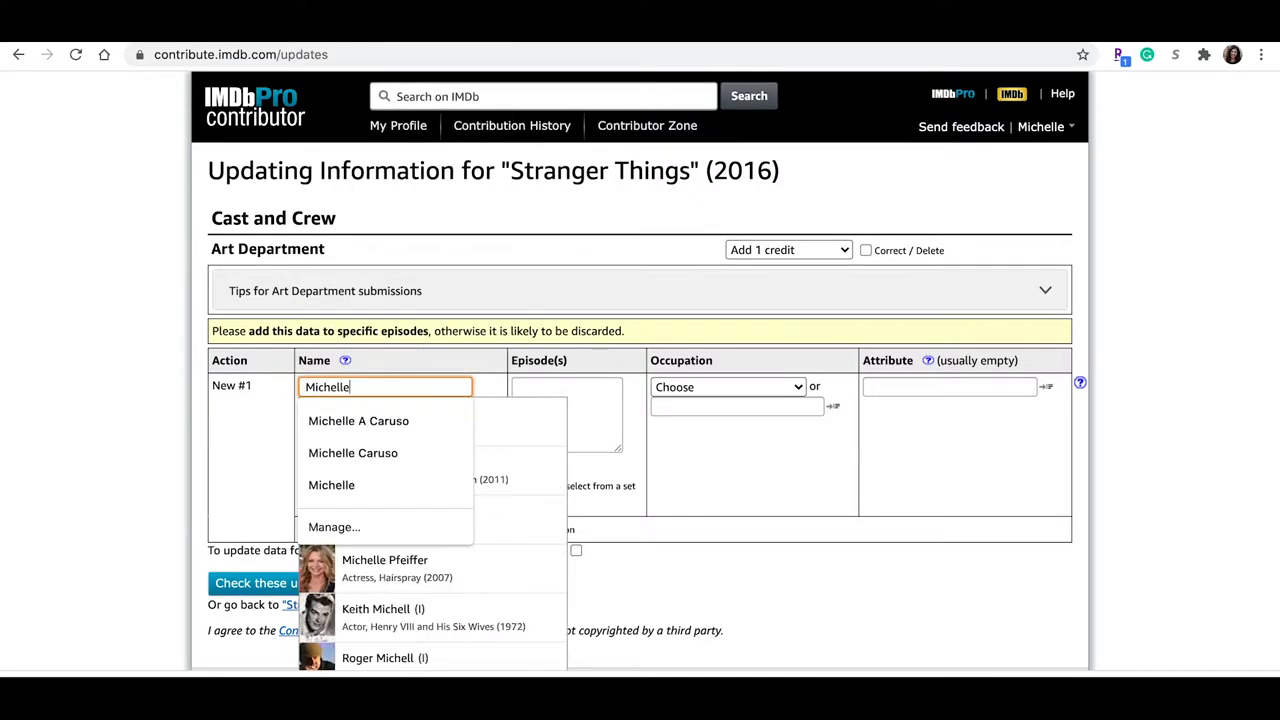
text(Caruso)
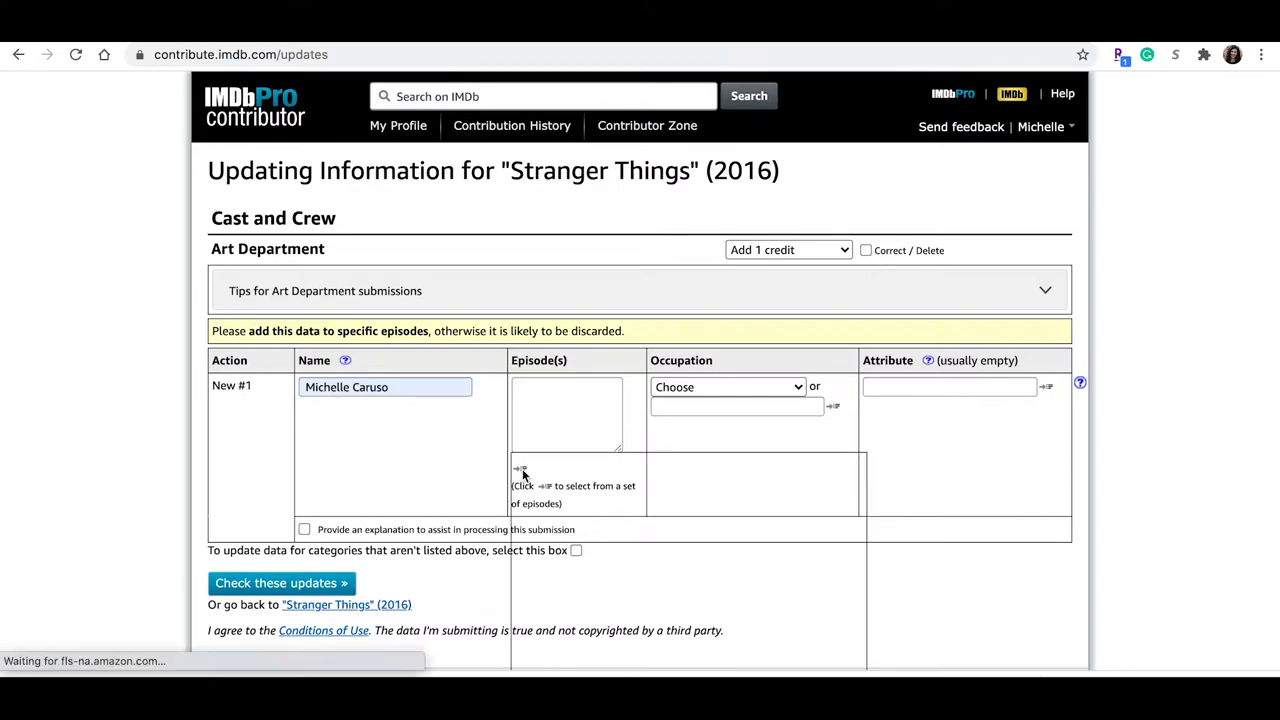
Assign the credit to season 3 episode Chapter One: Suzie, Do You Copy?
click(520, 470)
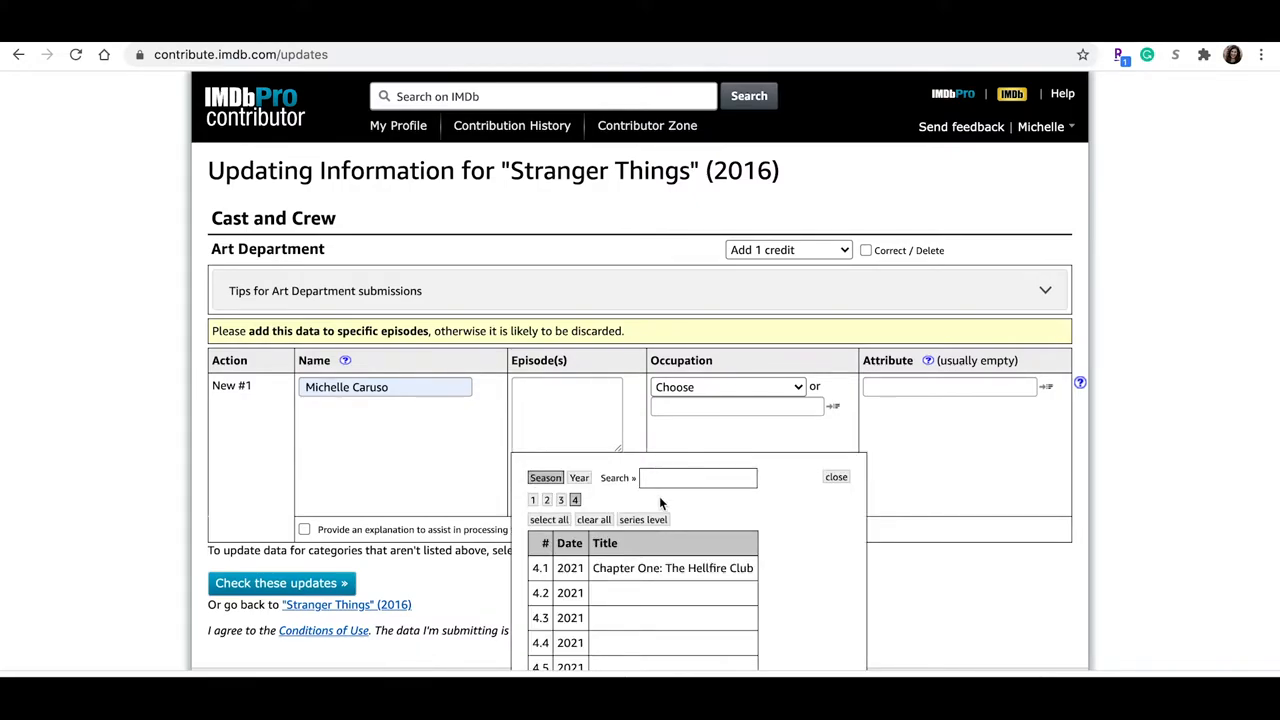
click(560, 500)
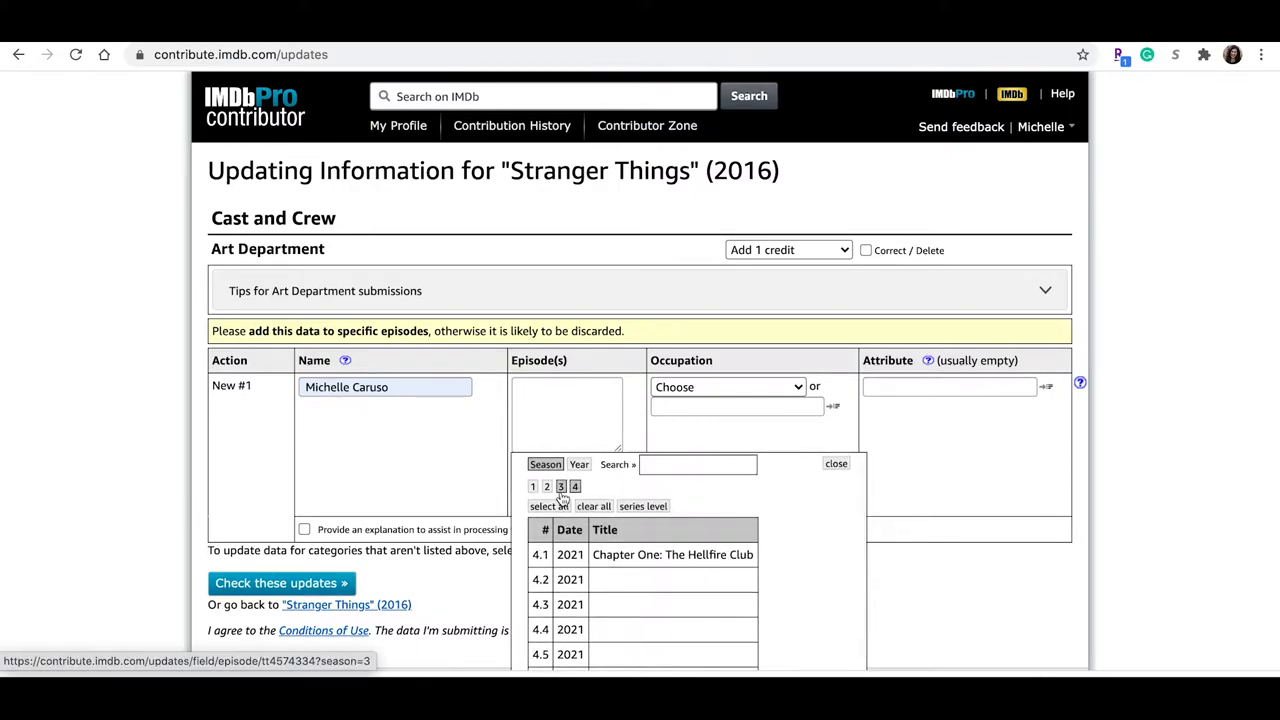
click(560, 500)
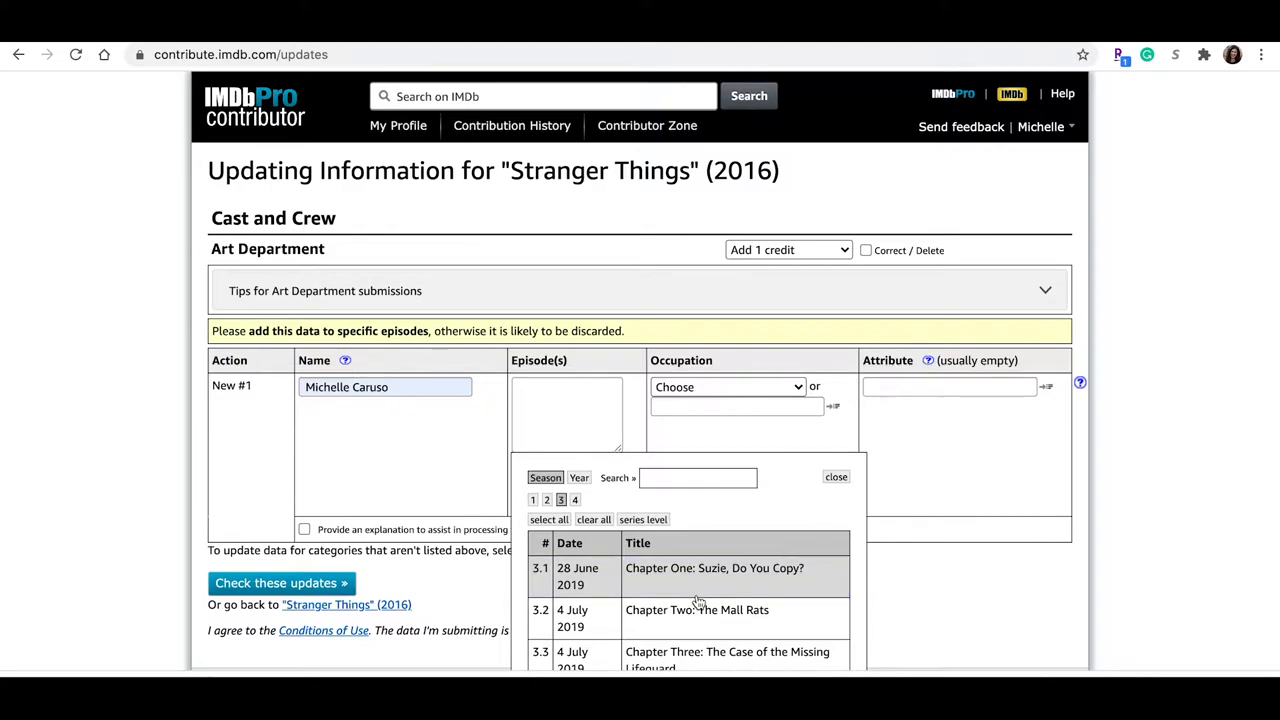
click(714, 576)
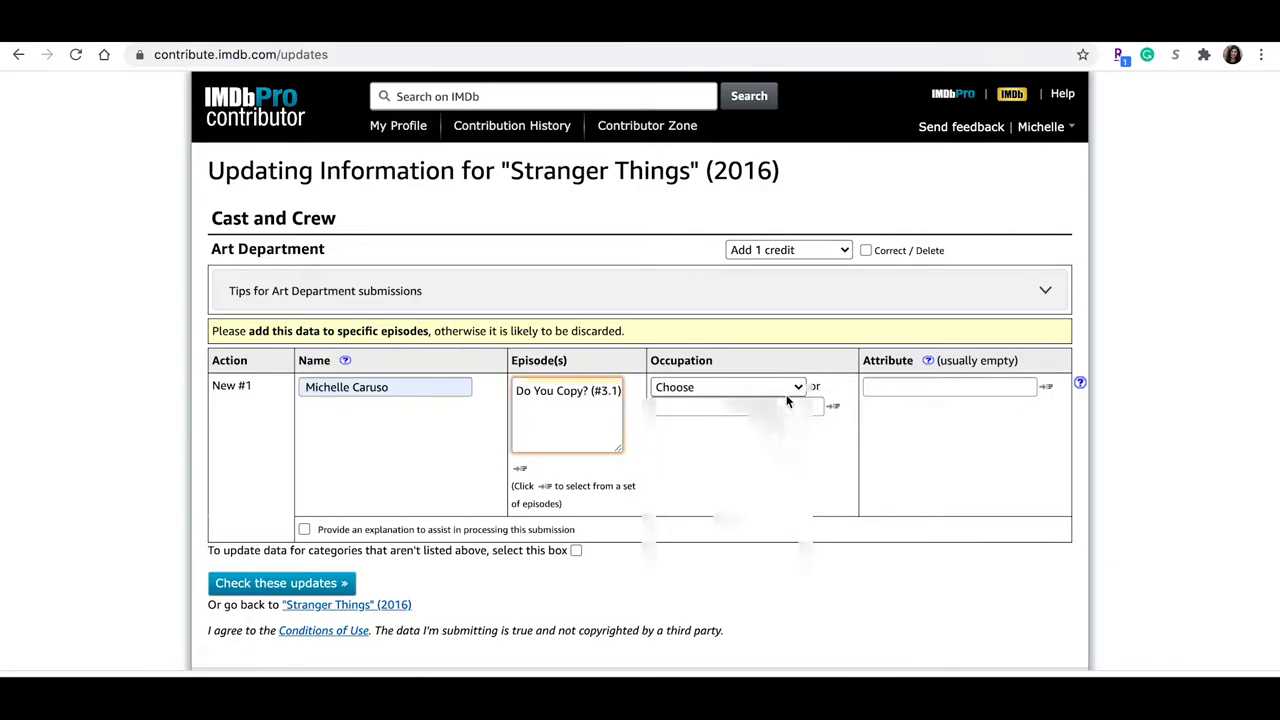
Enter the custom occupation art department coordinator and check the updates for problems
click(728, 388)
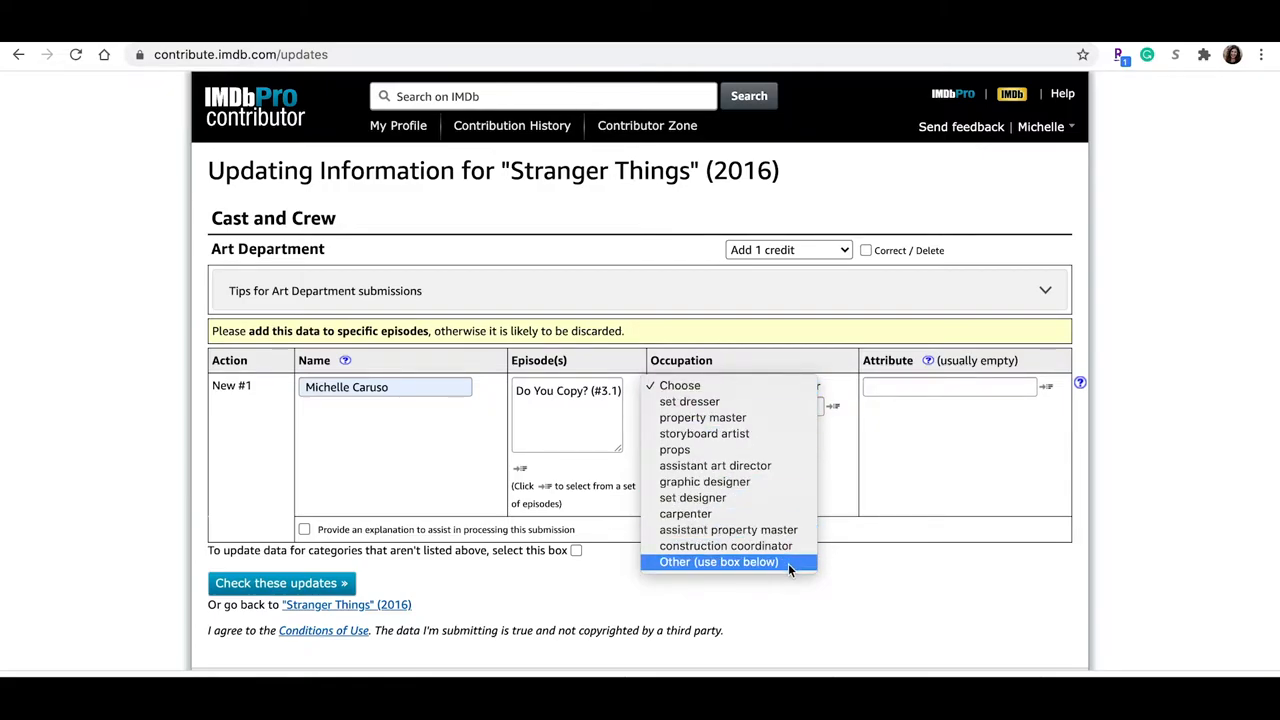
click(718, 560)
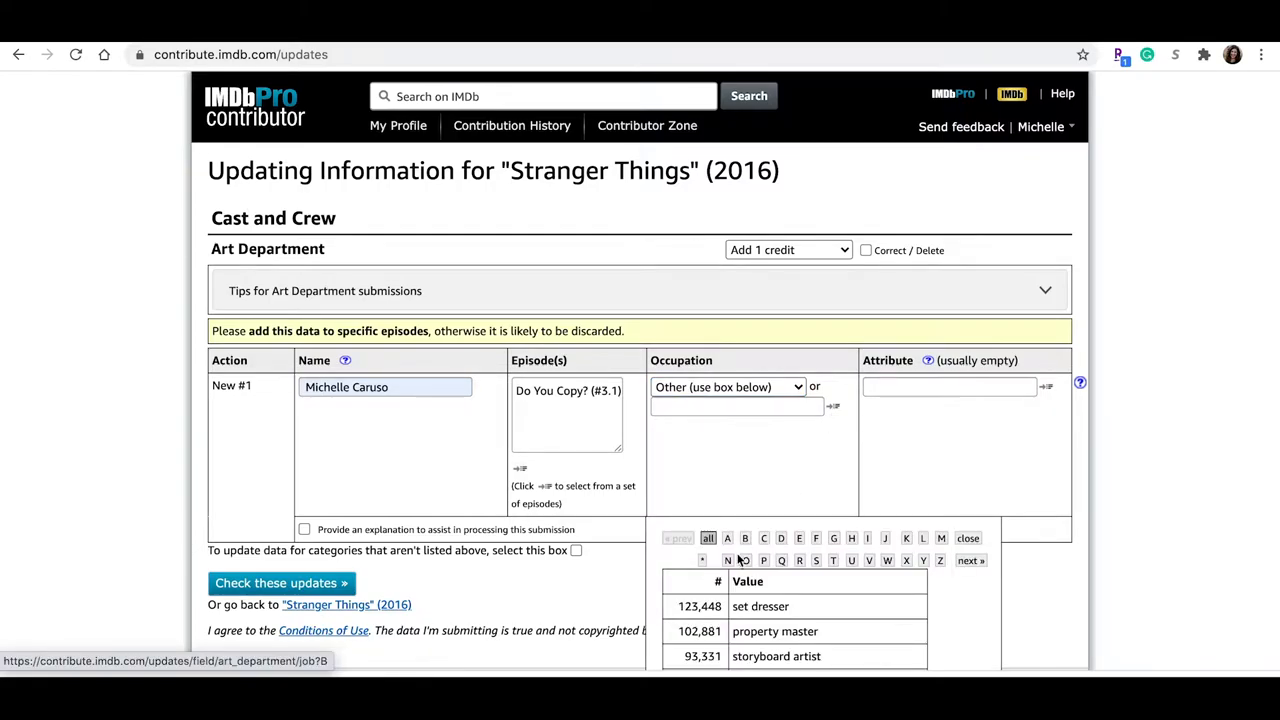
click(728, 538)
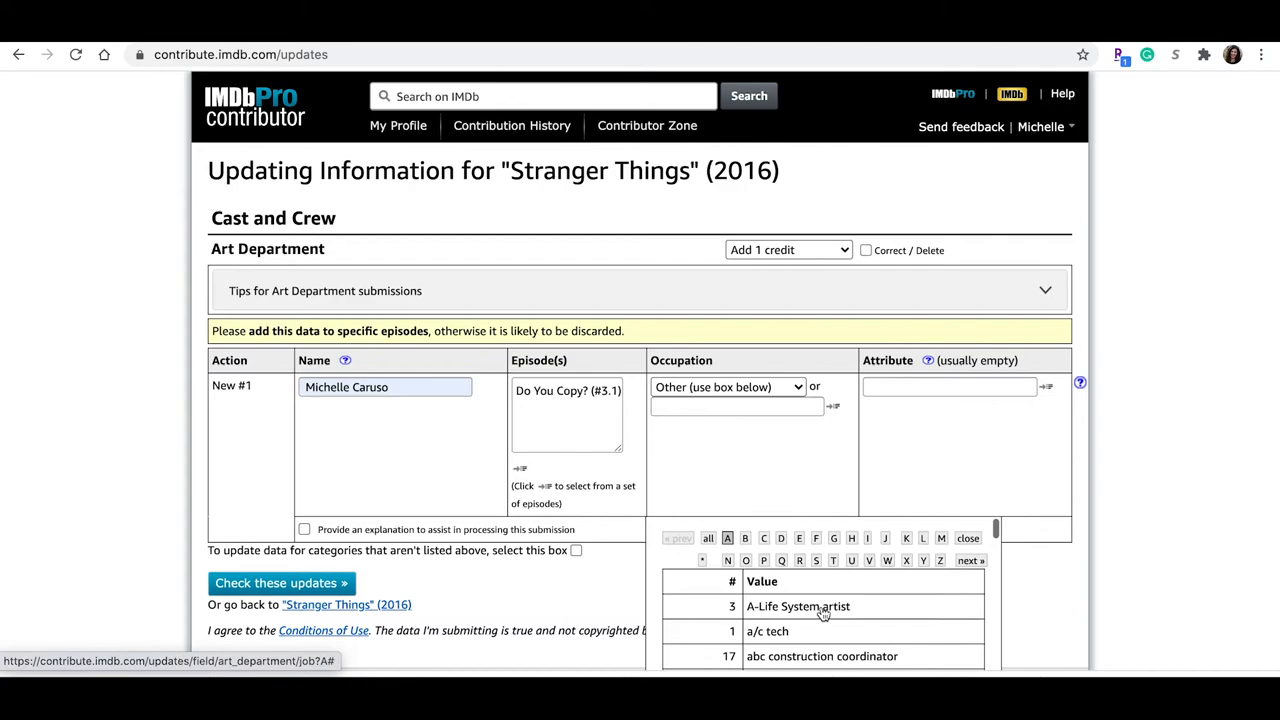
text(art department coordinator)
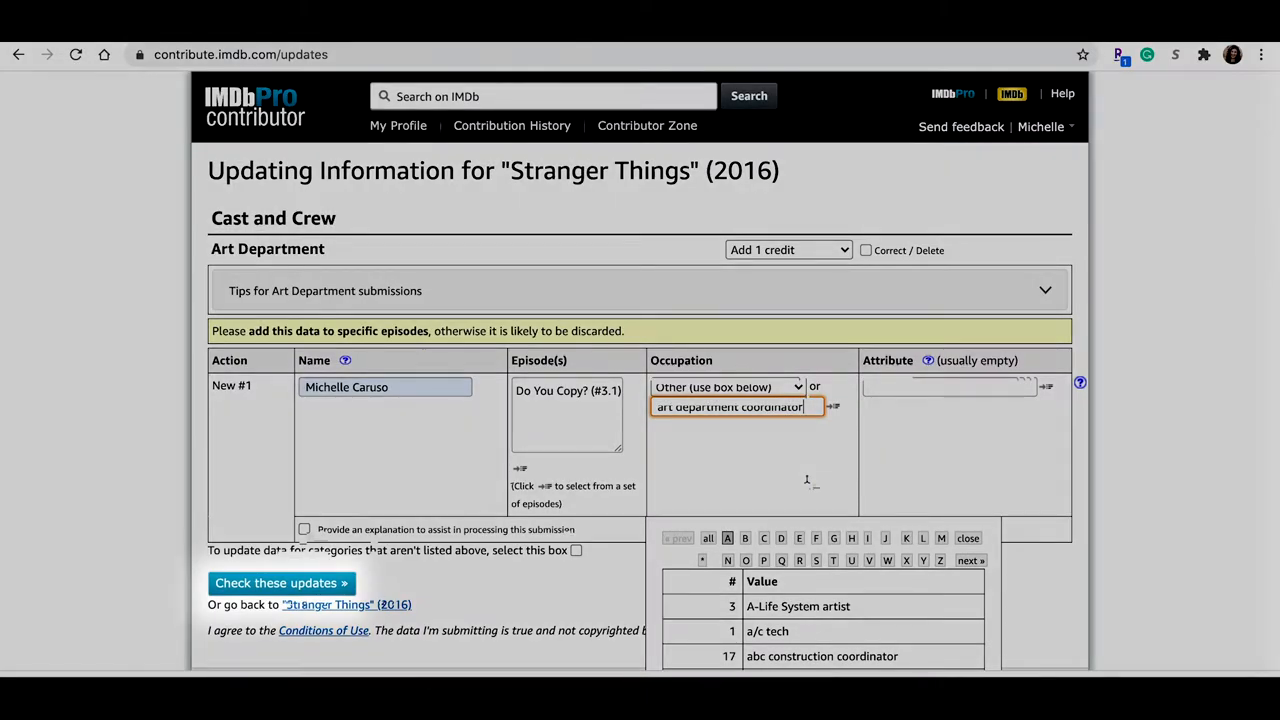
click(280, 584)
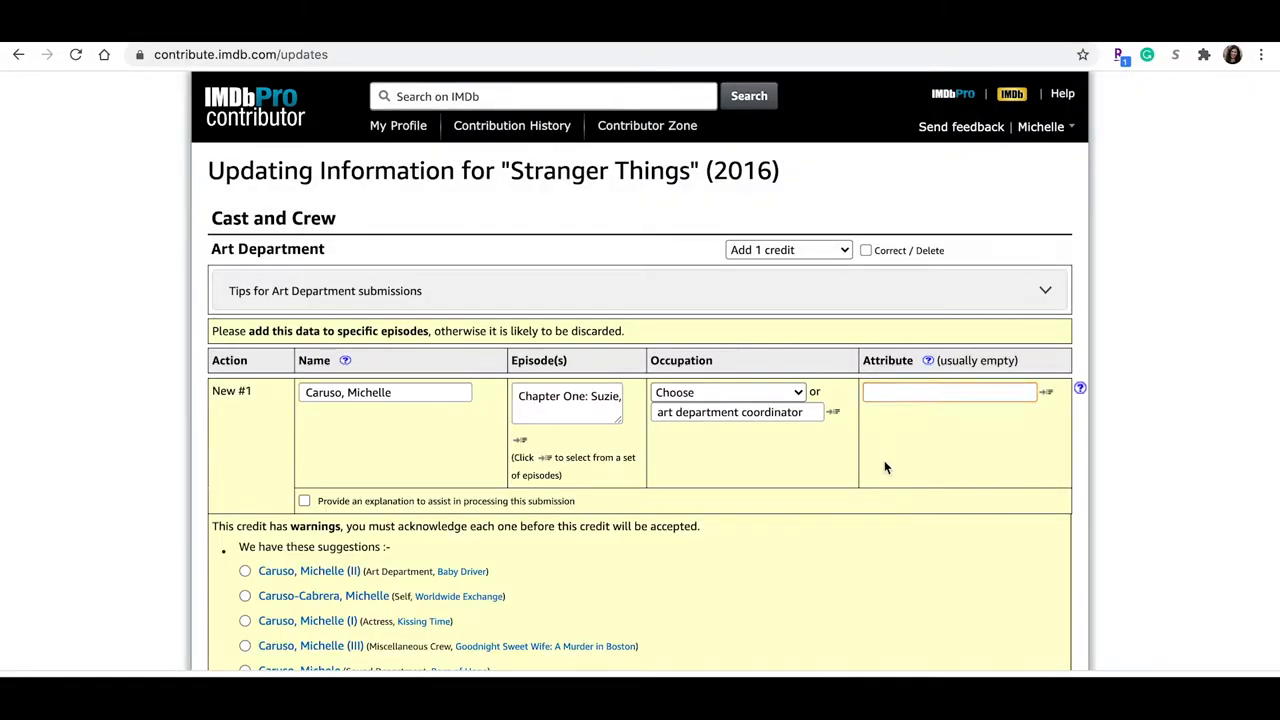
Scroll to the name suggestions to select Caruso, Michelle (II) from Baby Driver
scroll(down, 3)
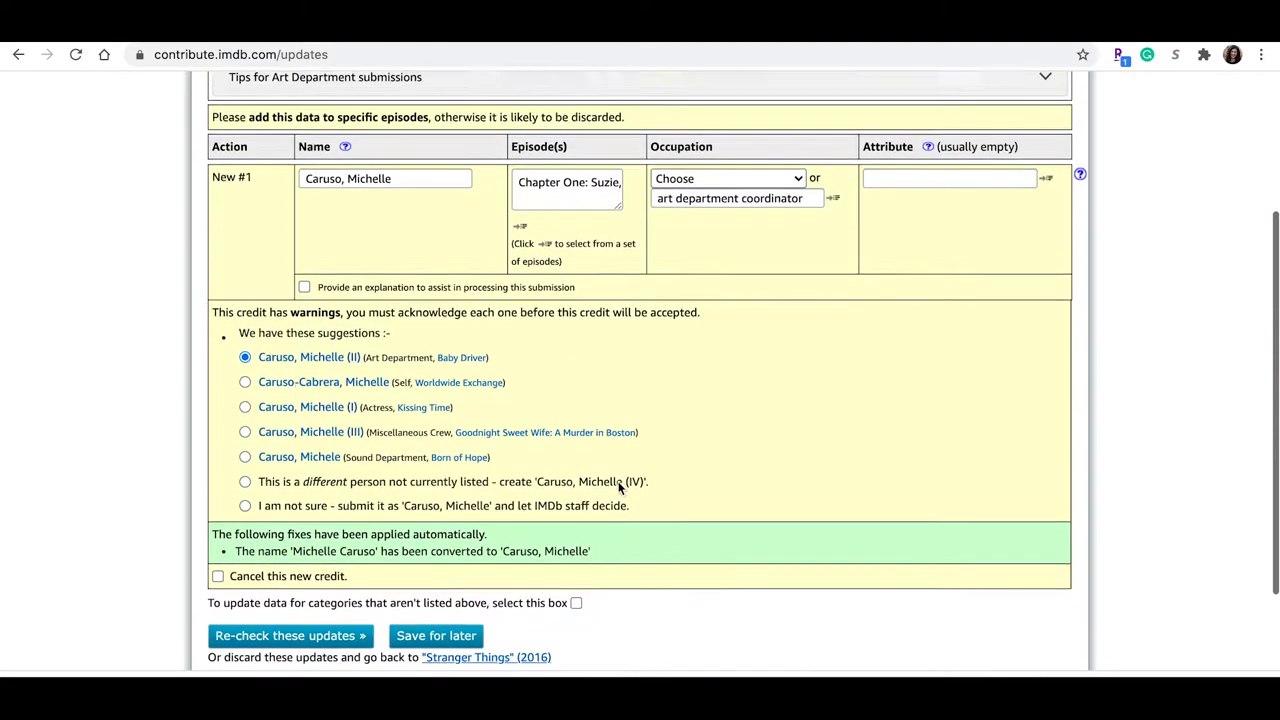
scroll(down, 3)
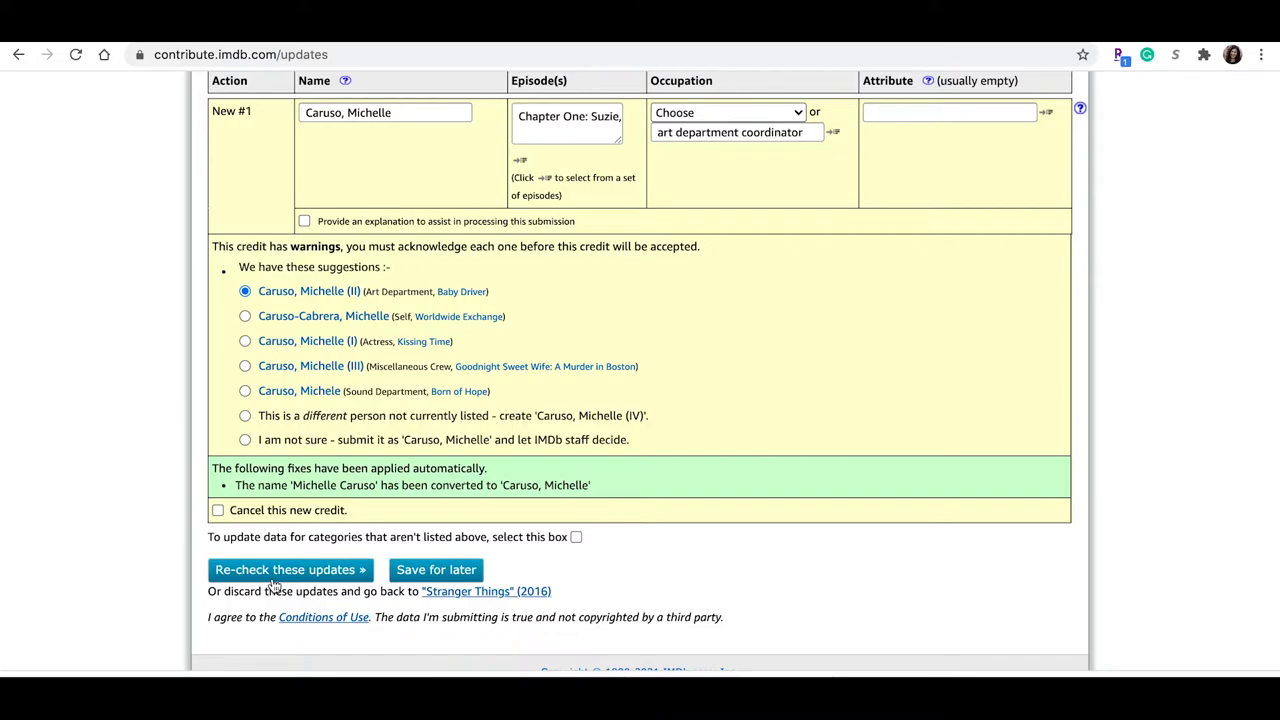
mouse_move(912, 630)
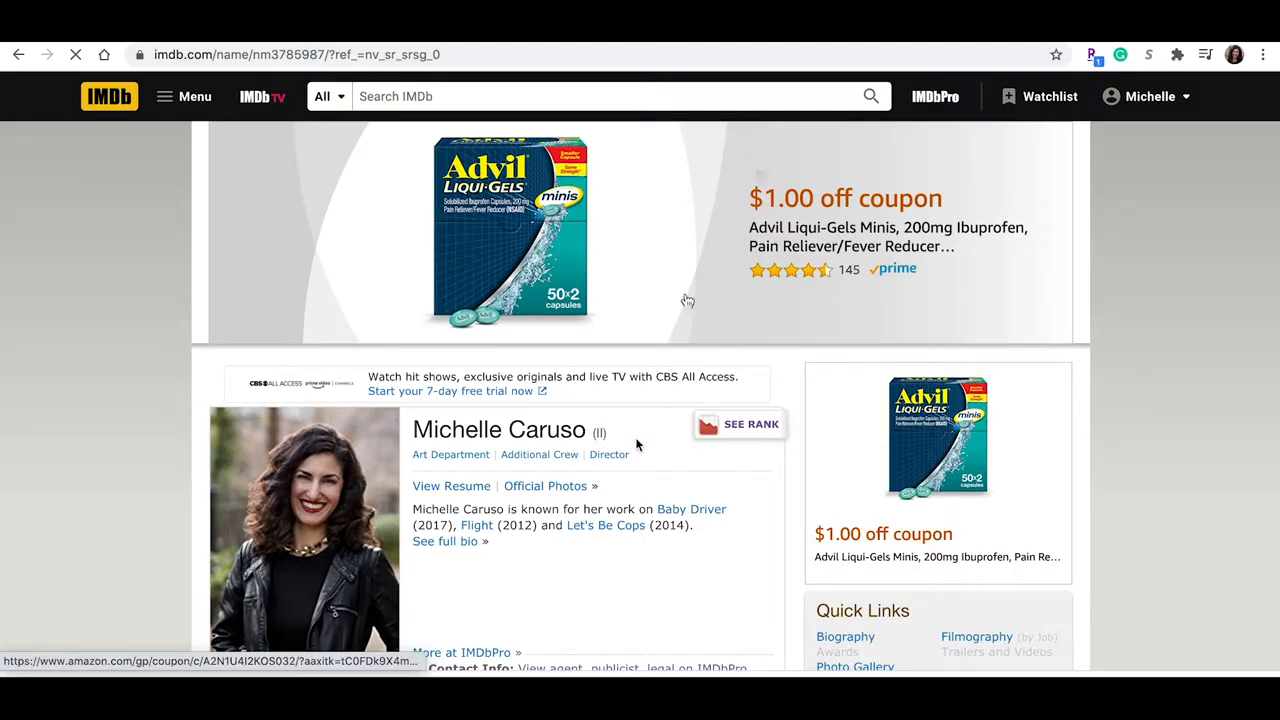
Look through the filmography update form and go back to Caruso, Michelle (II)'s name page
scroll(down, 3)
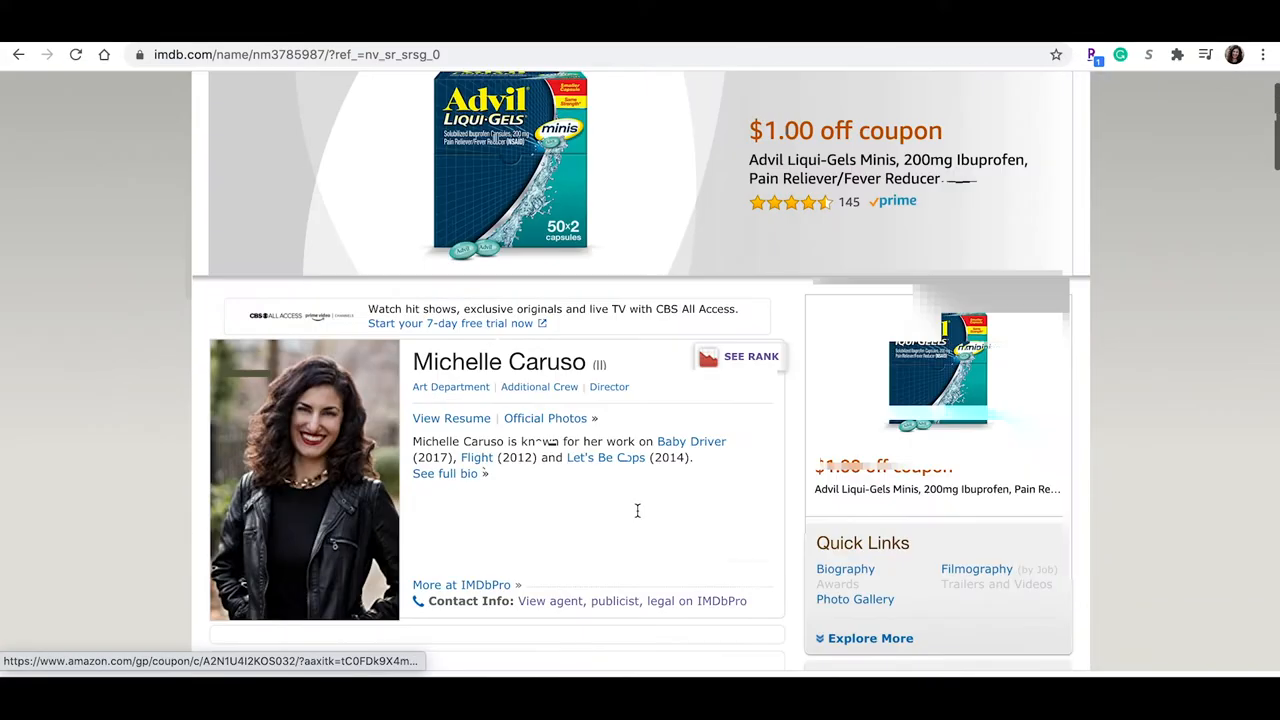
scroll(down, 3)
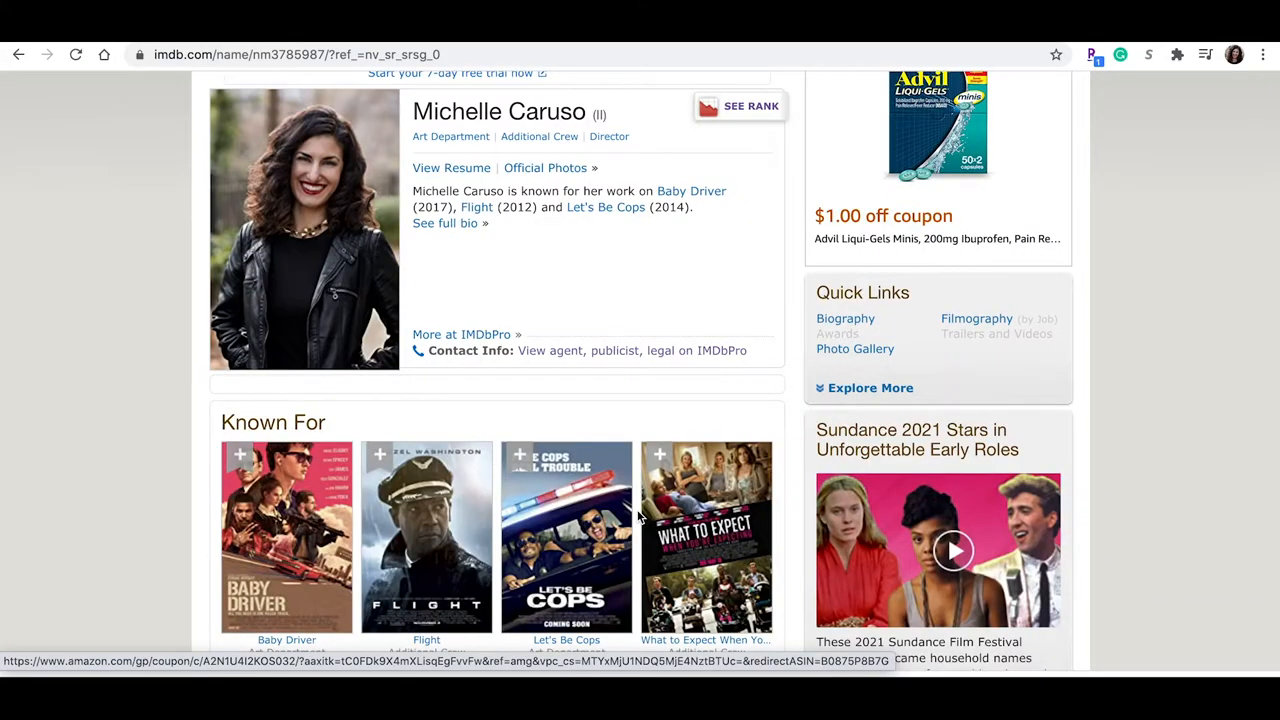
scroll(down, 3)
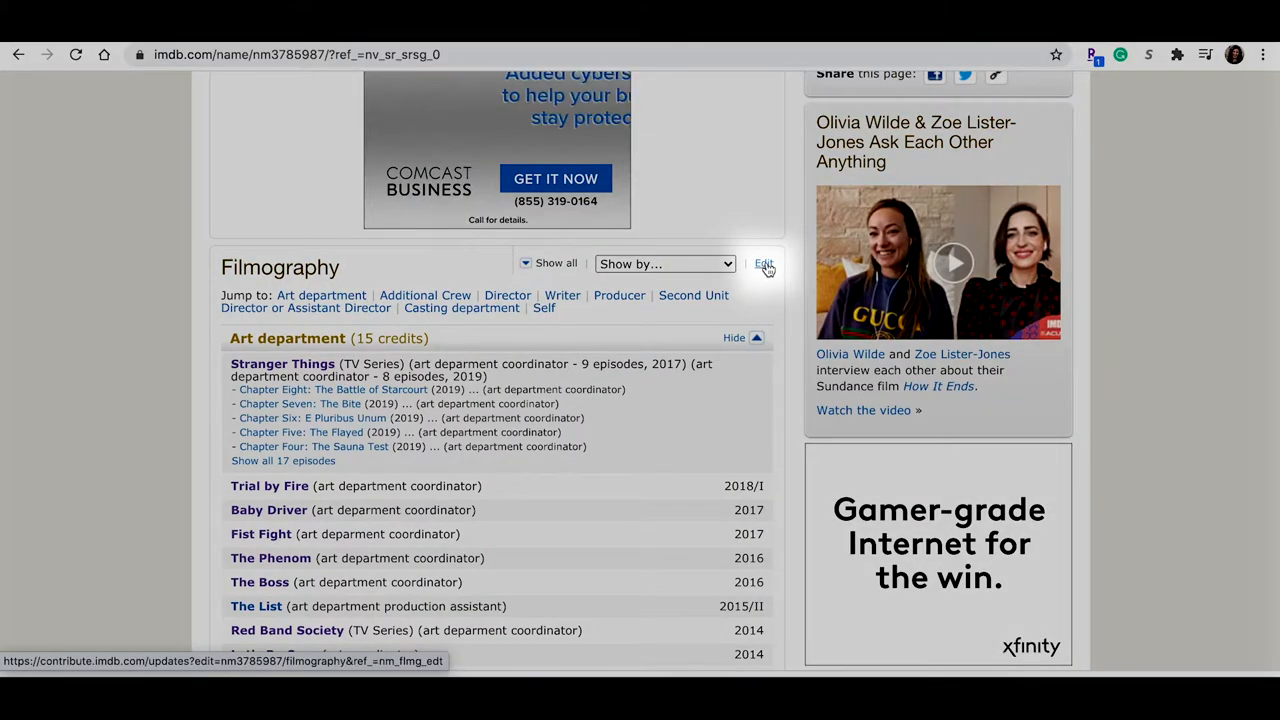
click(764, 264)
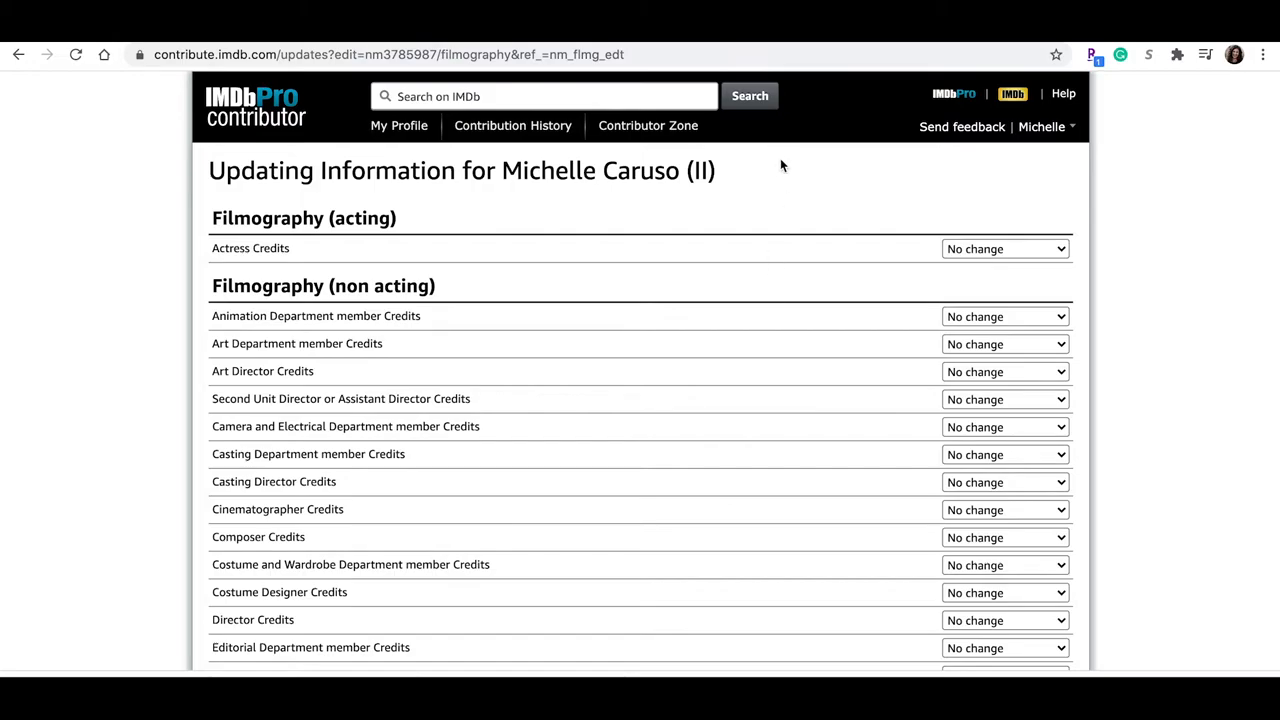
scroll(down, 3)
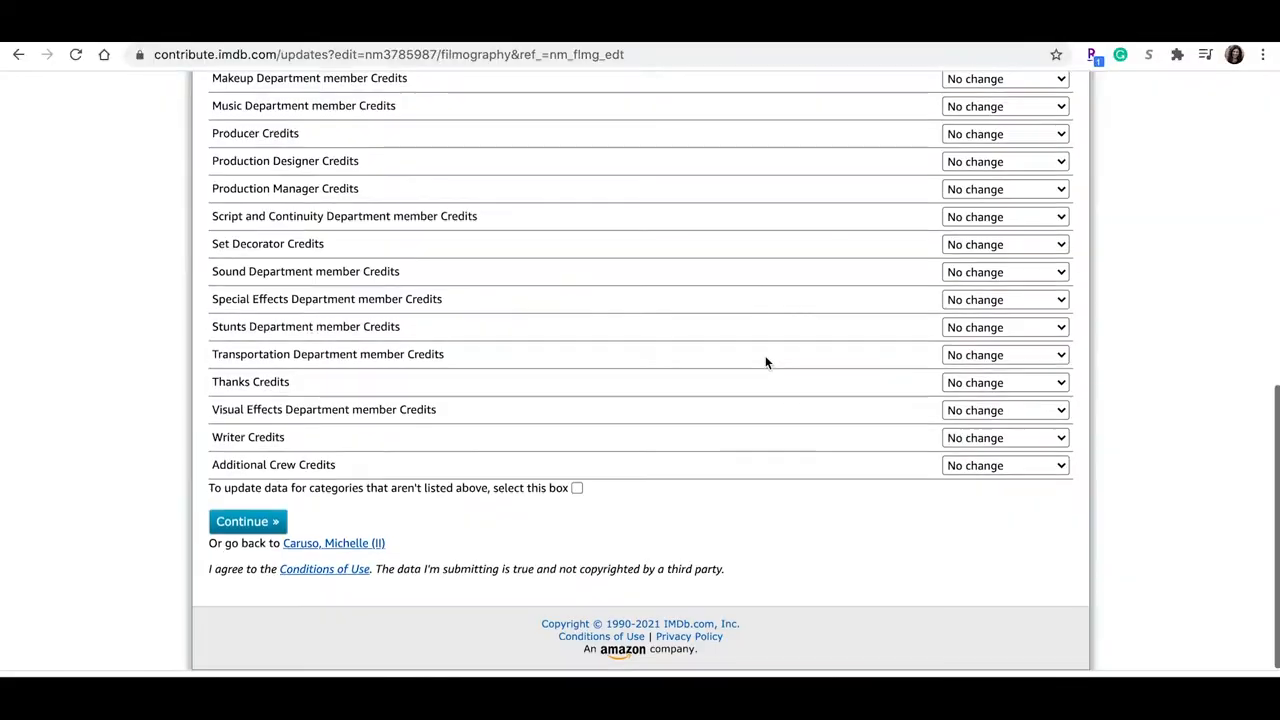
scroll(up, 3)
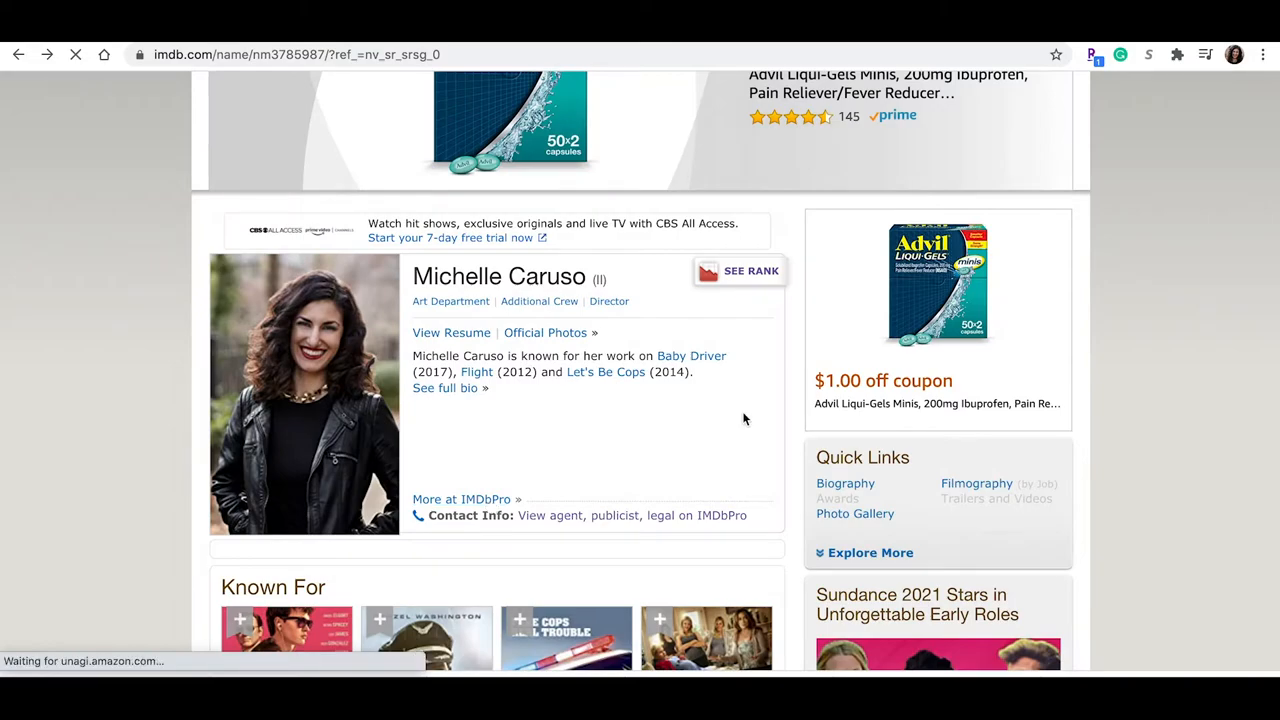
On the IMDbPro profile, uncheck Violin in Musical instruments and save the list
click(460, 500)
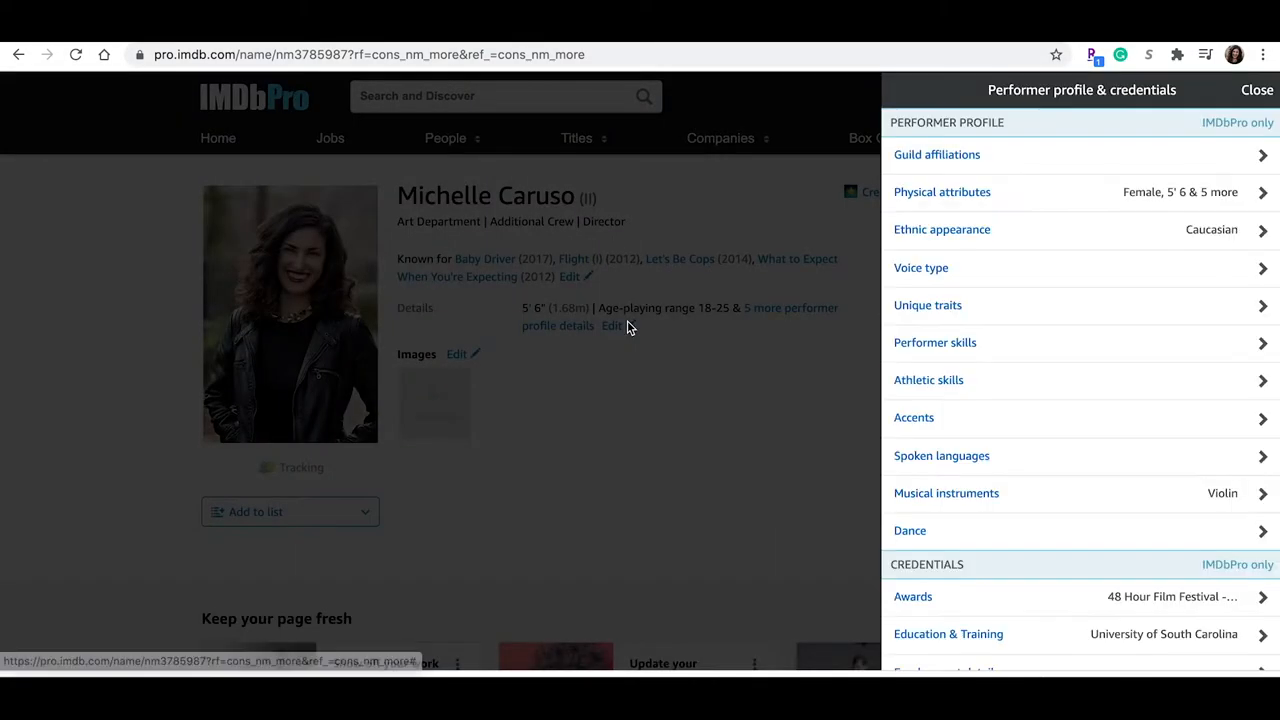
mouse_move(936, 154)
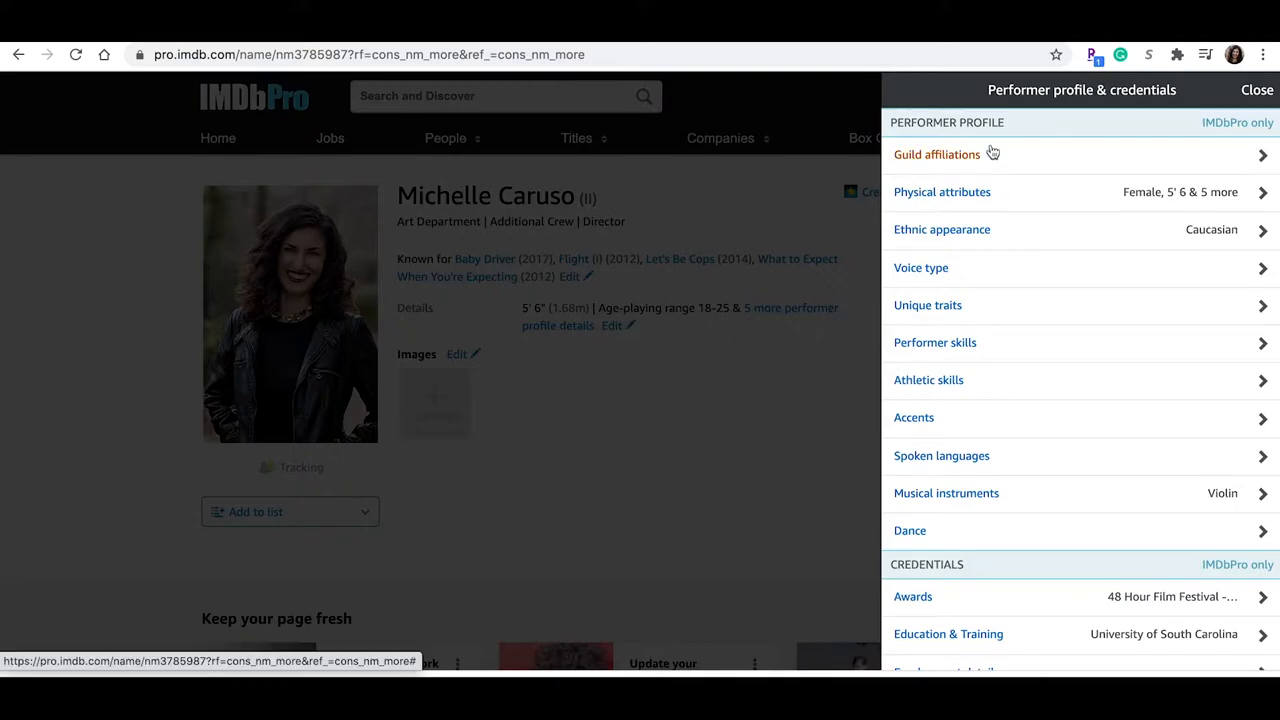
scroll(down, 3)
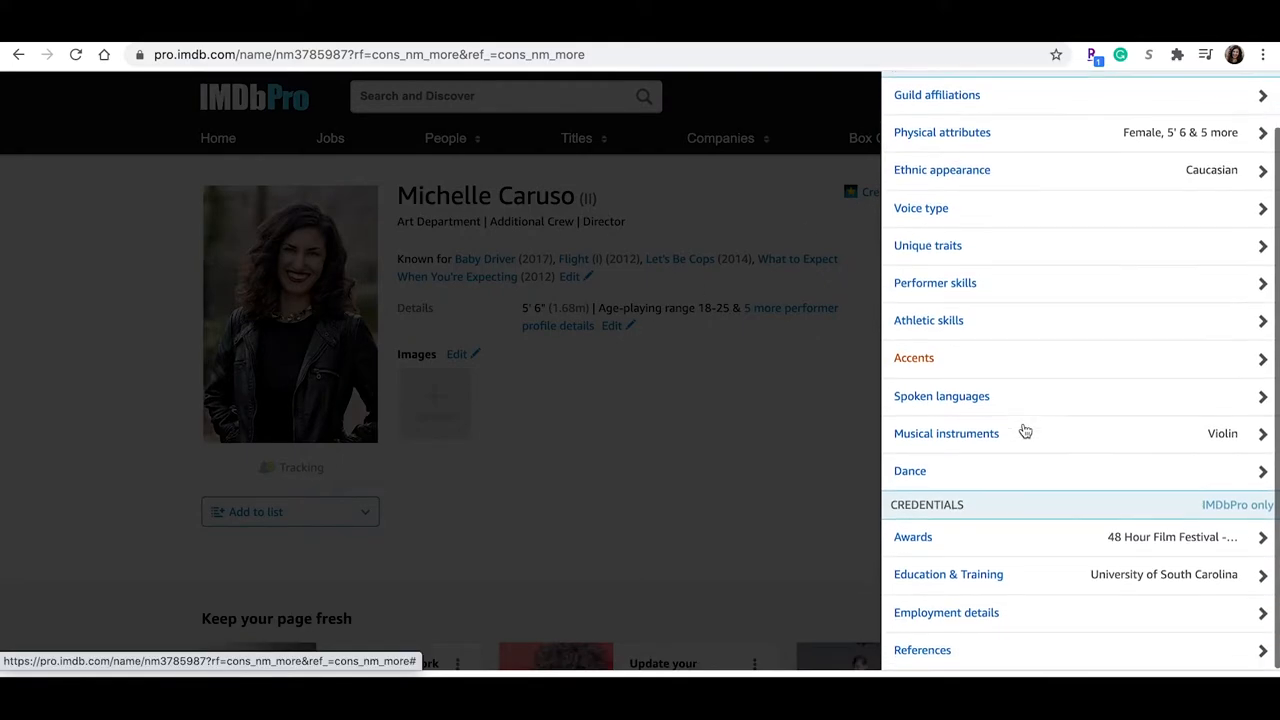
click(946, 432)
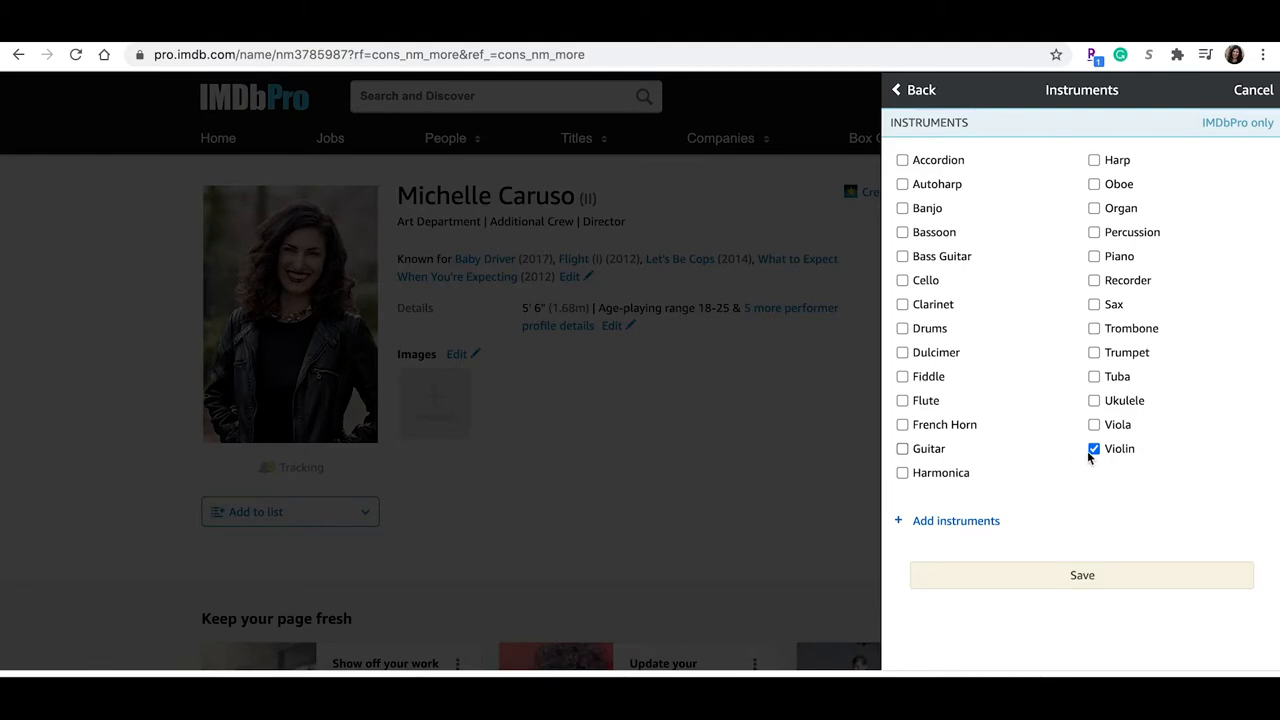
click(1092, 448)
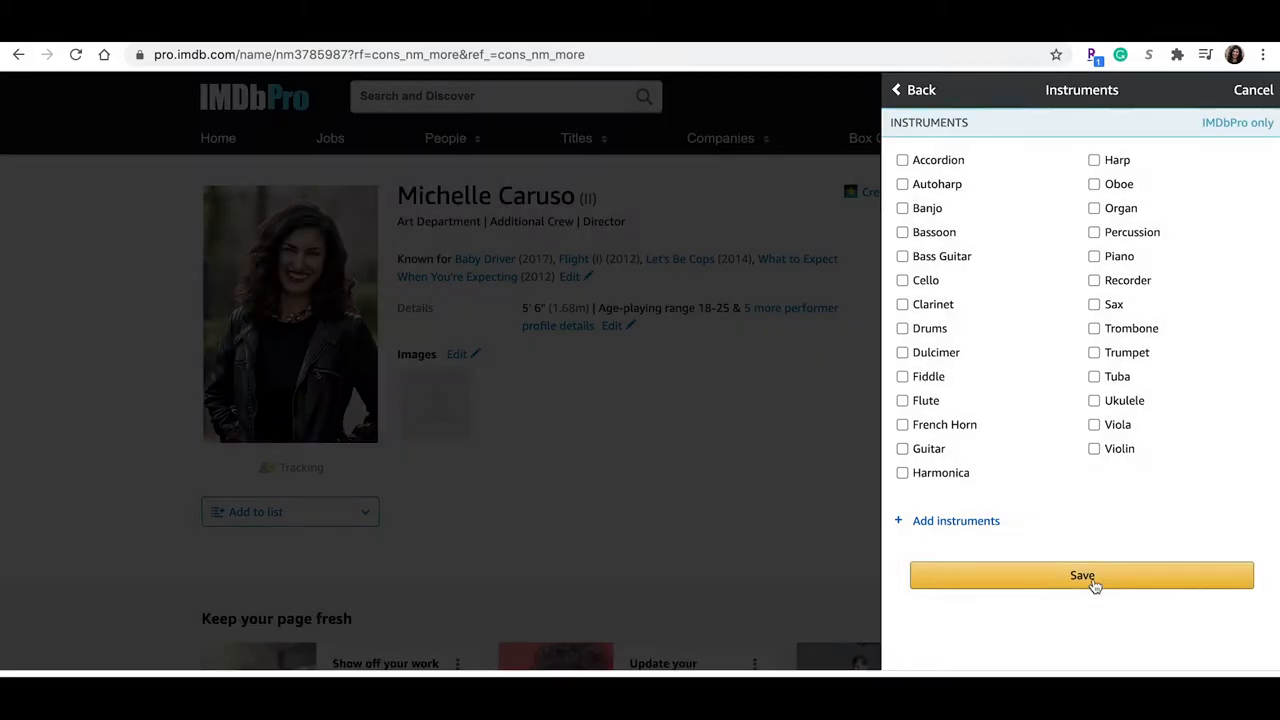
click(1082, 576)
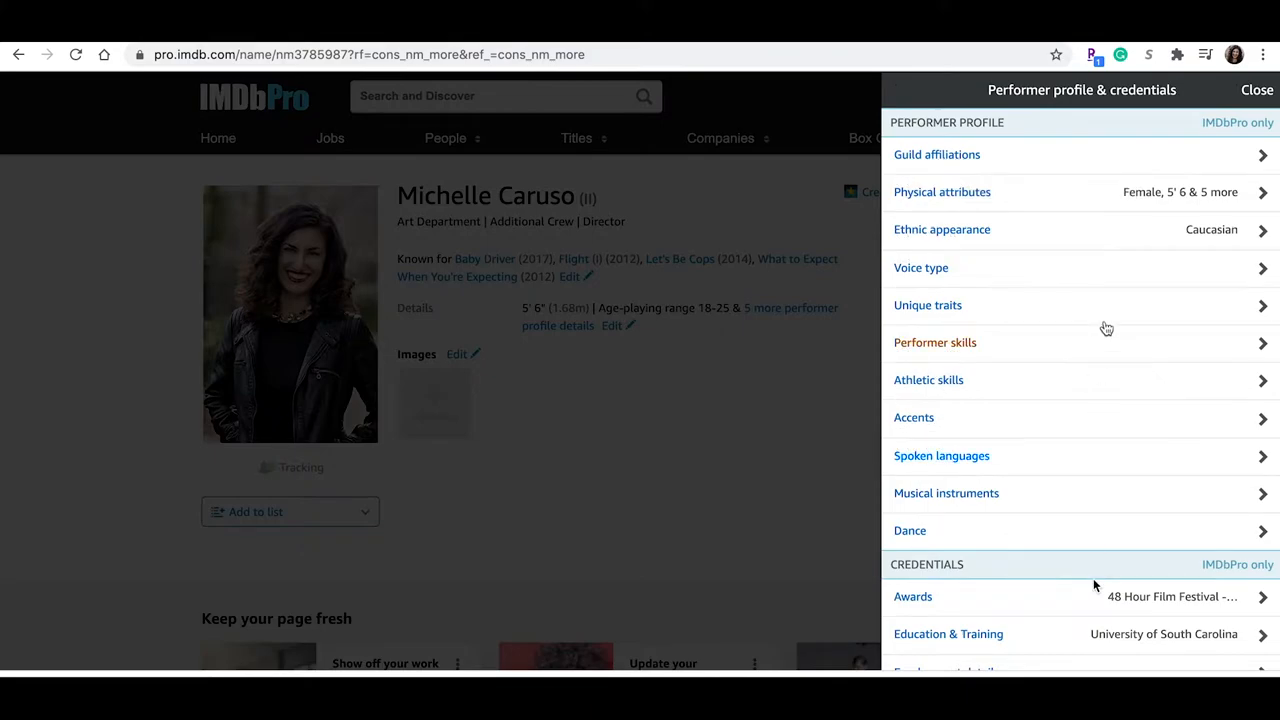
scroll(down, 3)
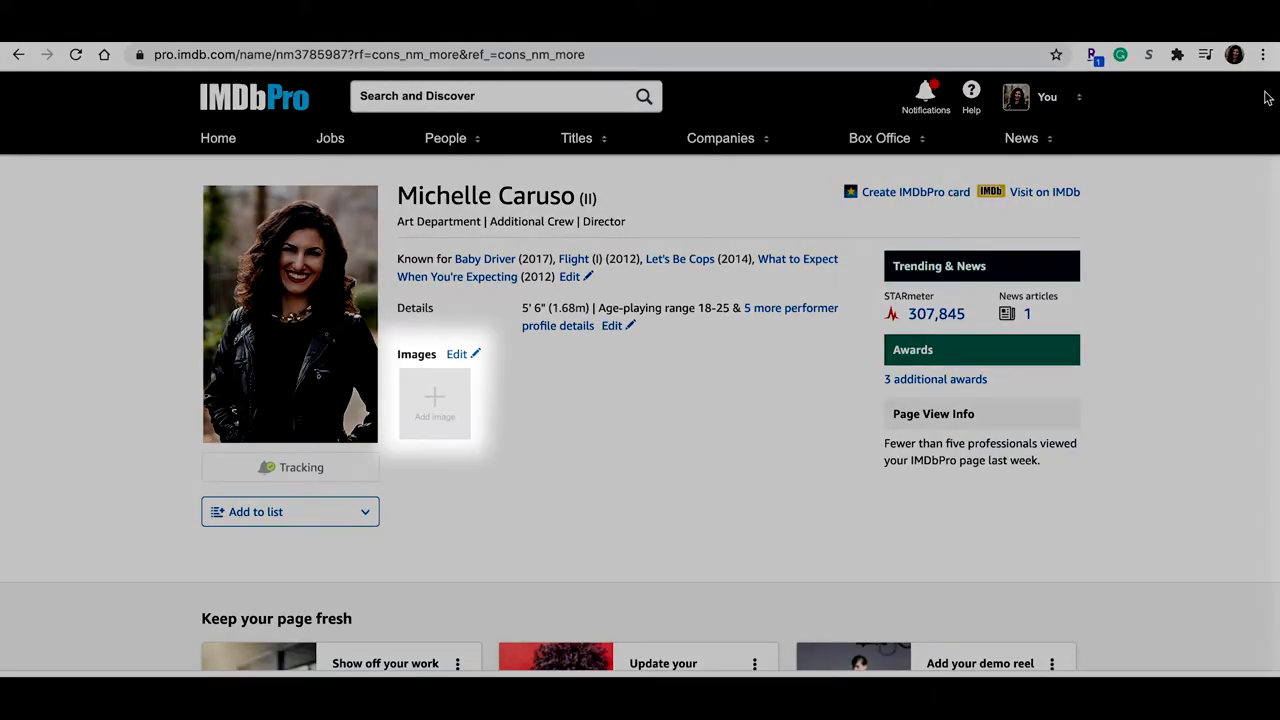
click(434, 404)
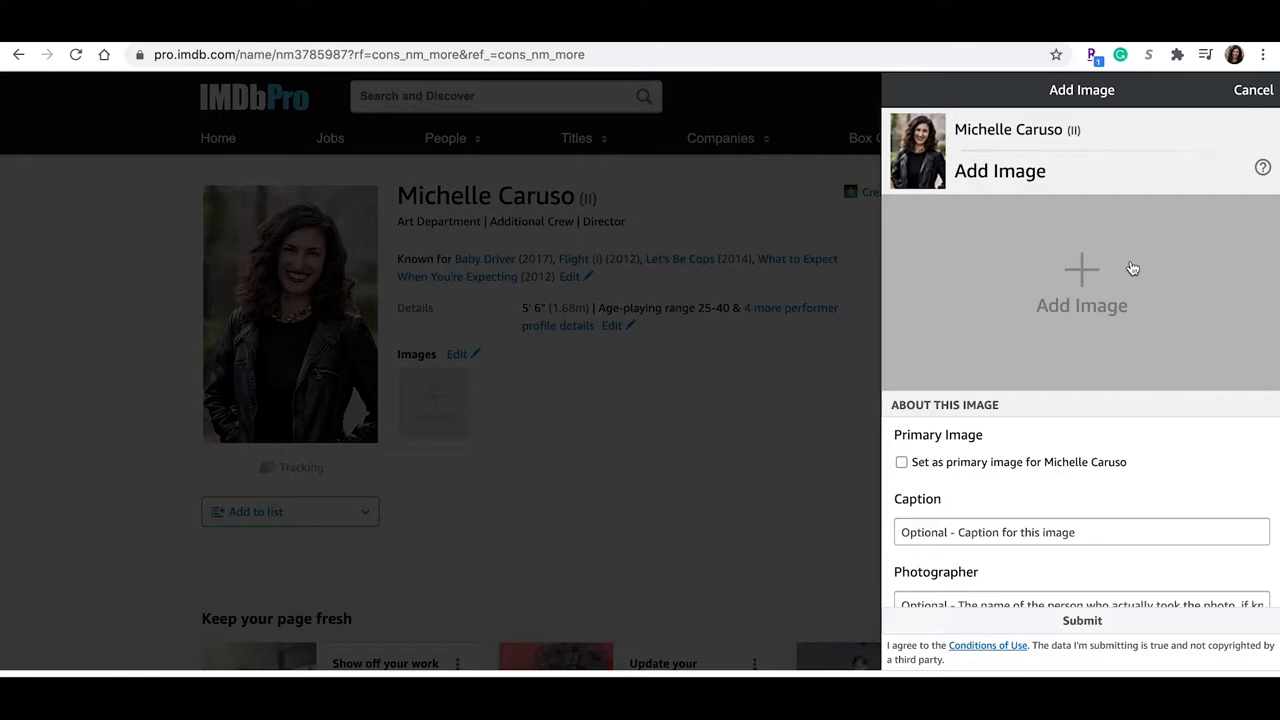
click(1080, 290)
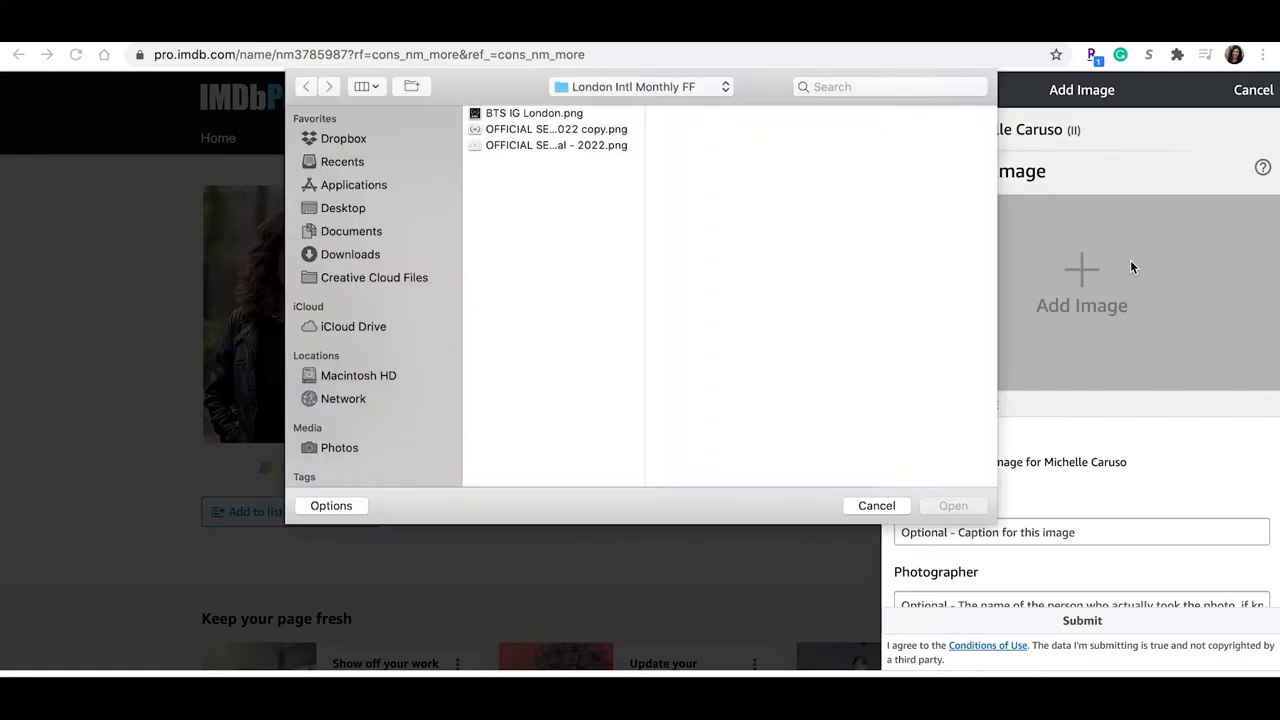
click(876, 504)
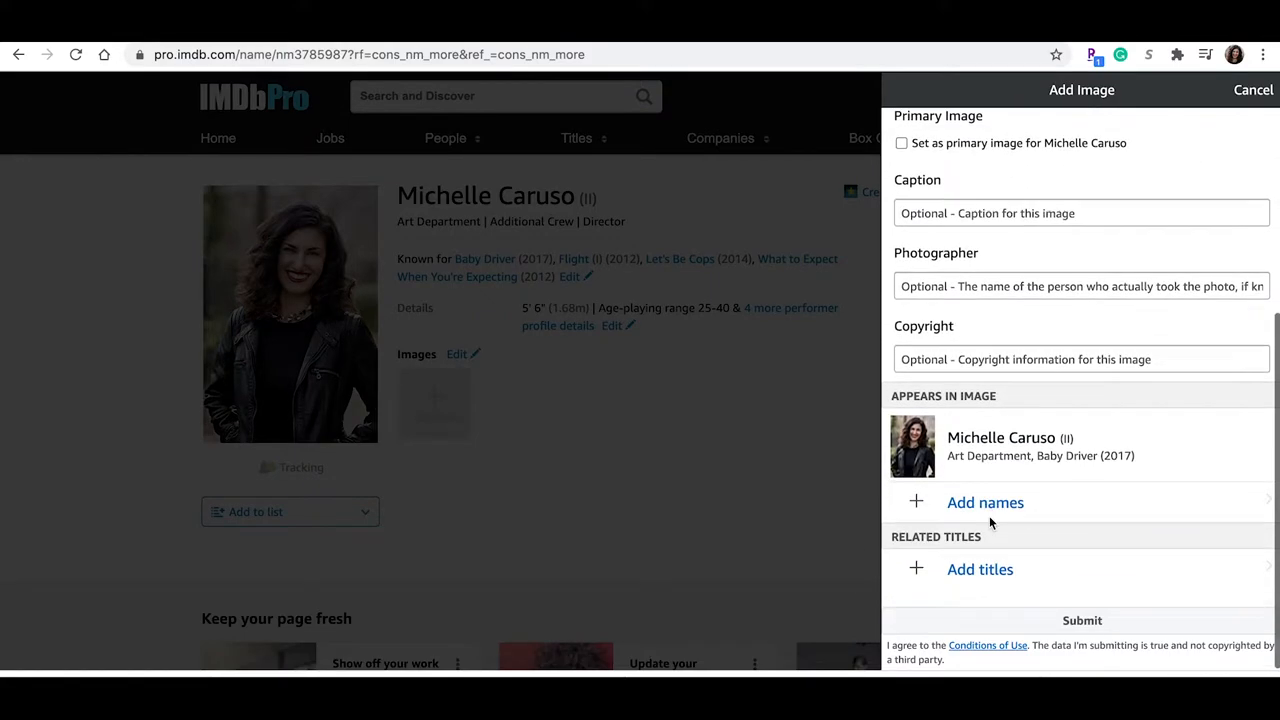
mouse_move(1244, 110)
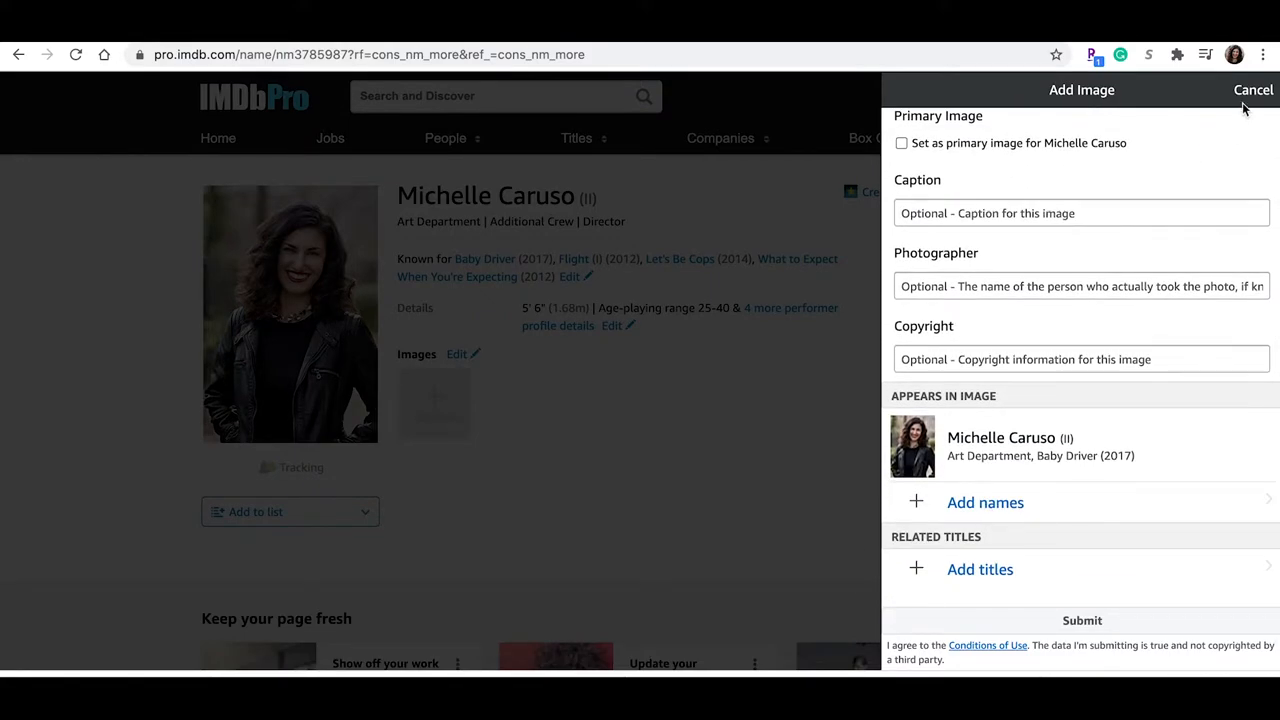
click(1252, 90)
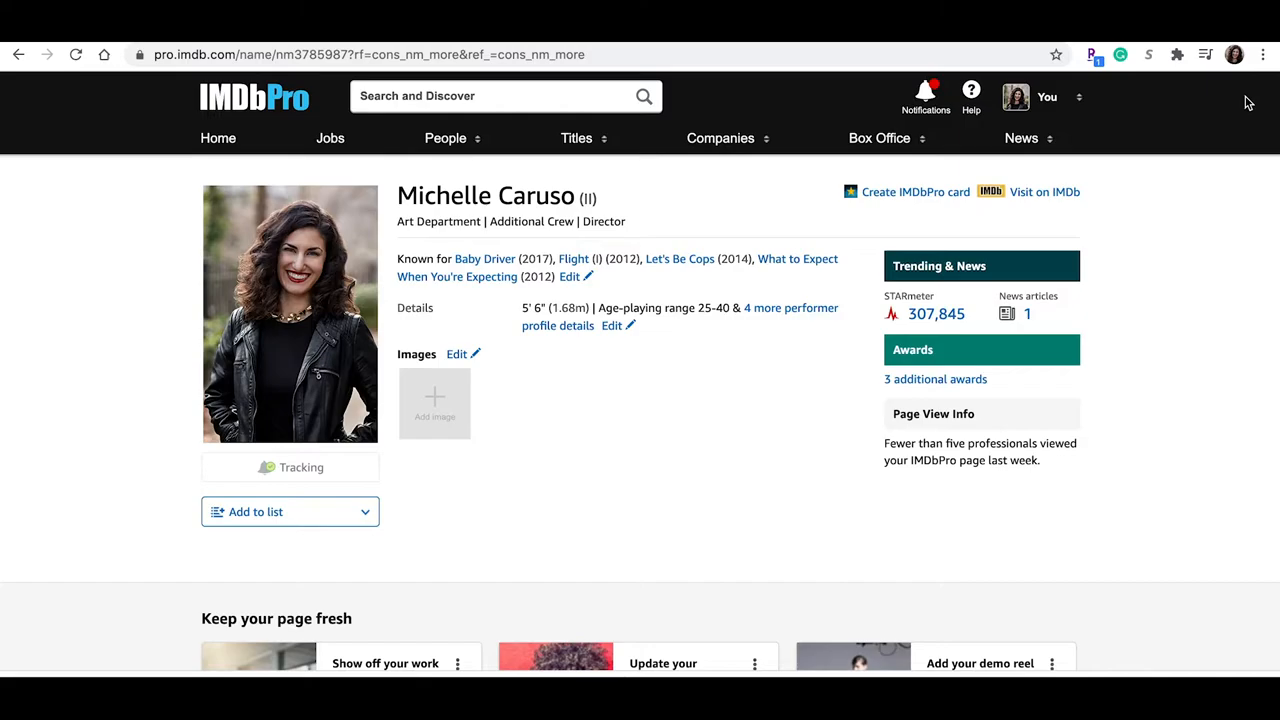
Add Michelle's autofilled email under Direct contact details, submit it and close the confirmation
scroll(down, 3)
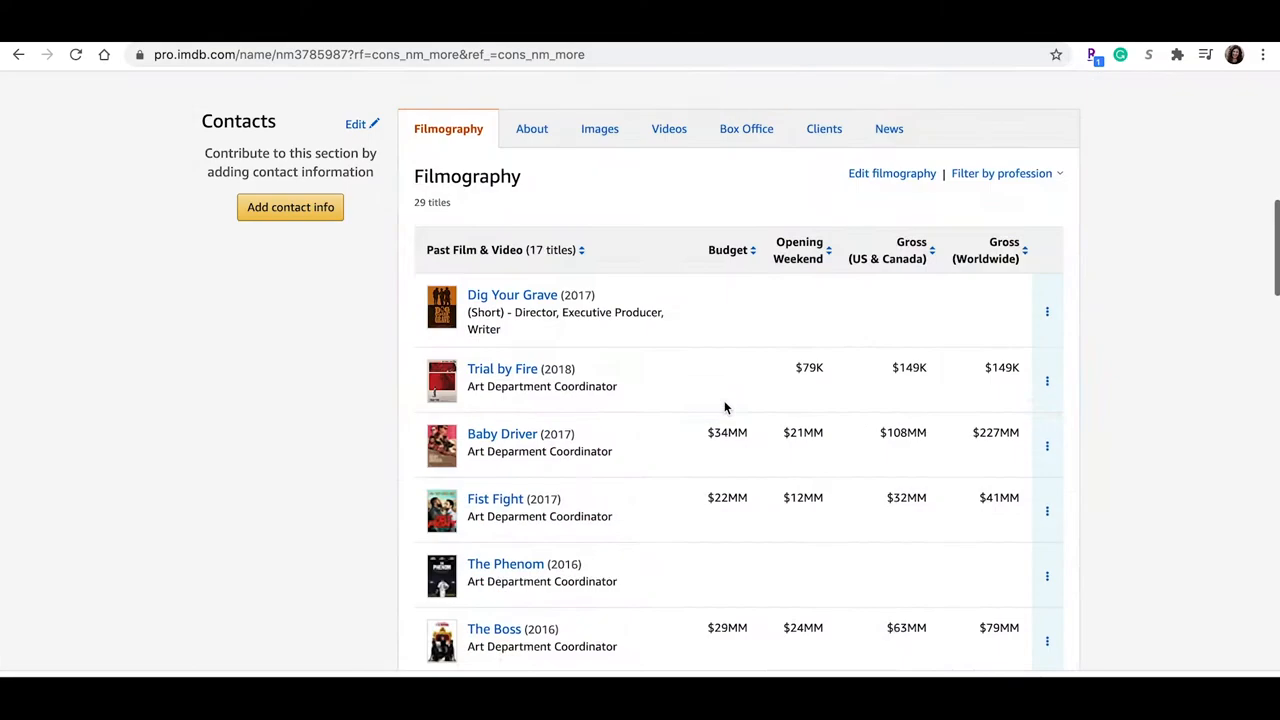
click(290, 206)
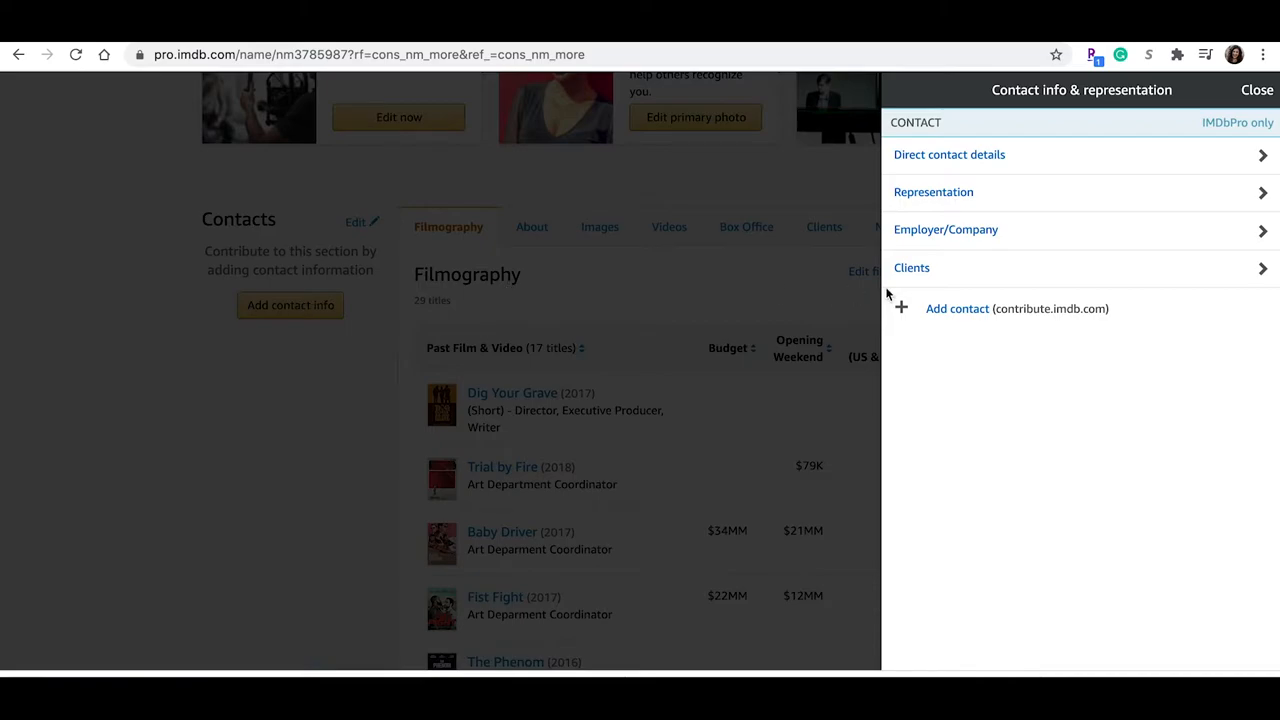
click(948, 154)
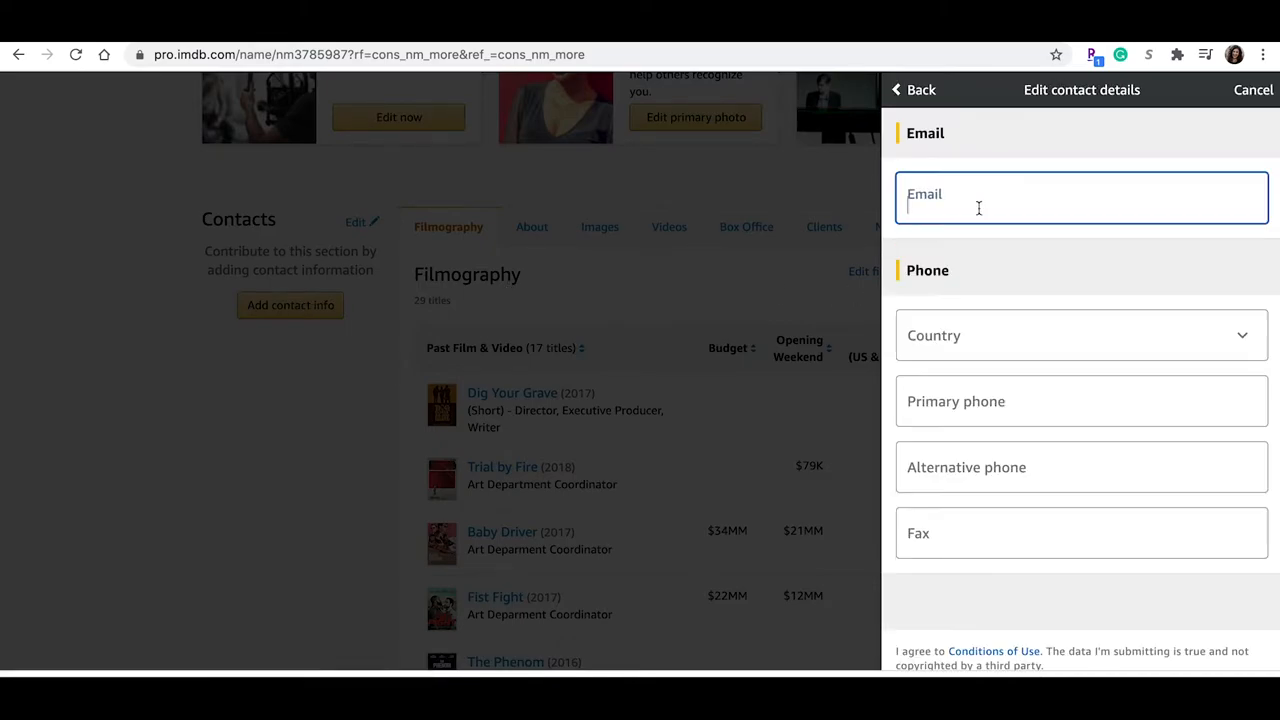
text(michelle)
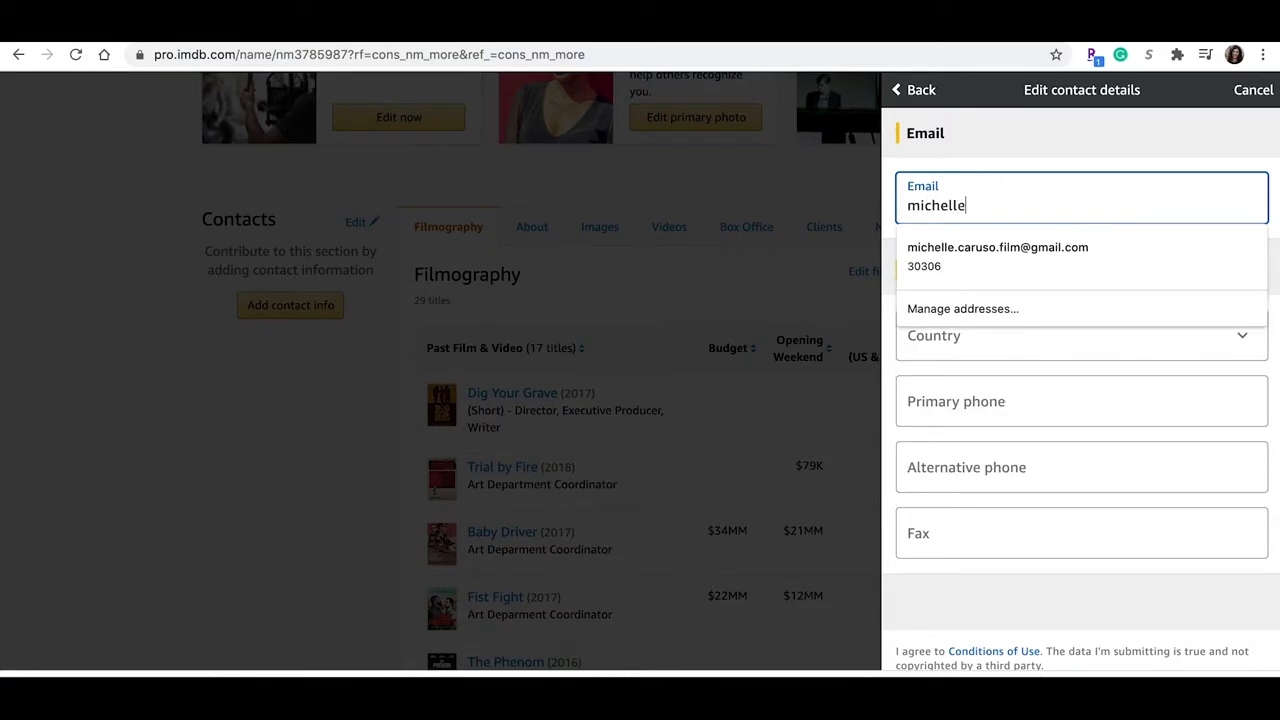
click(996, 248)
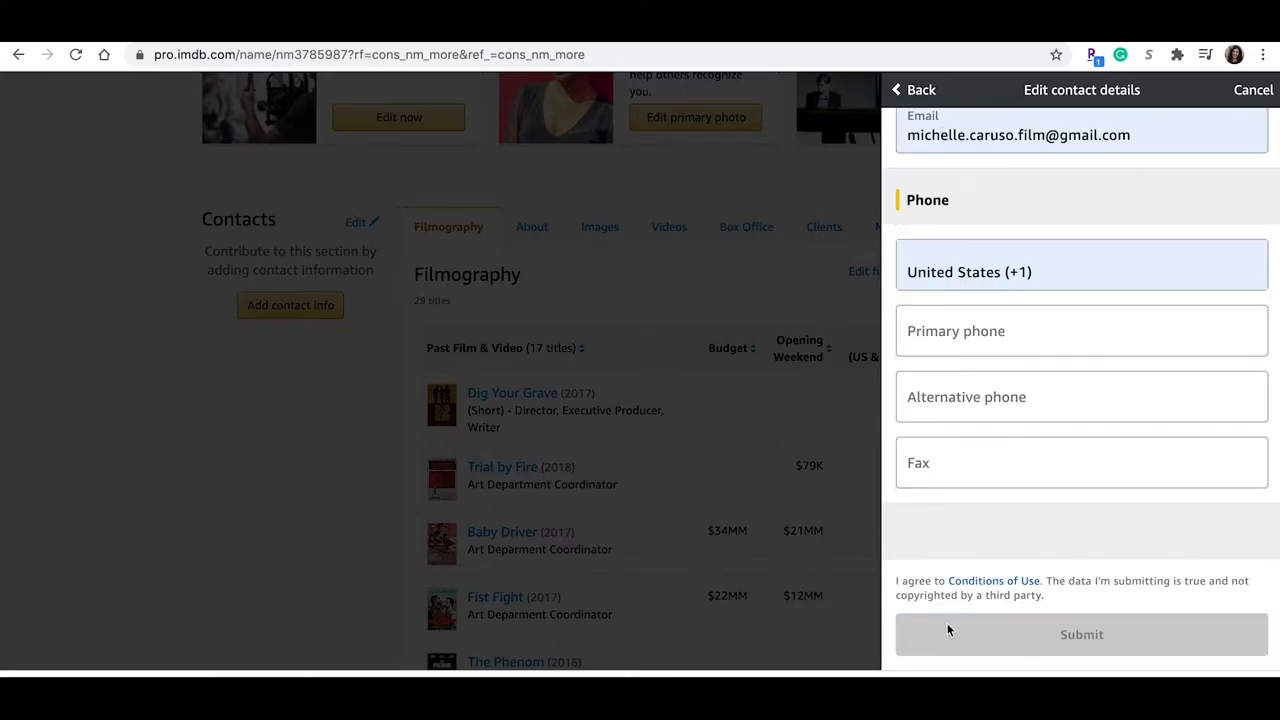
click(1080, 634)
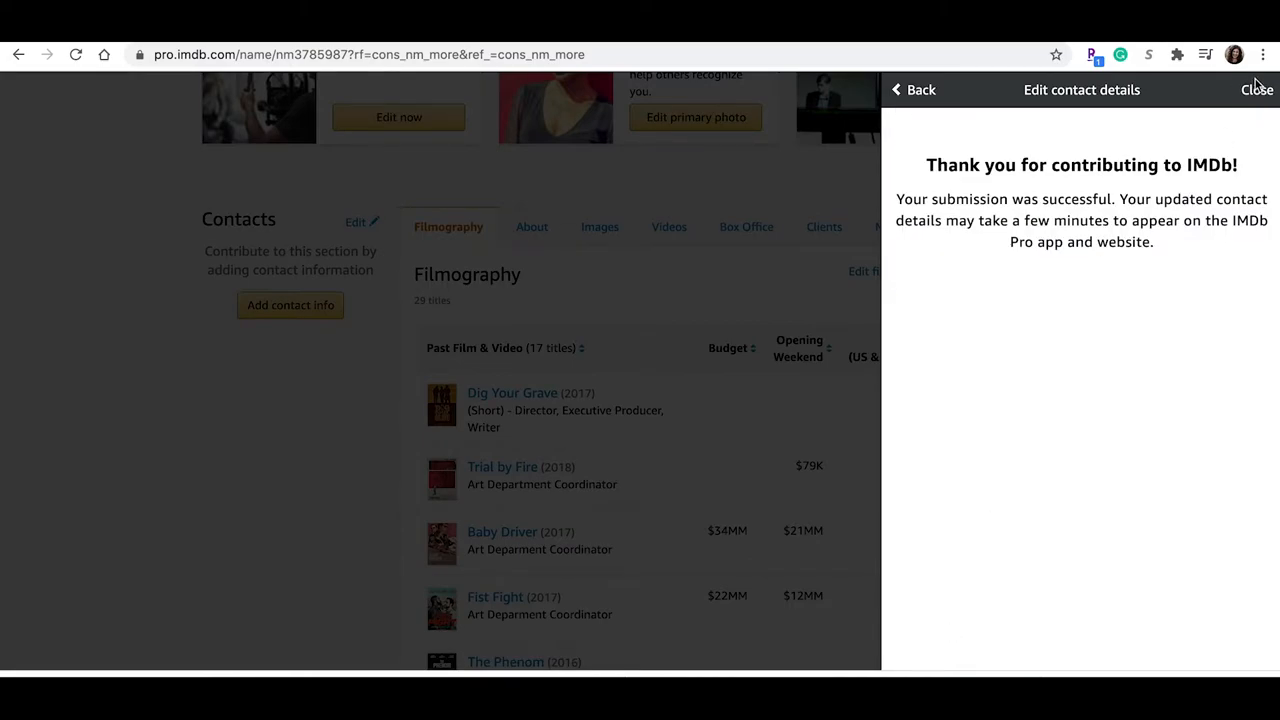
click(1256, 88)
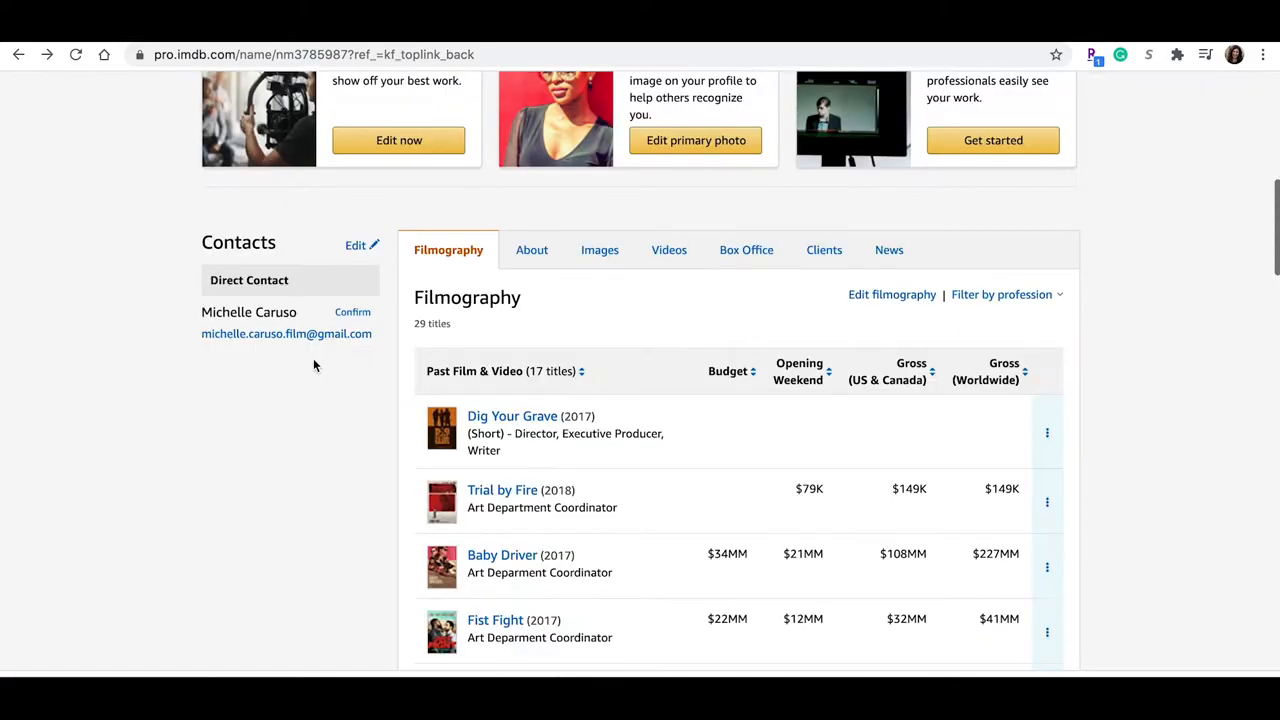
From the About section choose Official websites & reviews to edit the profile's links
click(528, 248)
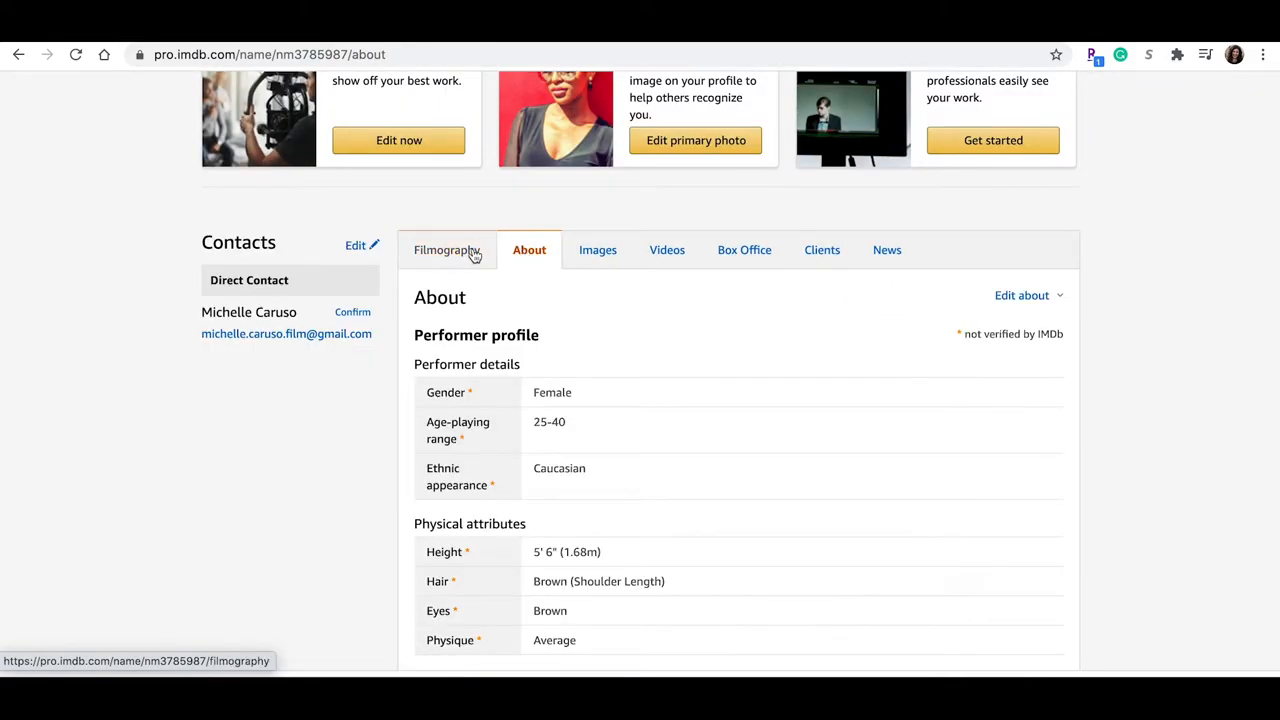
scroll(down, 3)
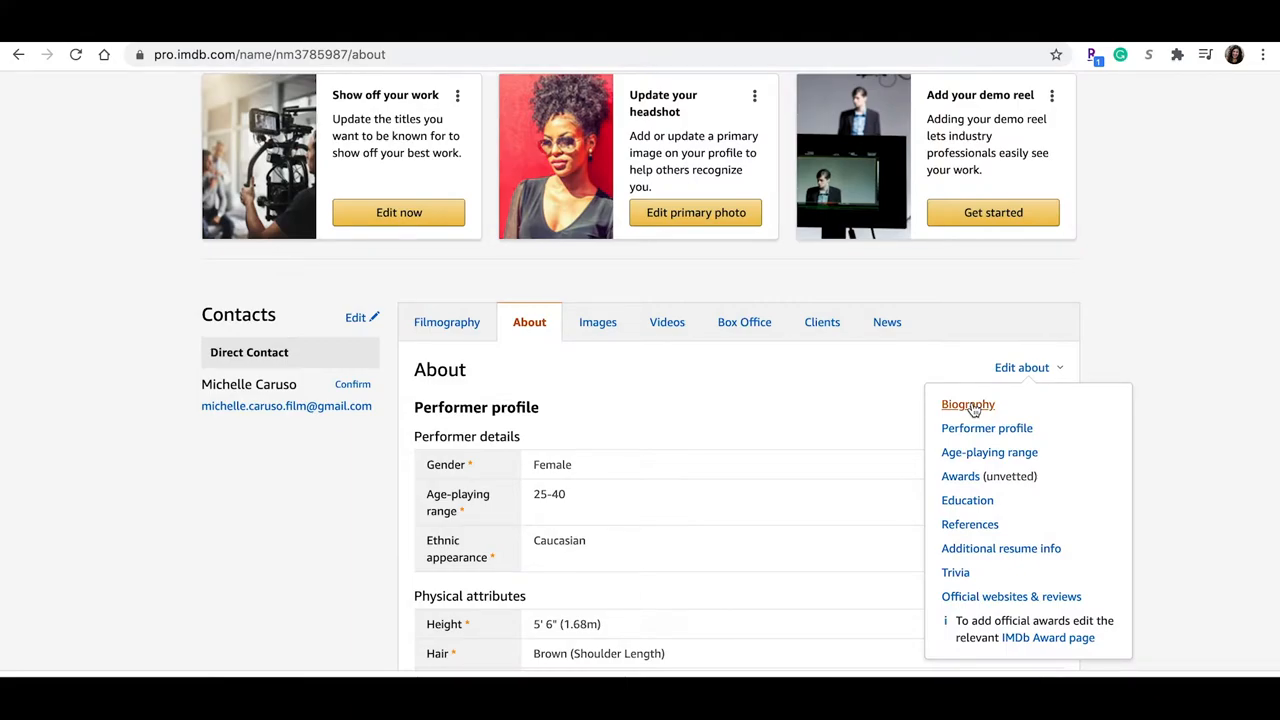
mouse_move(1012, 596)
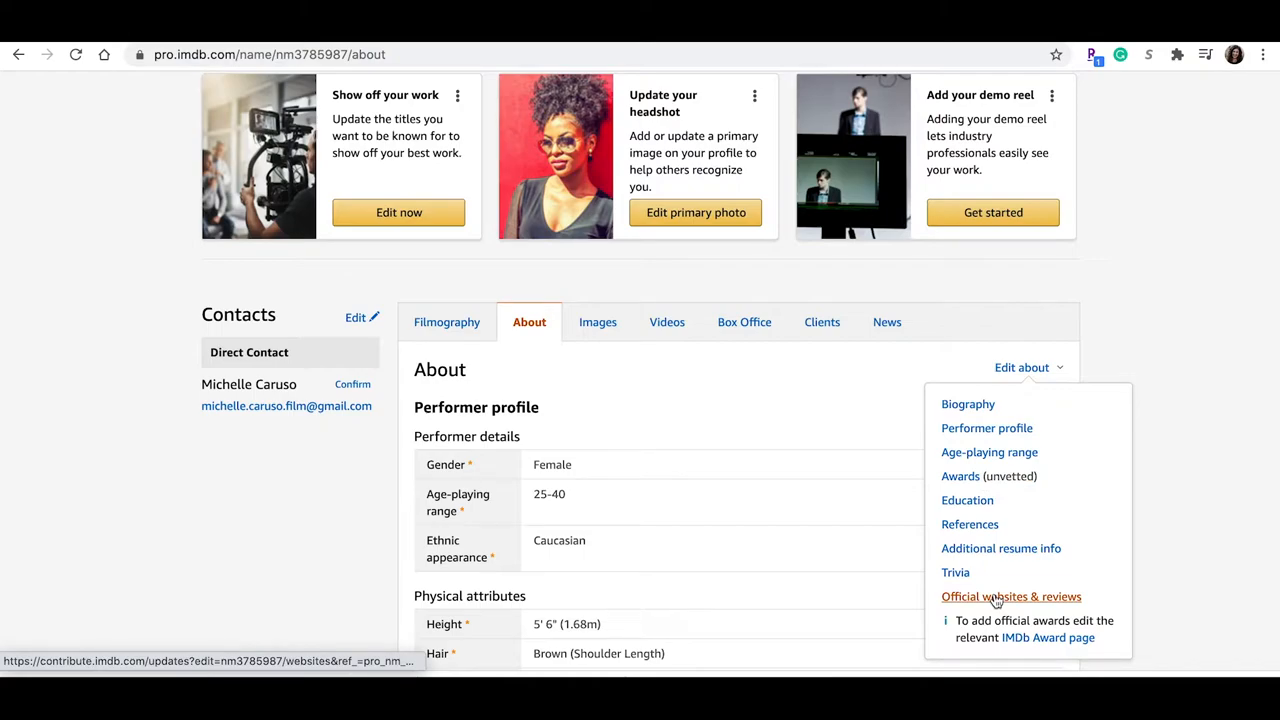
click(1012, 596)
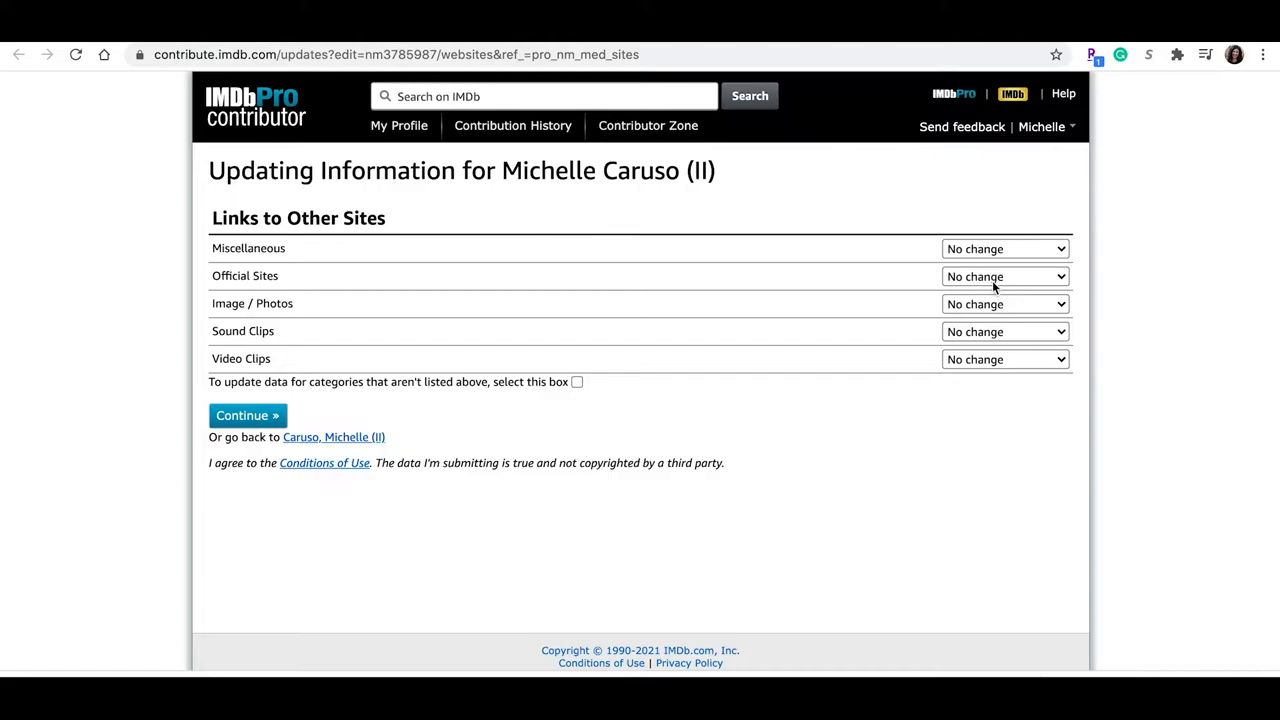
click(1004, 248)
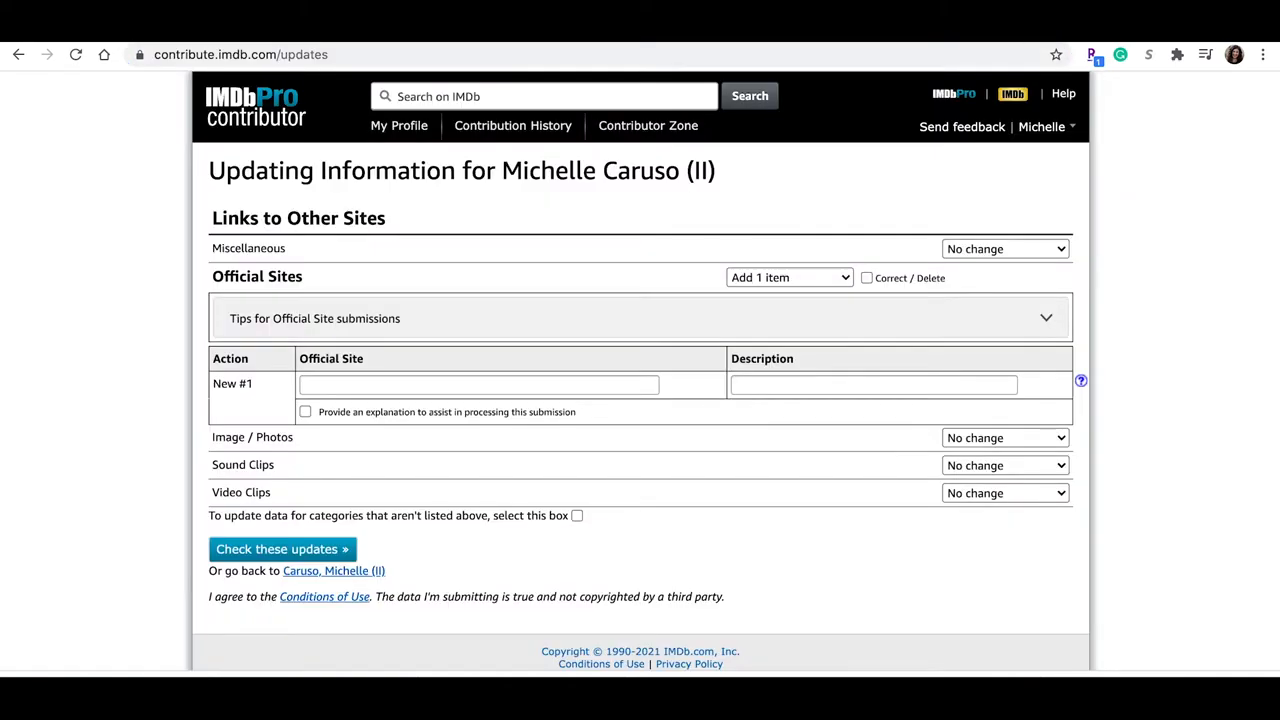
text(https://www.michelle-caruso.com/)
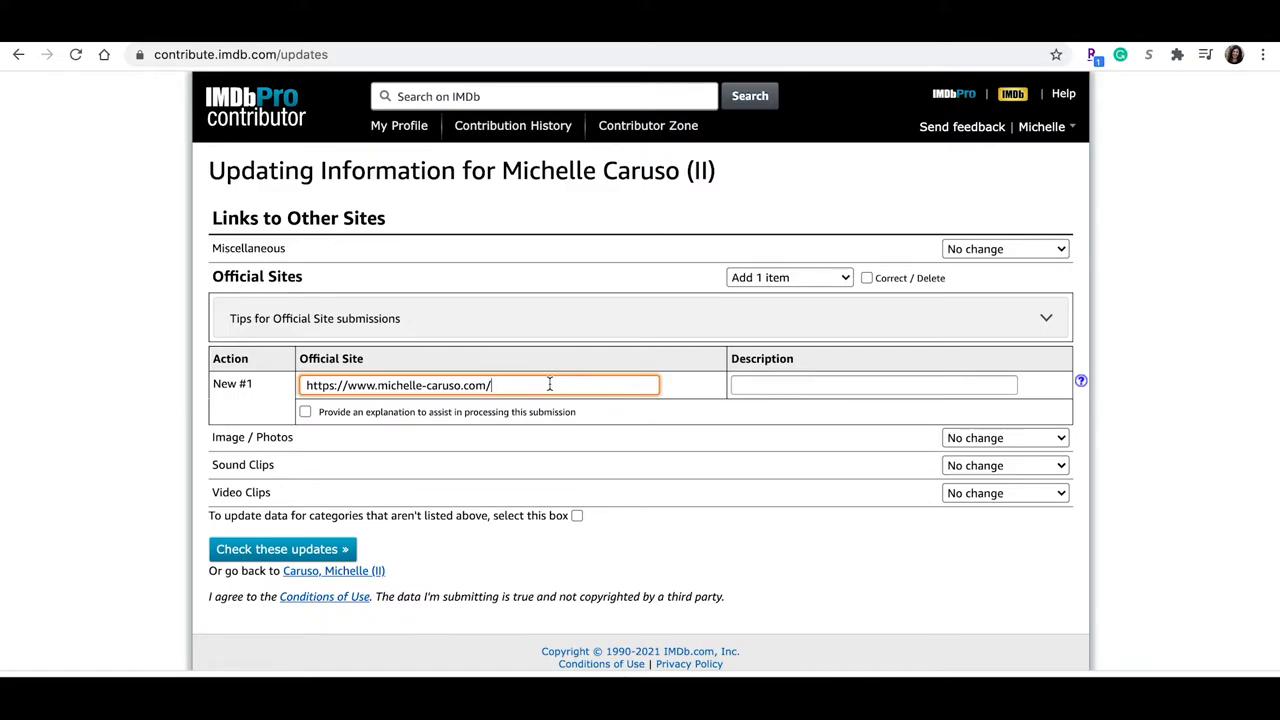
click(282, 548)
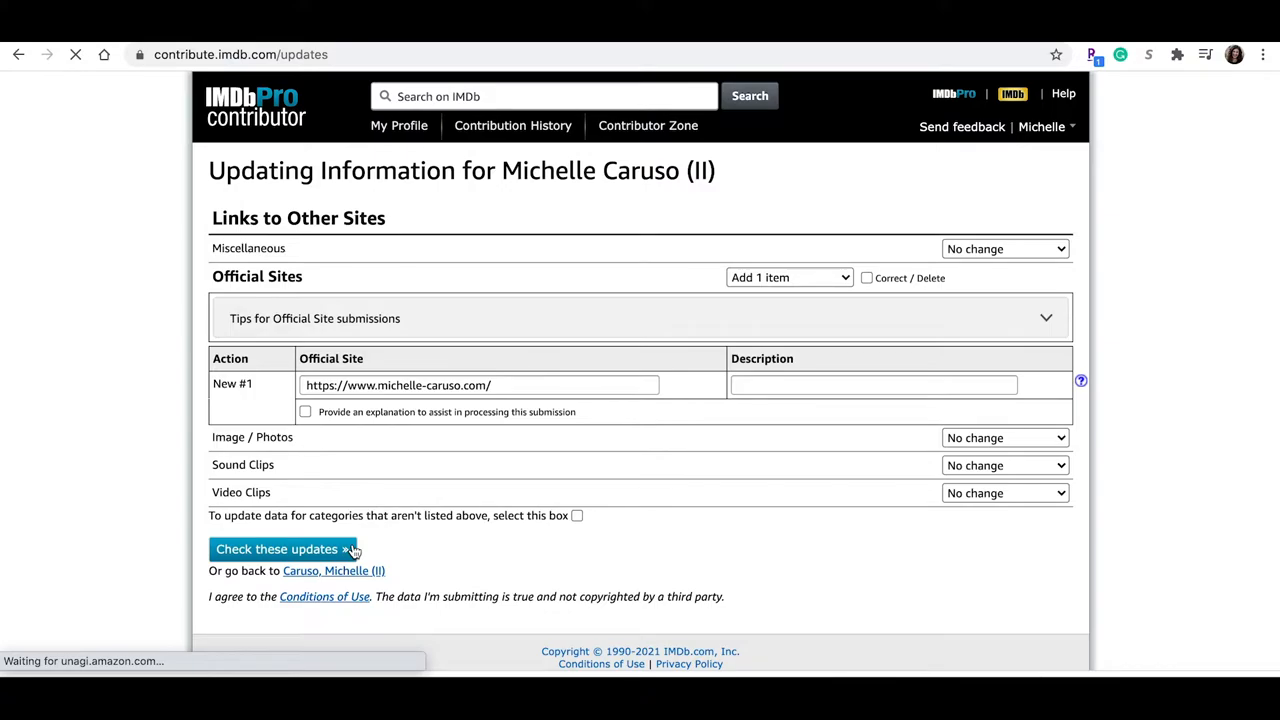
click(278, 548)
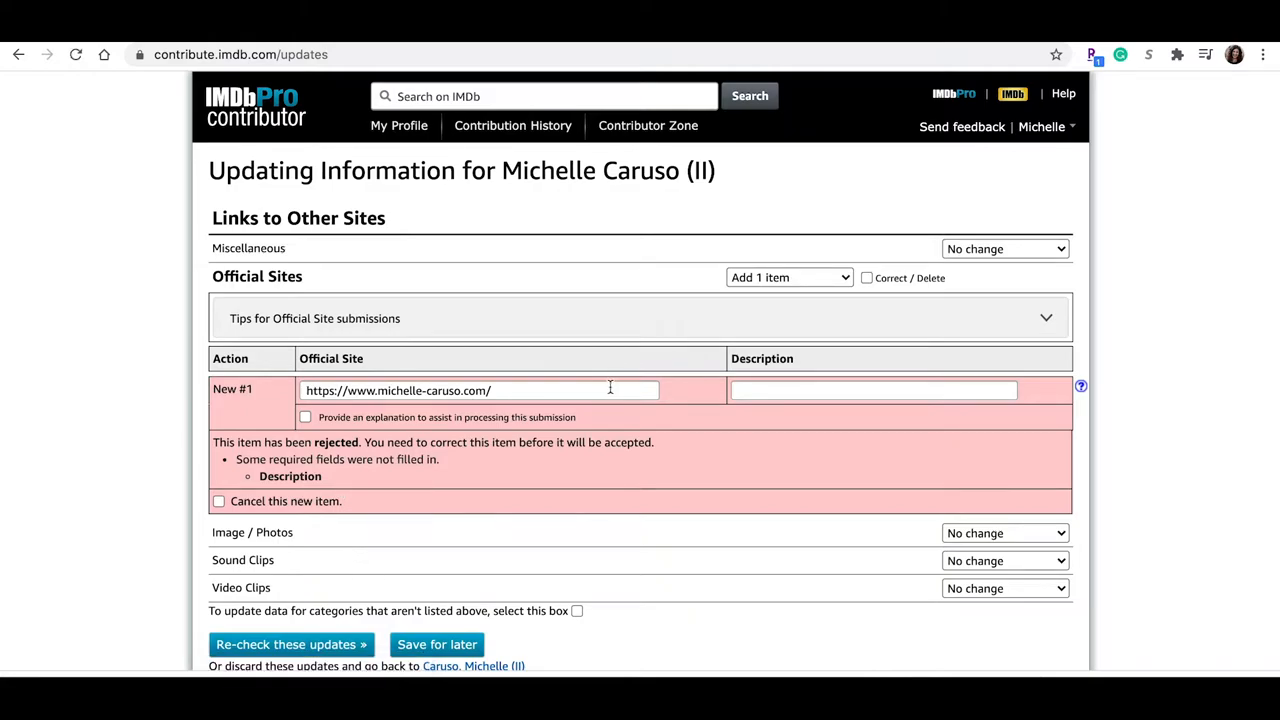
Fill the required description 'Website', re-check and submit the update to the editors
text(WE)
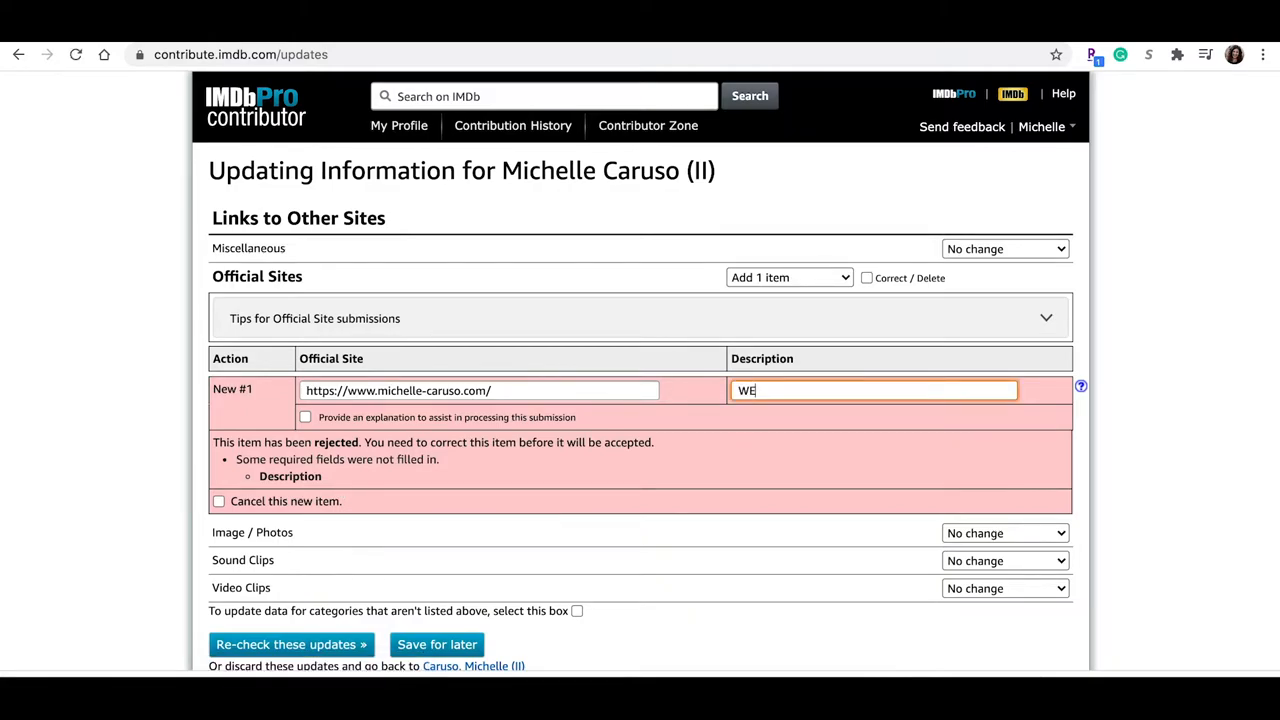
text(ebsite)
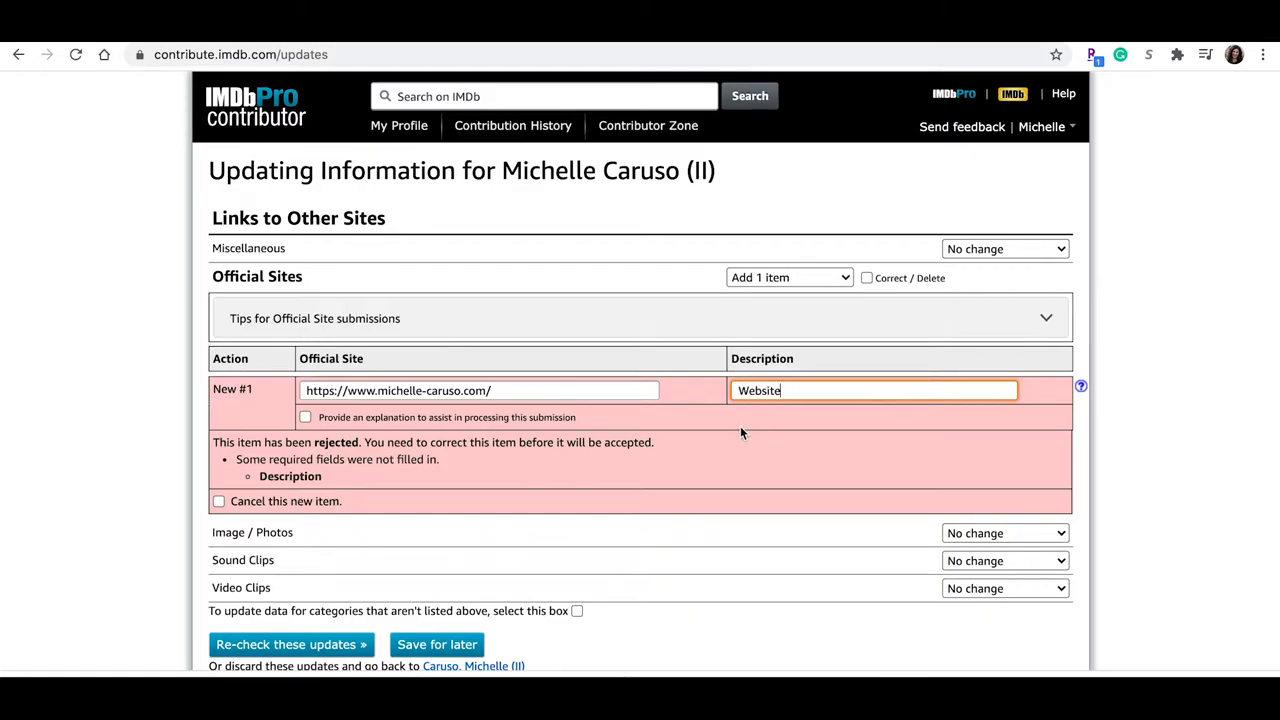
scroll(down, 3)
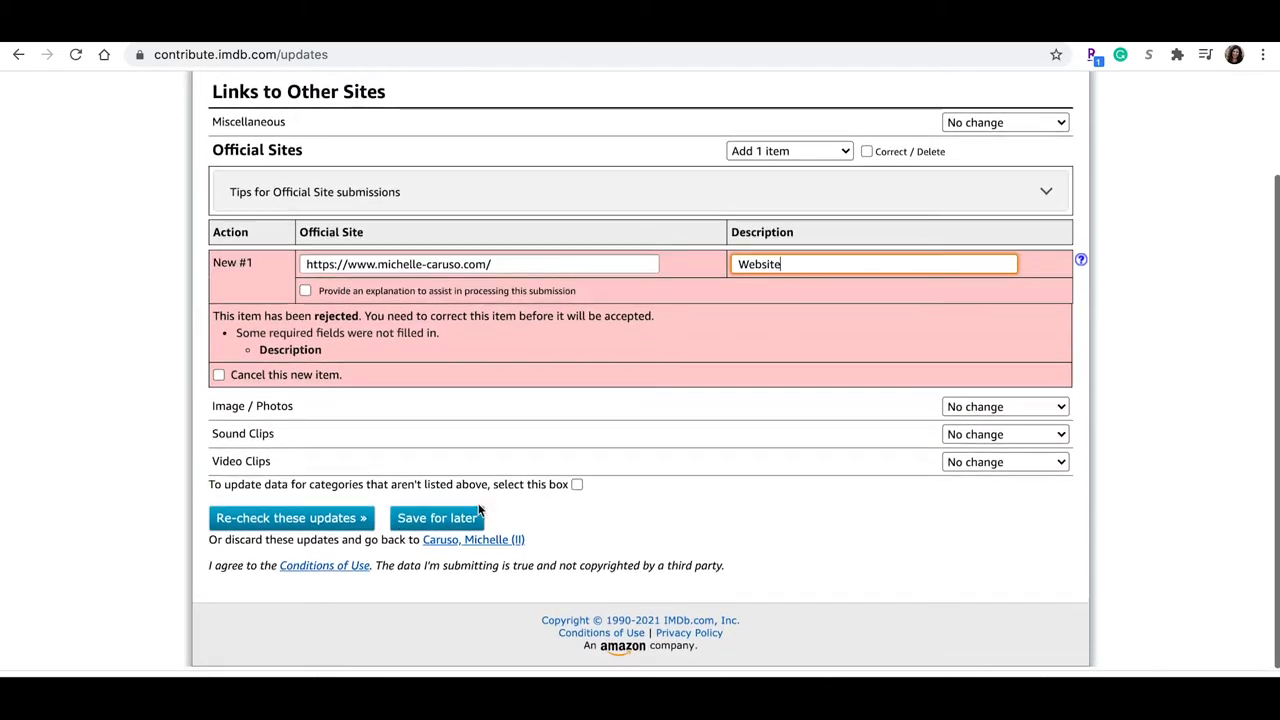
click(292, 516)
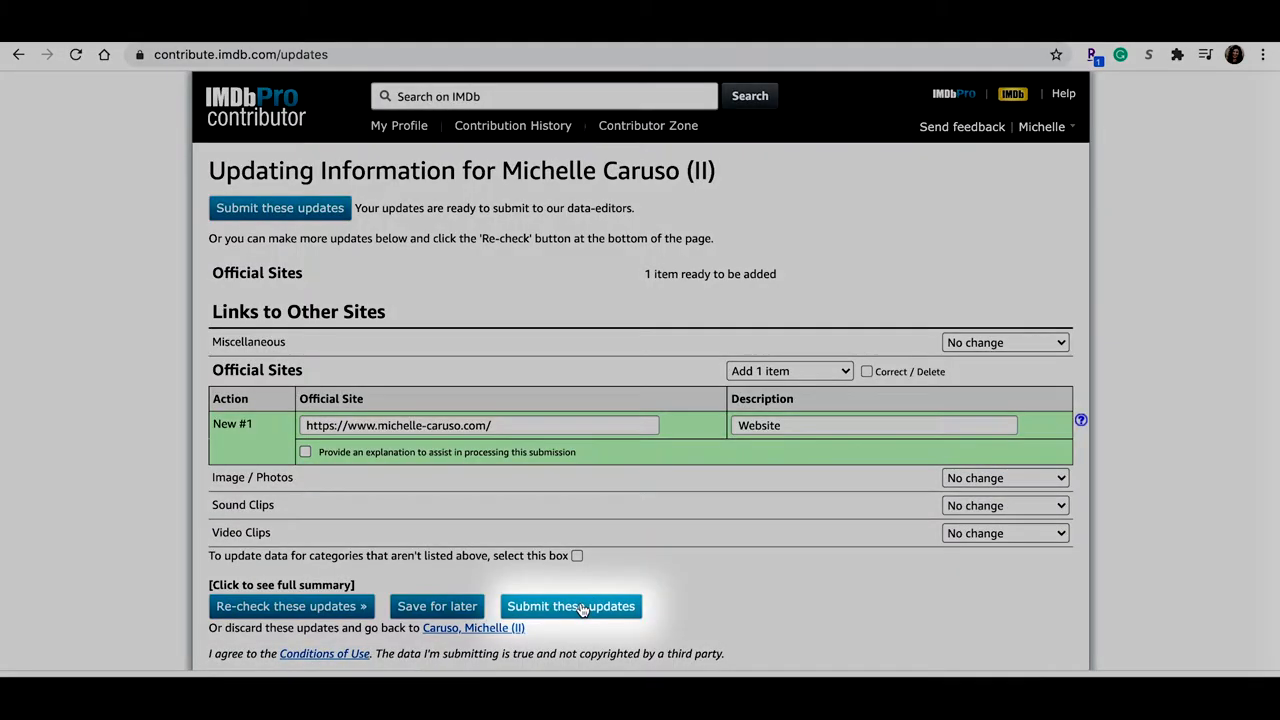
click(572, 606)
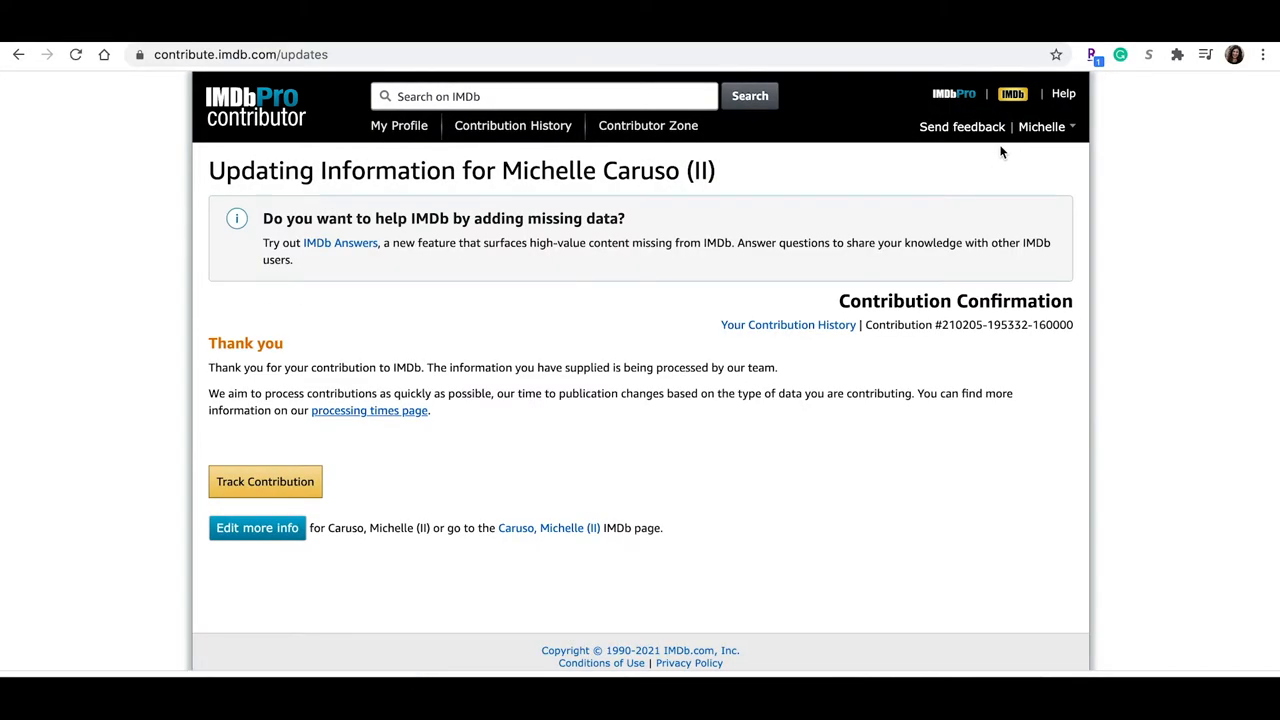
mouse_move(948, 188)
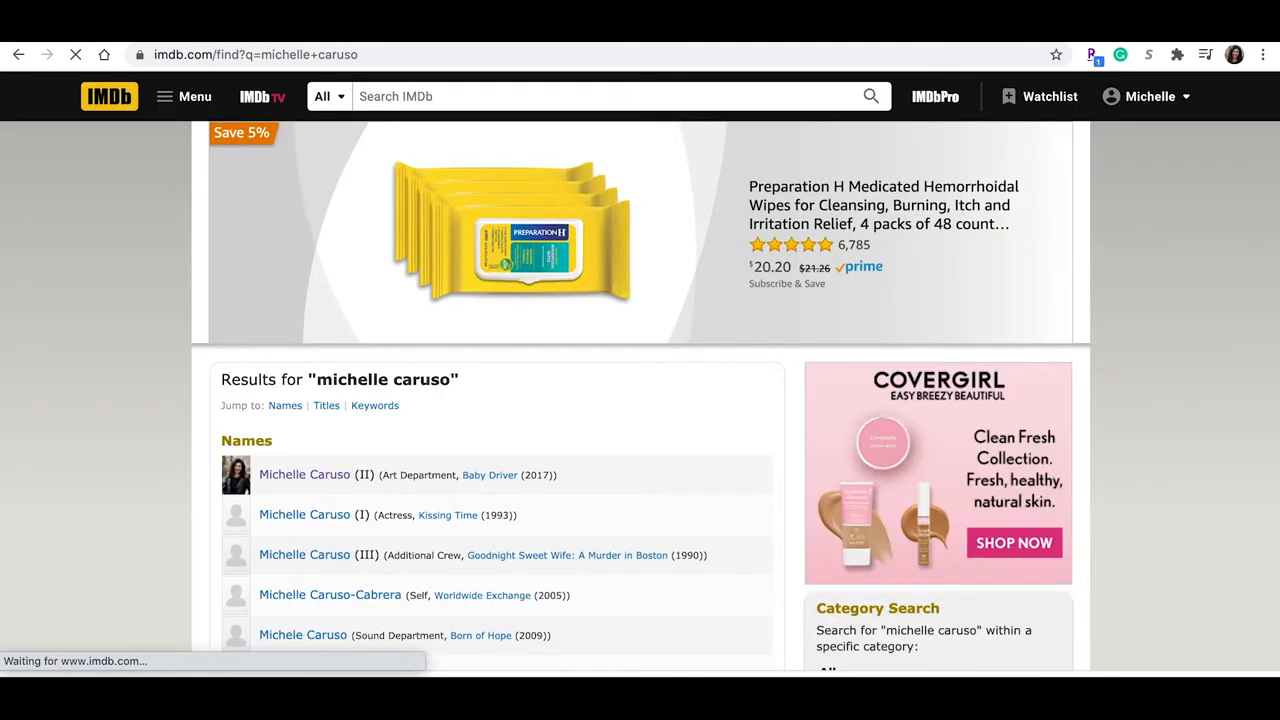
mouse_move(704, 332)
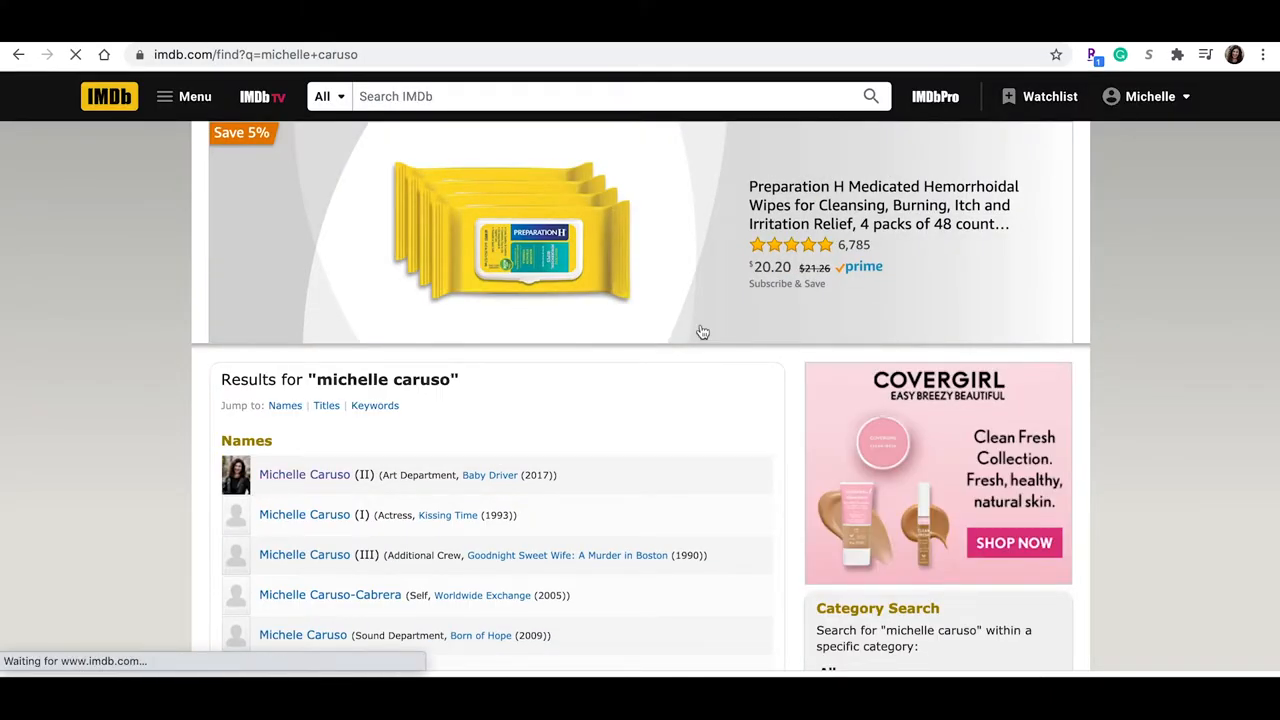
click(304, 474)
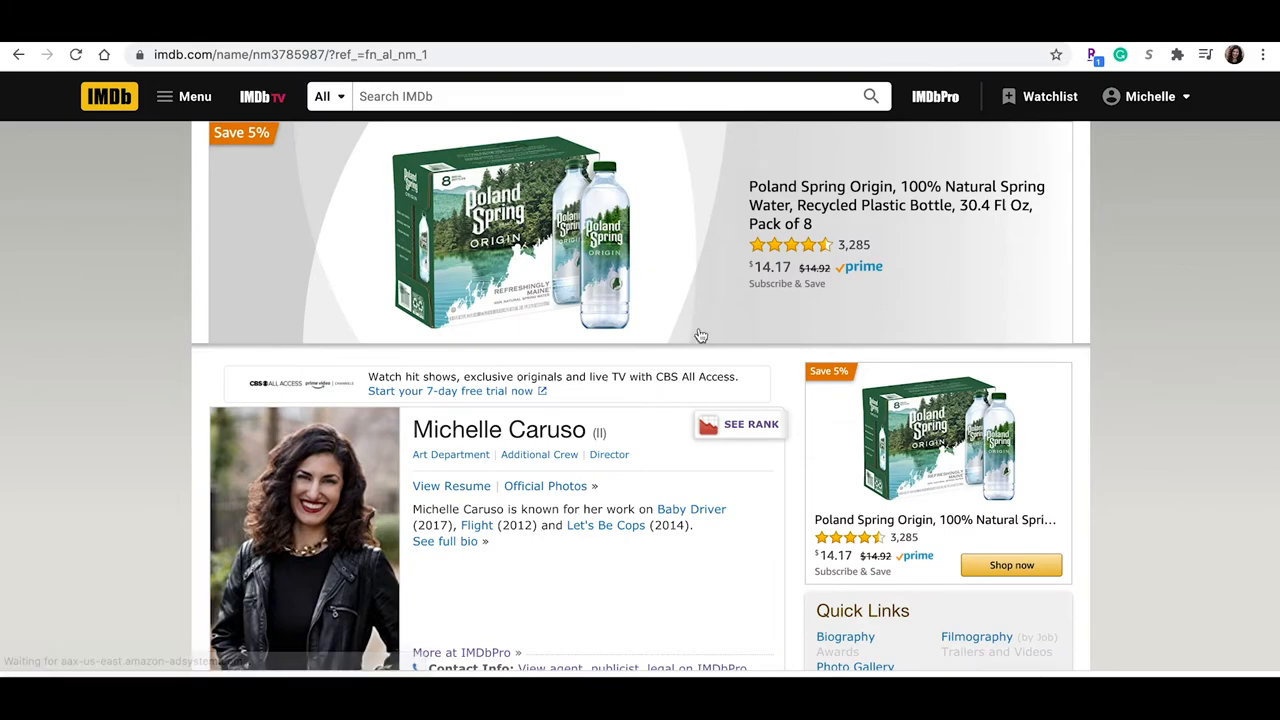
click(740, 424)
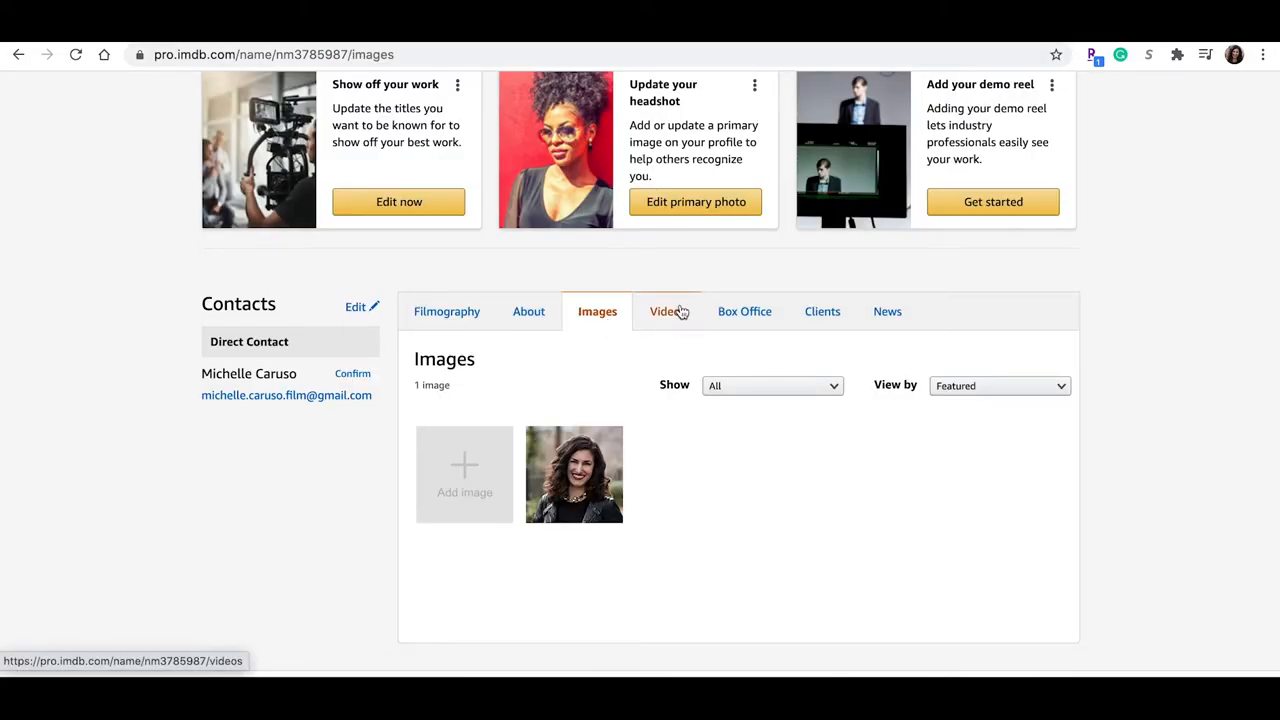
Browse the profile's Videos, Box Office, Clients and News sections
click(664, 312)
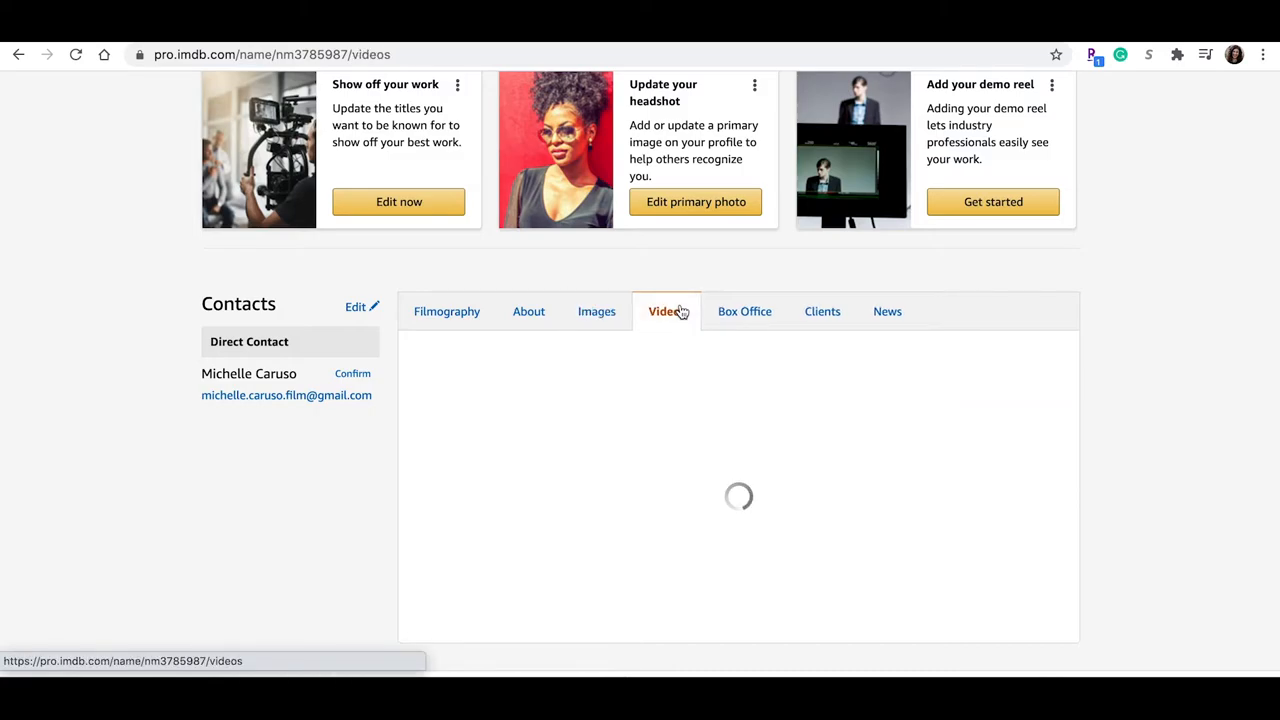
click(744, 312)
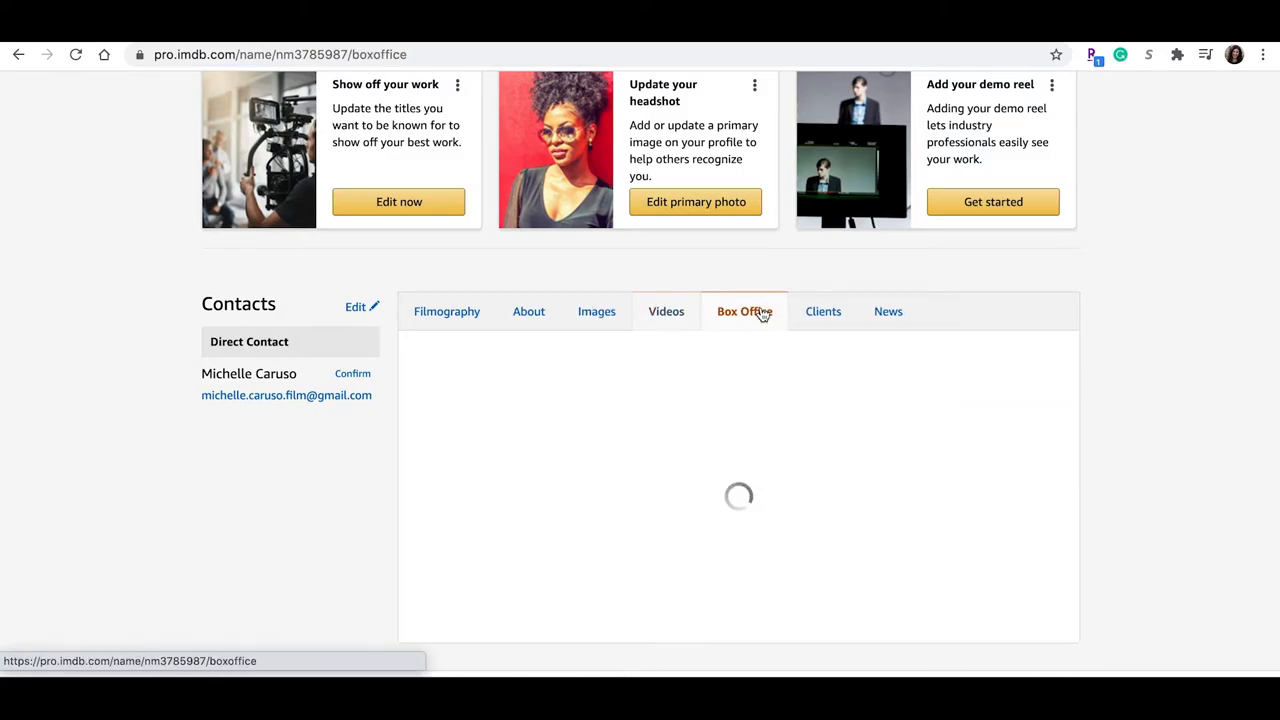
click(744, 312)
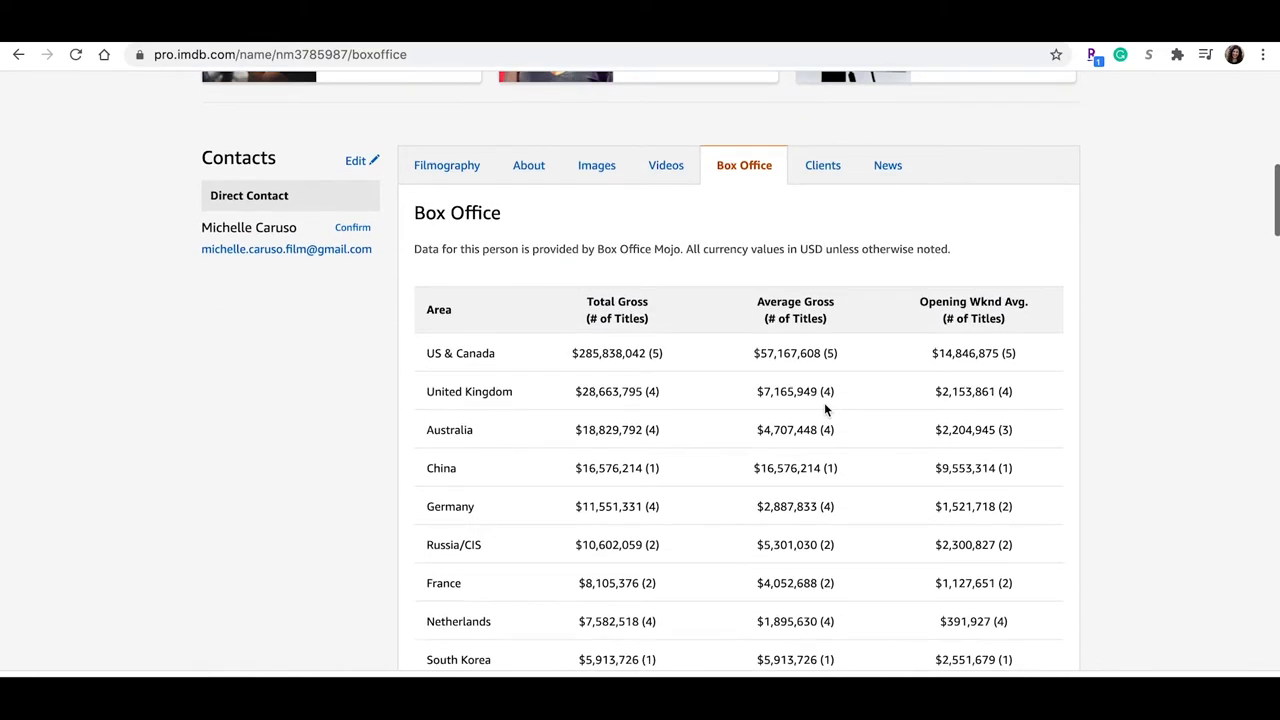
click(820, 164)
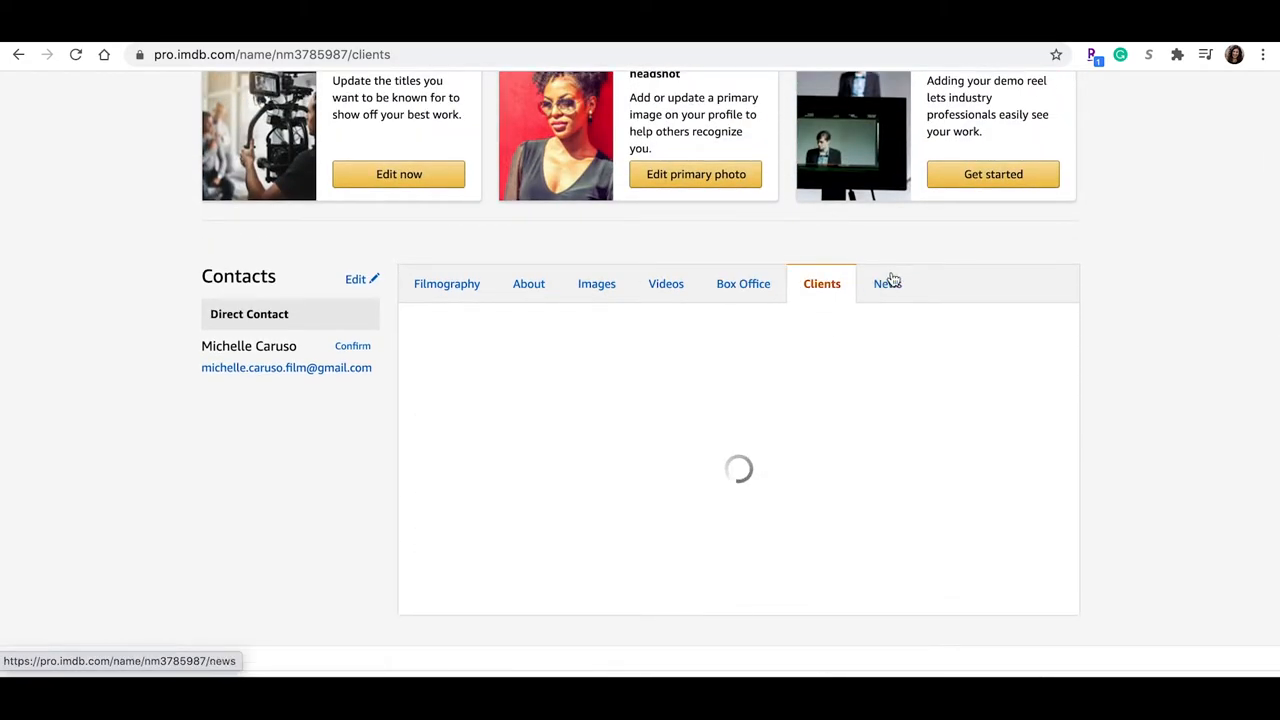
click(884, 284)
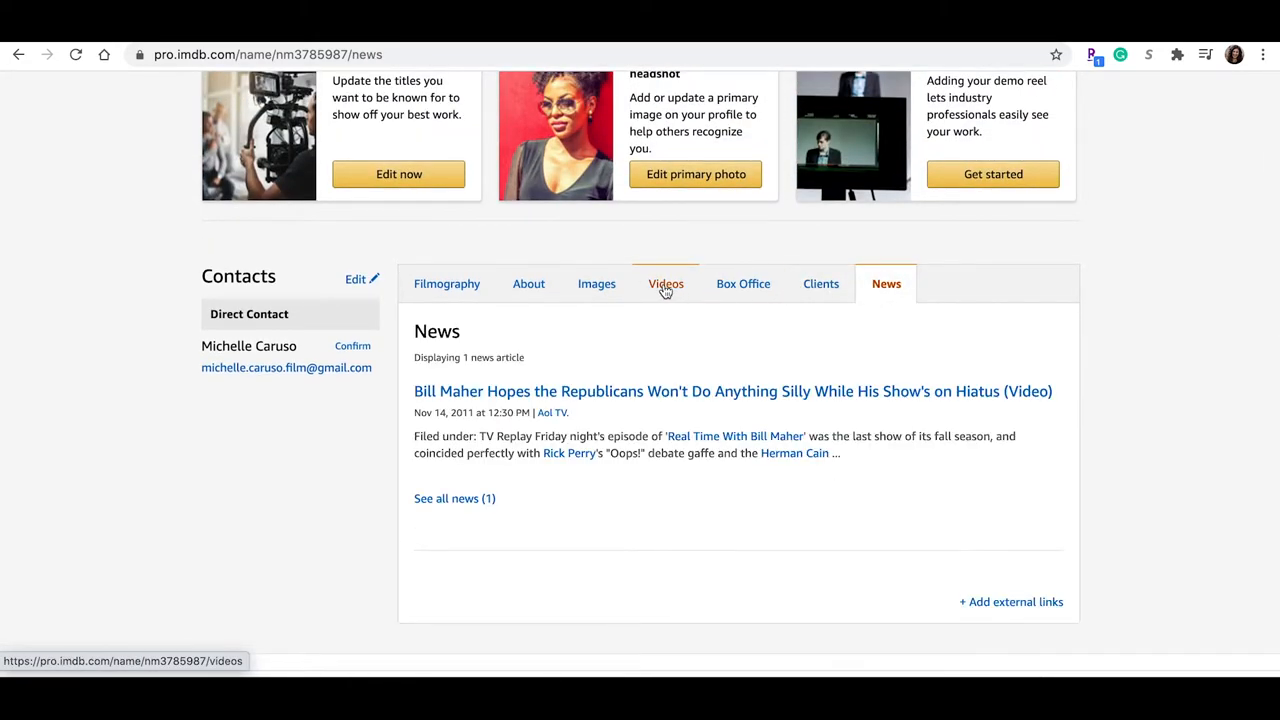
mouse_move(658, 290)
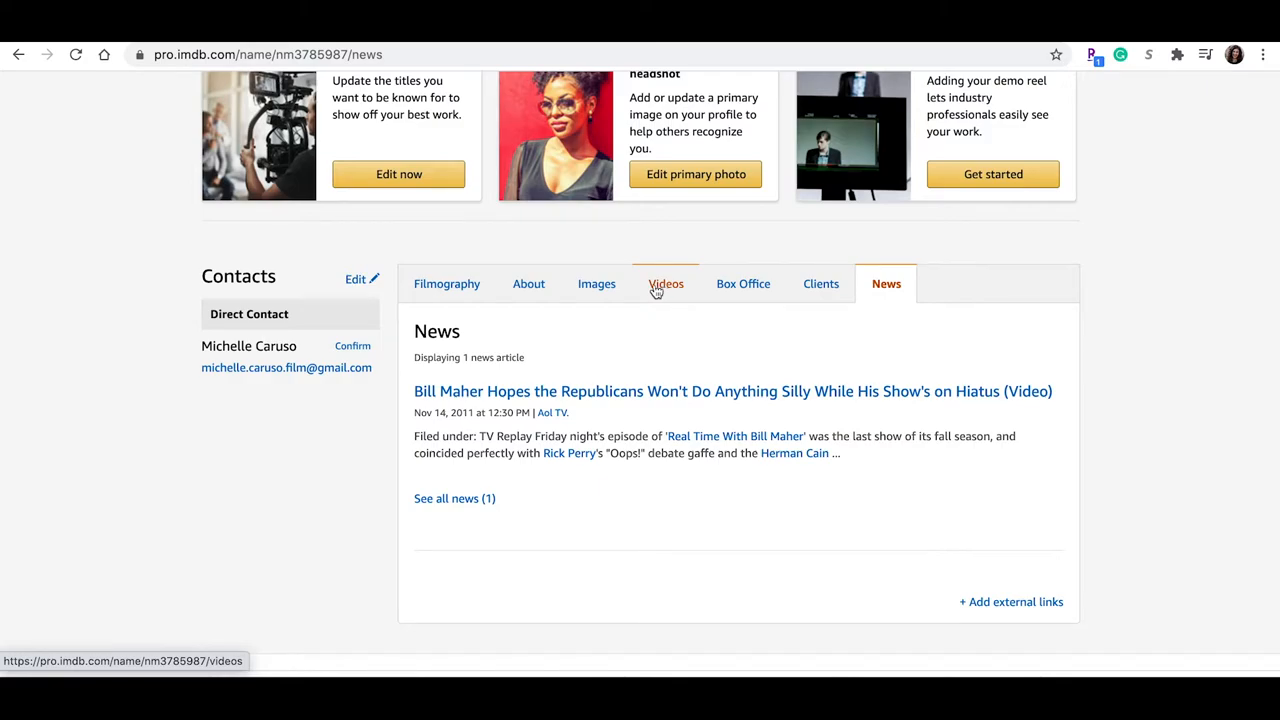
Return to the Videos section and start adding a new video
click(666, 284)
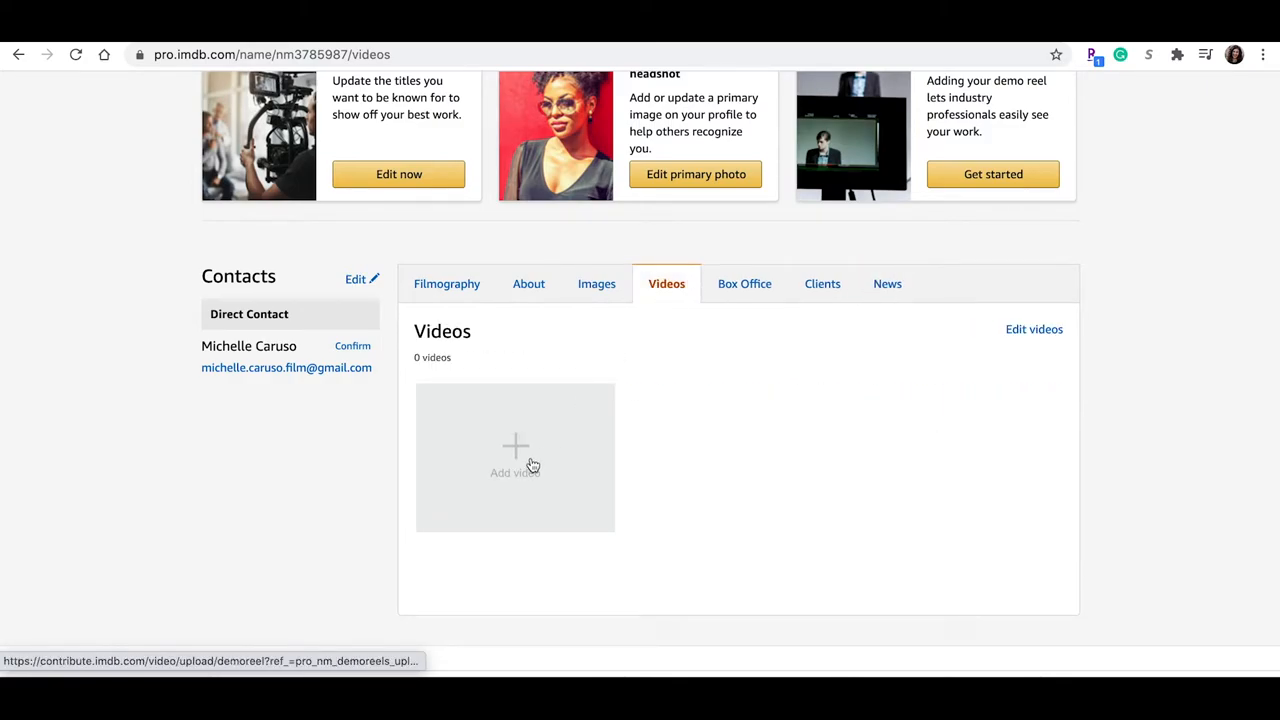
click(516, 460)
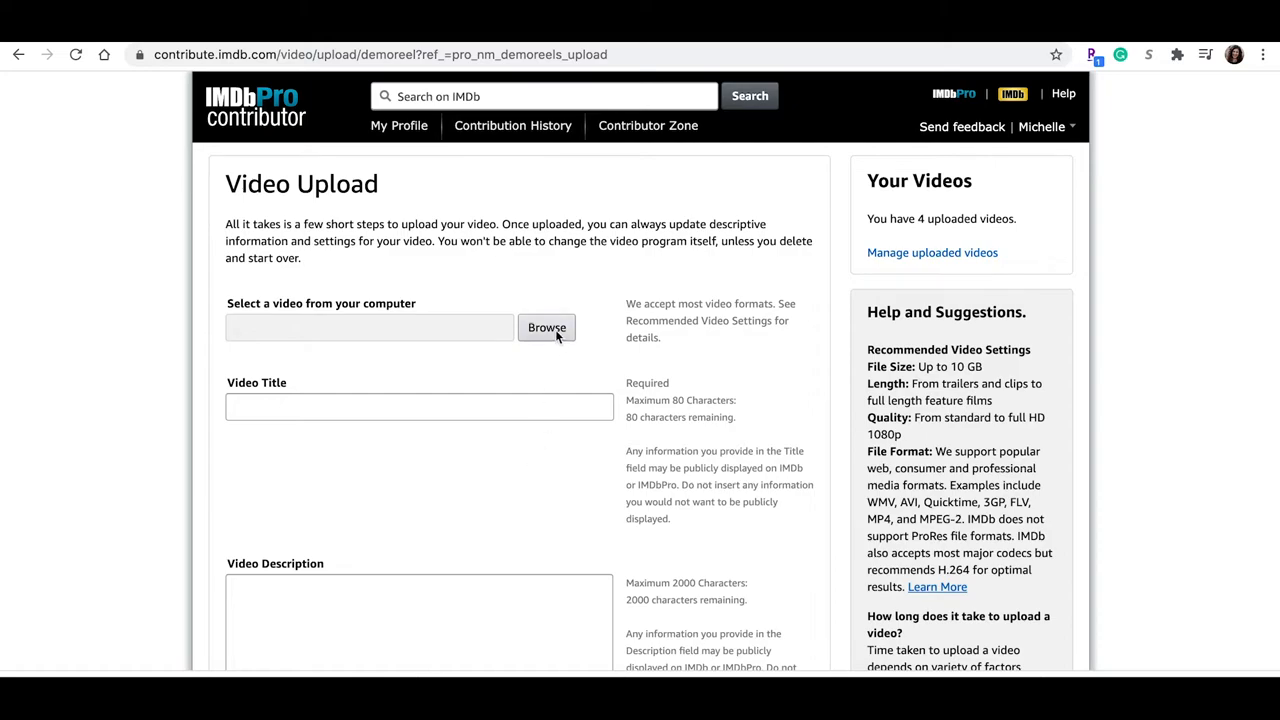
click(546, 328)
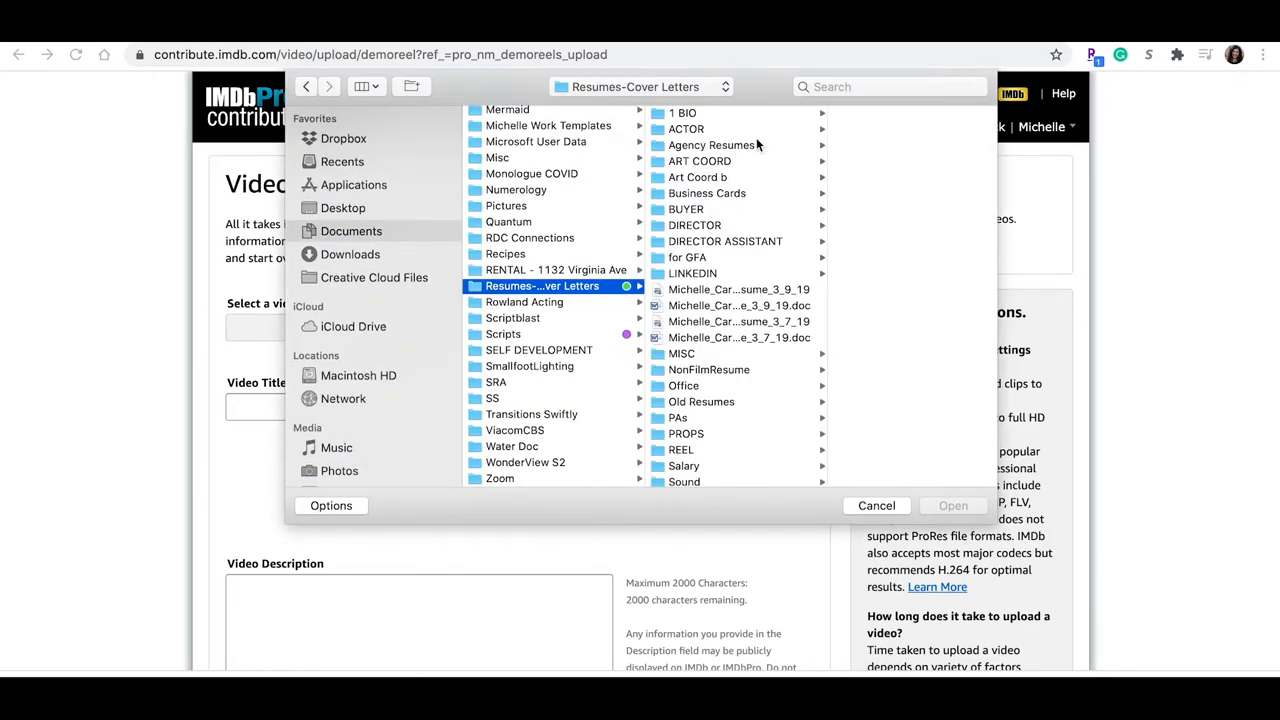
mouse_move(732, 336)
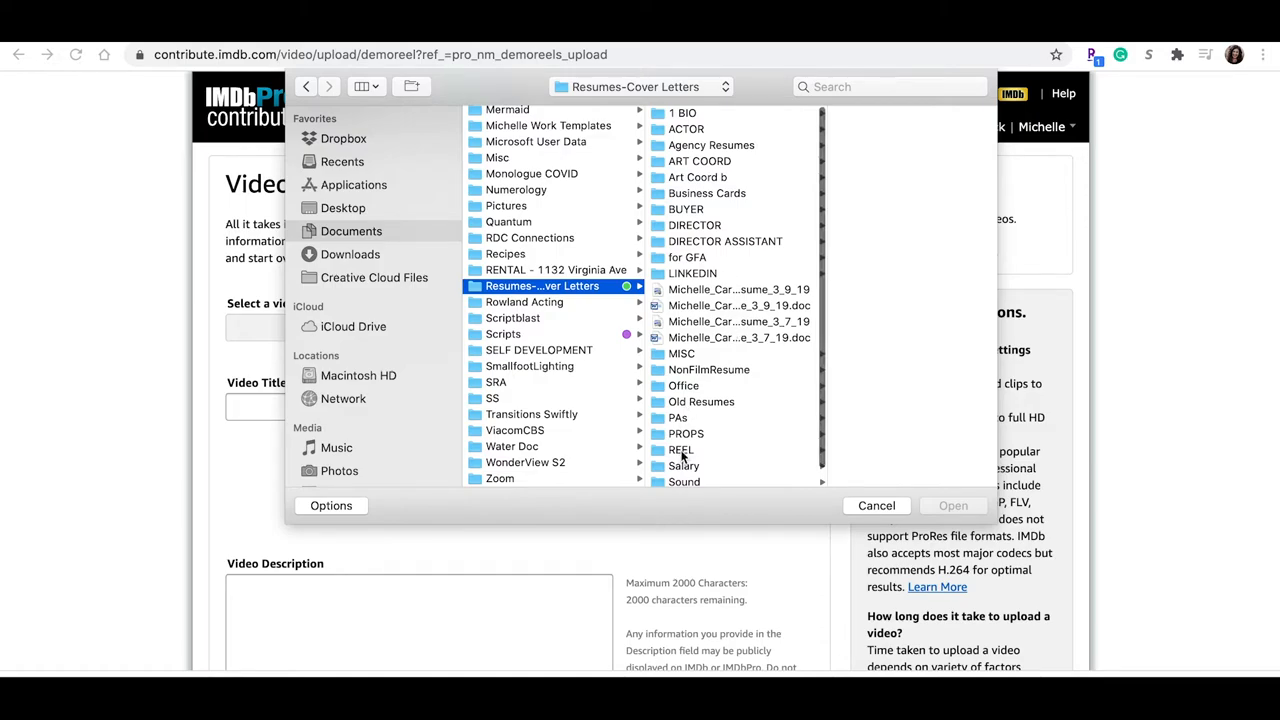
click(680, 450)
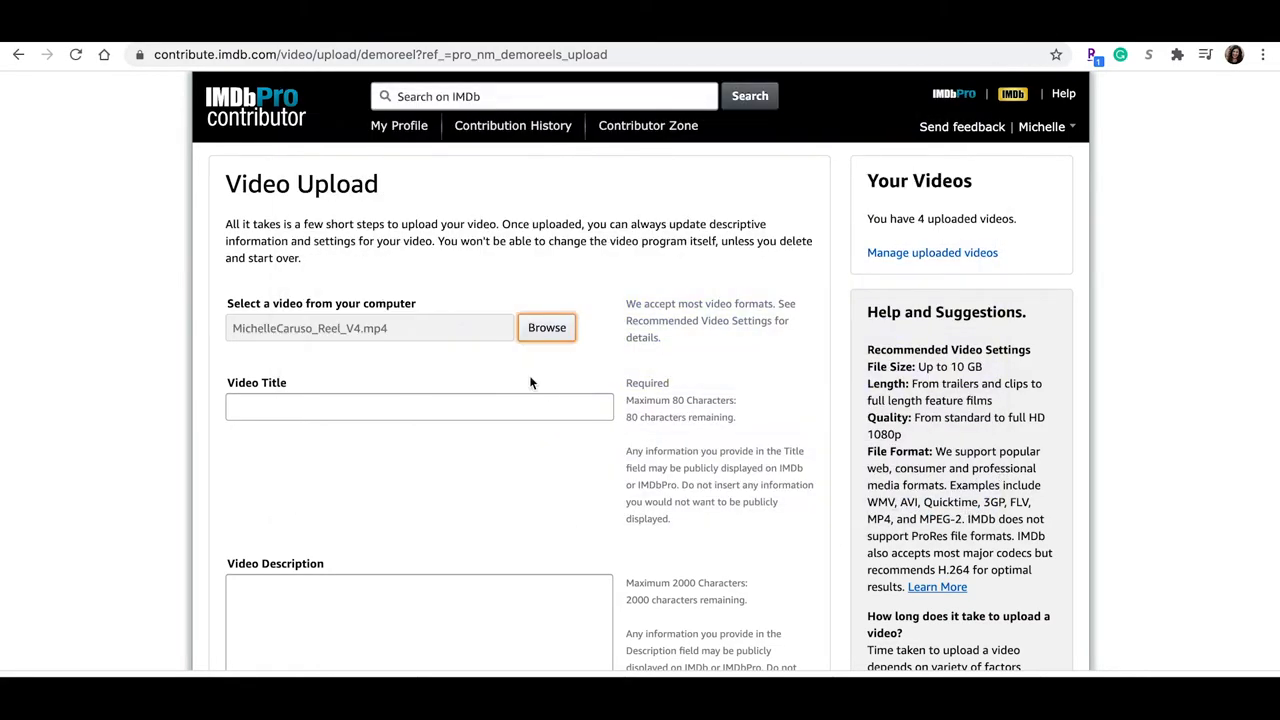
click(420, 406)
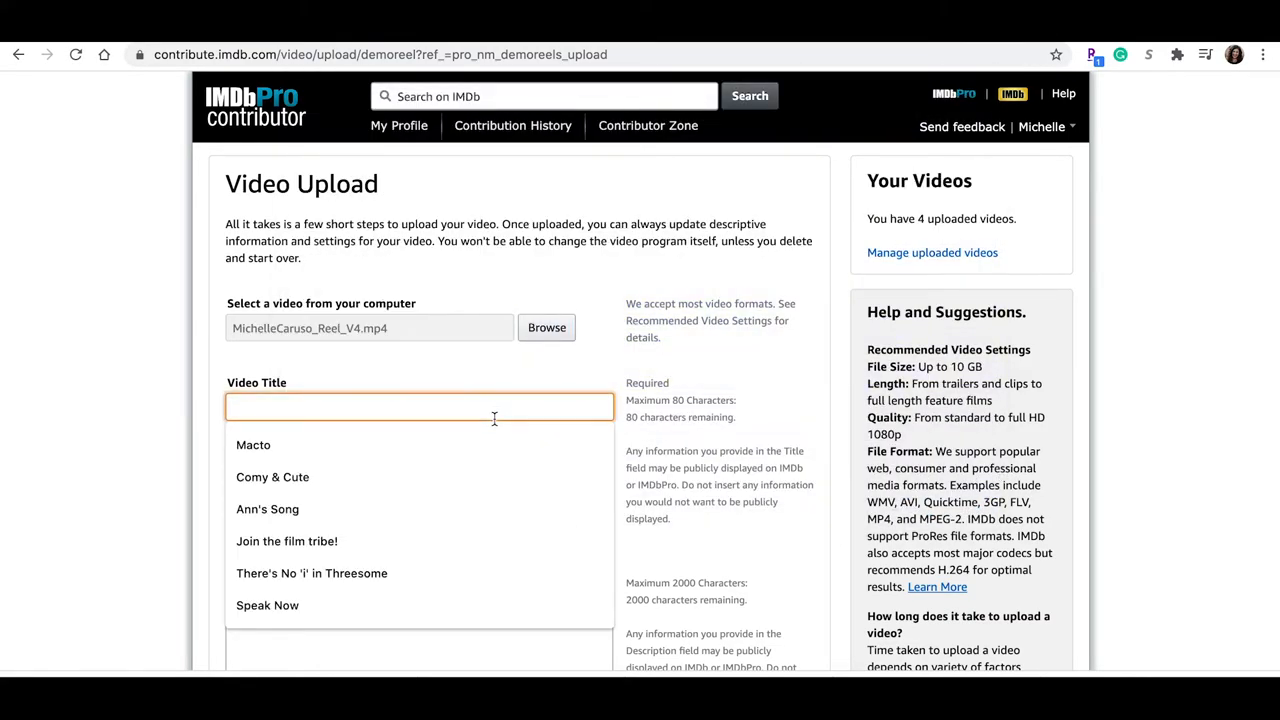
text(Michelle Caruso)
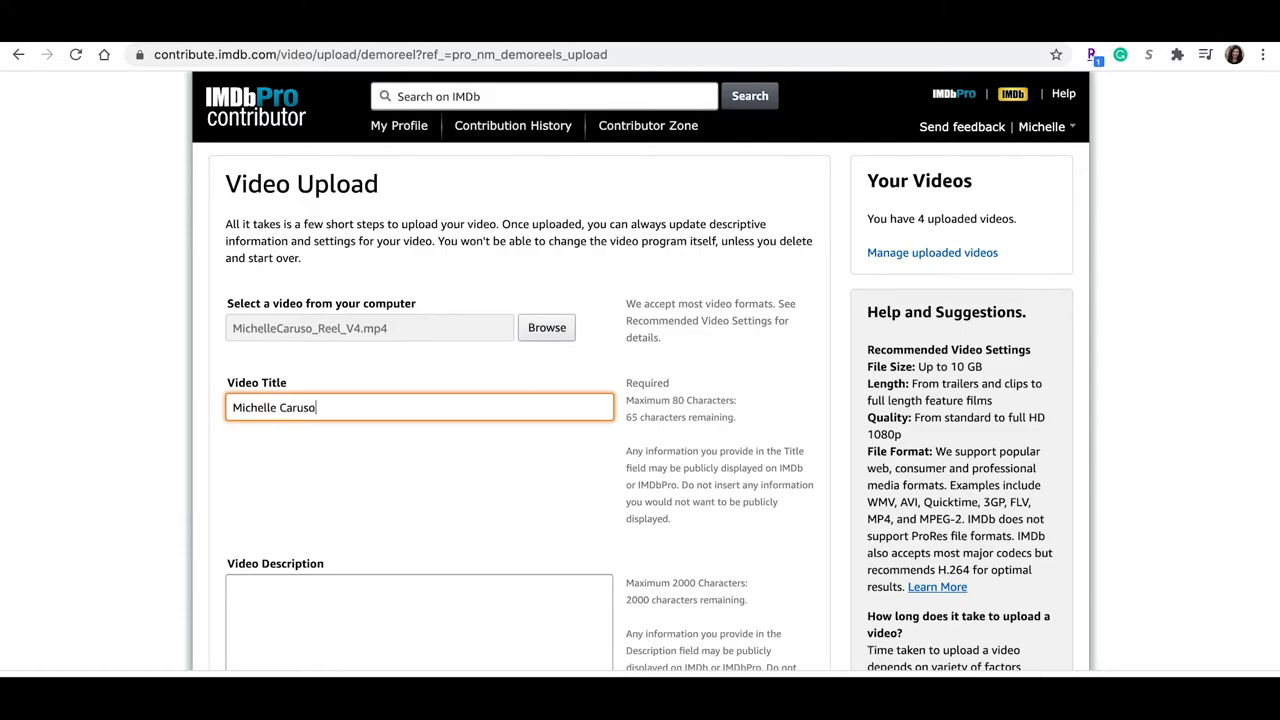
text(Reel)
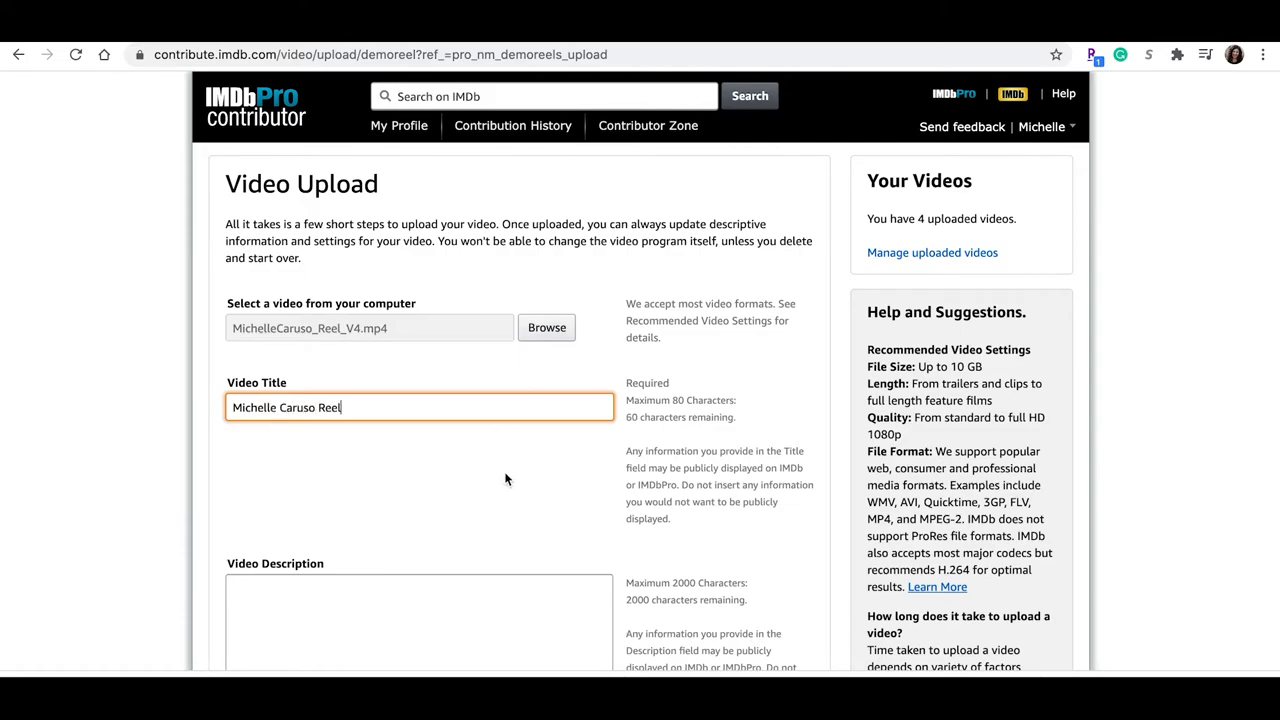
Set the maturity level to Safe and upload the video
scroll(down, 3)
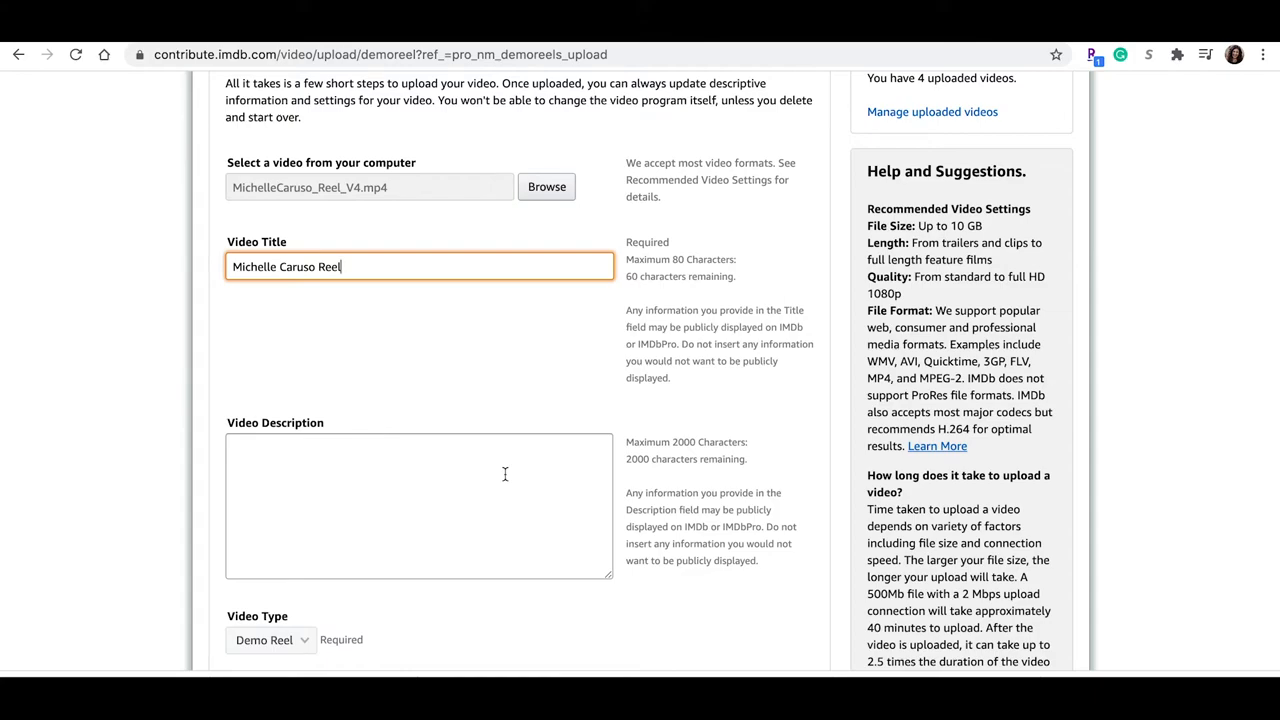
scroll(down, 3)
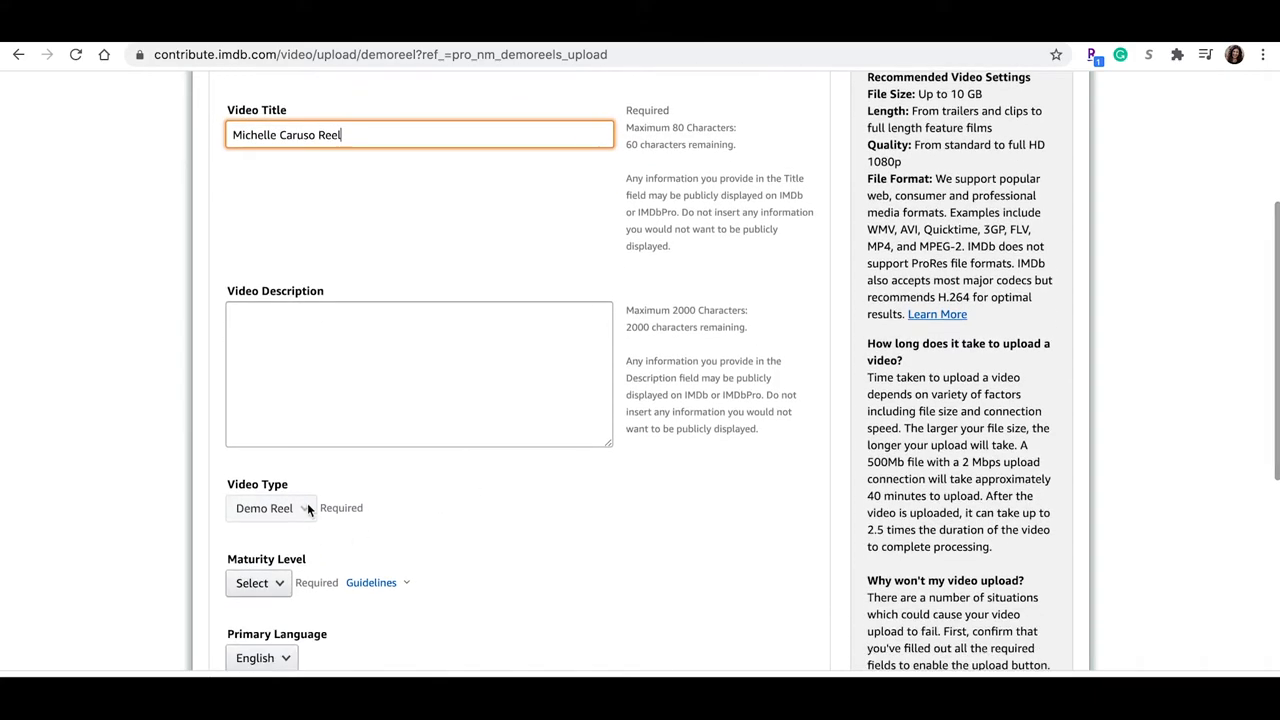
scroll(down, 3)
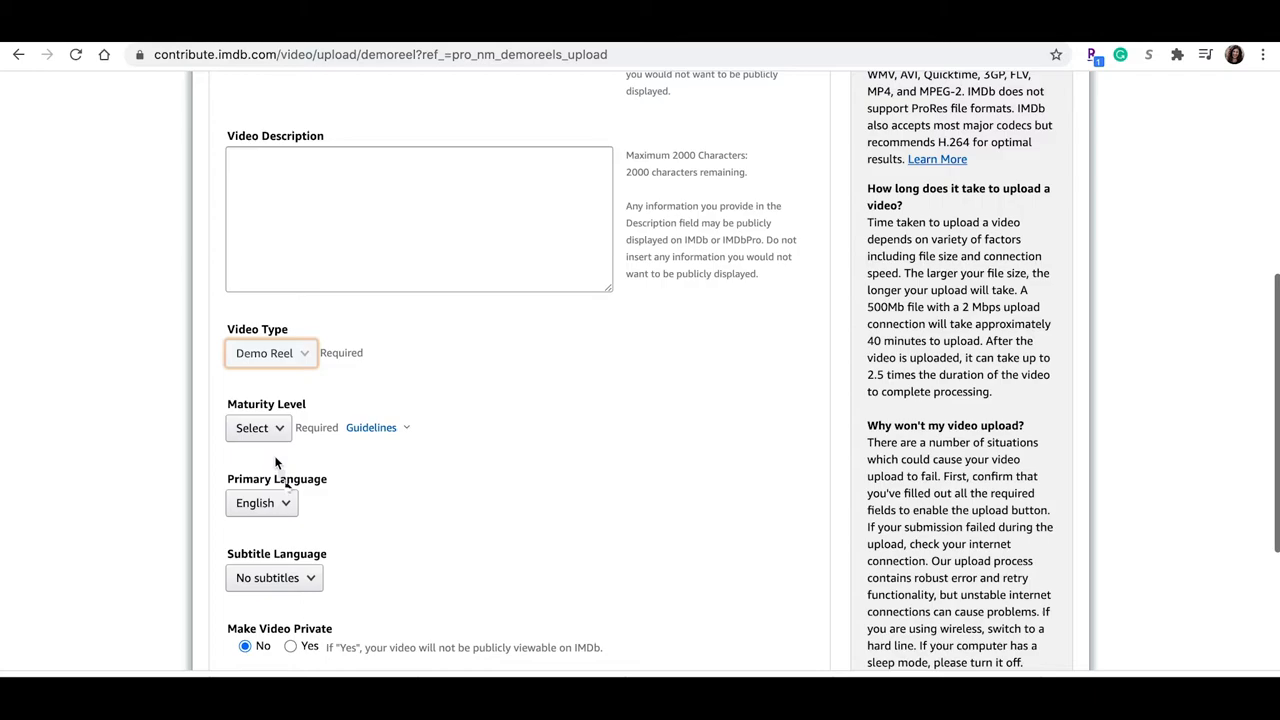
scroll(down, 3)
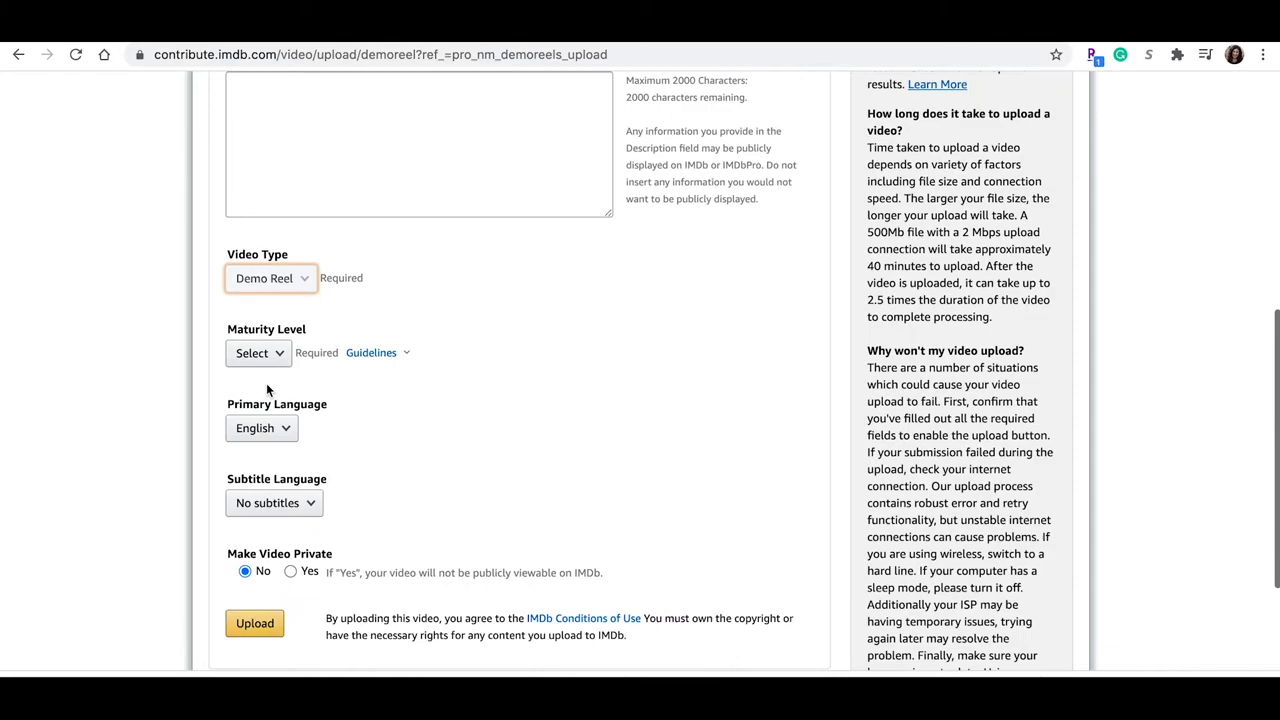
click(258, 352)
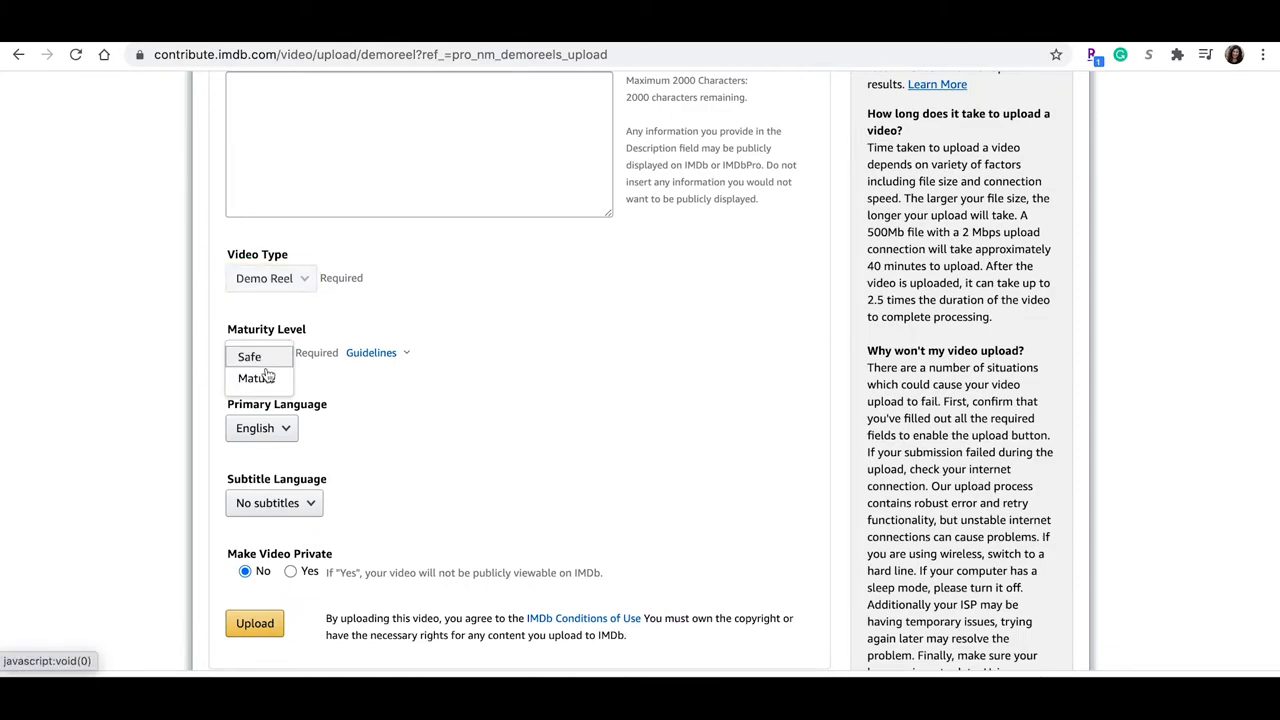
click(248, 356)
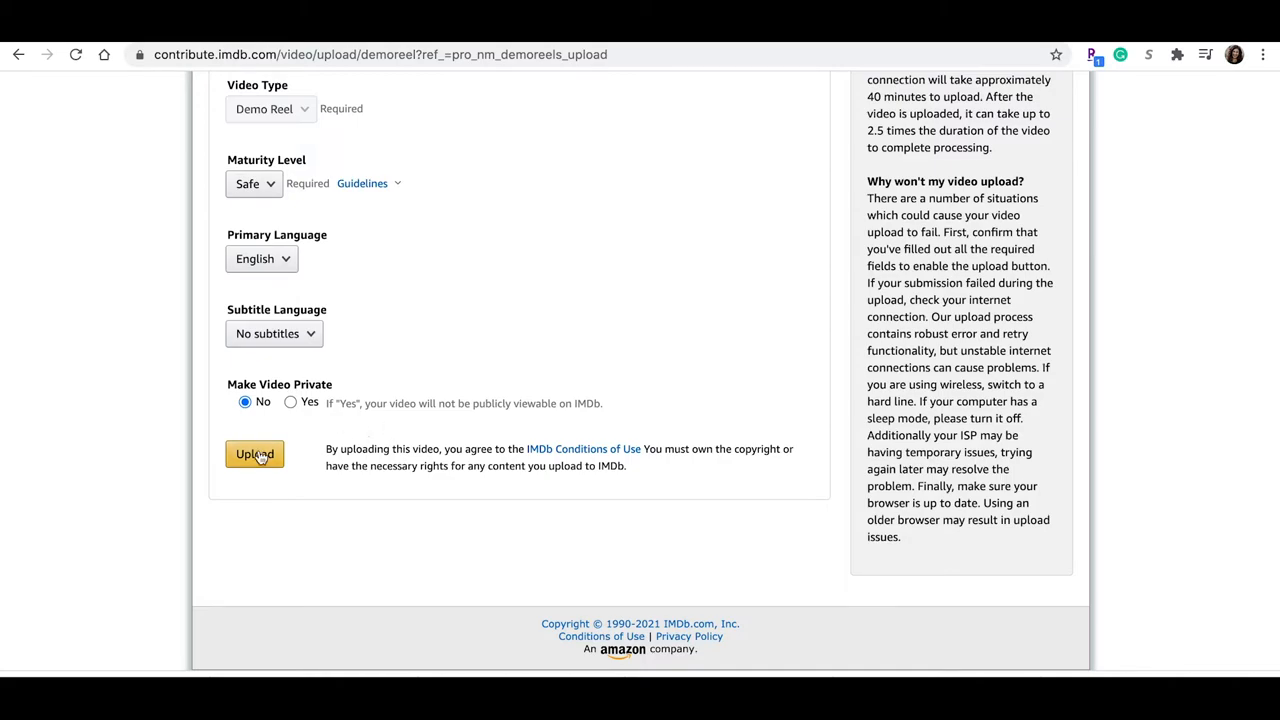
click(254, 454)
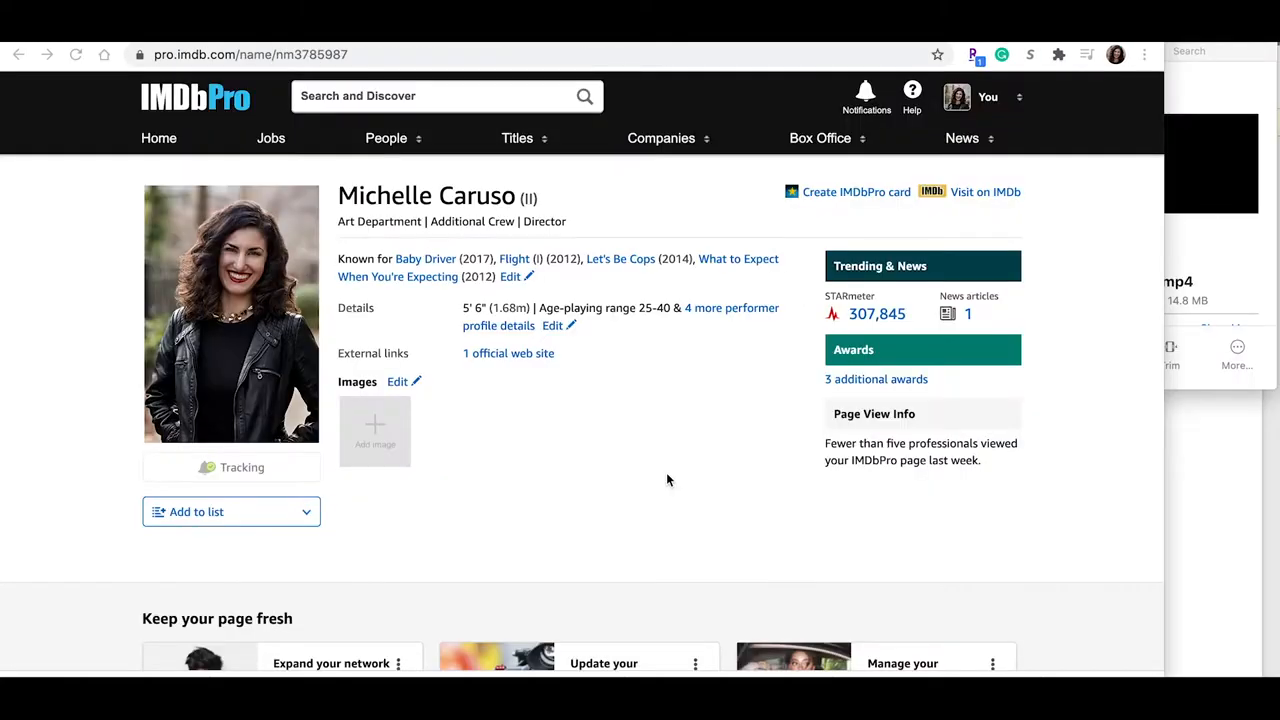
Go to Edit page > Vanity URL & other external websites
scroll(down, 3)
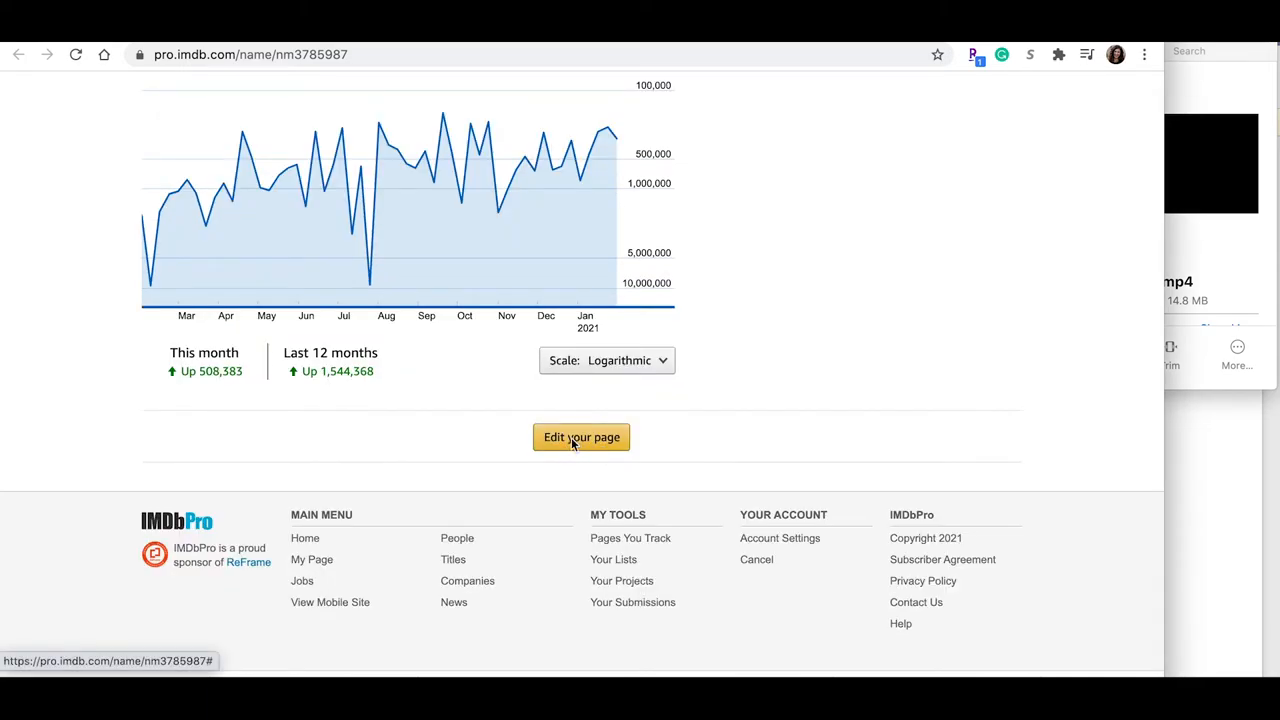
click(580, 436)
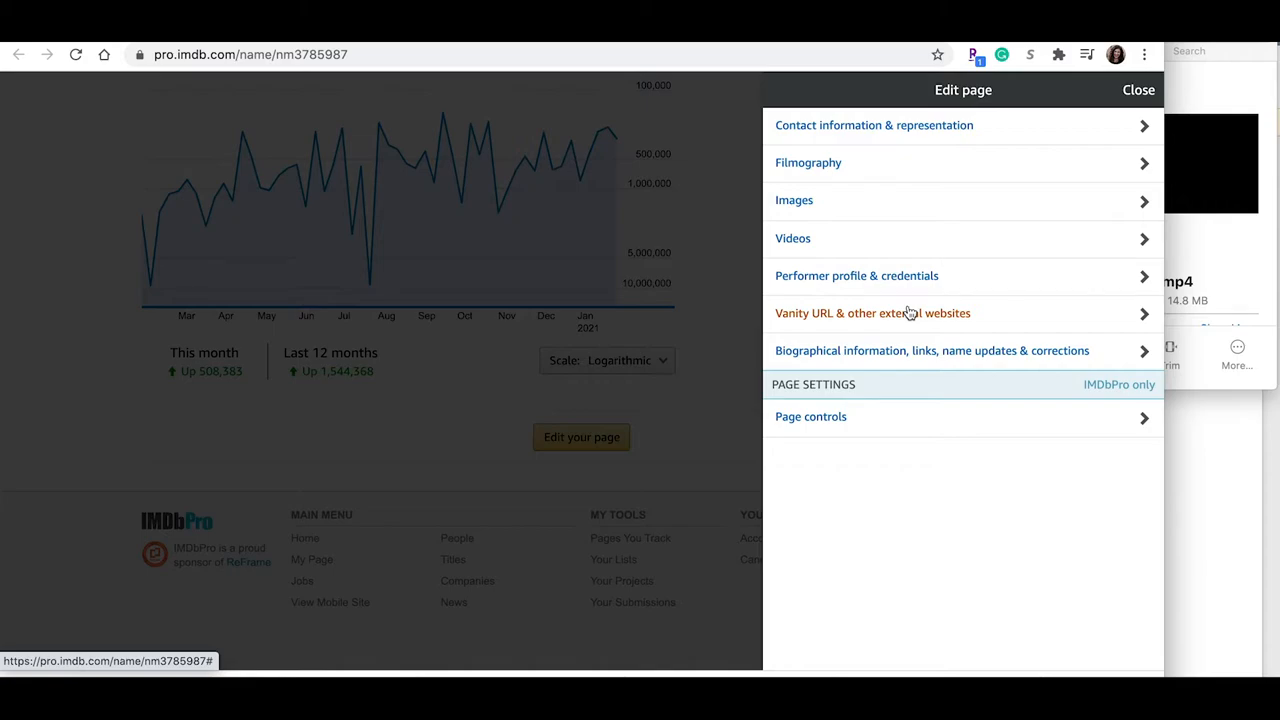
mouse_move(996, 314)
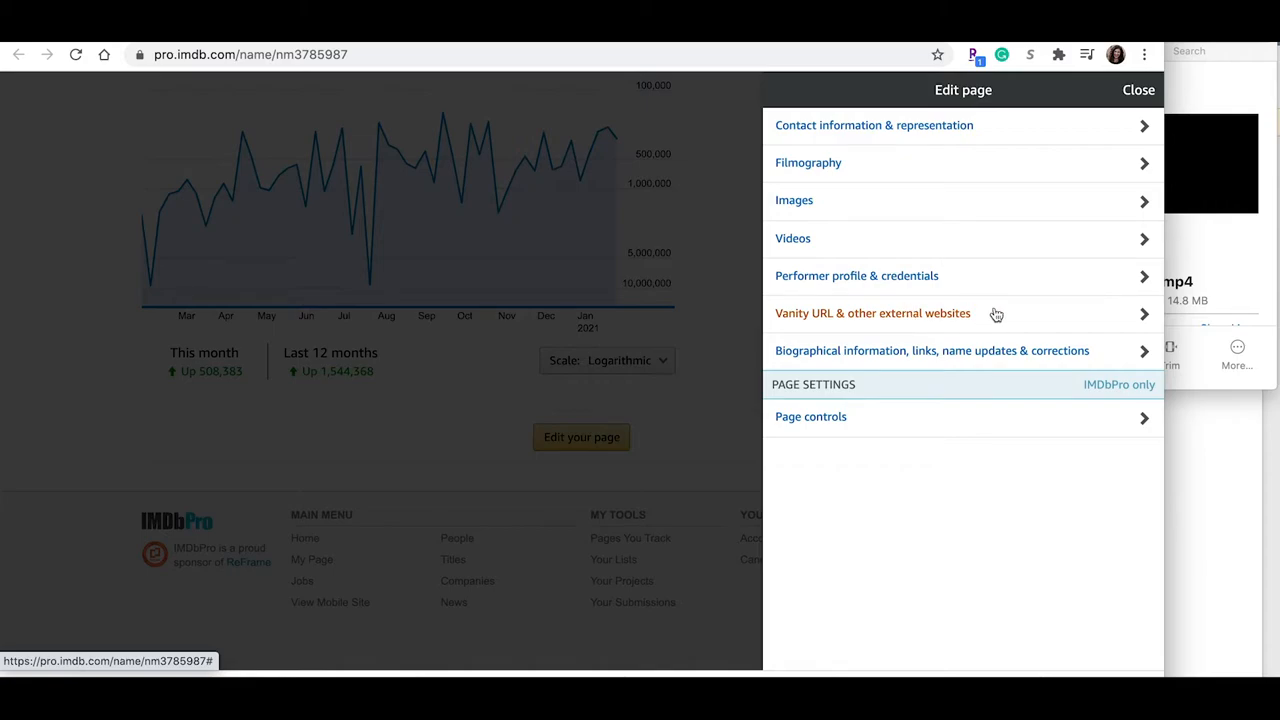
click(872, 312)
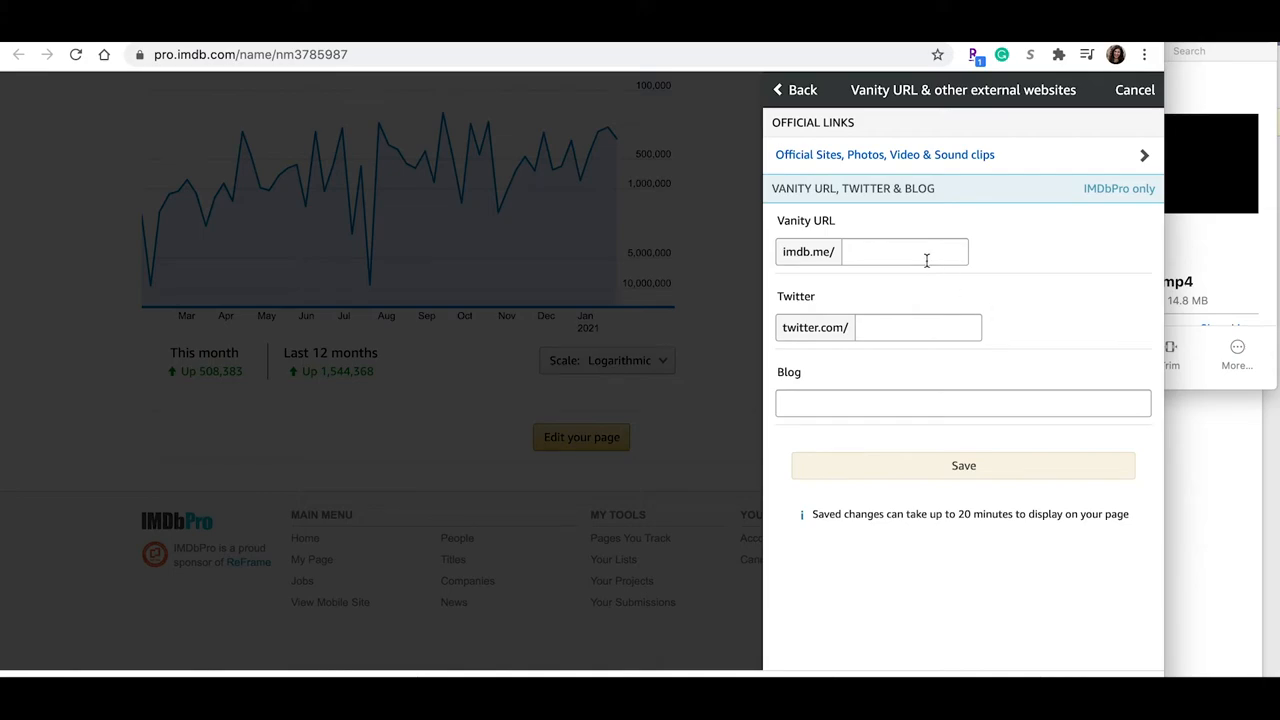
Set the vanity URL to imdb.me/MichelleCaruso from the full-name suggestion and save it
text(Michel)
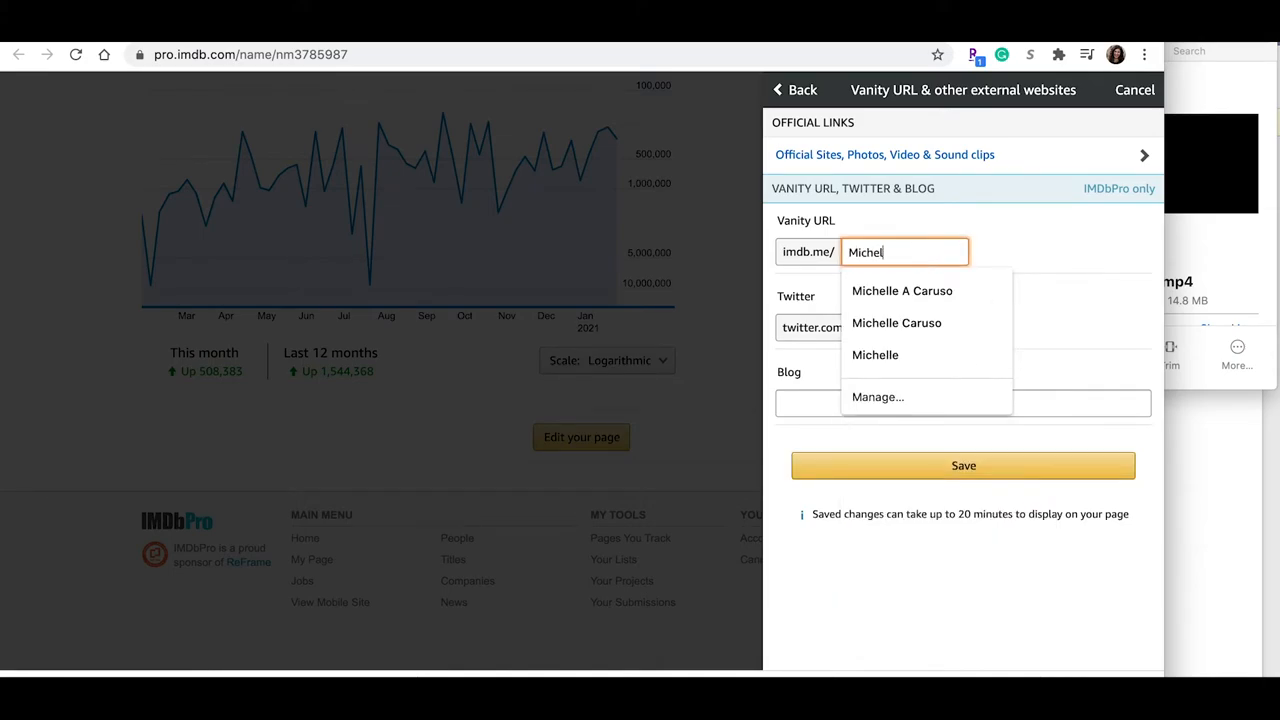
click(896, 322)
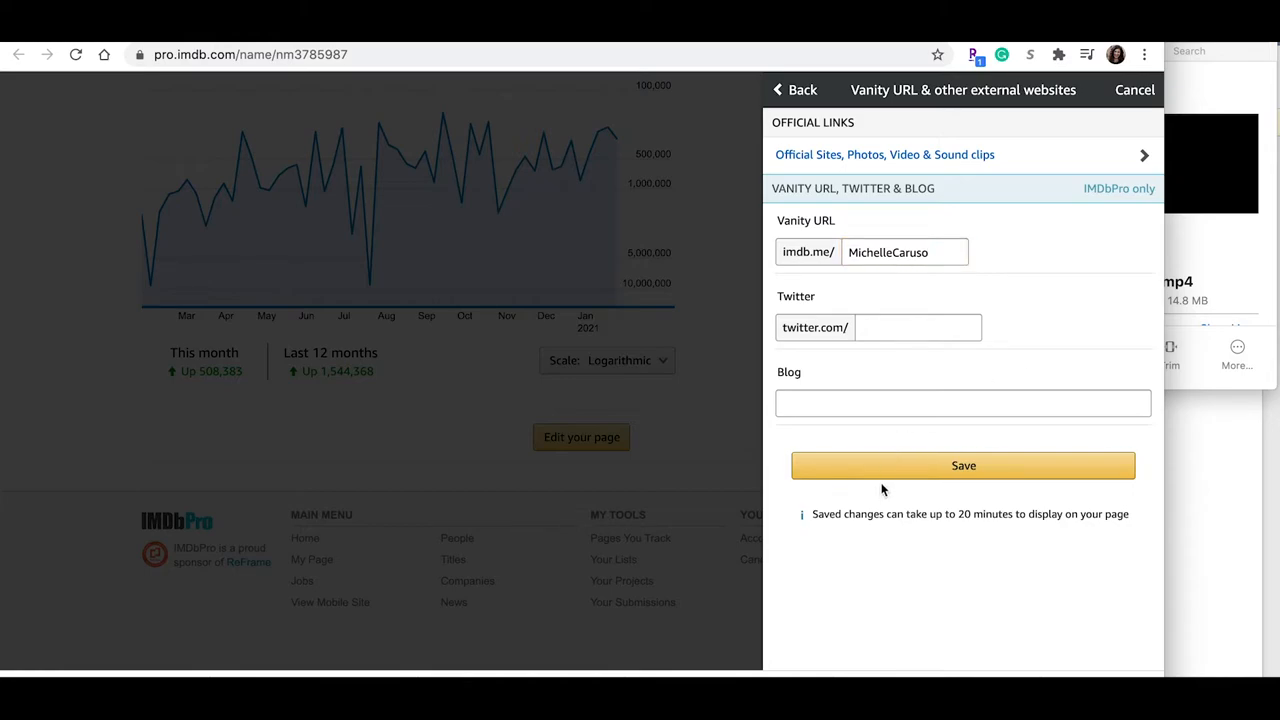
click(964, 464)
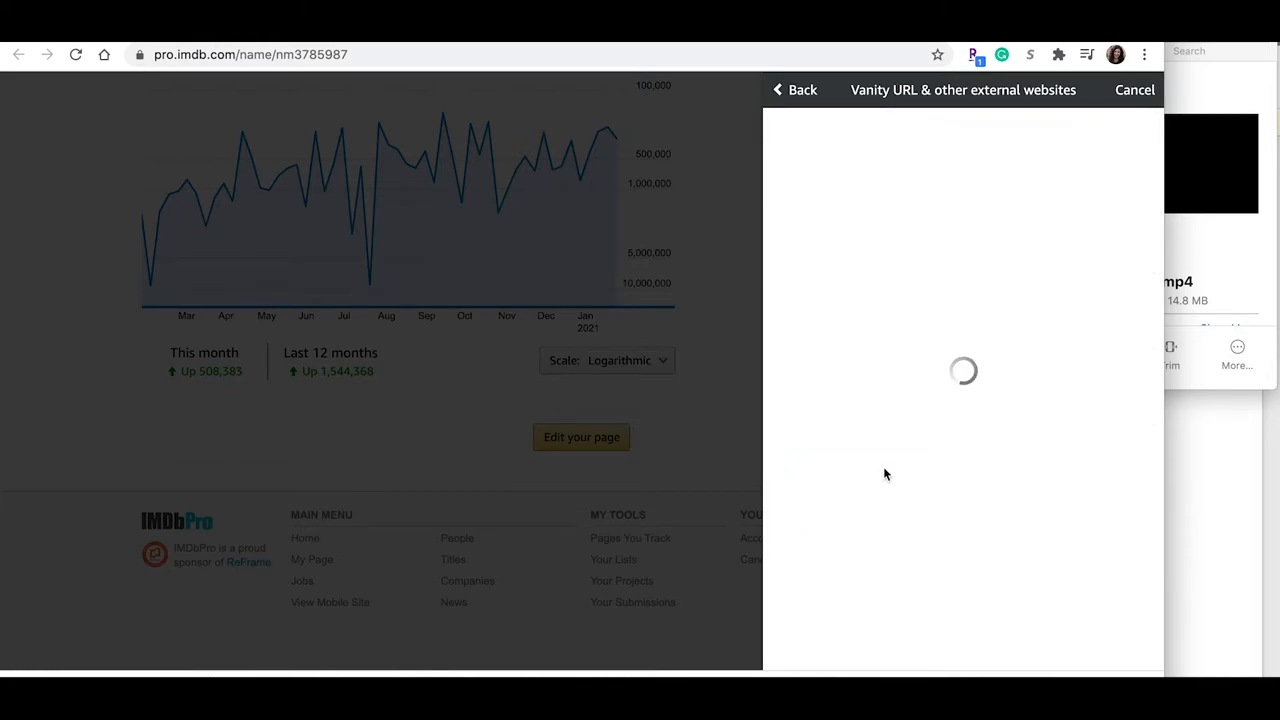
click(796, 88)
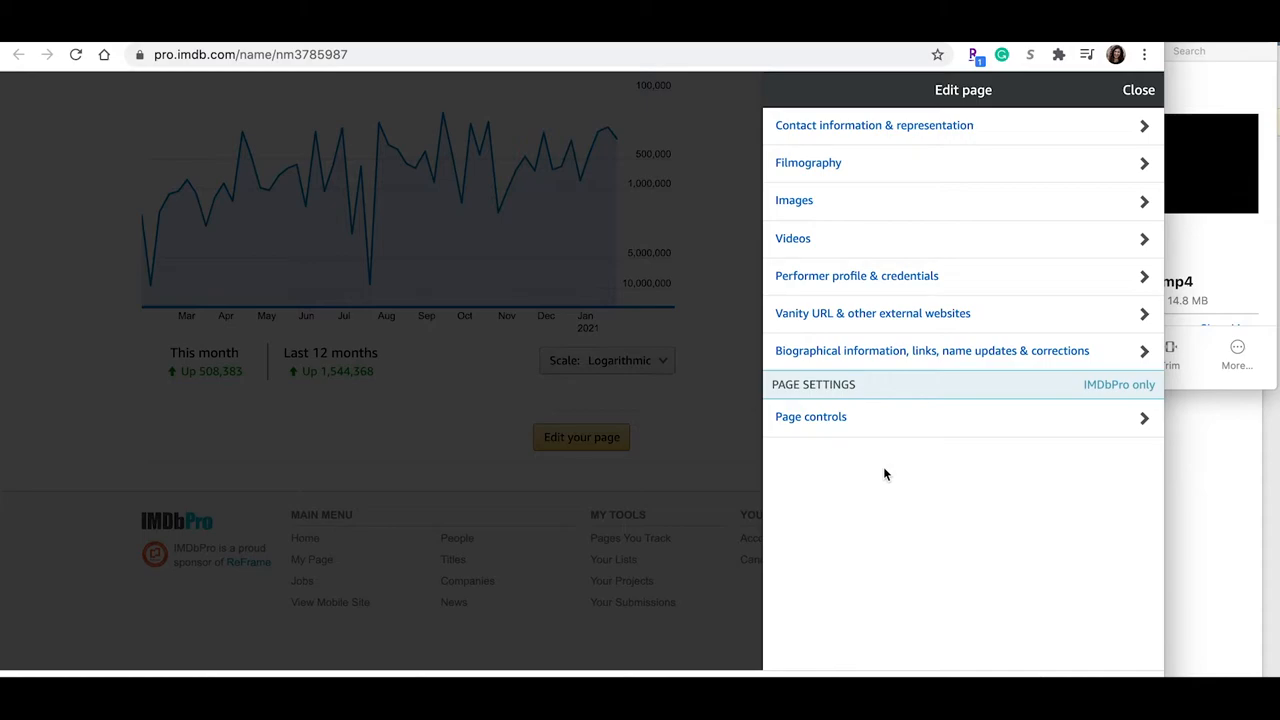
mouse_move(1138, 90)
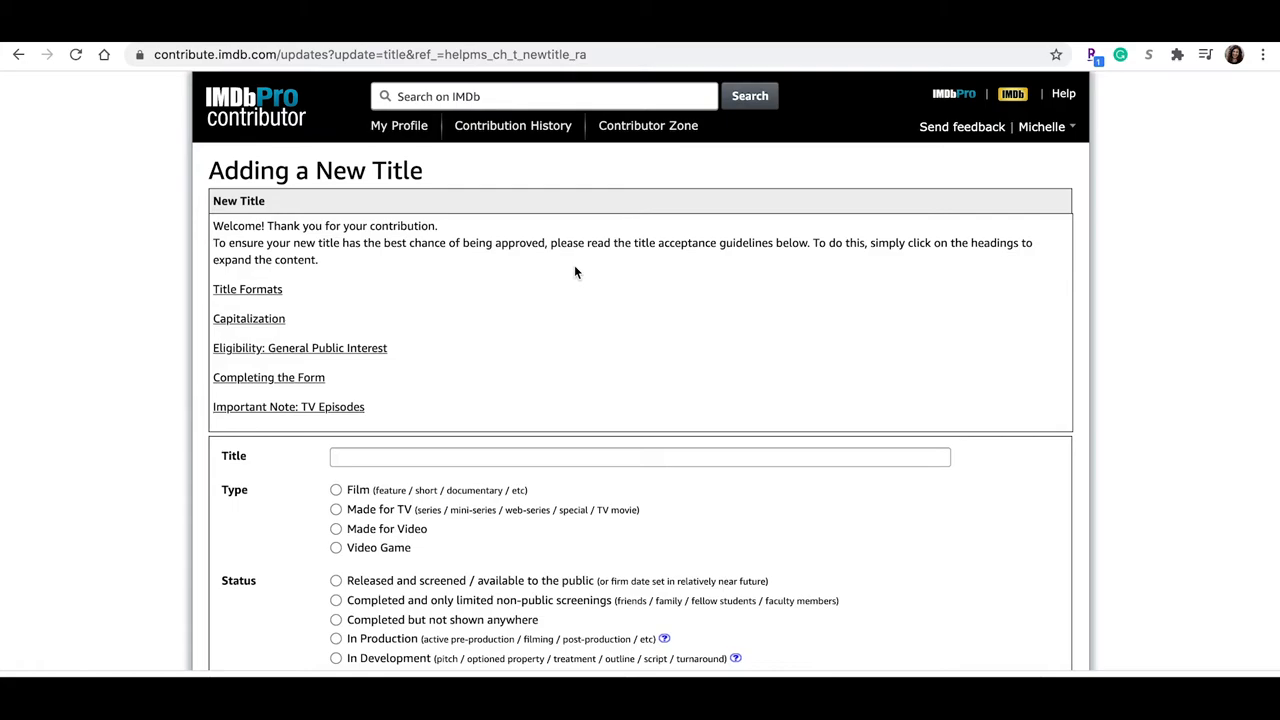
Enter the title Behind the Screen as a Film, completed with only limited screenings
text(B)
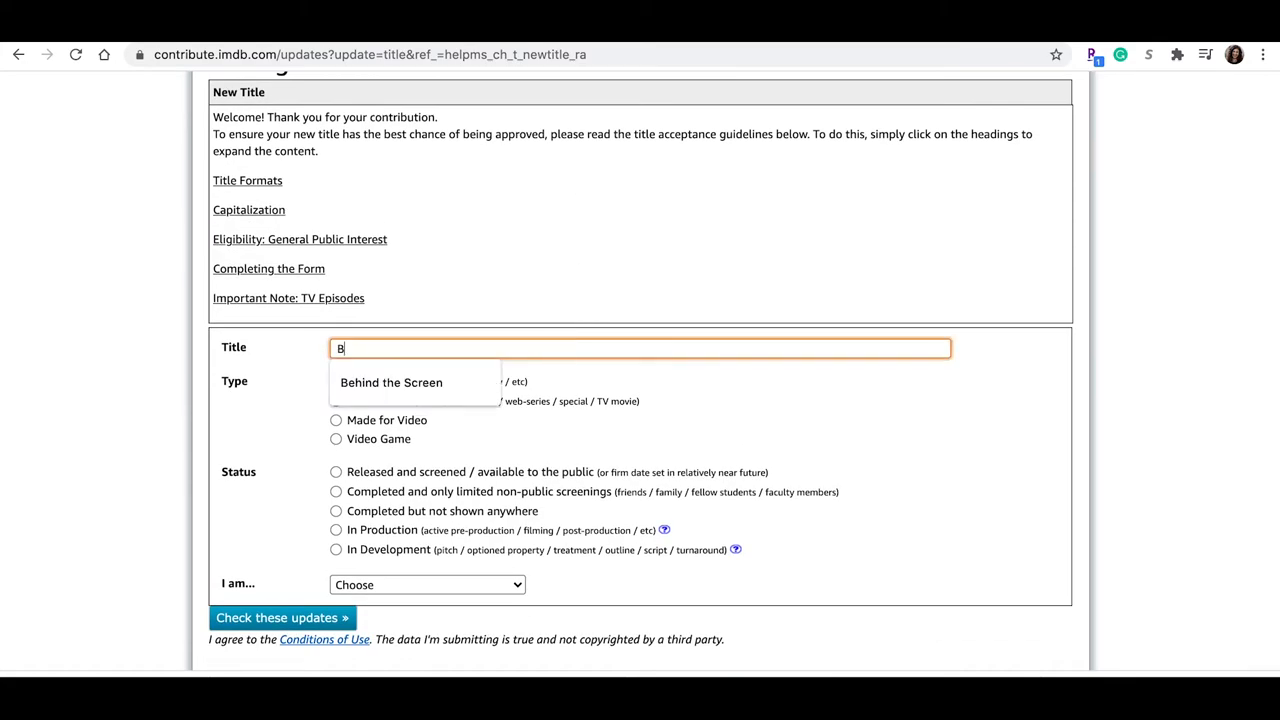
click(392, 382)
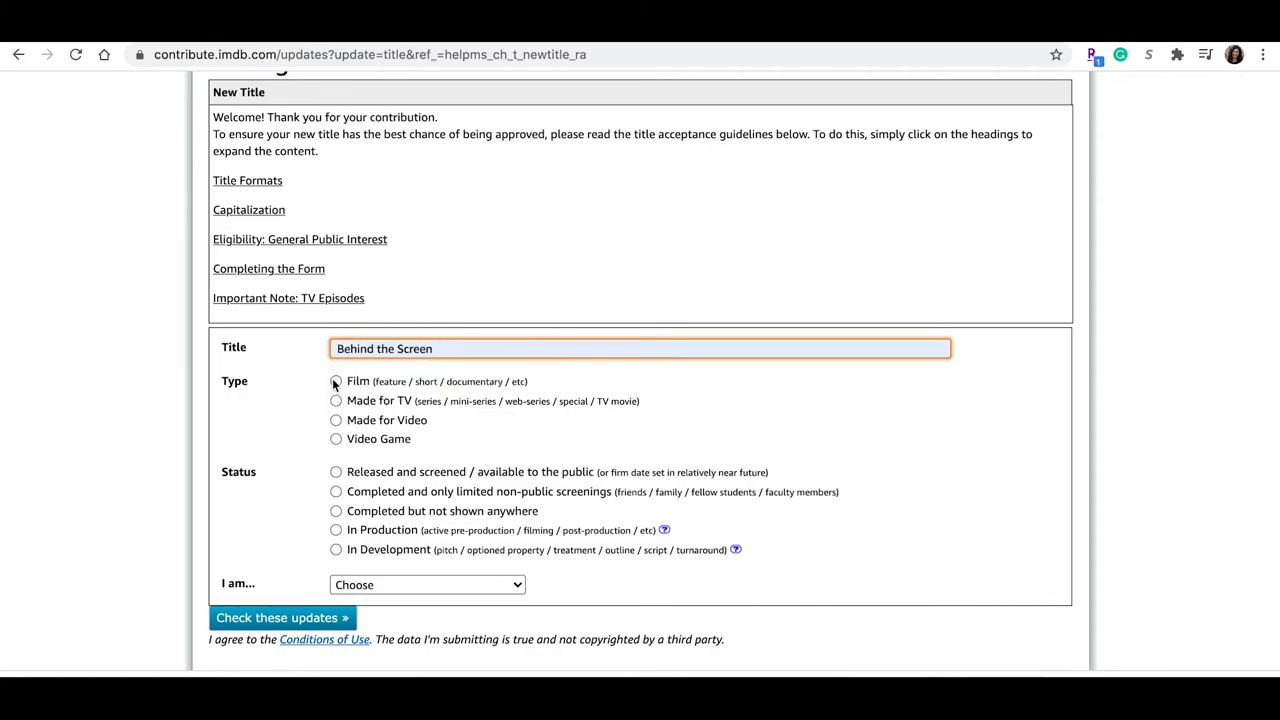
click(336, 380)
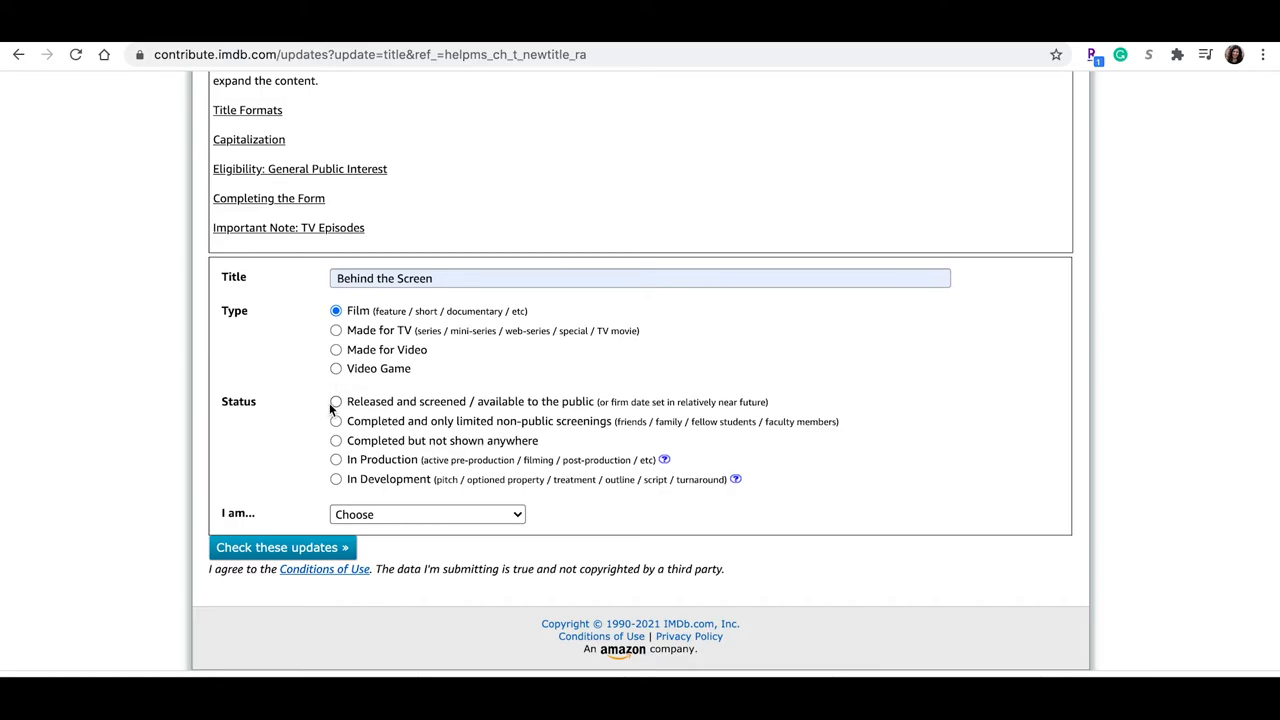
click(336, 420)
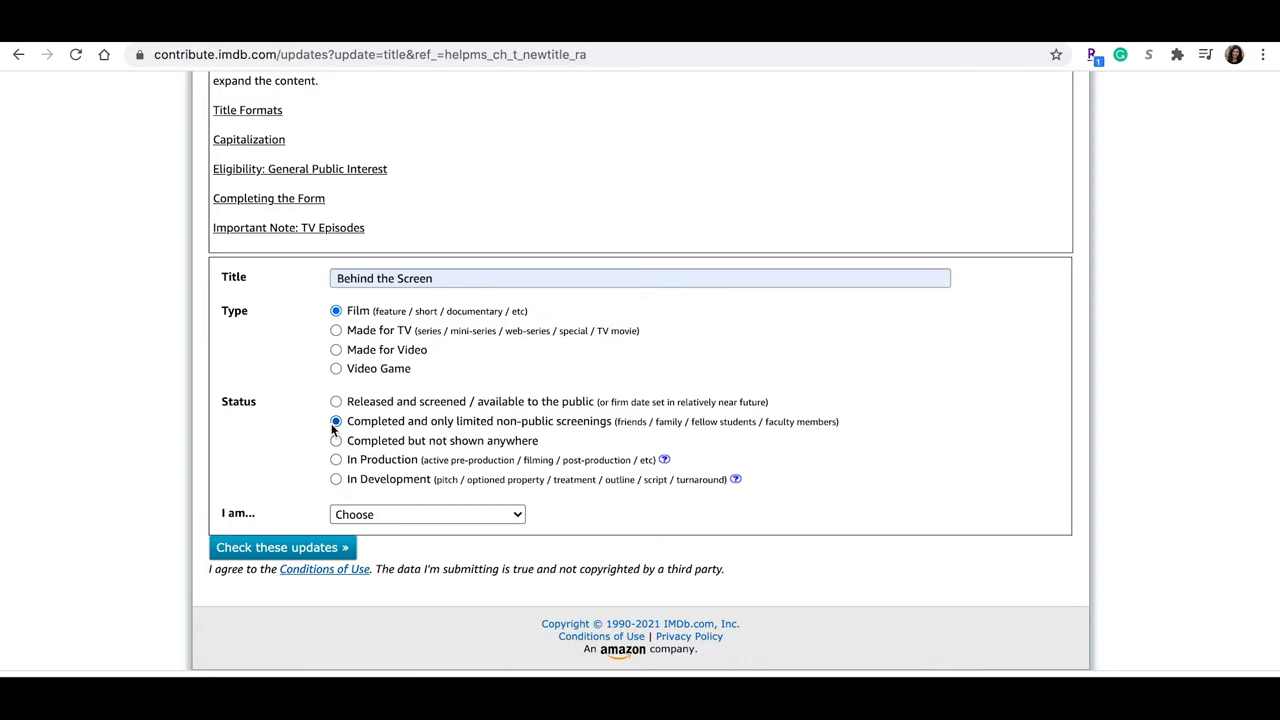
Mark it a short subject from 2021, submitted as producer/director/writer
click(428, 512)
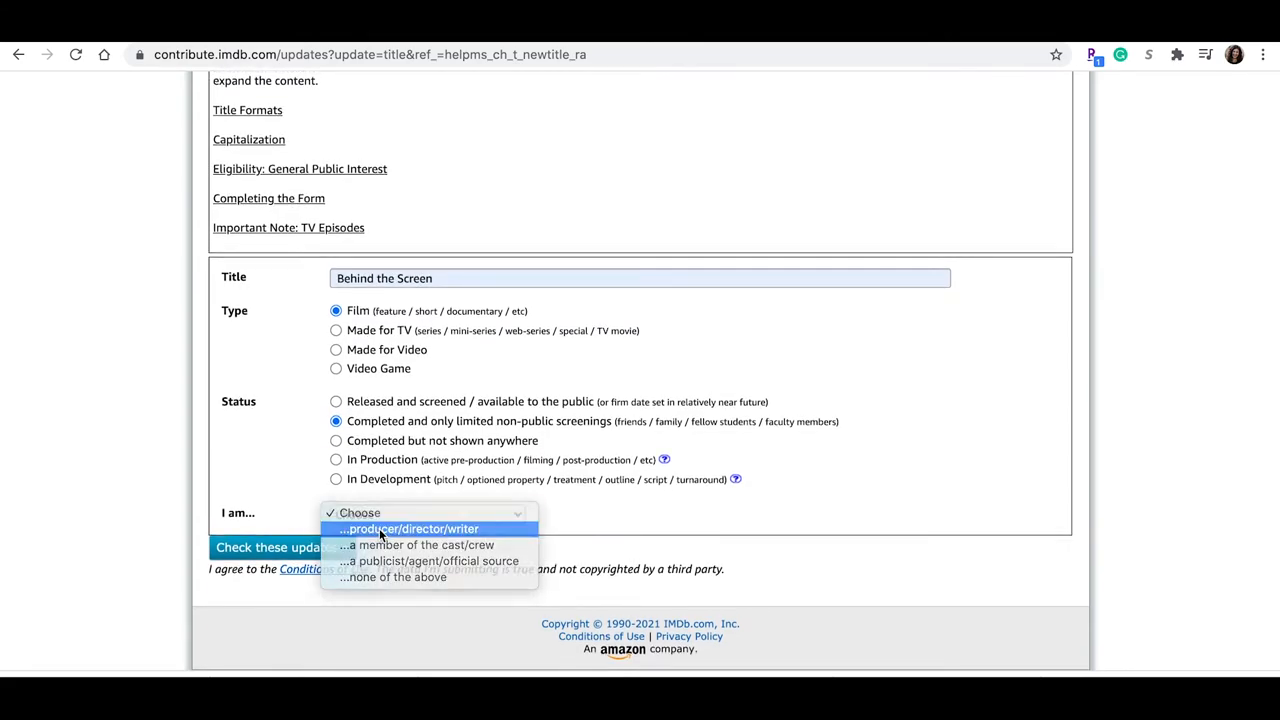
click(408, 528)
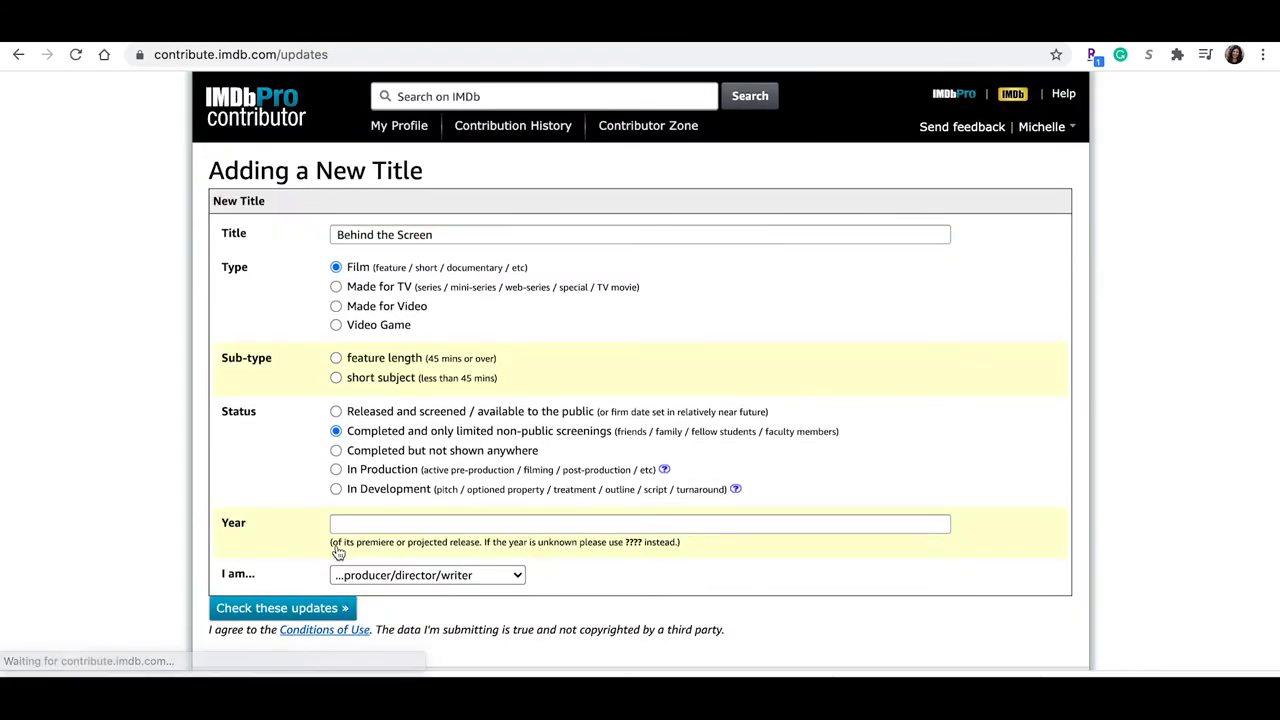
click(336, 376)
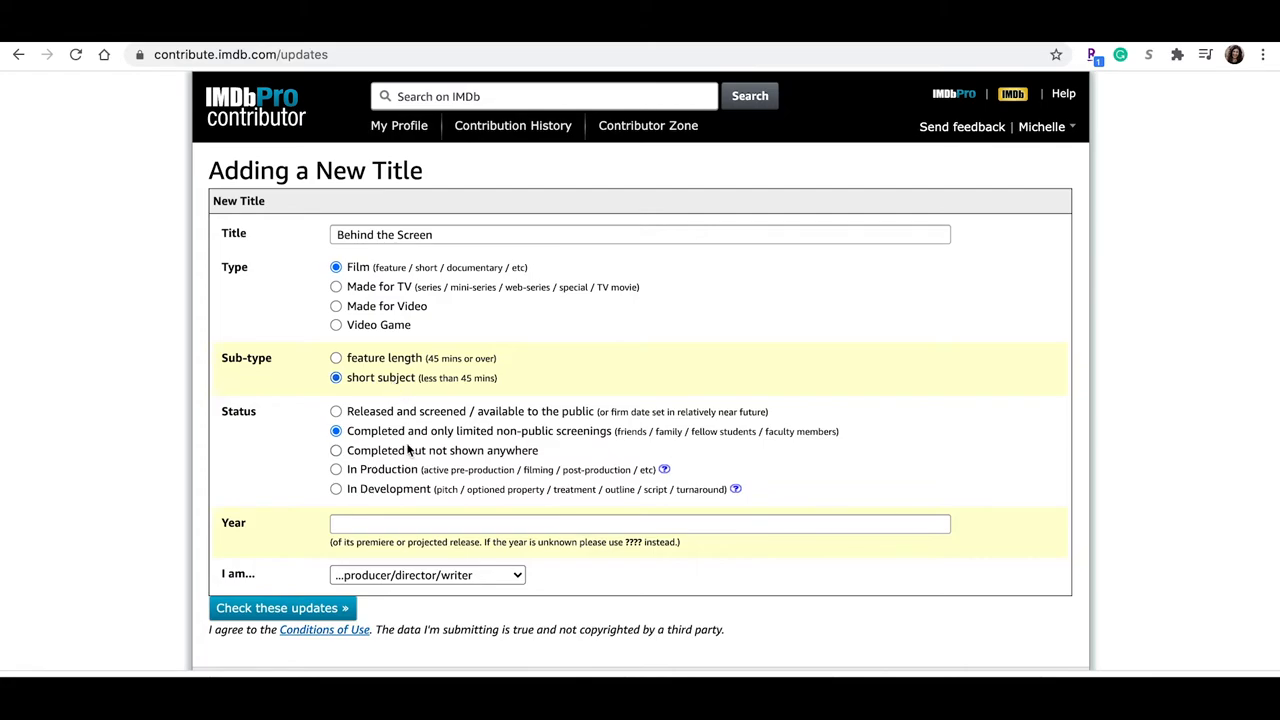
text(2)
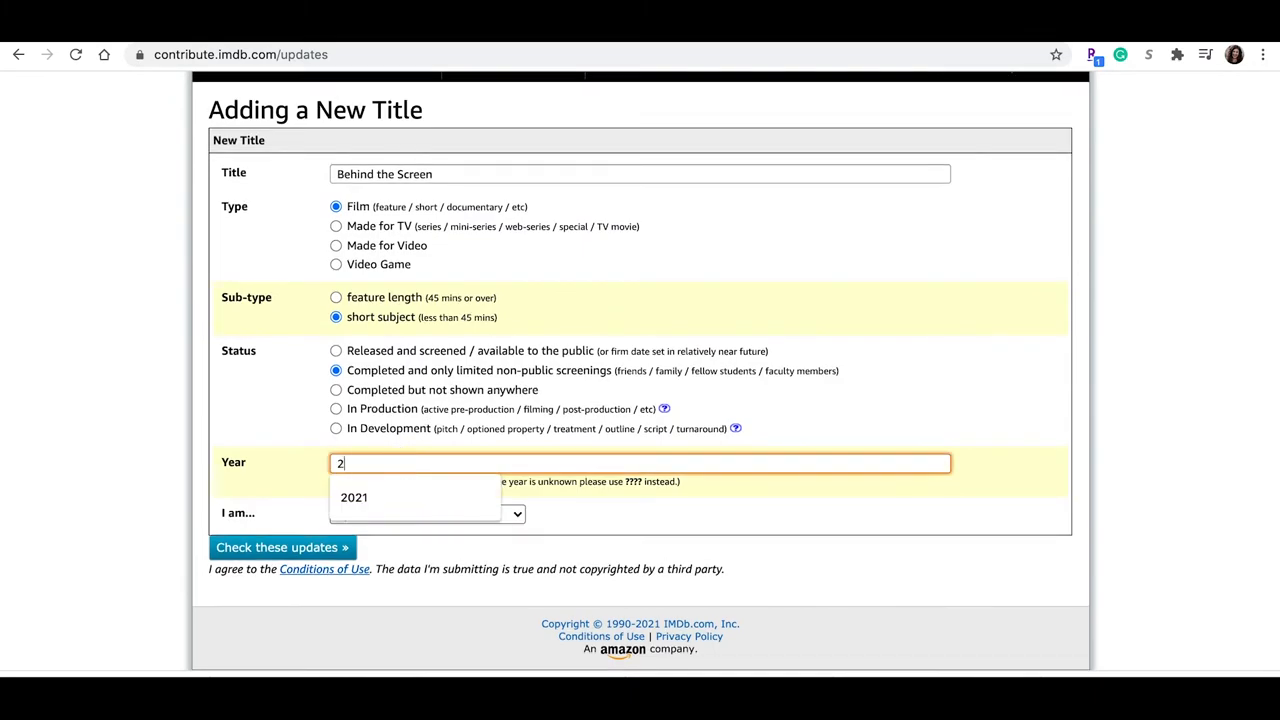
click(354, 496)
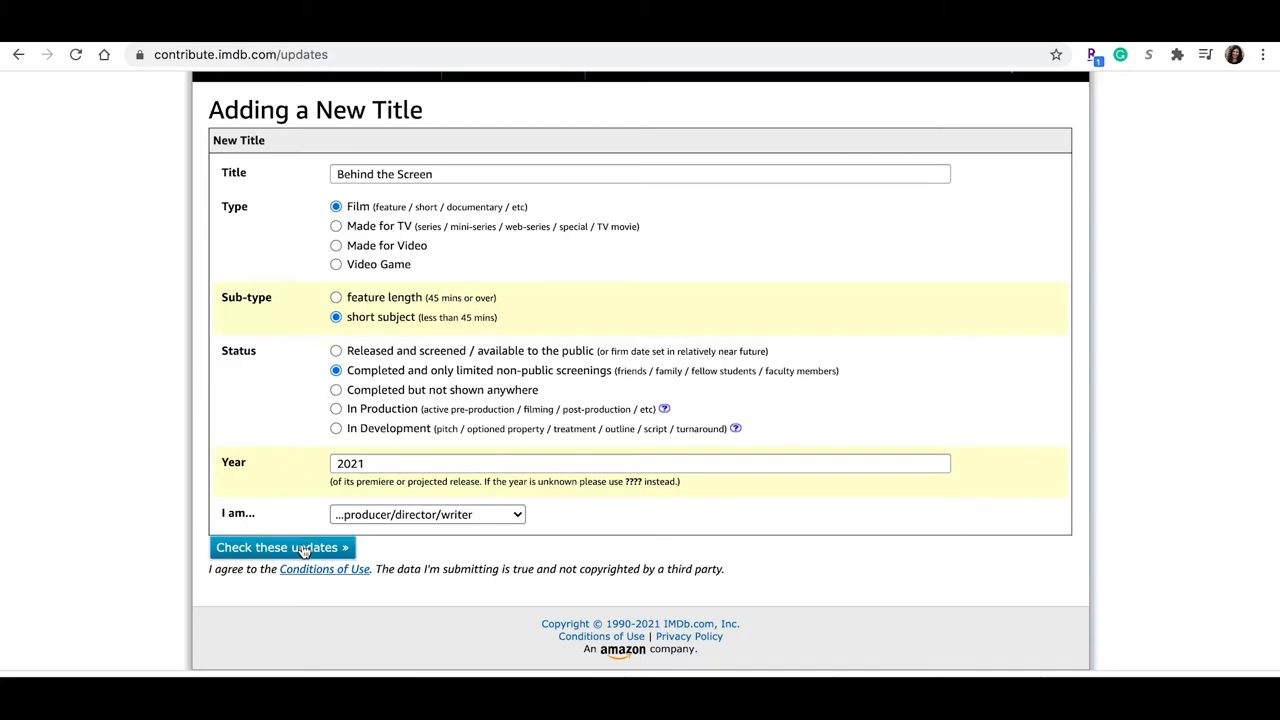
Check the updates and review the similar-title warnings
click(280, 548)
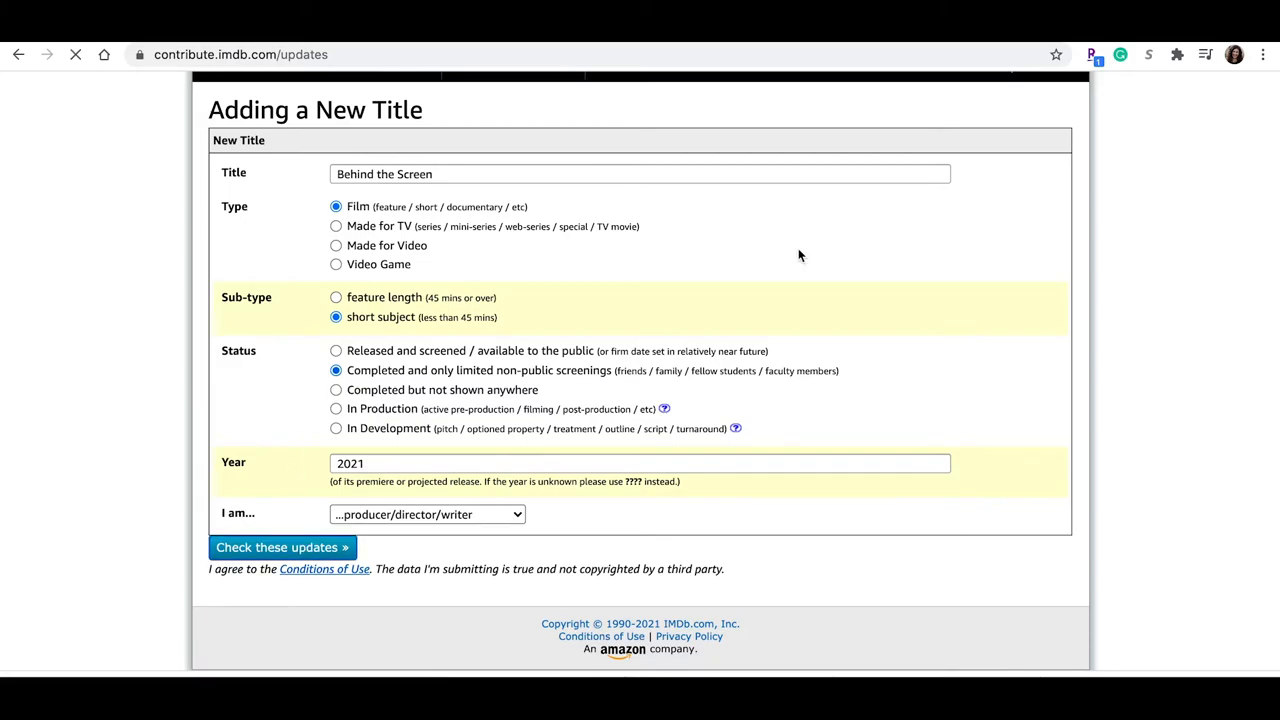
click(282, 548)
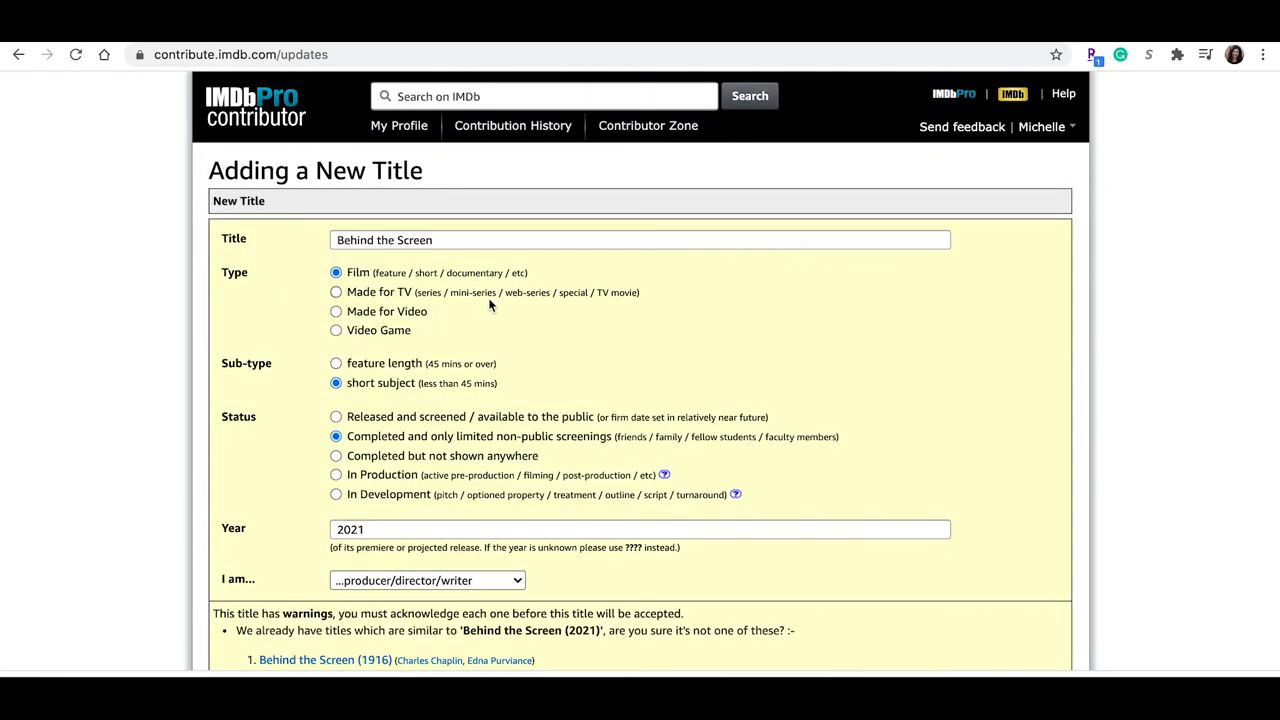
scroll(down, 3)
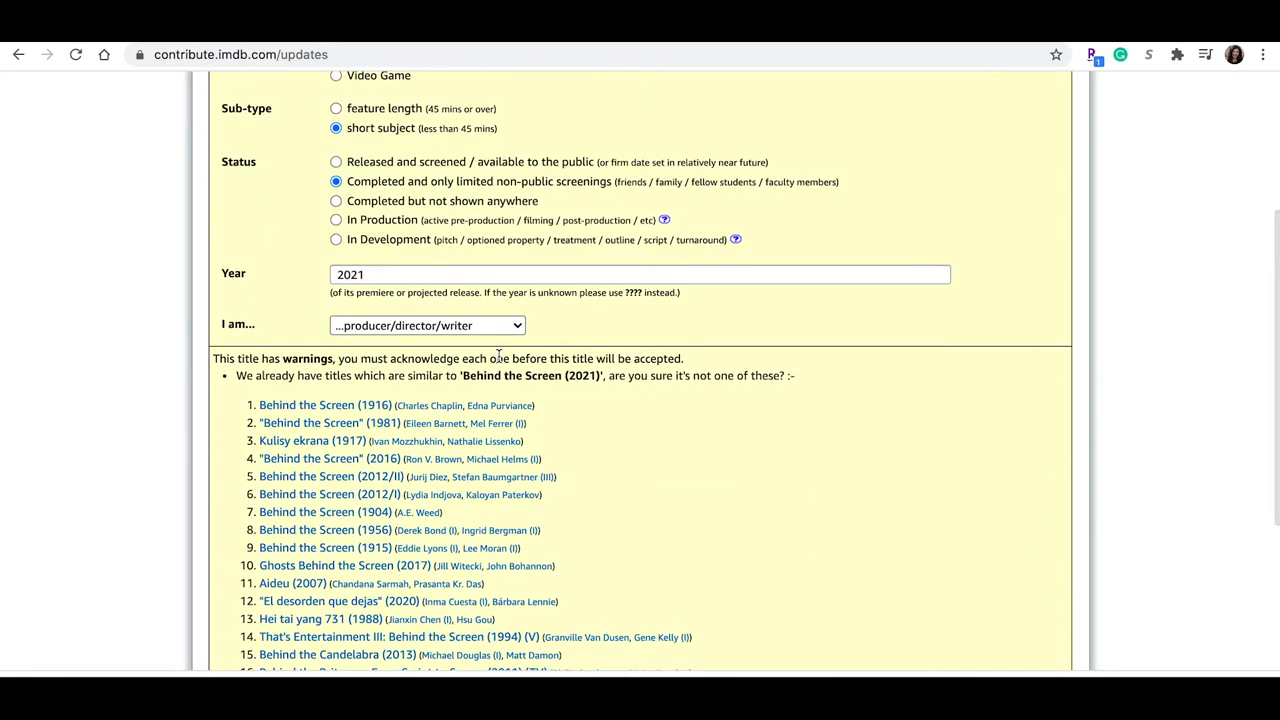
scroll(down, 3)
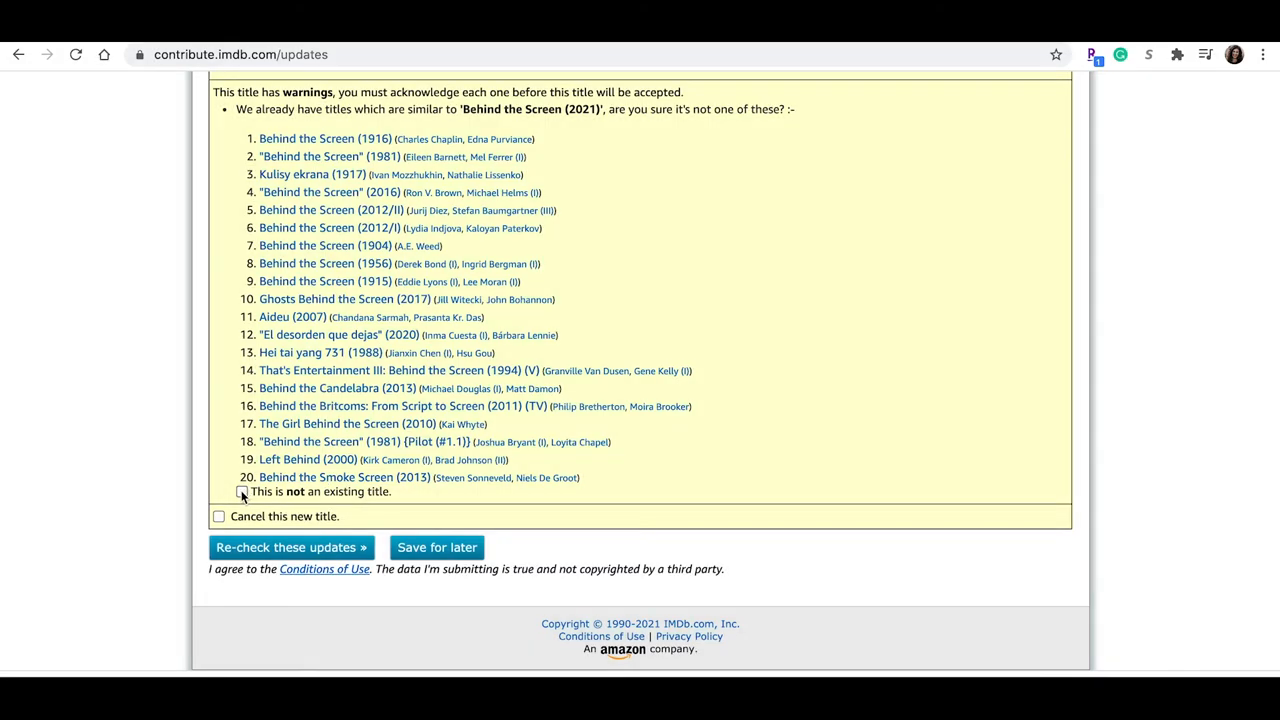
Confirm this is not an existing title and re-check the updates
click(290, 548)
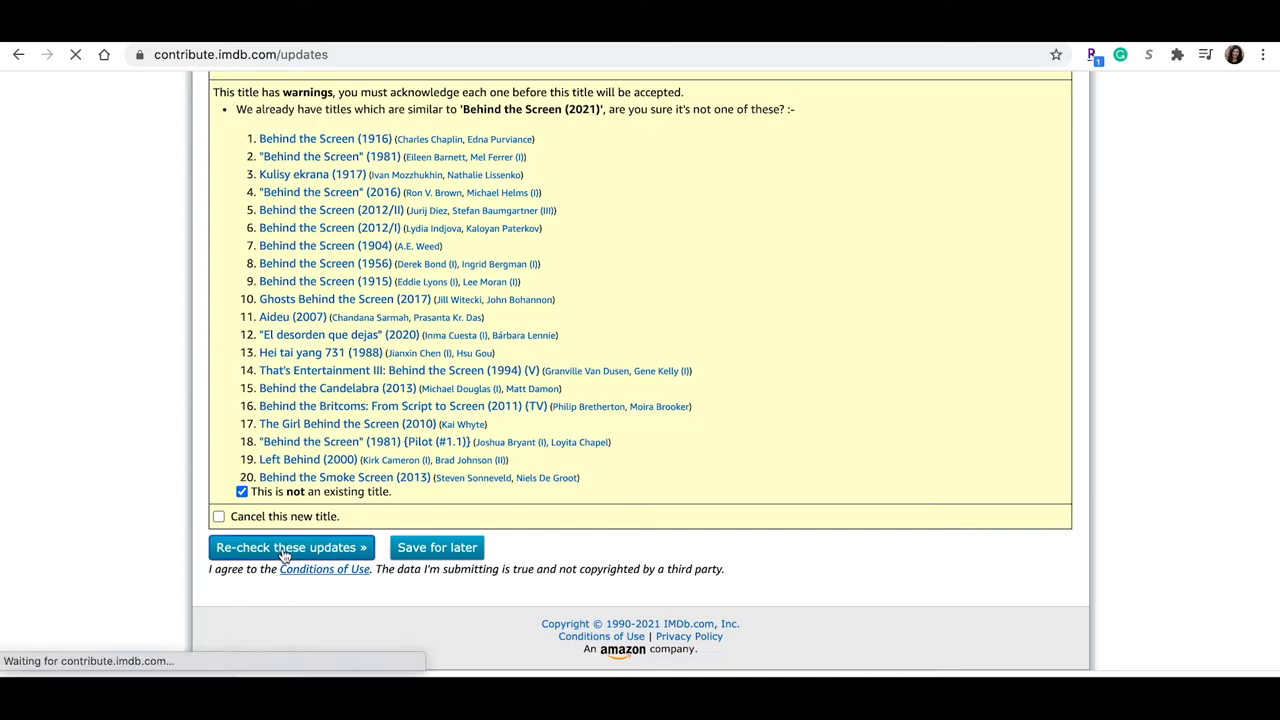
click(290, 548)
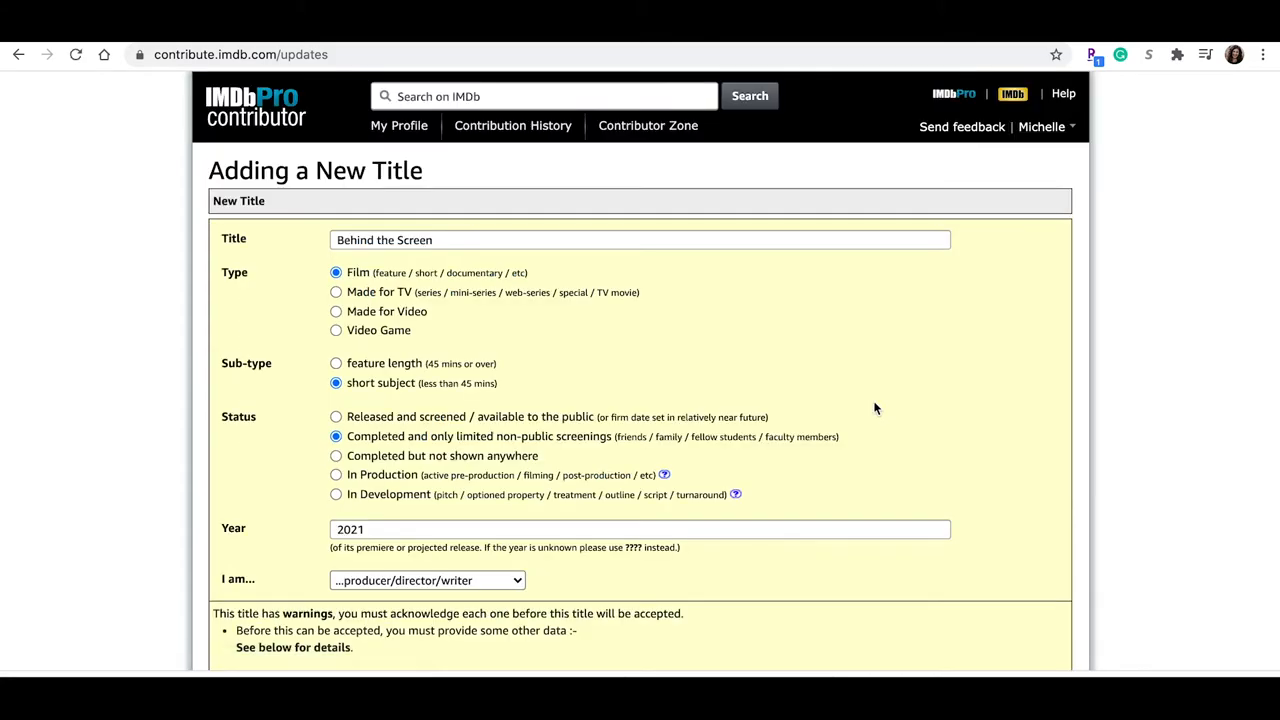
scroll(down, 3)
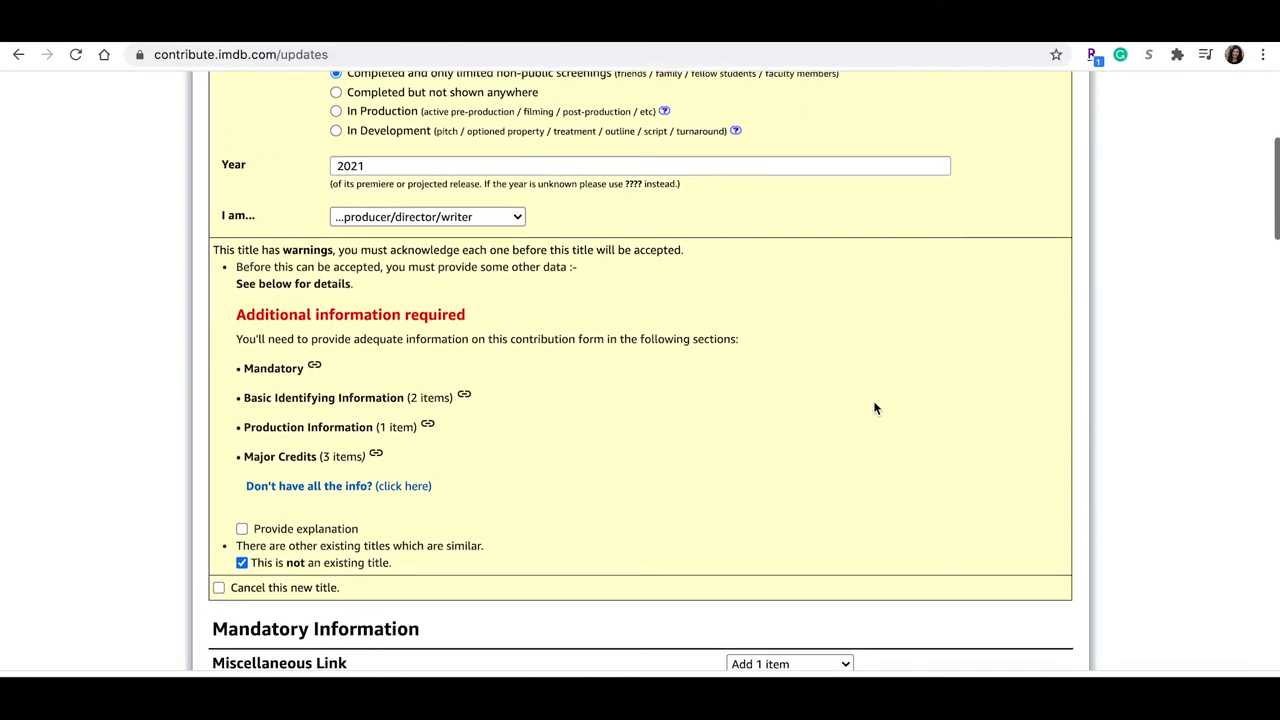
scroll(down, 3)
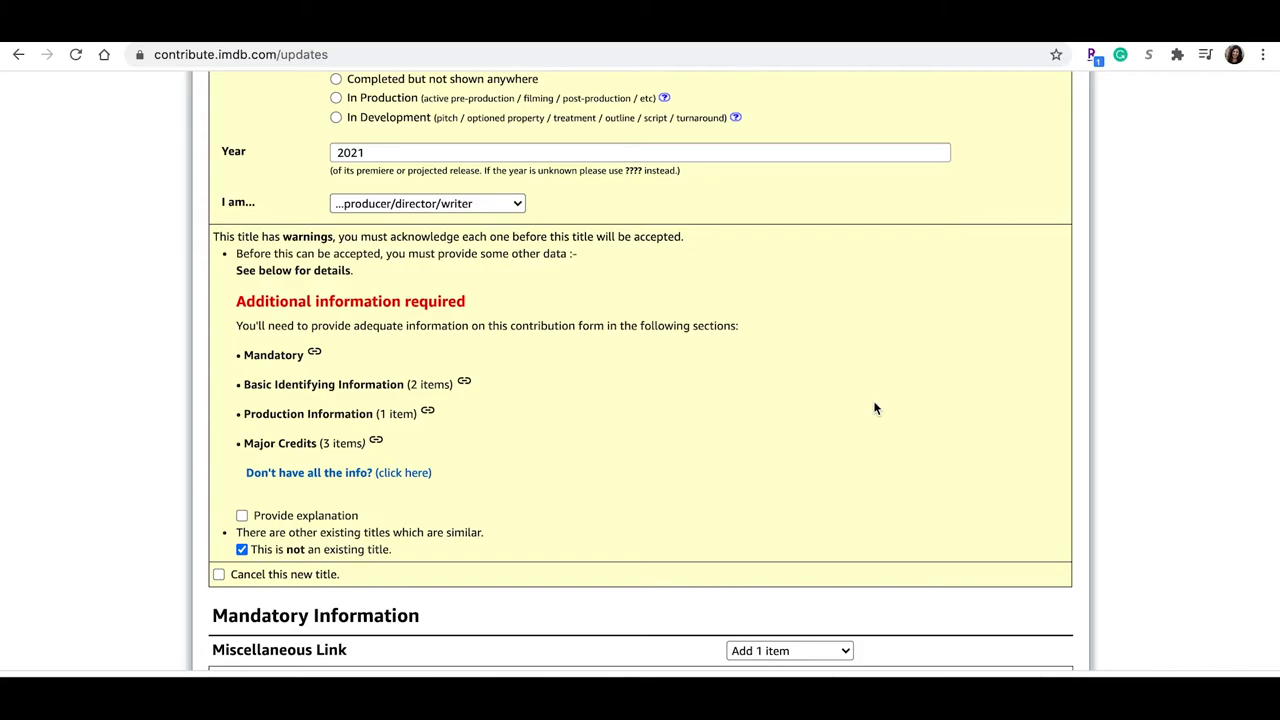
scroll(down, 3)
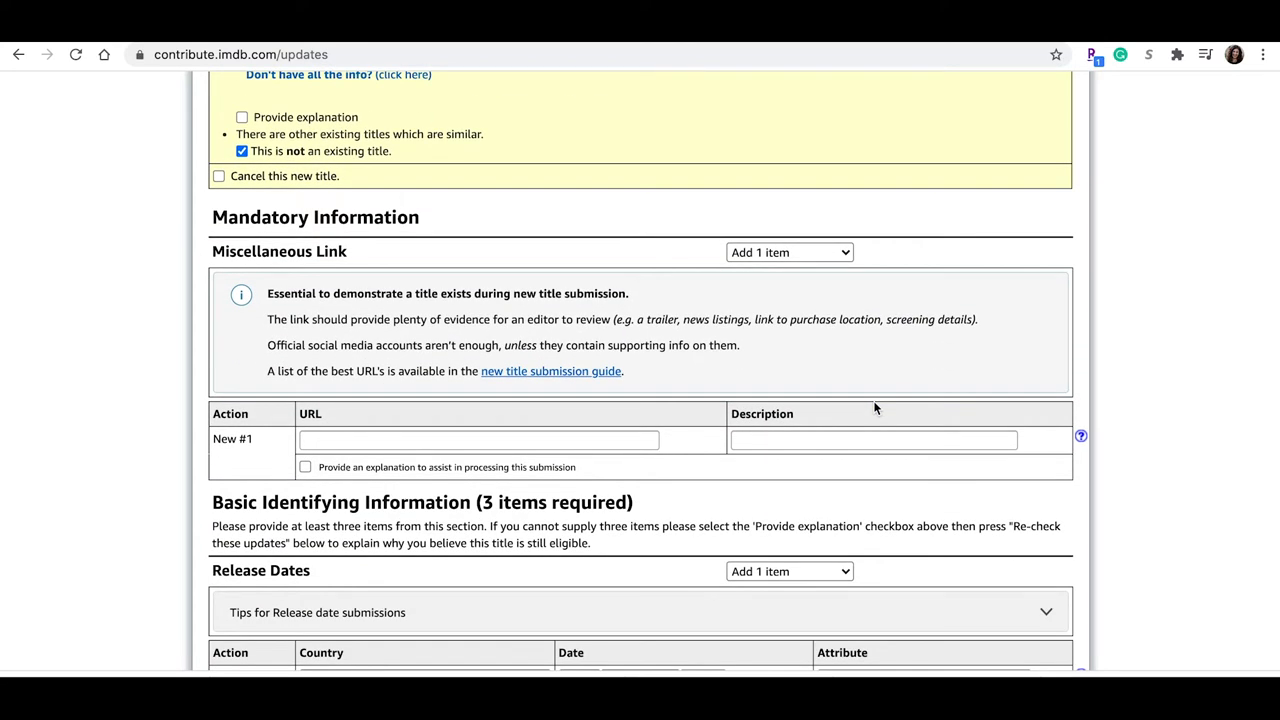
mouse_move(376, 338)
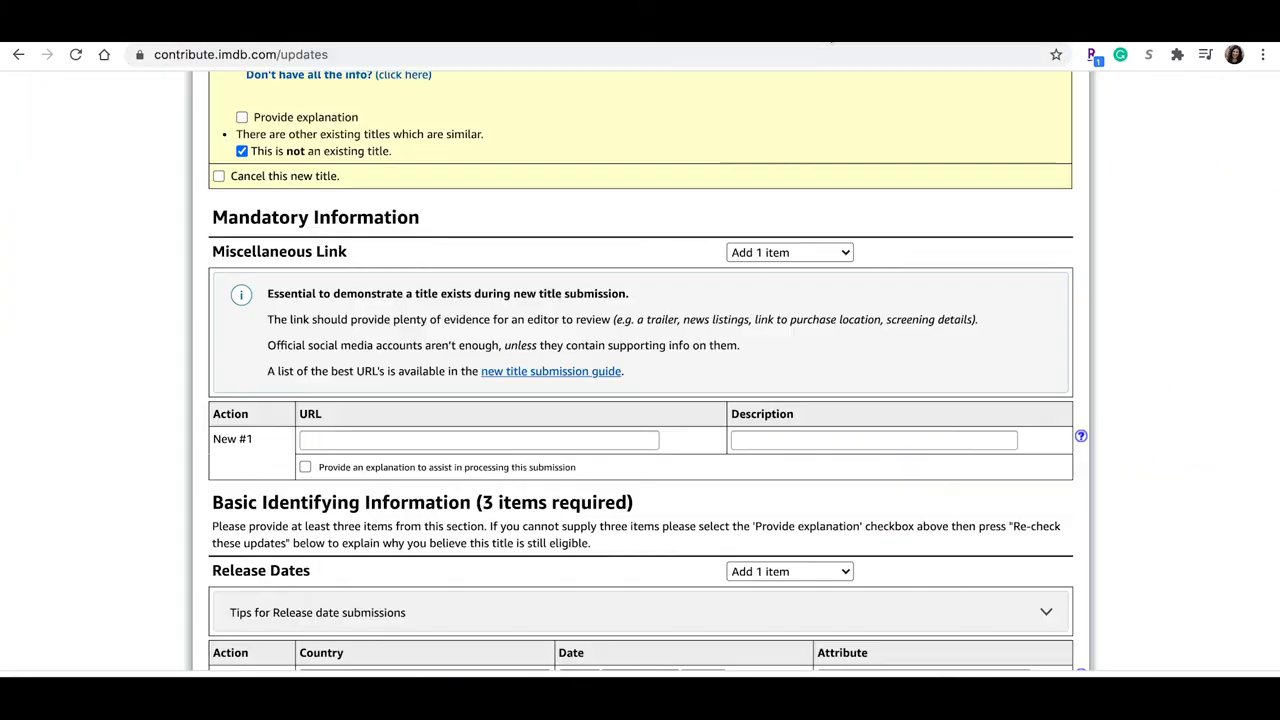
text(https://www.facebook.com/BehindTheScreenATLFilm)
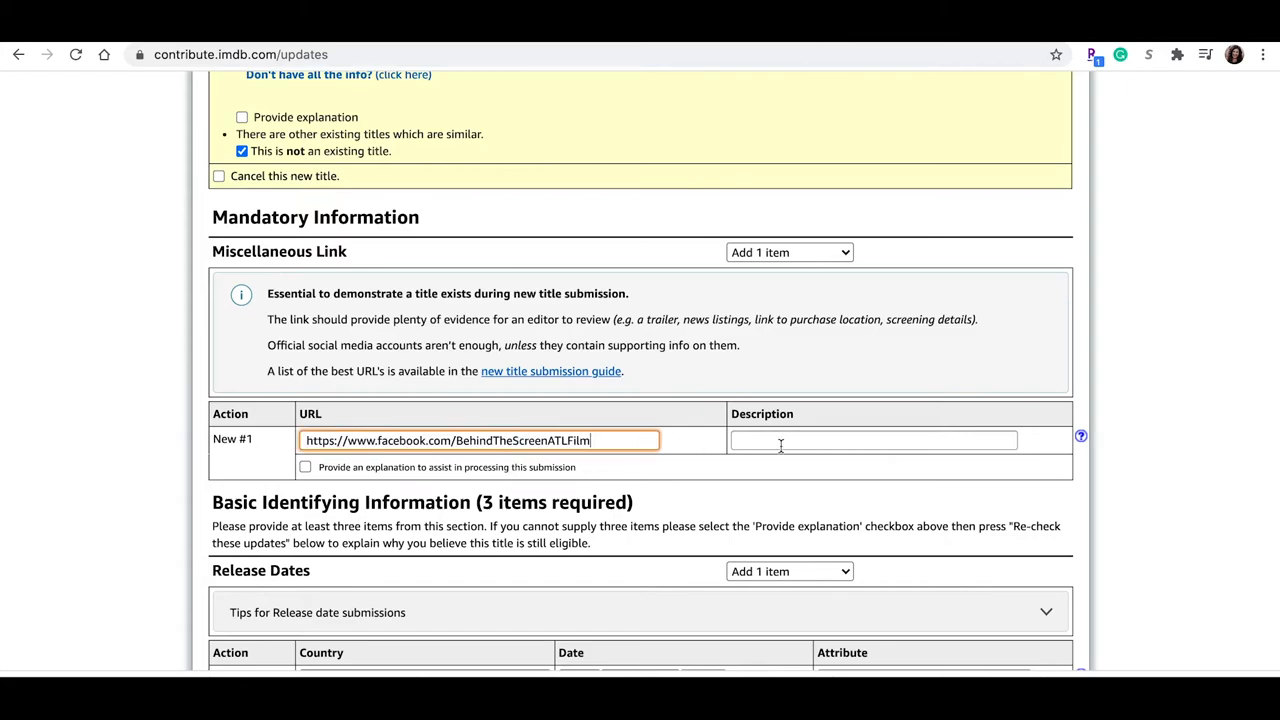
text(Facebook Film Page)
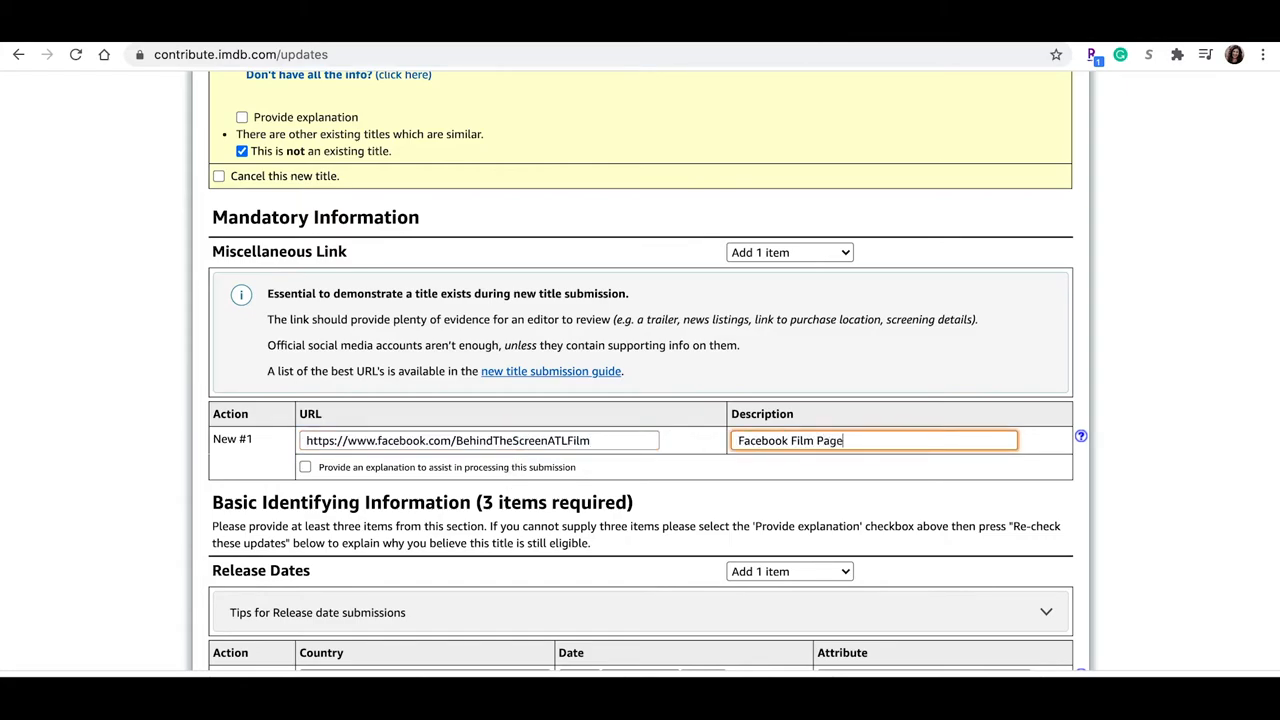
scroll(down, 3)
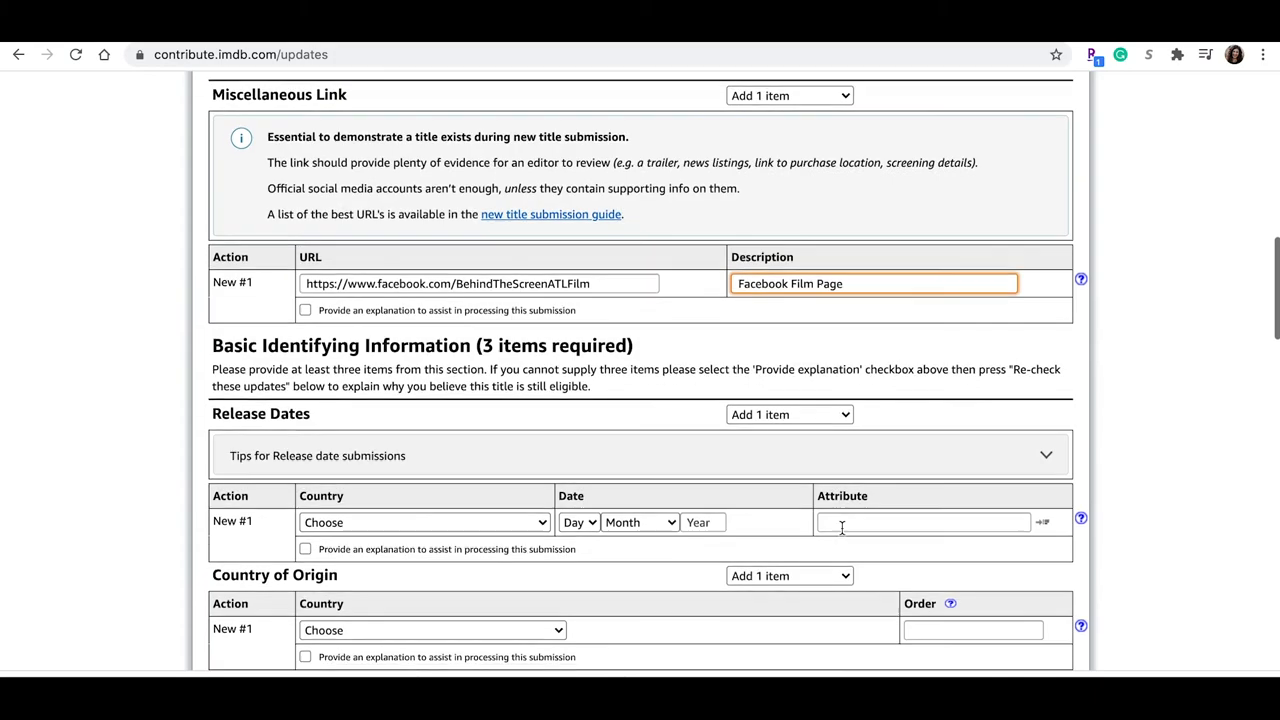
Set the country of origin to USA and the language to English
scroll(down, 3)
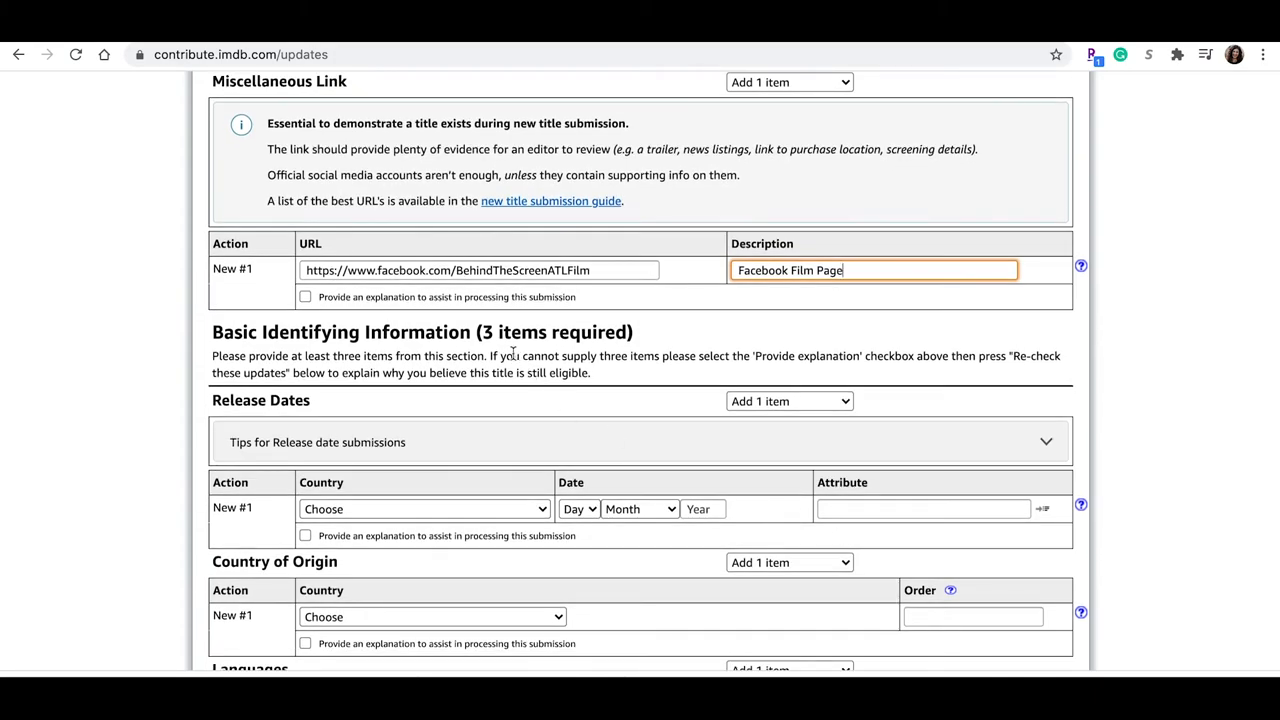
click(424, 510)
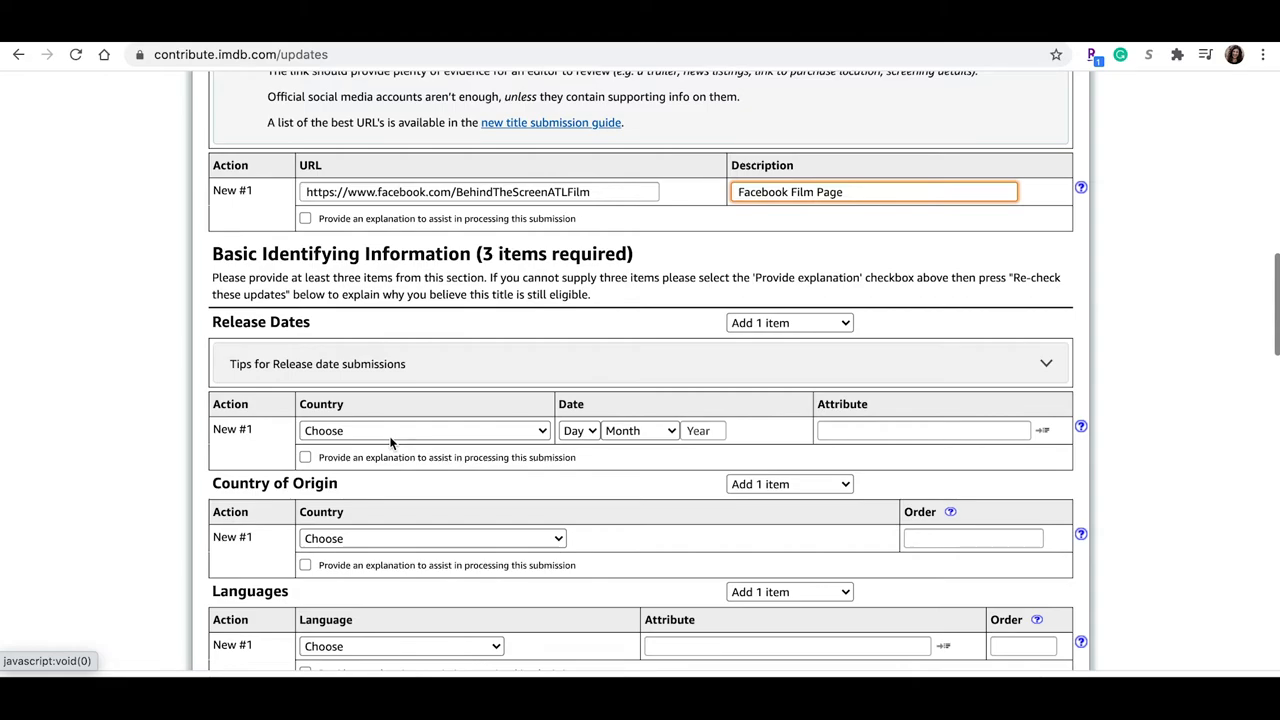
scroll(down, 3)
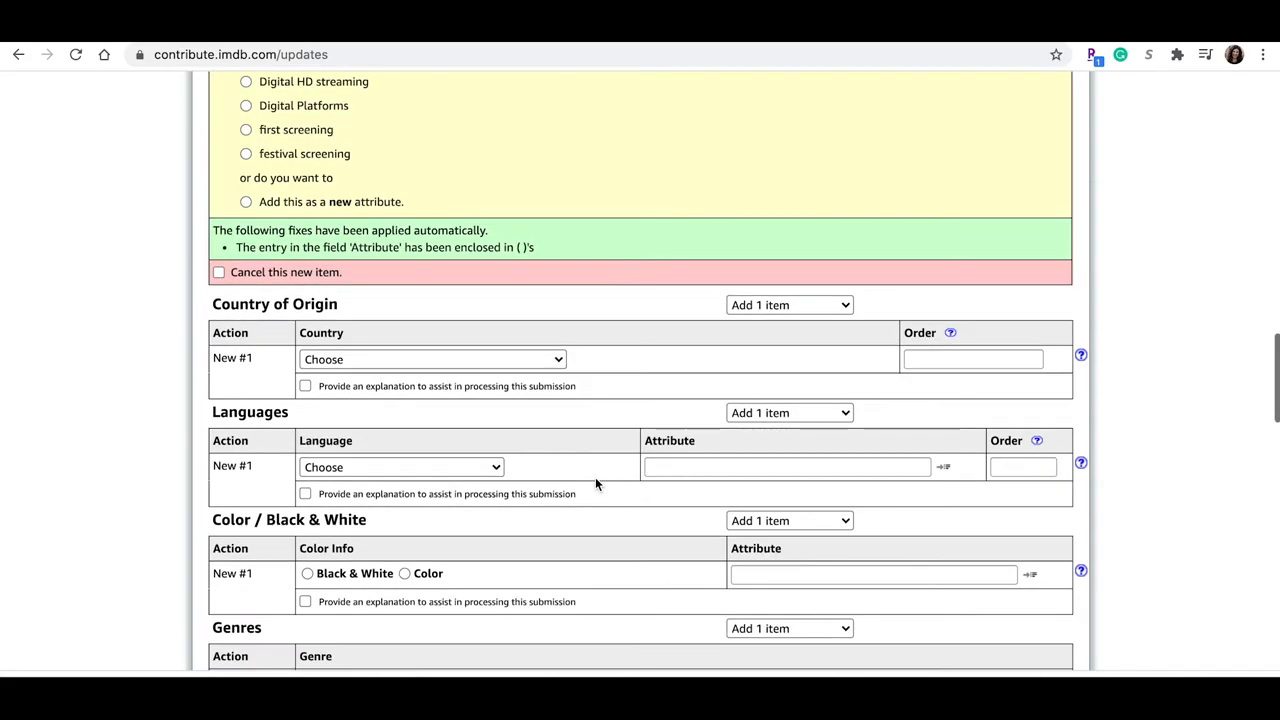
click(432, 360)
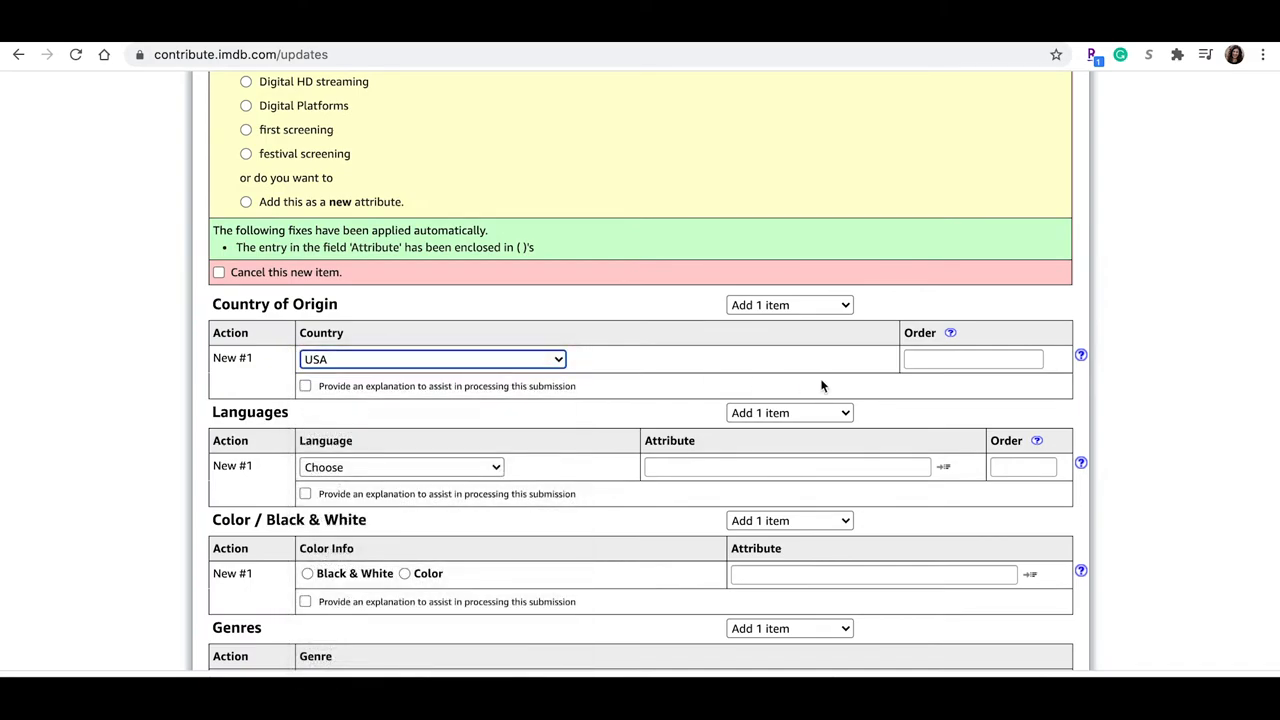
scroll(down, 3)
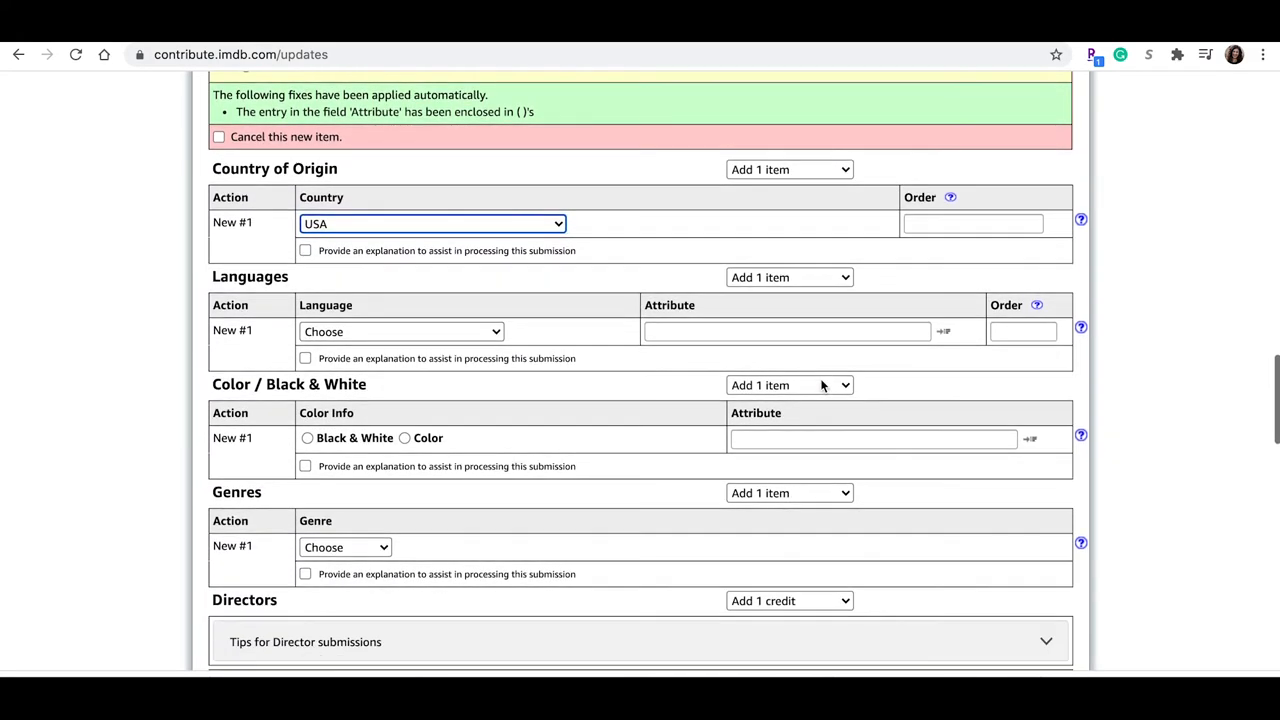
click(400, 332)
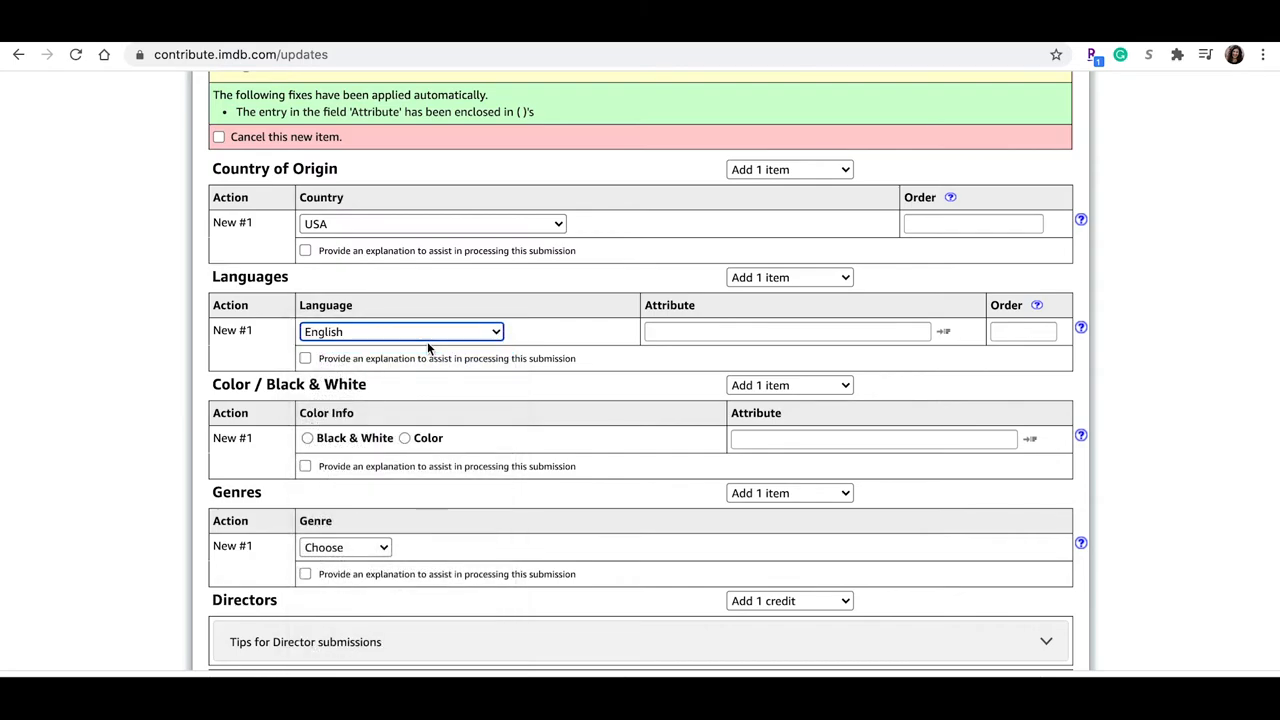
Mark the film as color and choose Drama as the genre
scroll(down, 3)
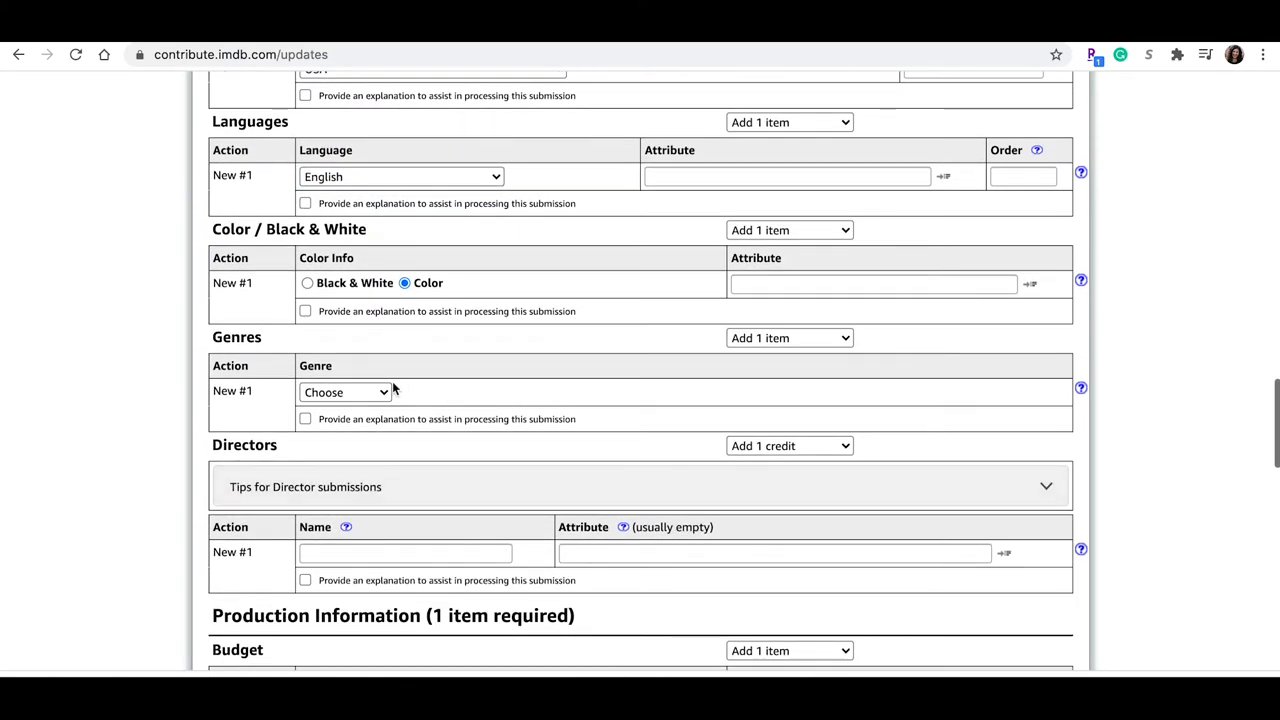
click(344, 390)
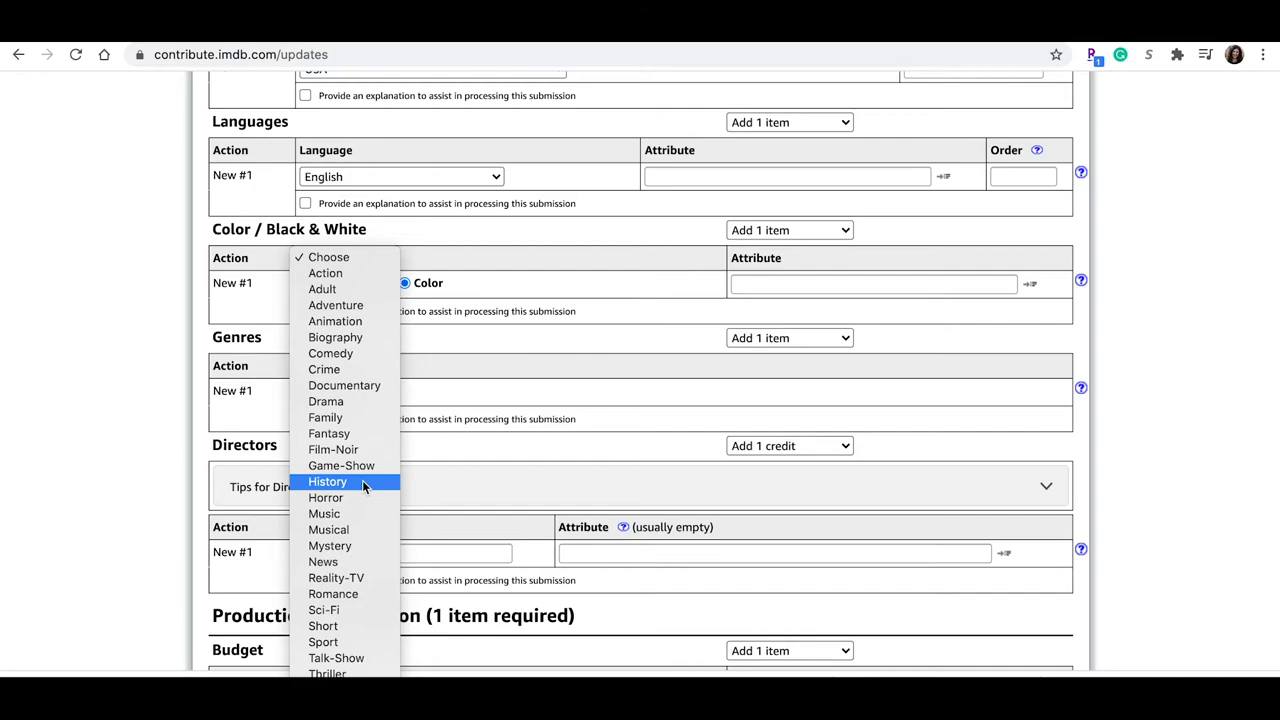
mouse_move(328, 432)
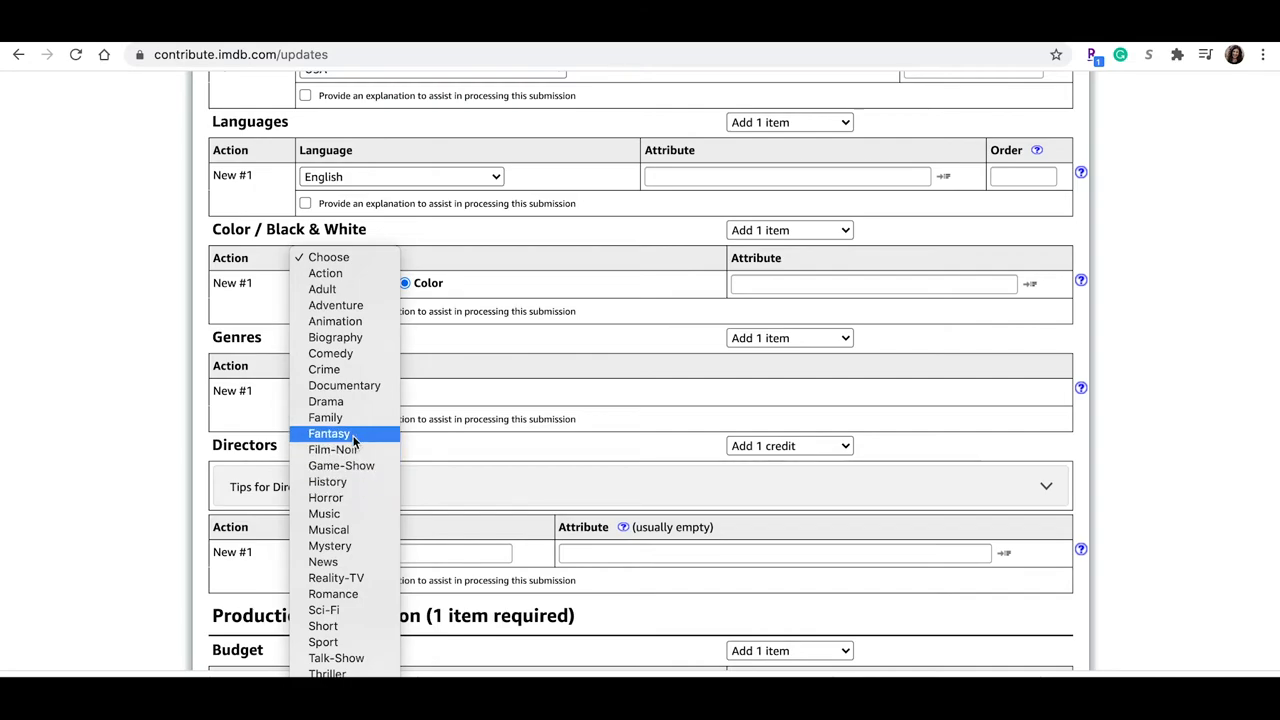
click(326, 400)
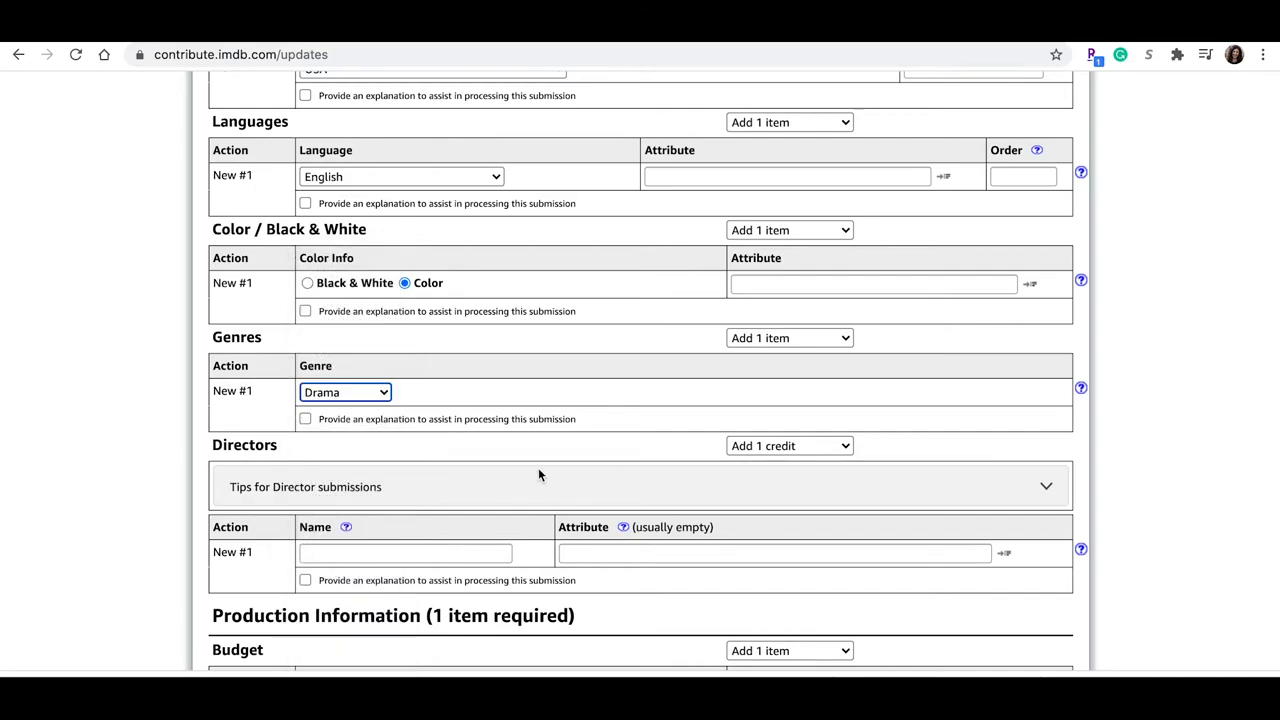
scroll(down, 3)
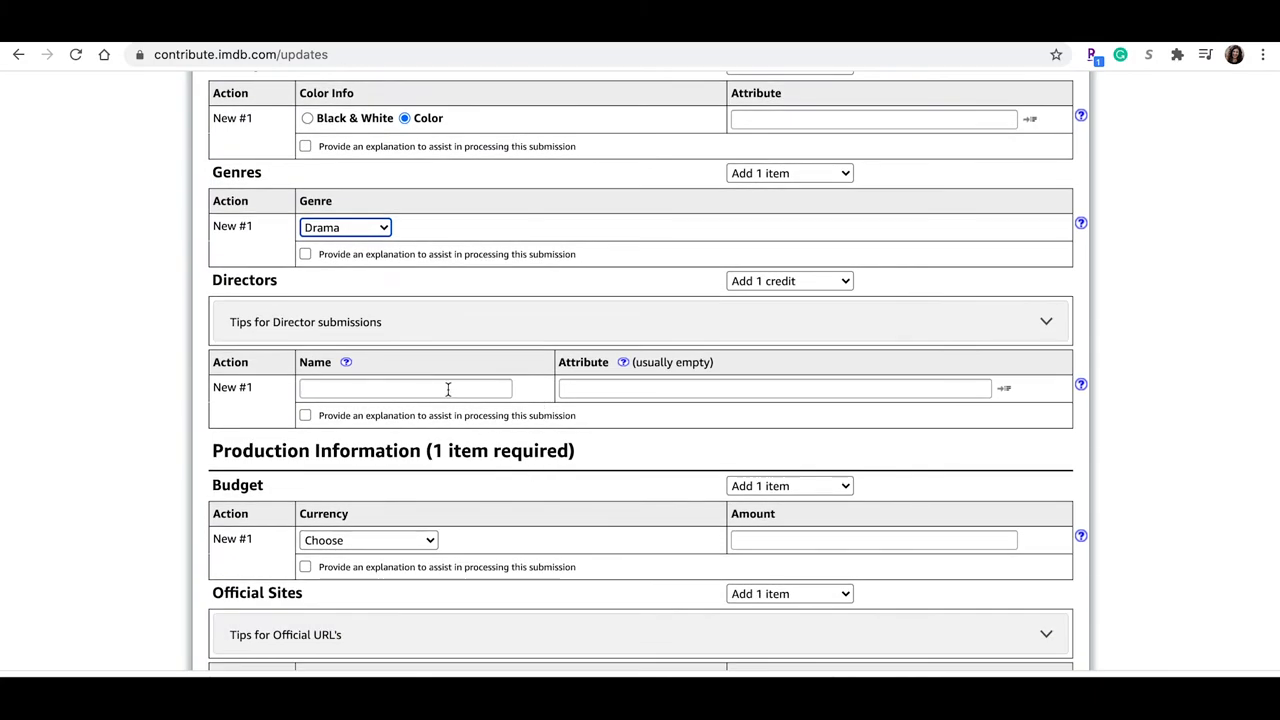
Credit Michelle Caruso (II) as director with the attribute 'directed by'
click(406, 388)
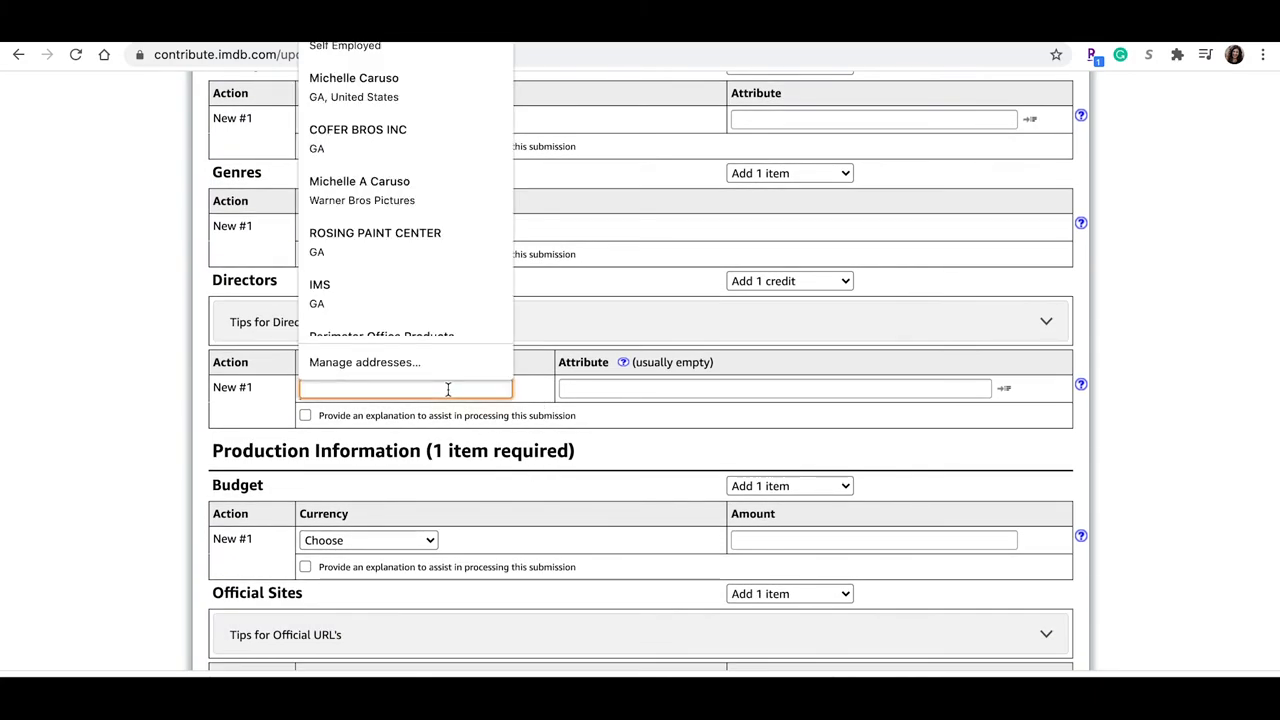
text(Michelle Caruso)
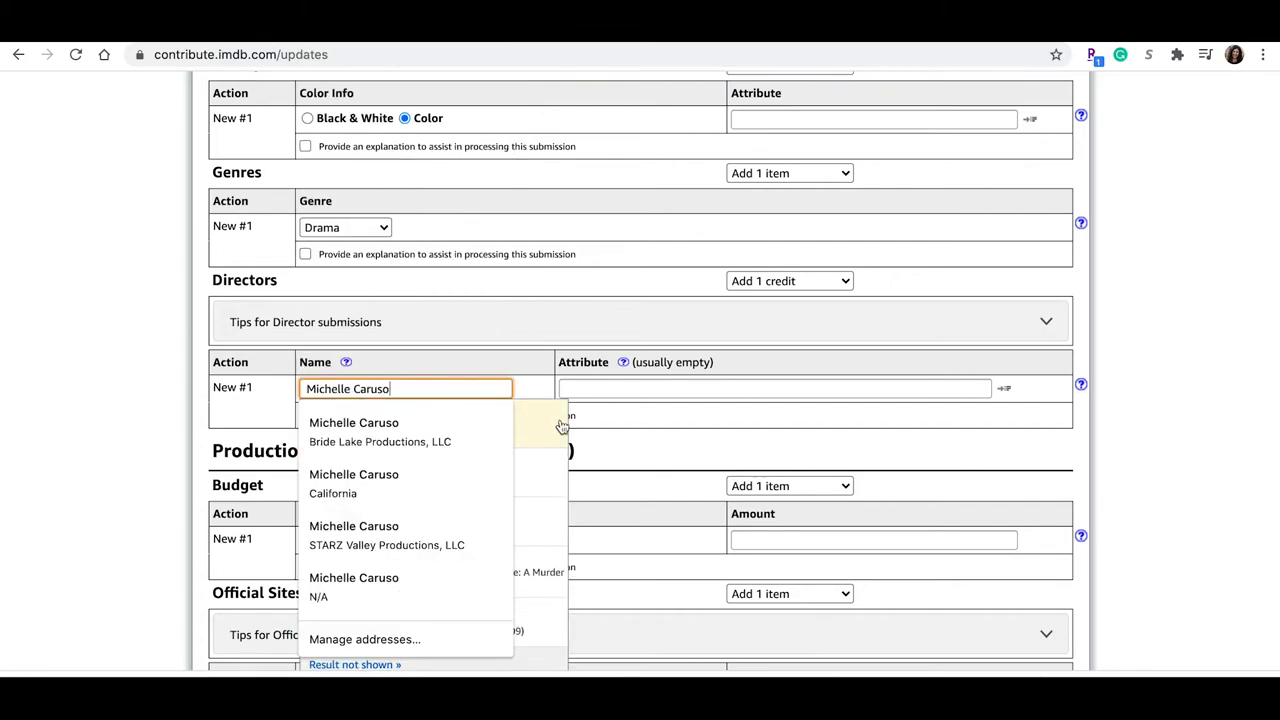
click(352, 422)
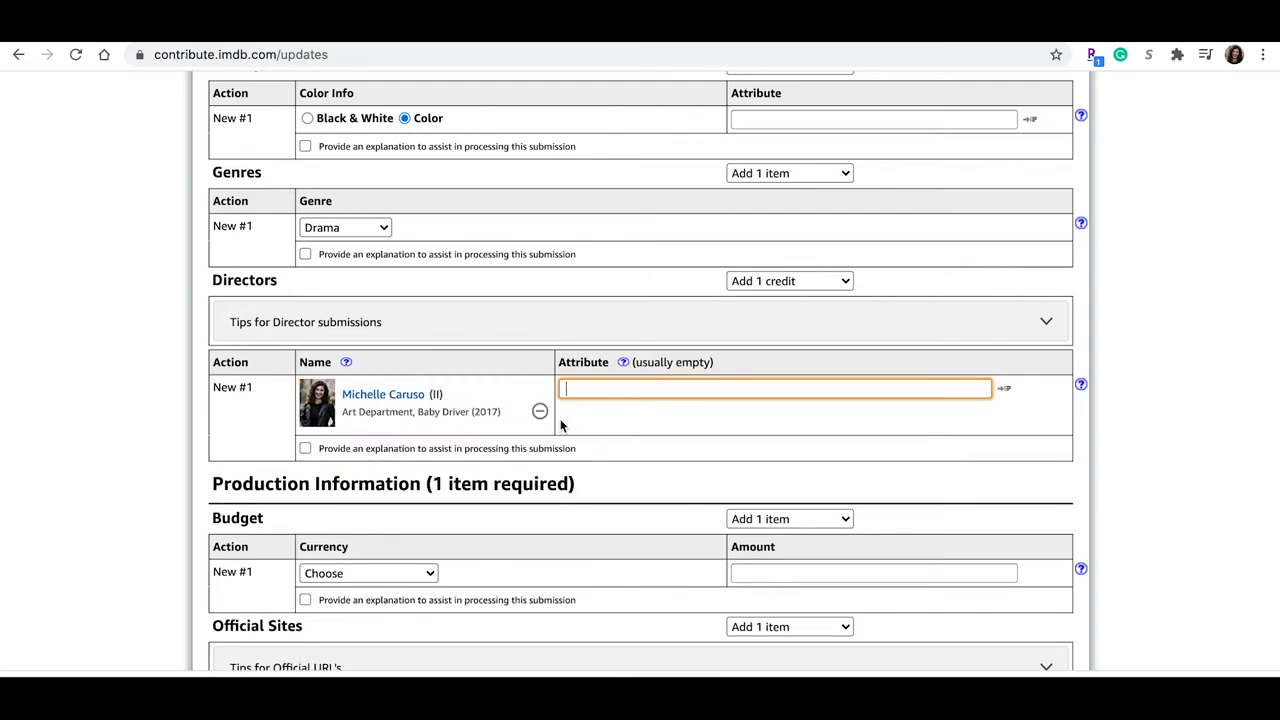
mouse_move(930, 380)
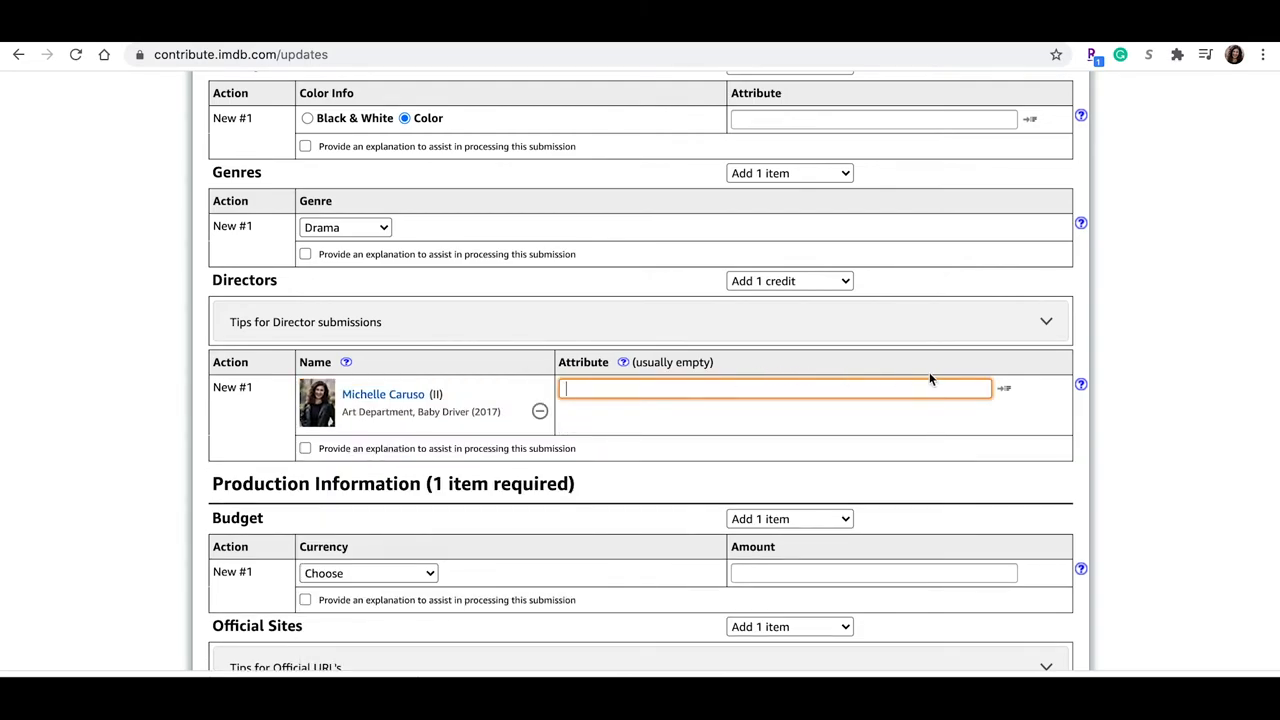
click(1004, 388)
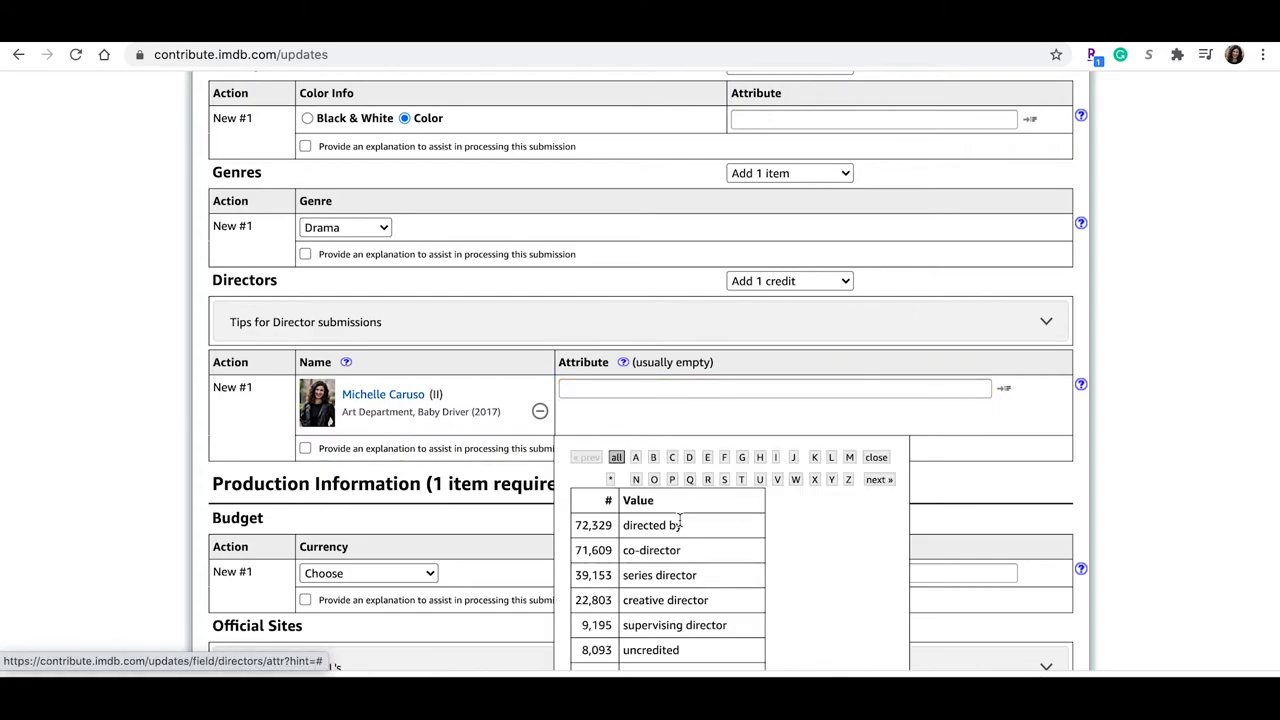
click(652, 524)
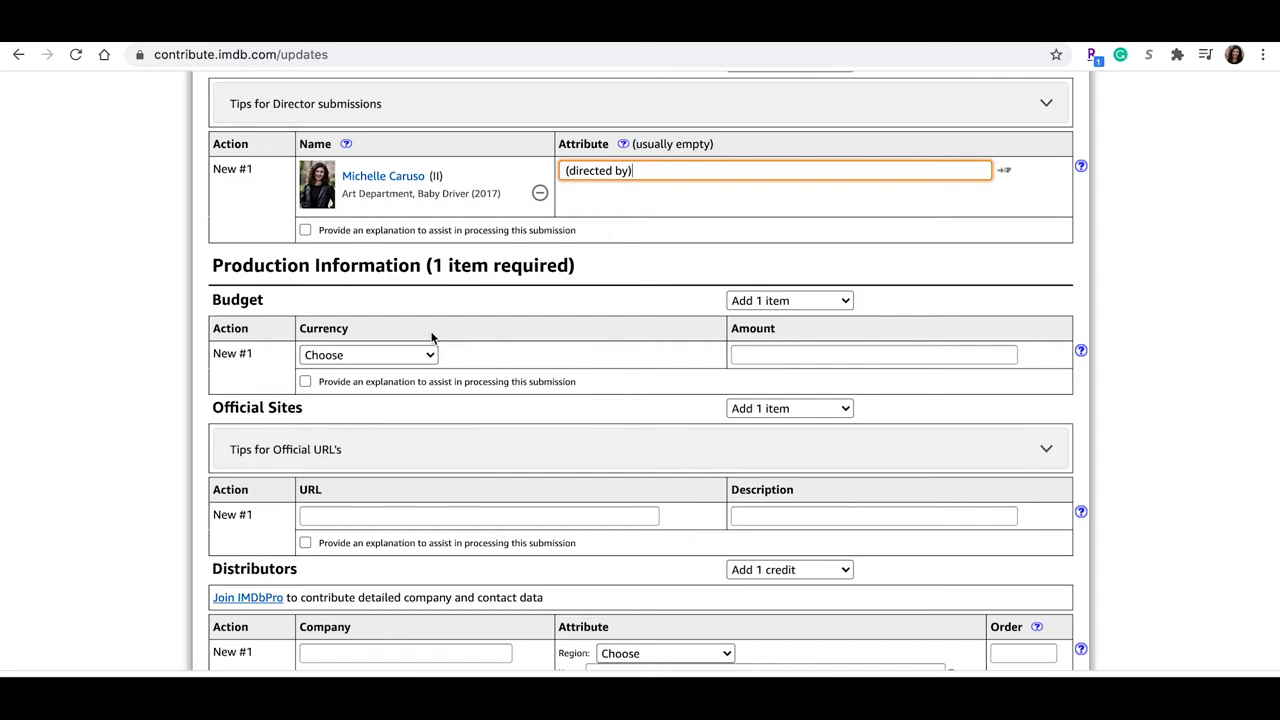
scroll(down, 3)
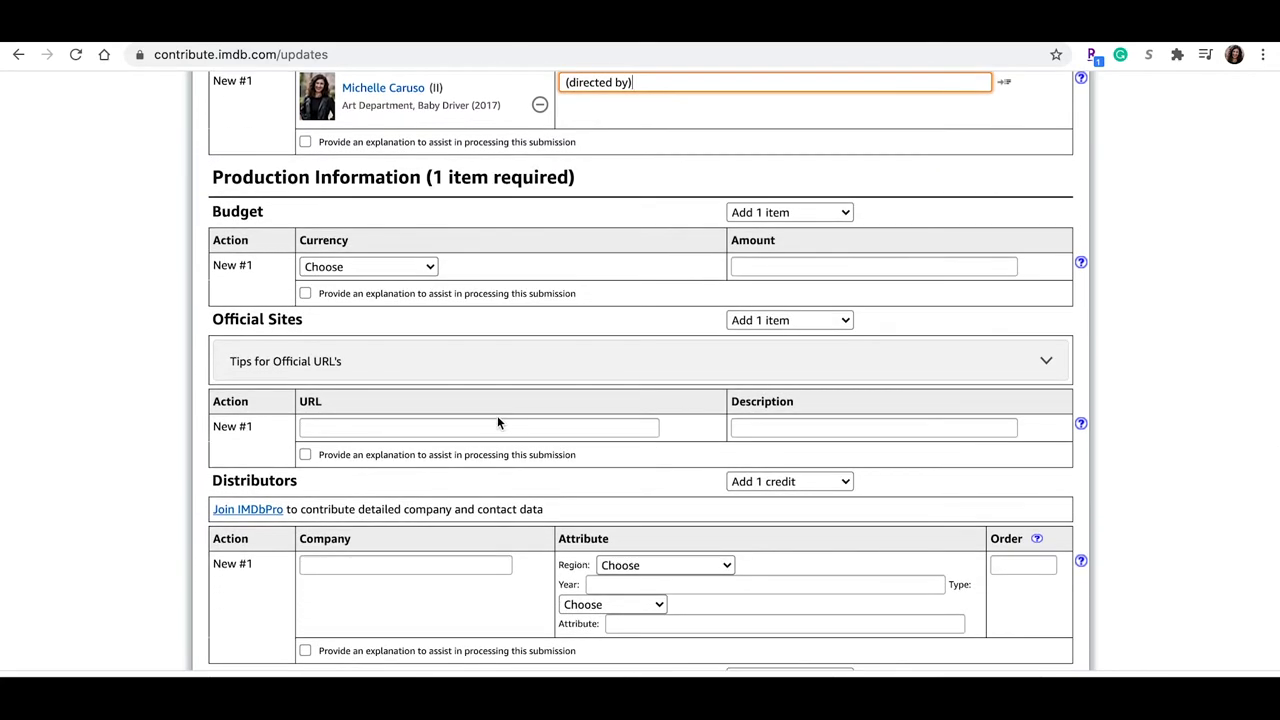
scroll(down, 3)
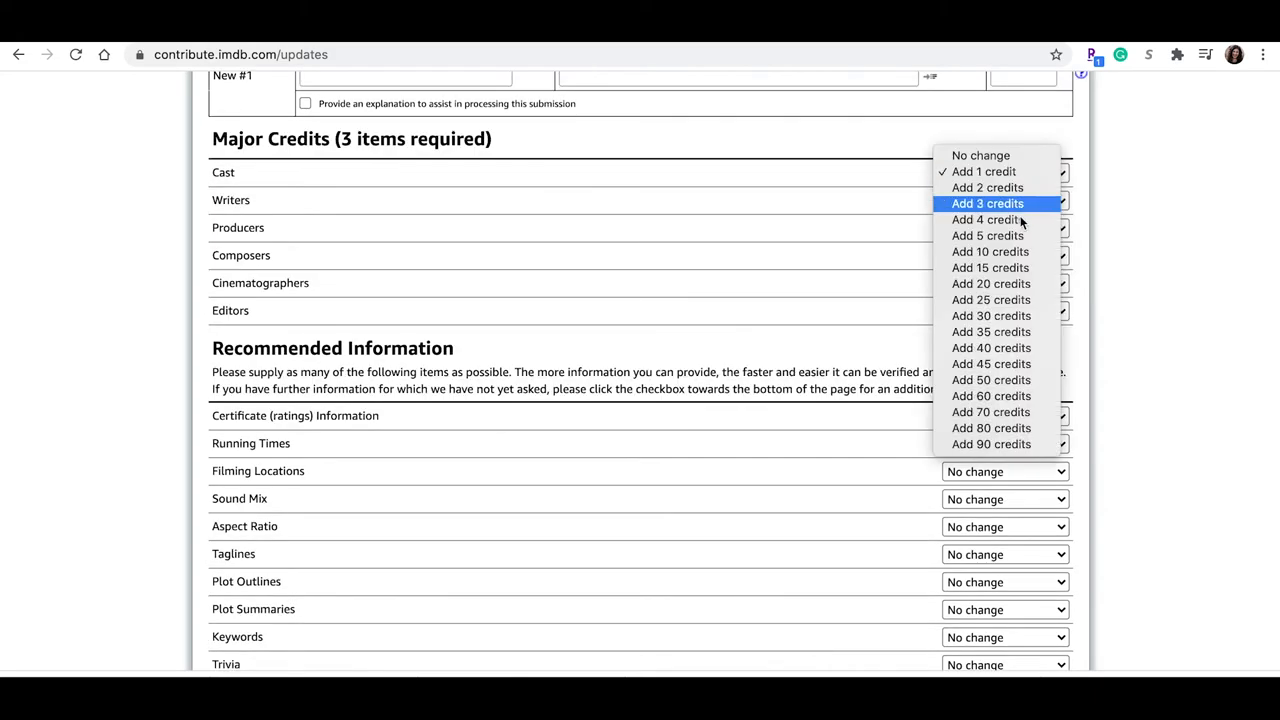
mouse_move(988, 236)
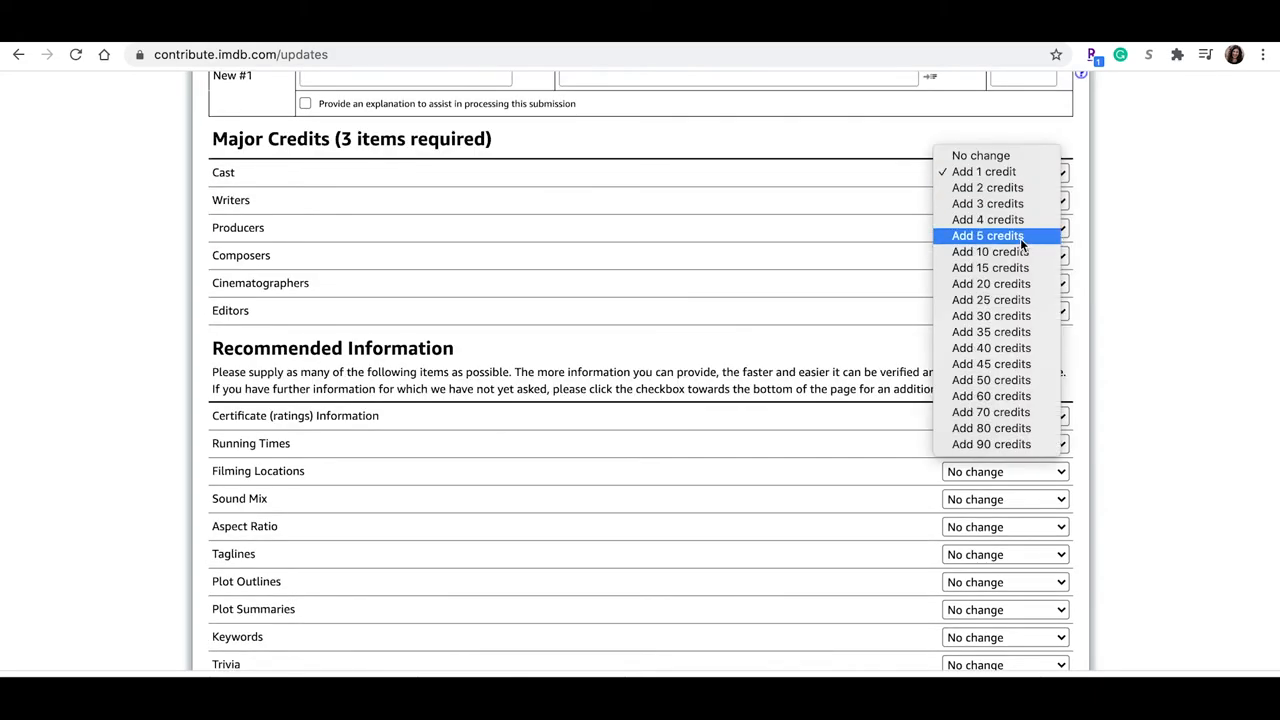
mouse_move(990, 252)
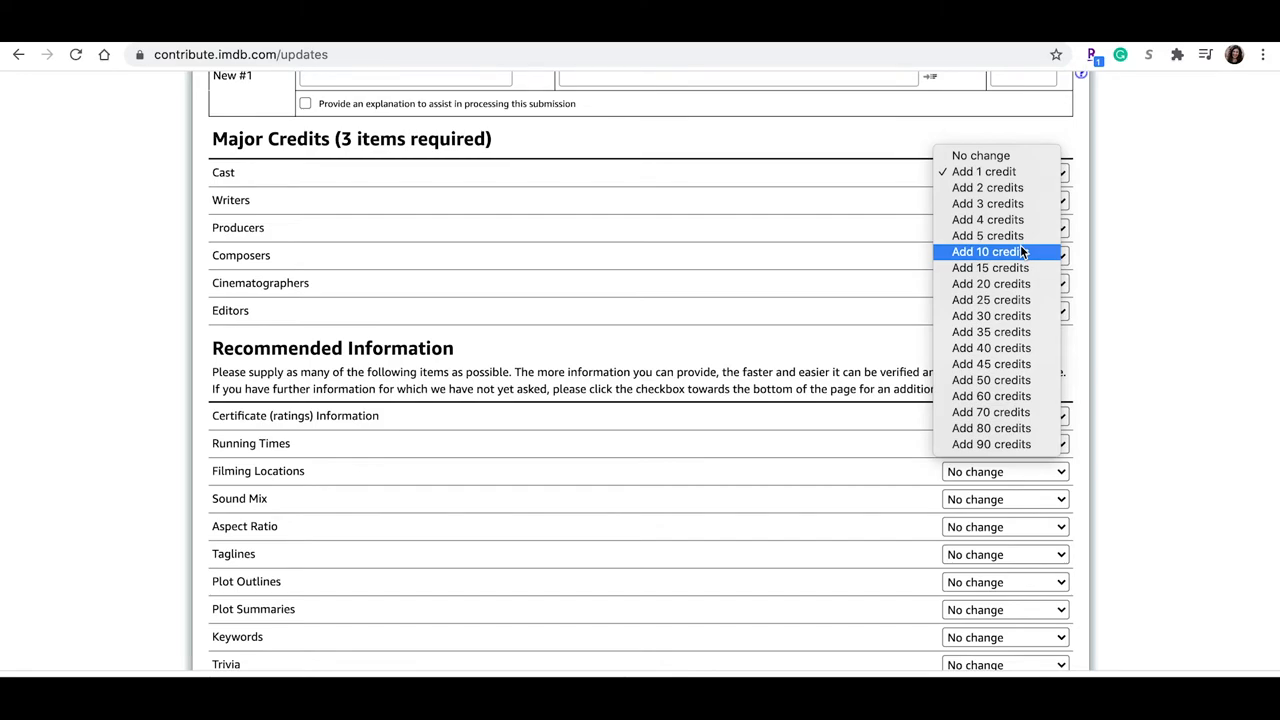
Request 10 cast, 1 writer, 2 producer and single composer, cinematographer and editor slots
click(992, 252)
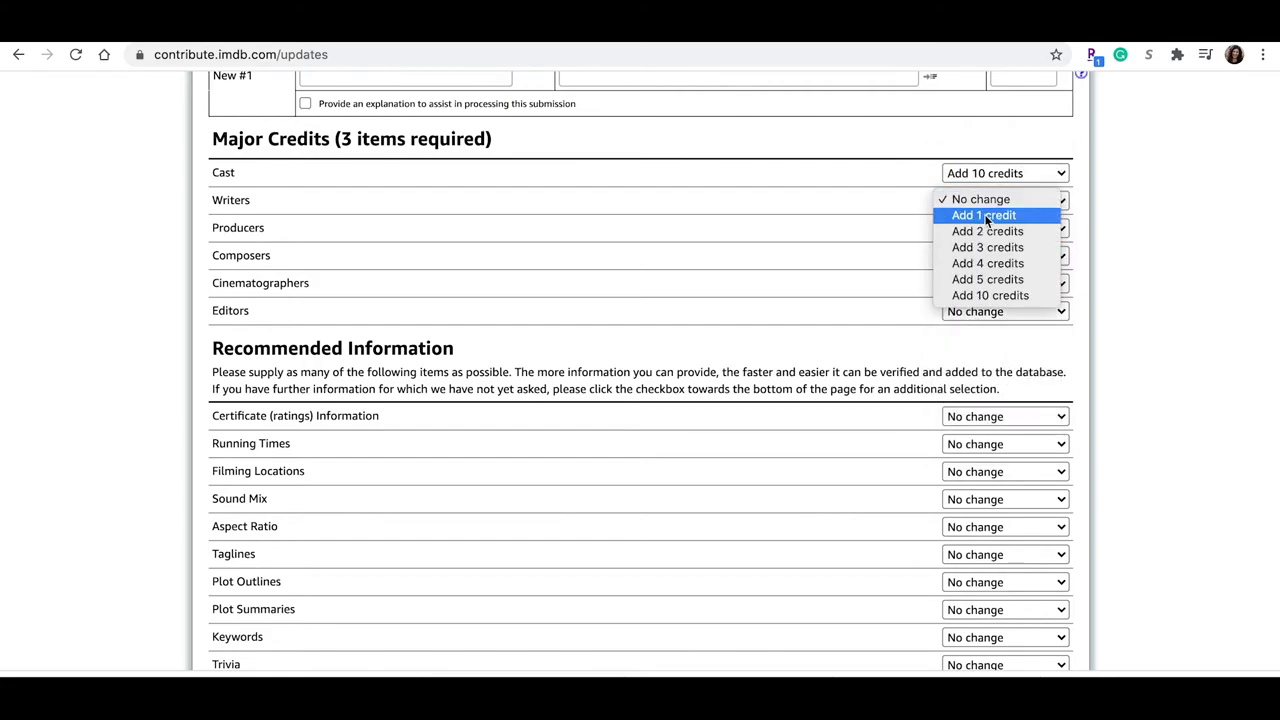
click(984, 216)
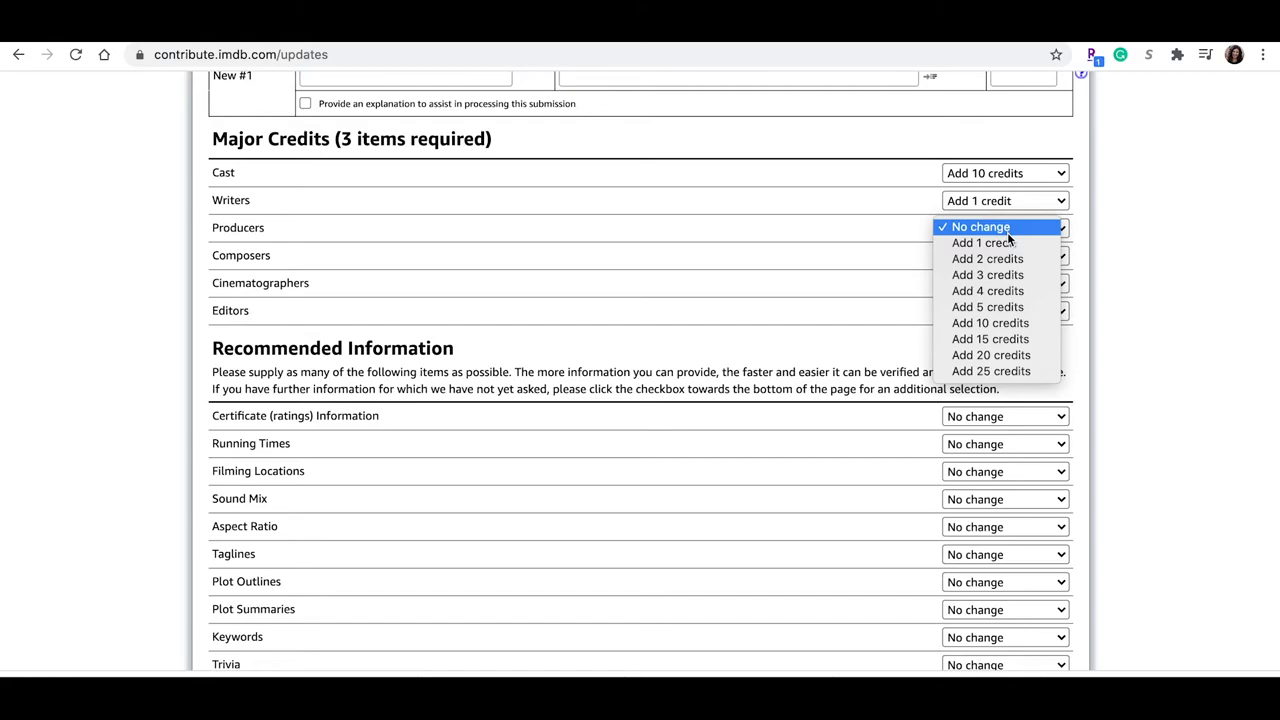
click(988, 258)
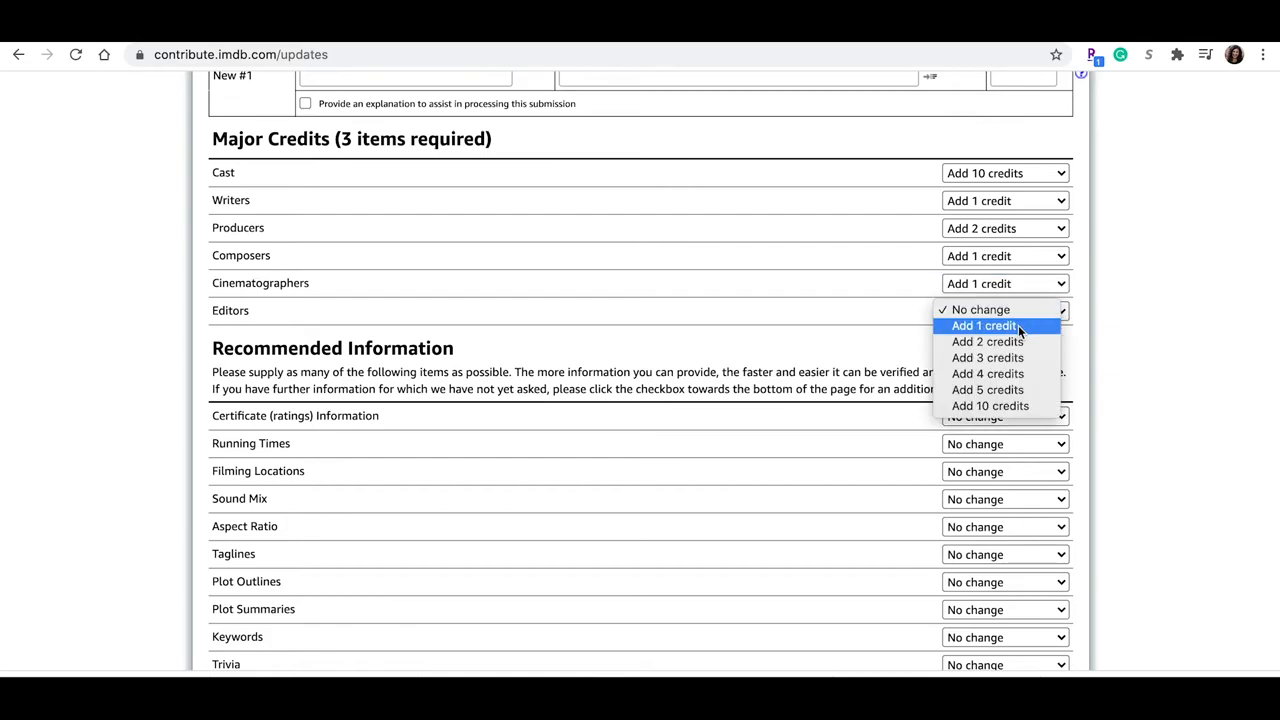
click(988, 324)
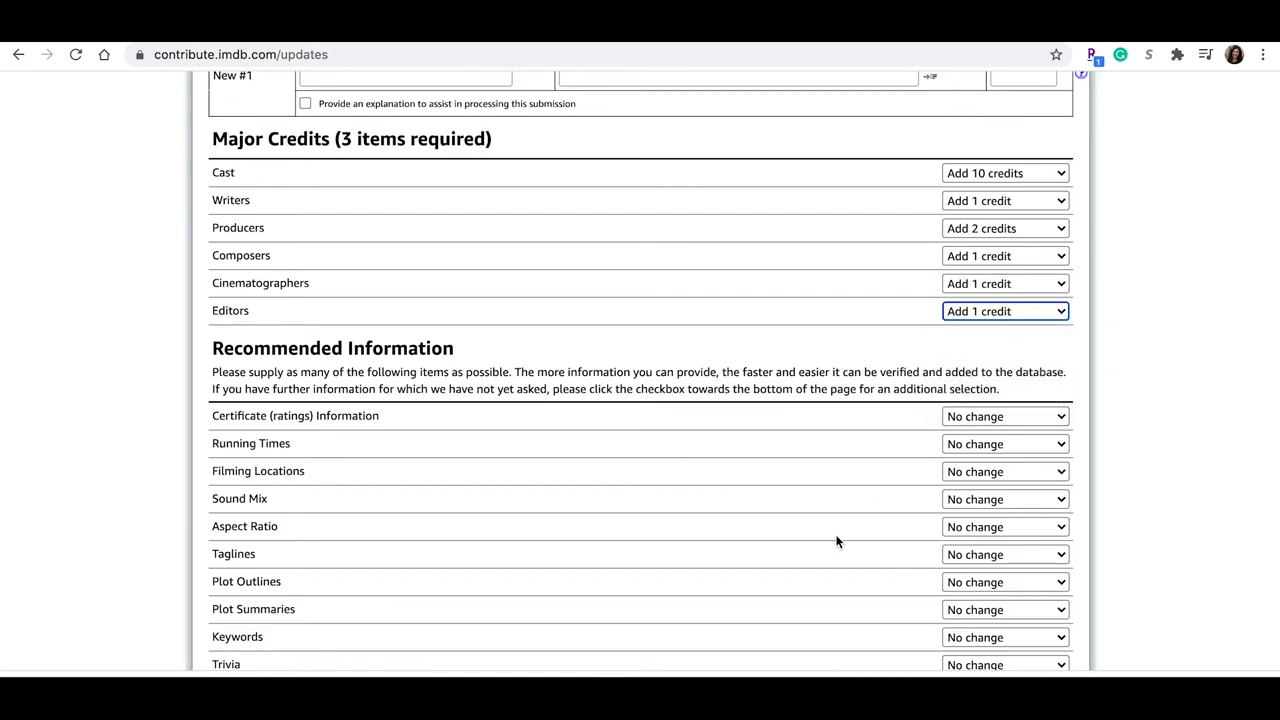
Add a filming location and plot summary item, then re-check to generate the rows
scroll(down, 3)
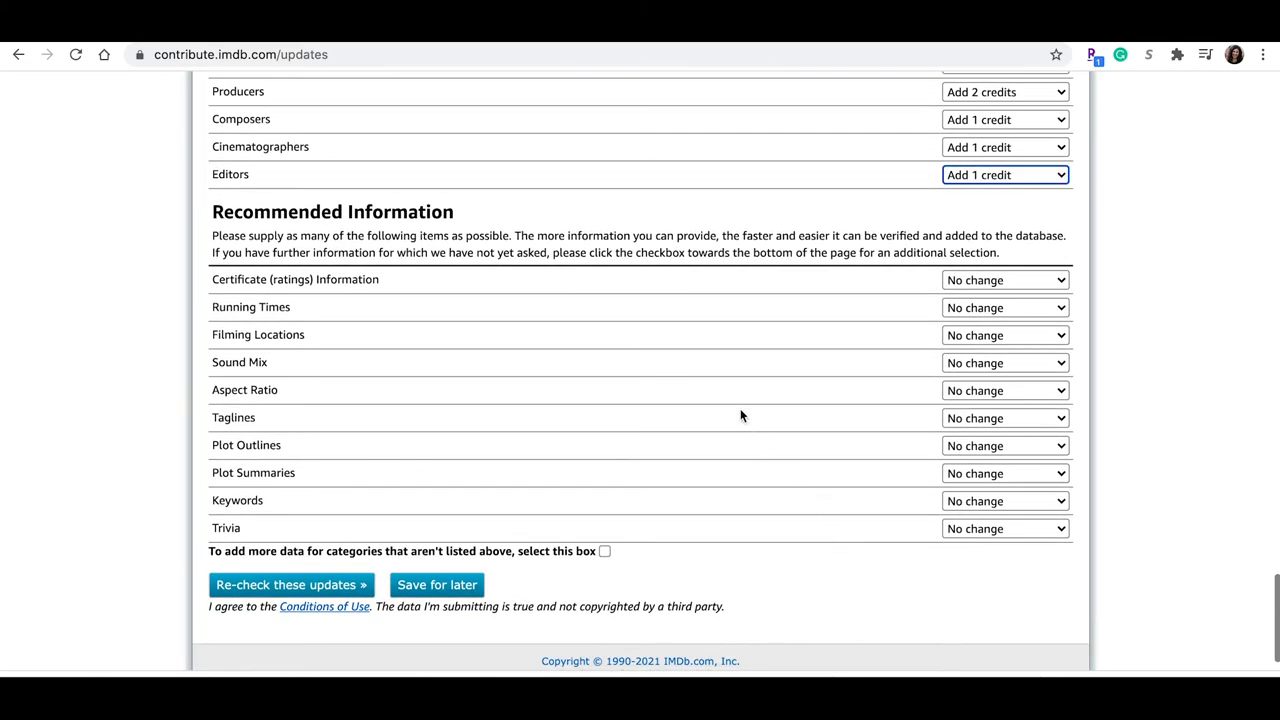
click(1004, 336)
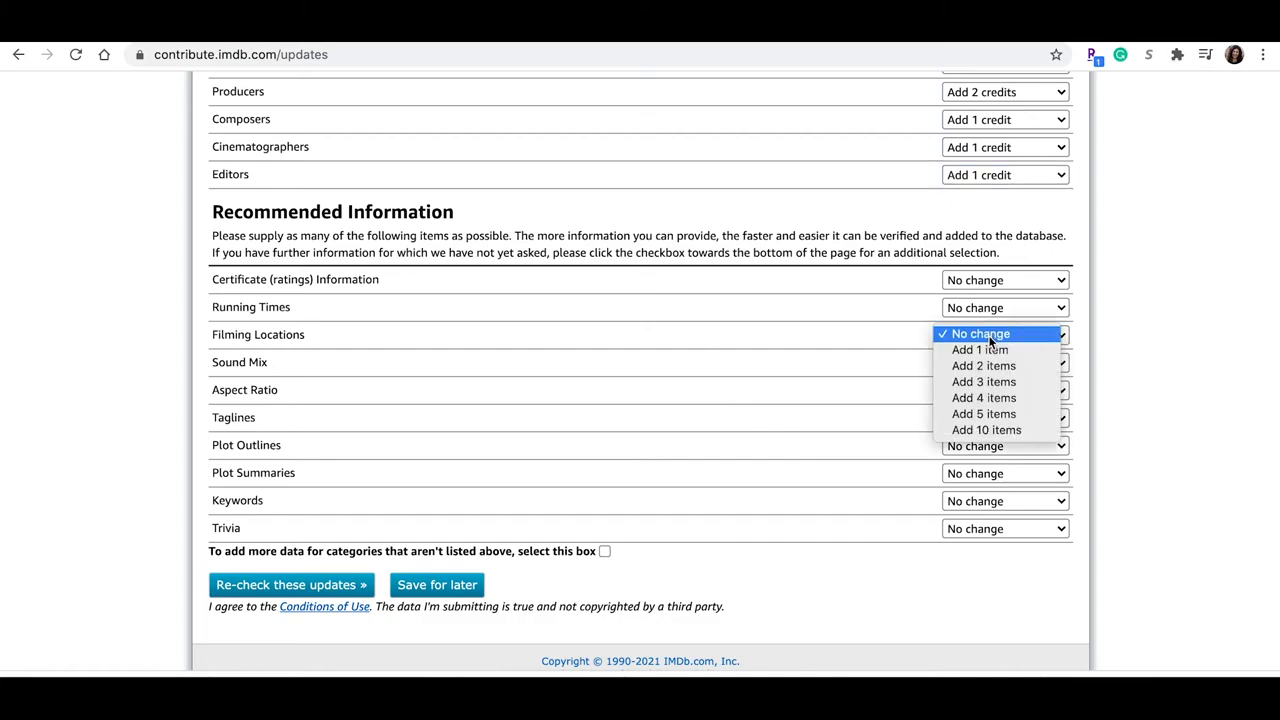
click(980, 348)
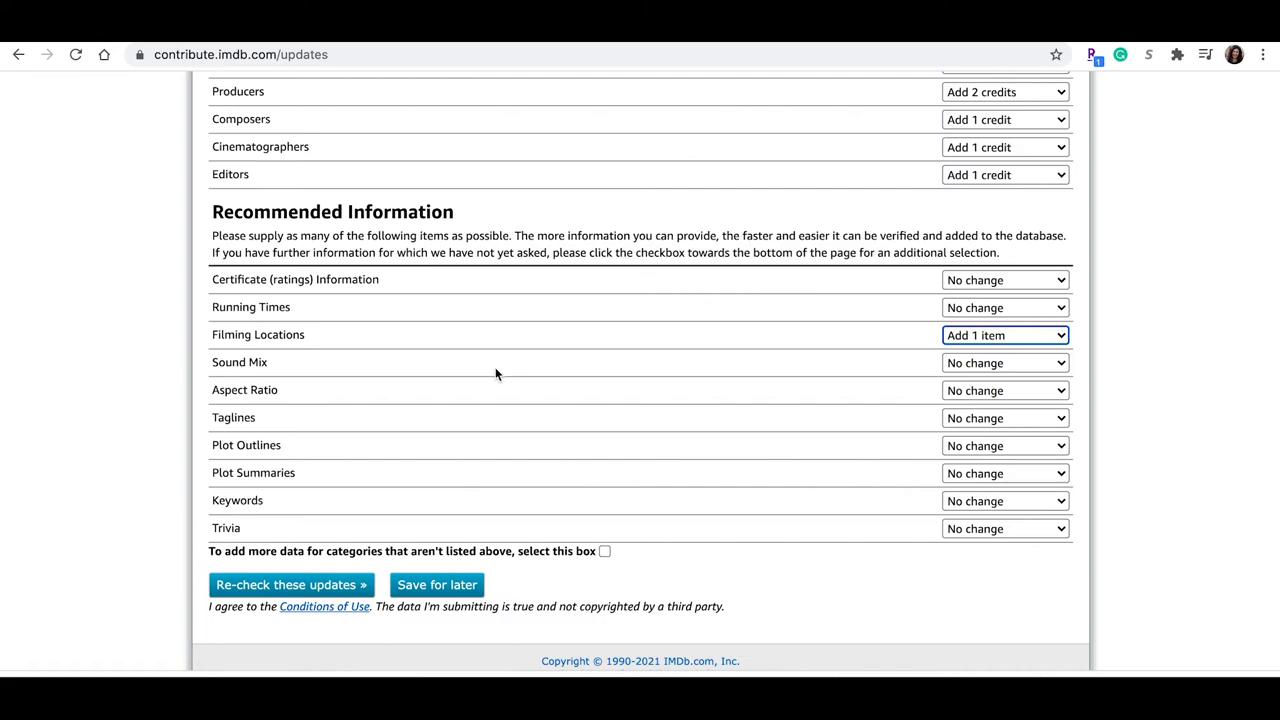
mouse_move(928, 480)
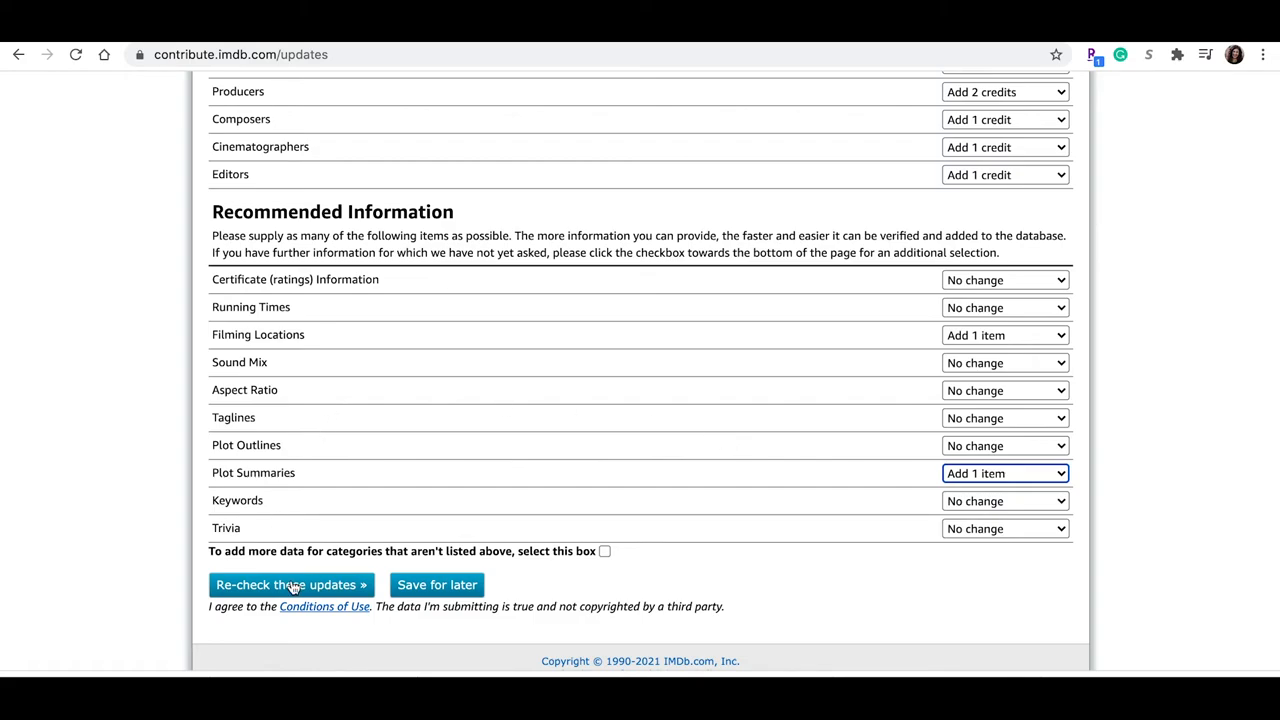
click(292, 584)
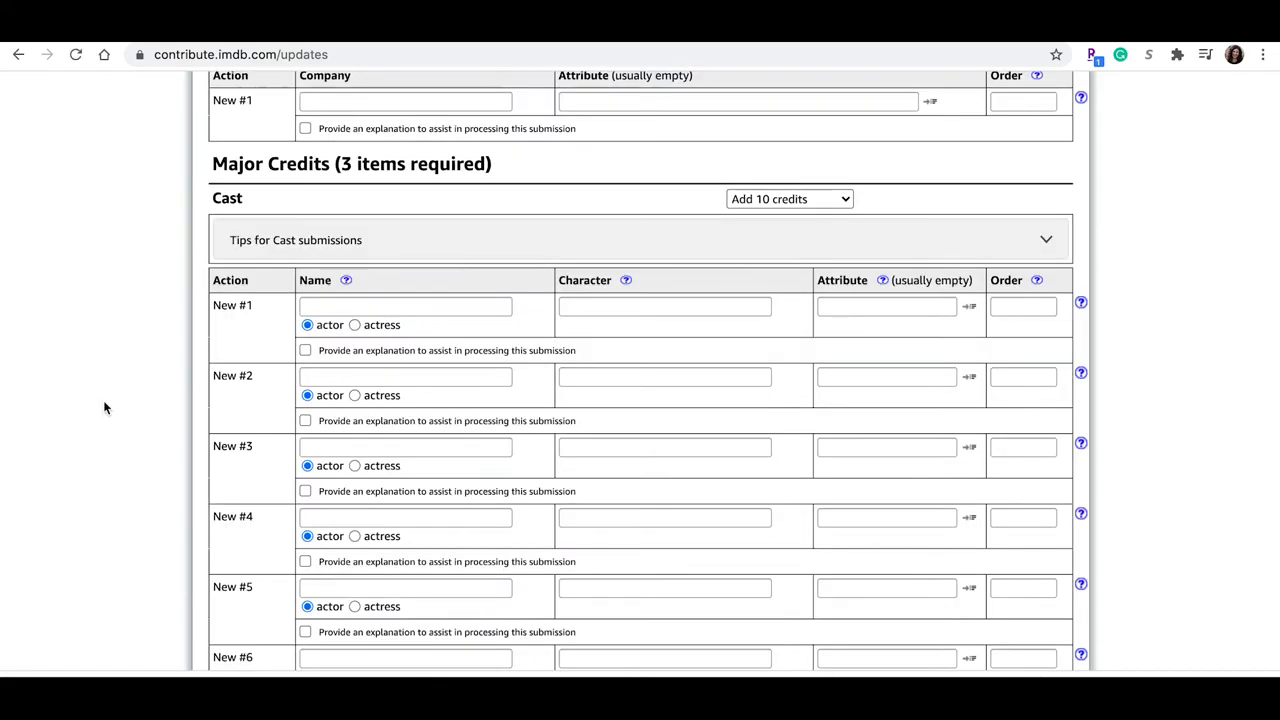
click(404, 306)
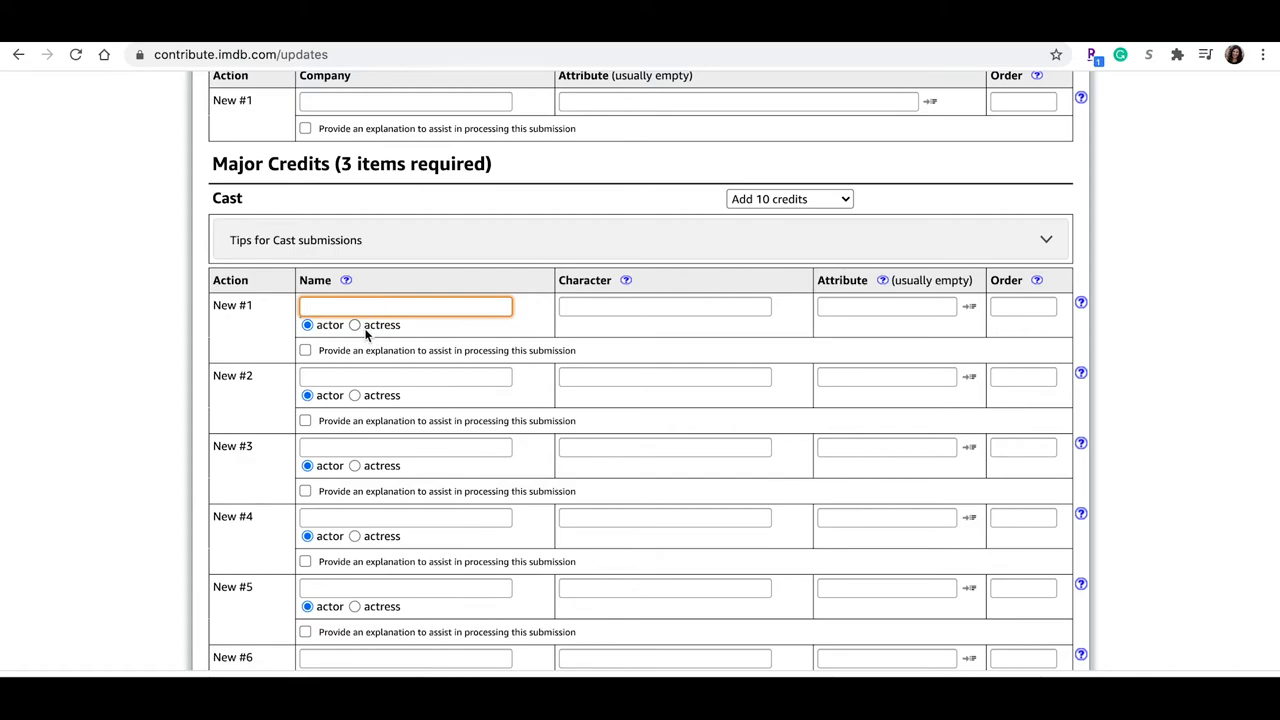
text(Tereva cr)
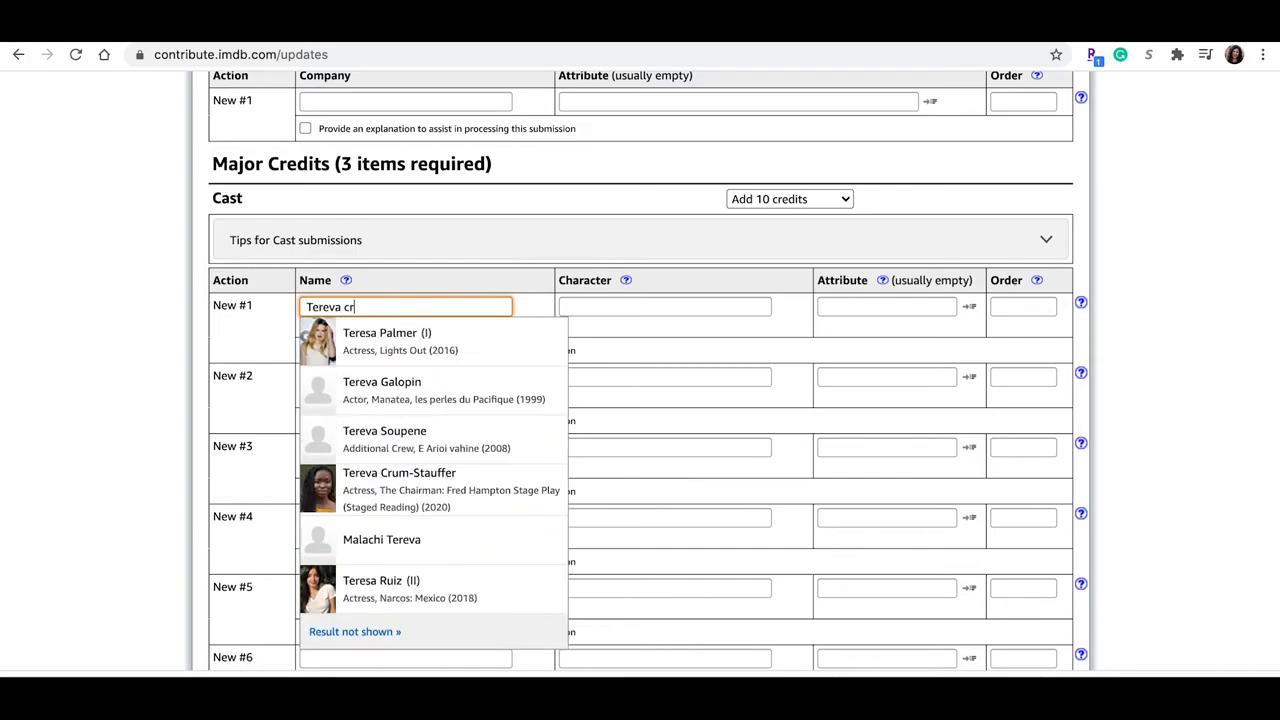
text(um)
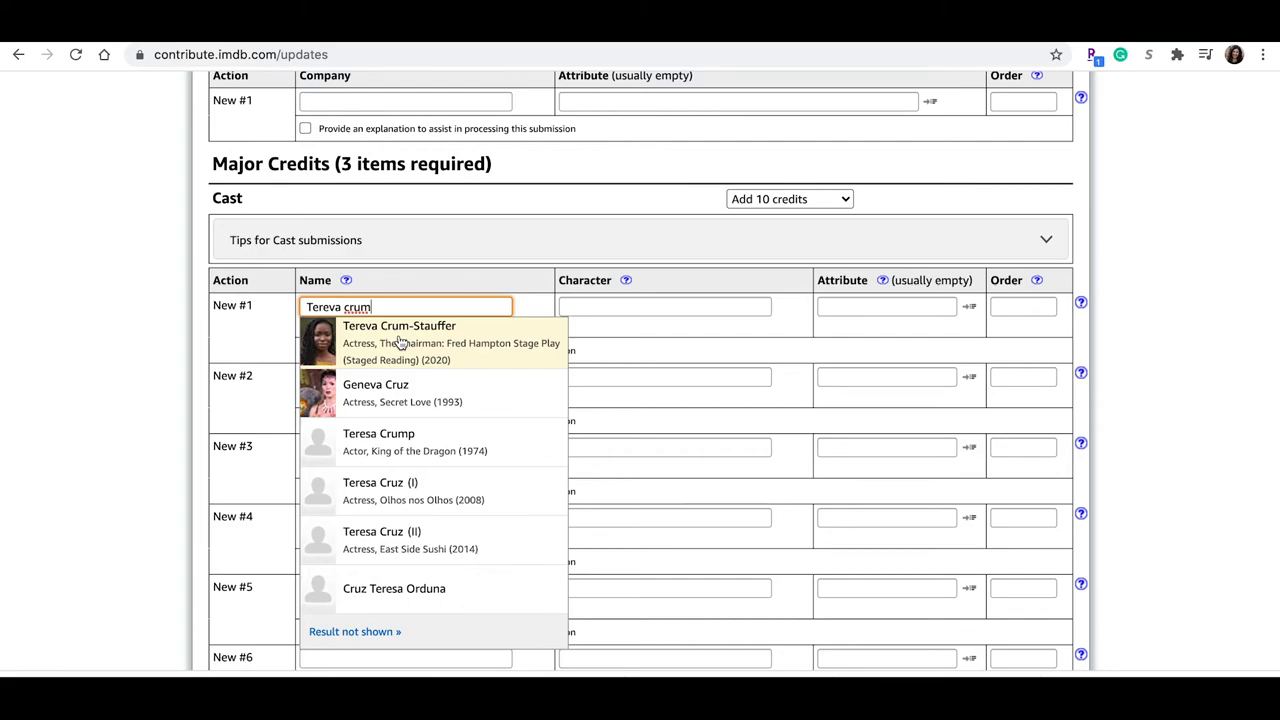
click(400, 324)
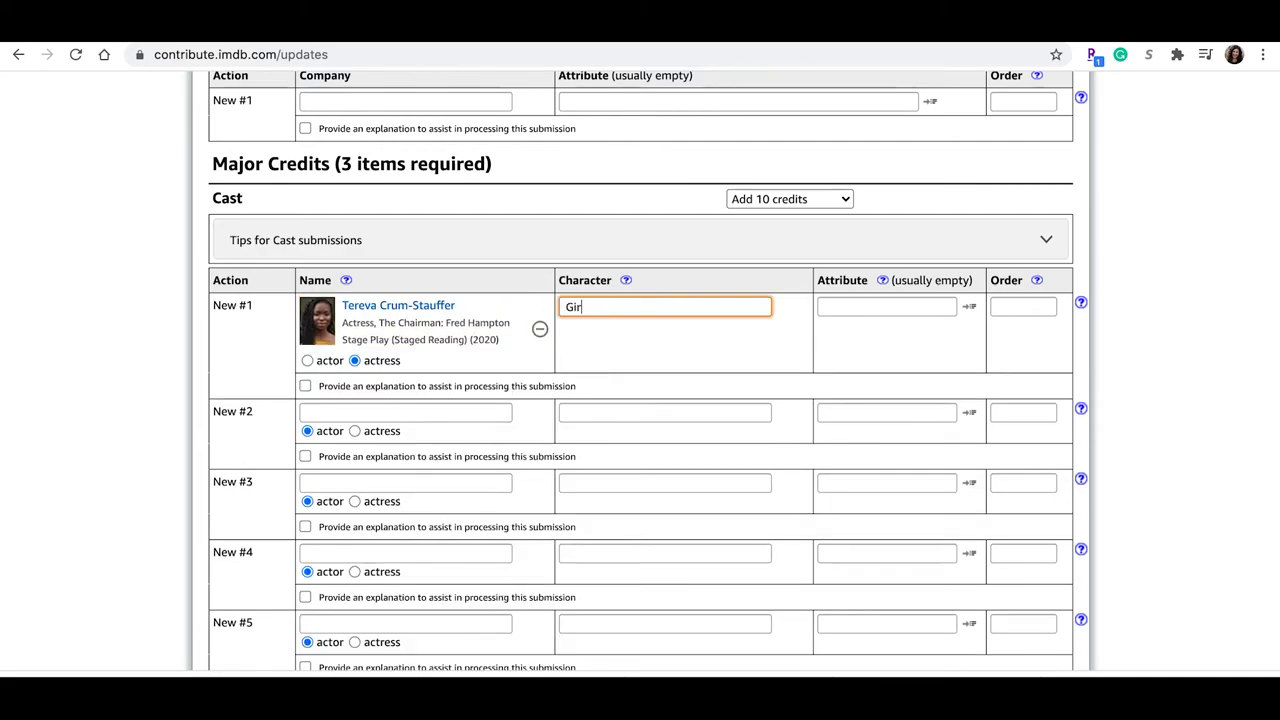
text(l)
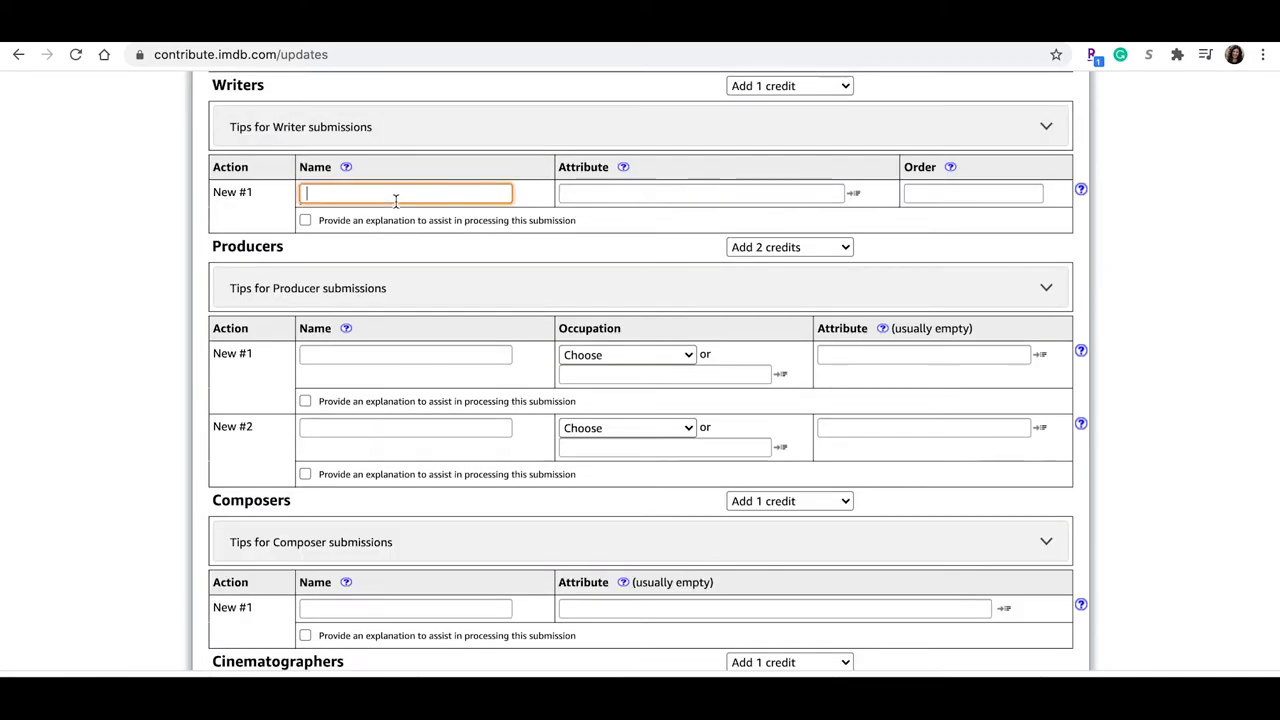
Credit Michelle Caruso (II) as writer with the 'written by' attribute
text(Michelle Caruso (II)
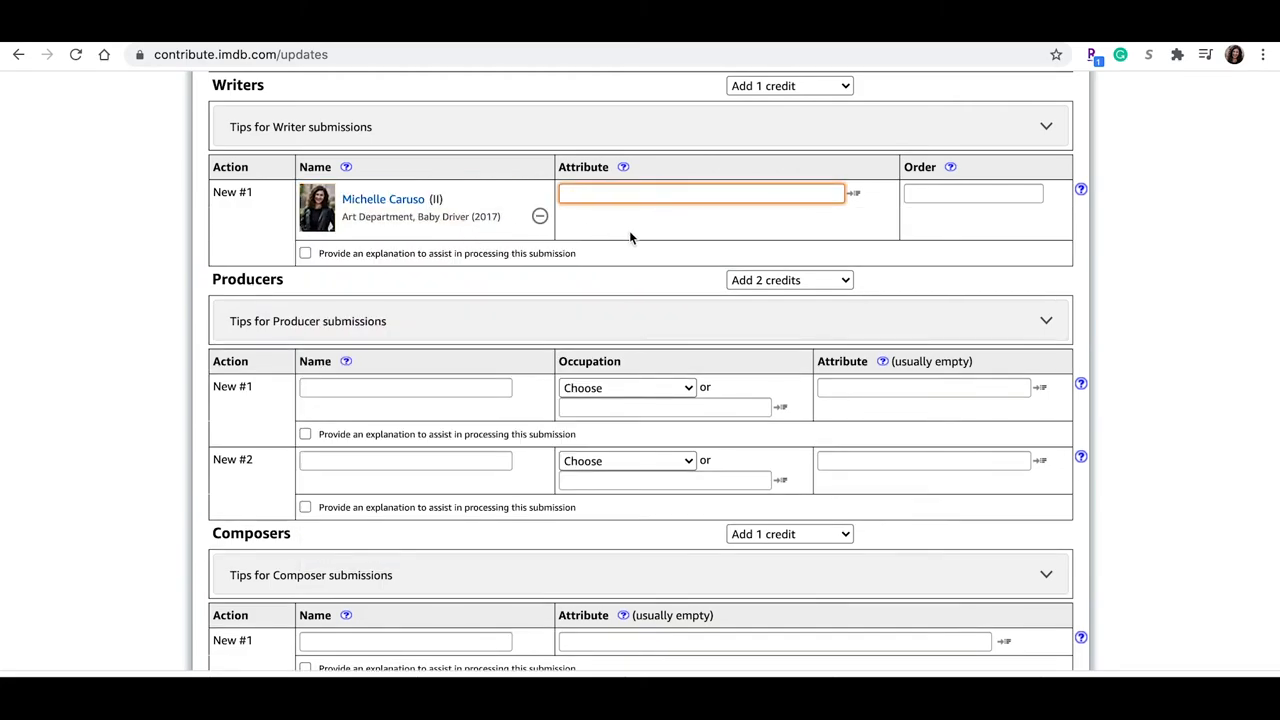
click(700, 192)
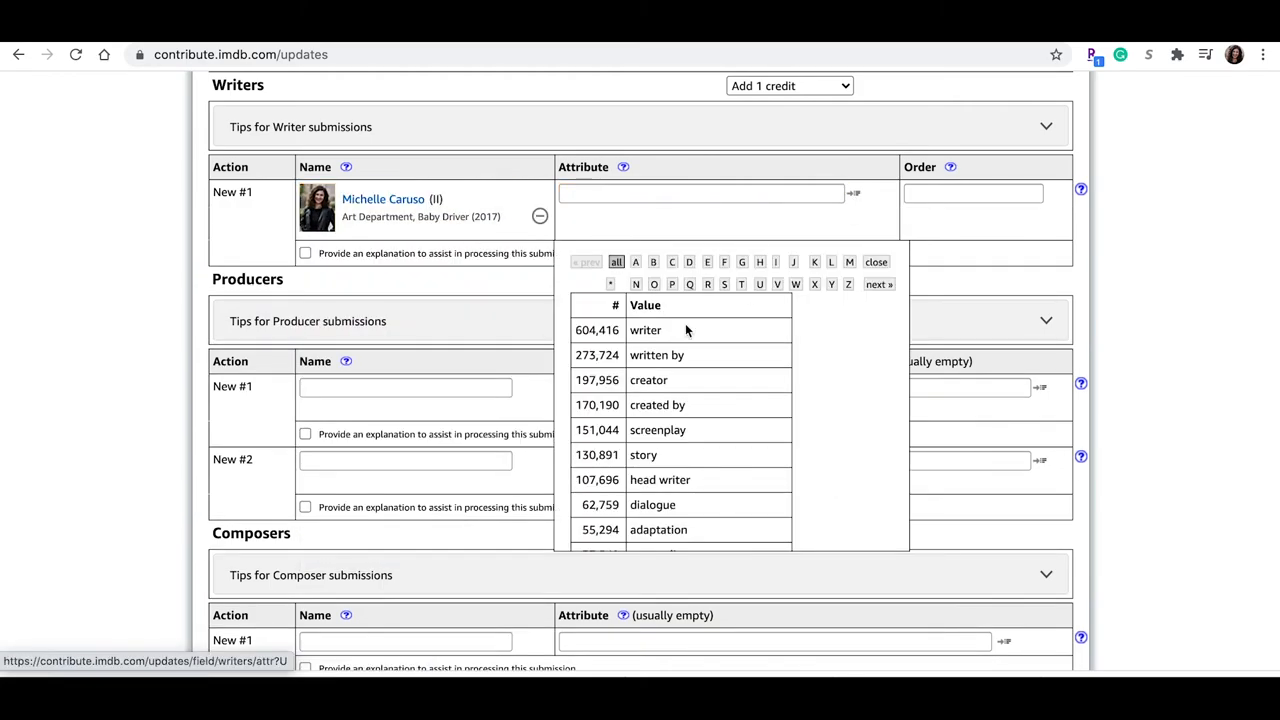
click(656, 356)
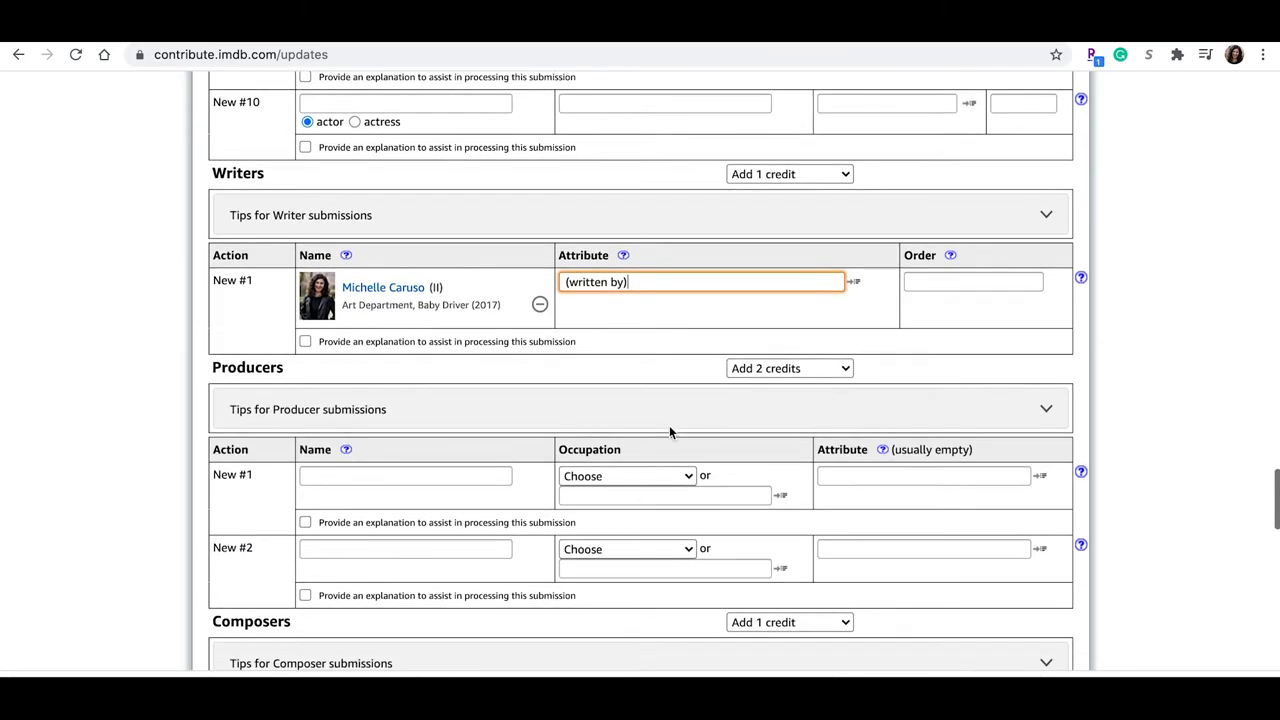
scroll(down, 3)
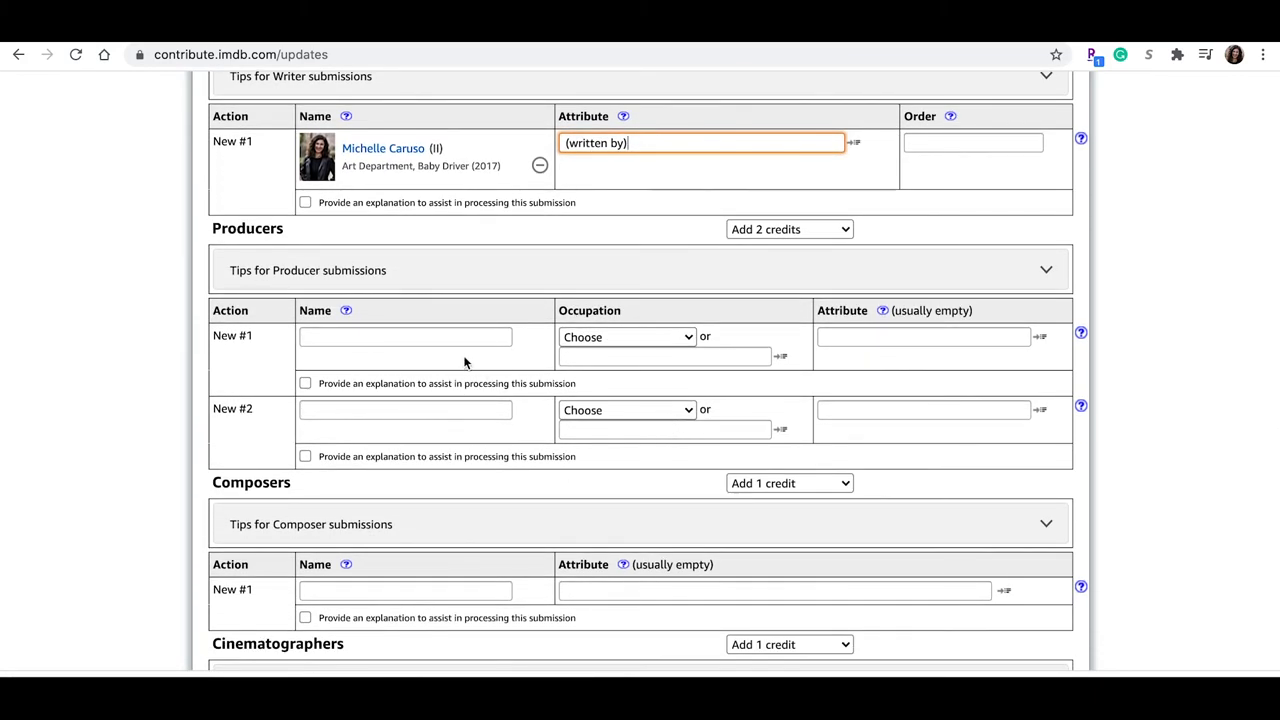
Add Michelle Caruso and Michelle Moreland as producers, each with occupation 'producer'
text(M)
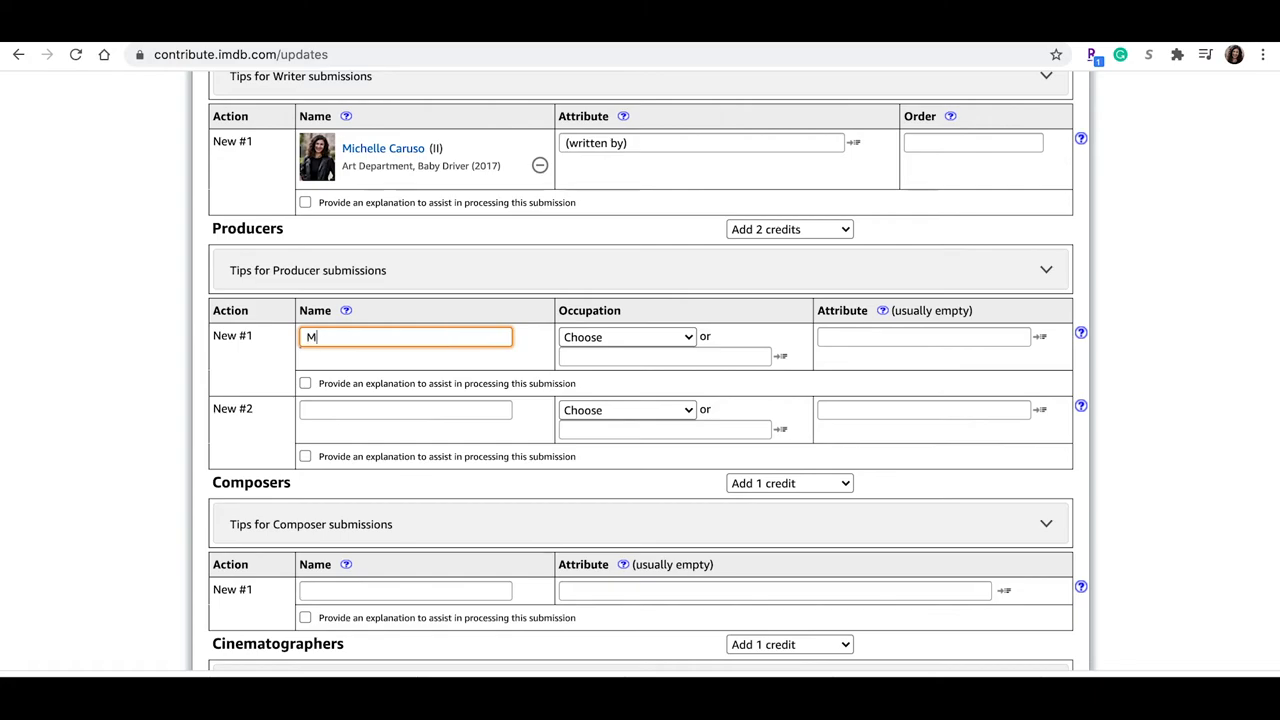
text(ichelle Caruso (II)
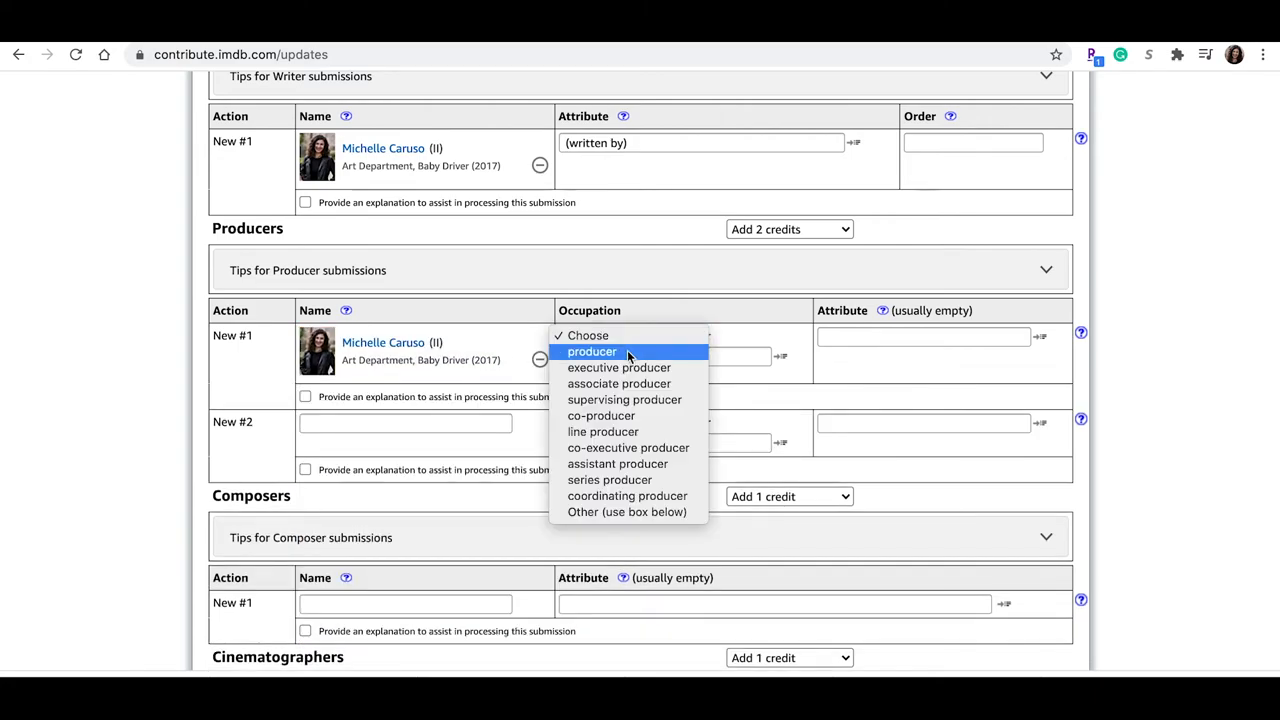
click(592, 352)
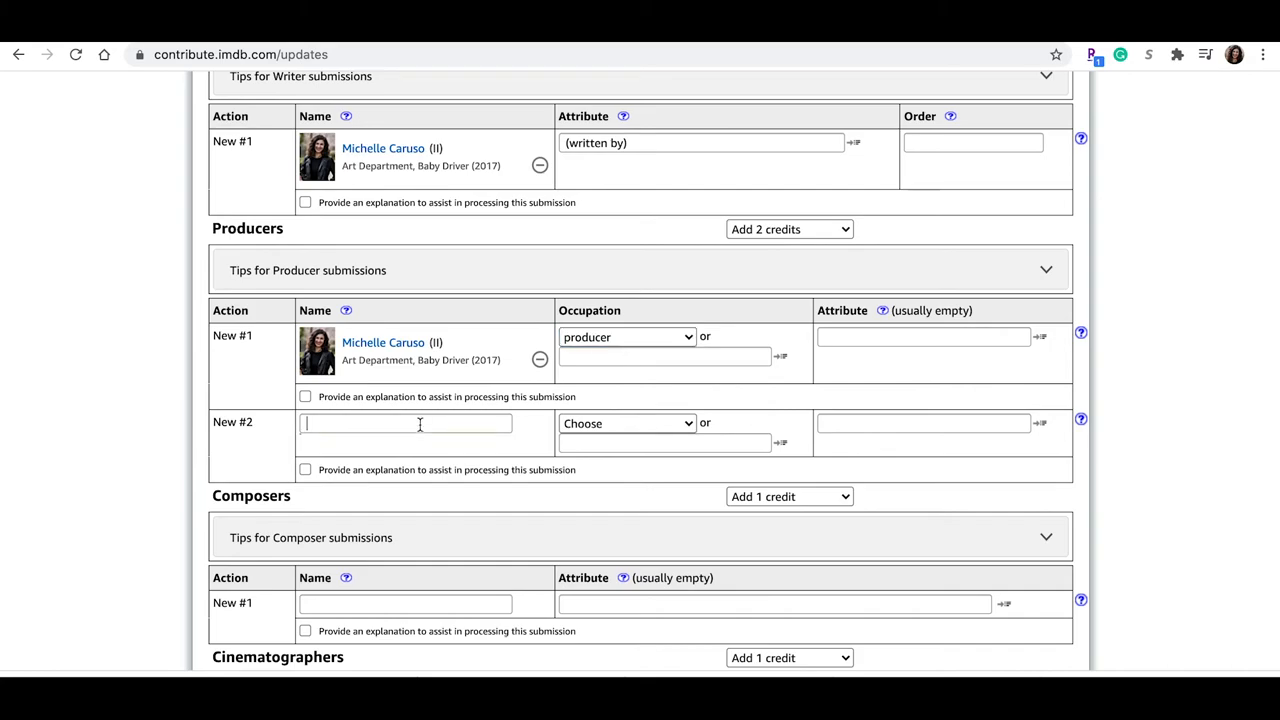
text(Michelle Moreland)
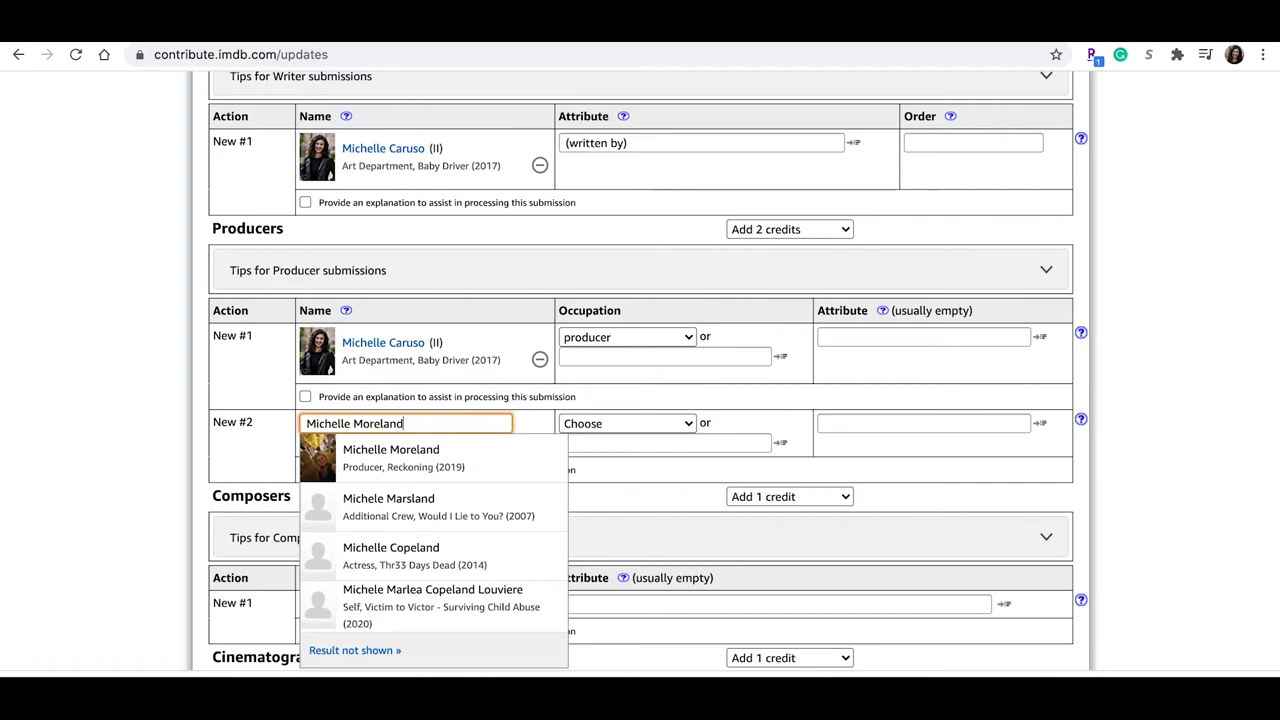
click(628, 424)
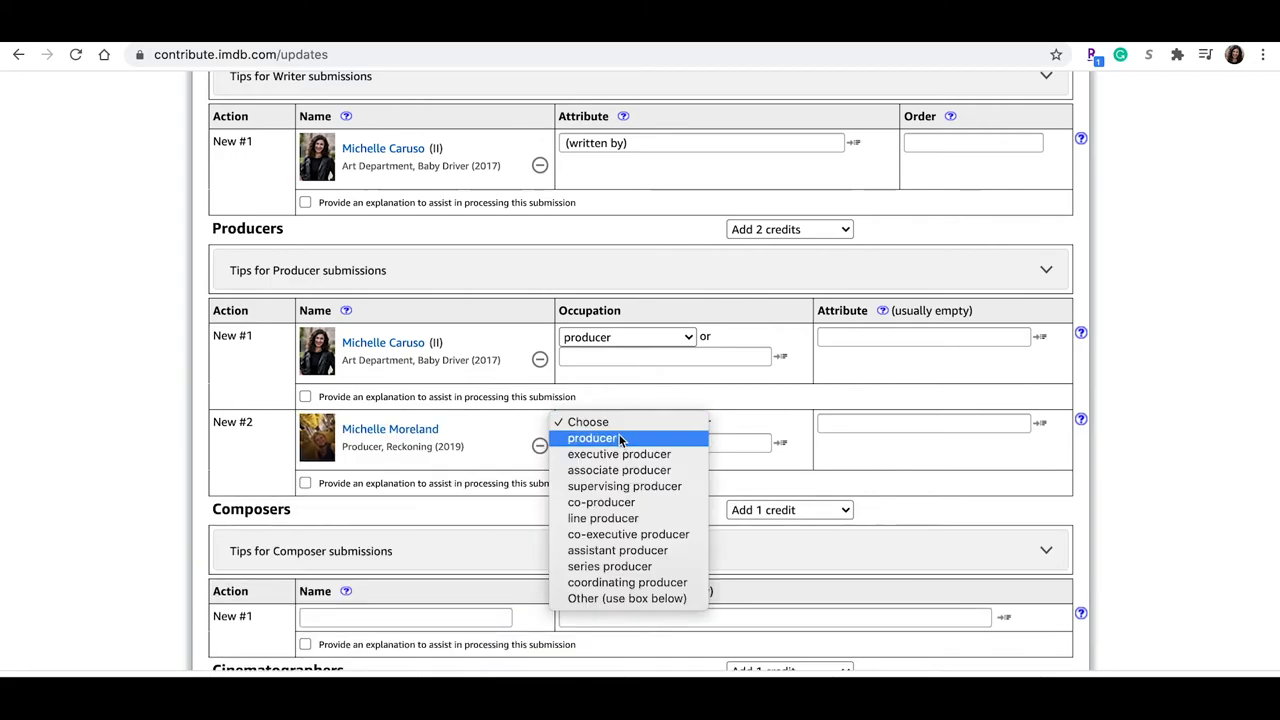
click(592, 438)
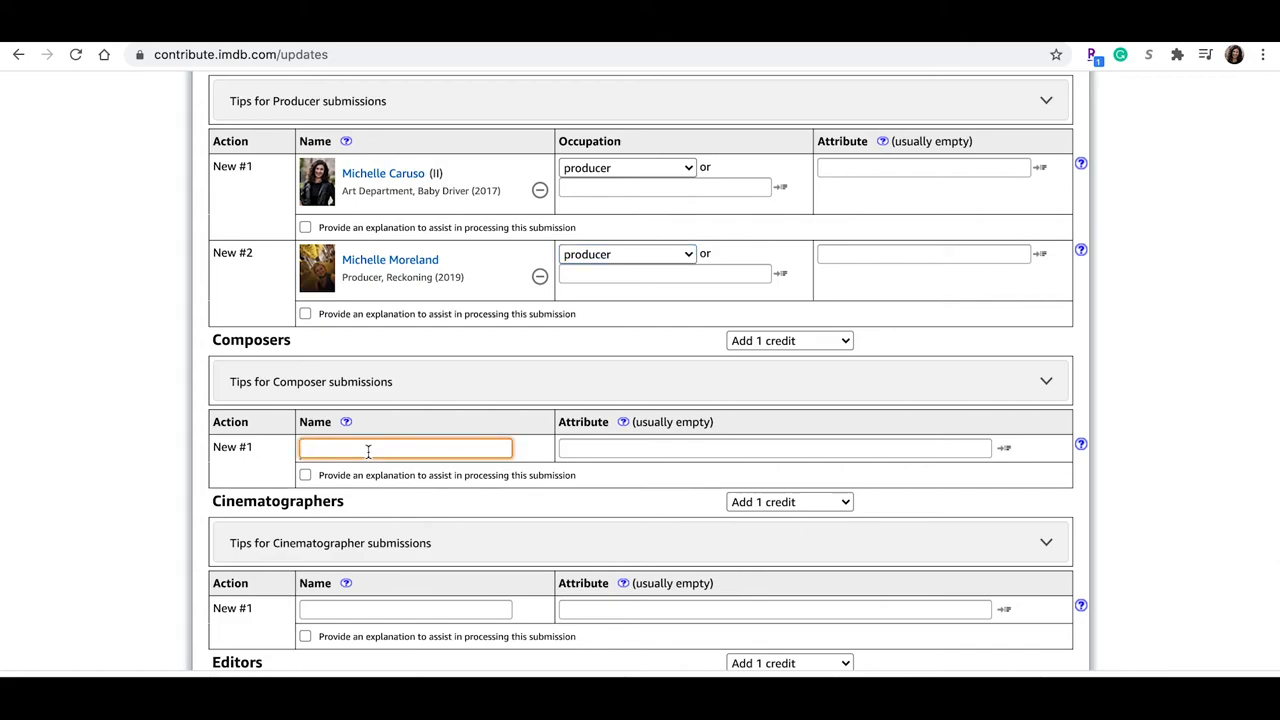
Credit Carl So Lowe as the composer from the matching names
text(Carl So Low)
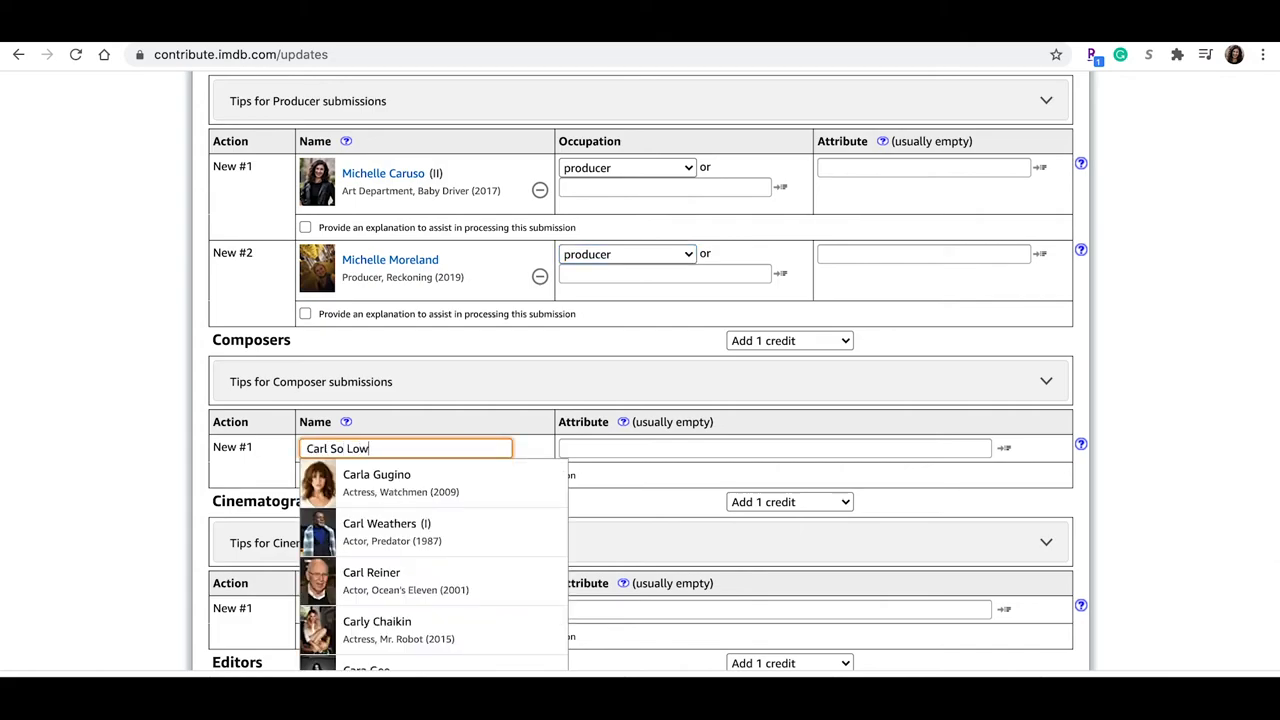
text(e)
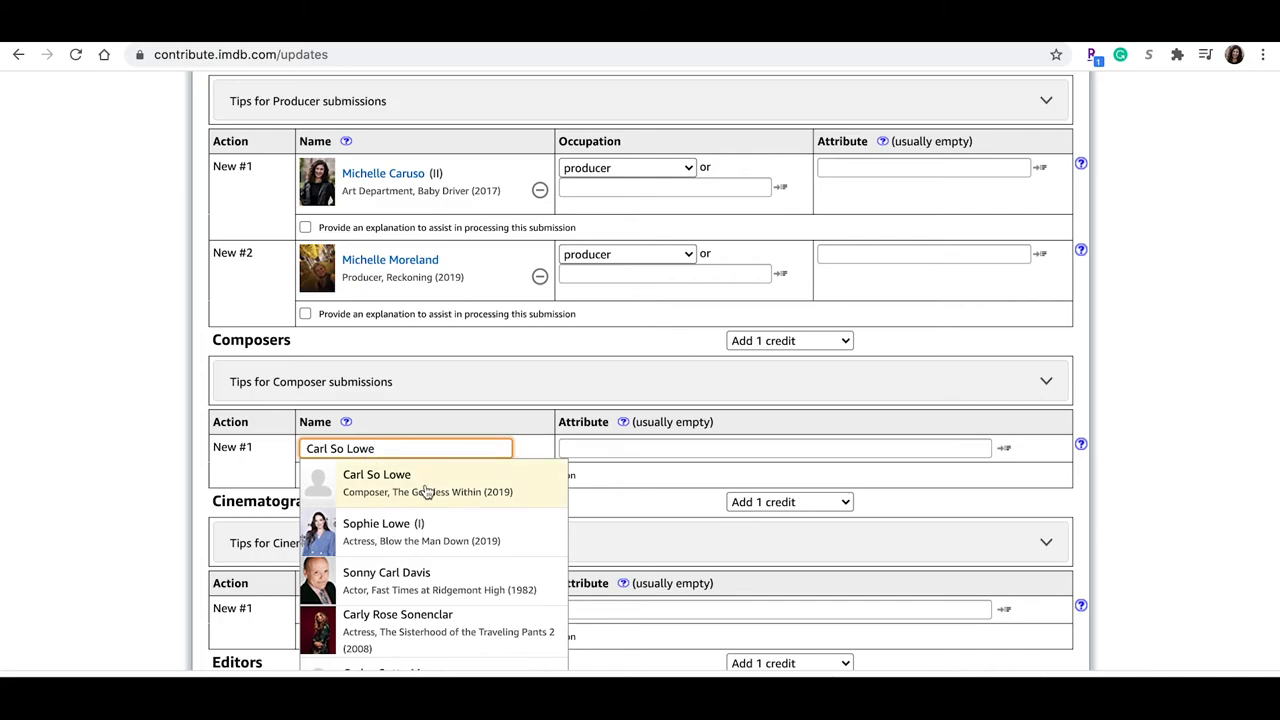
click(376, 474)
text((composer)
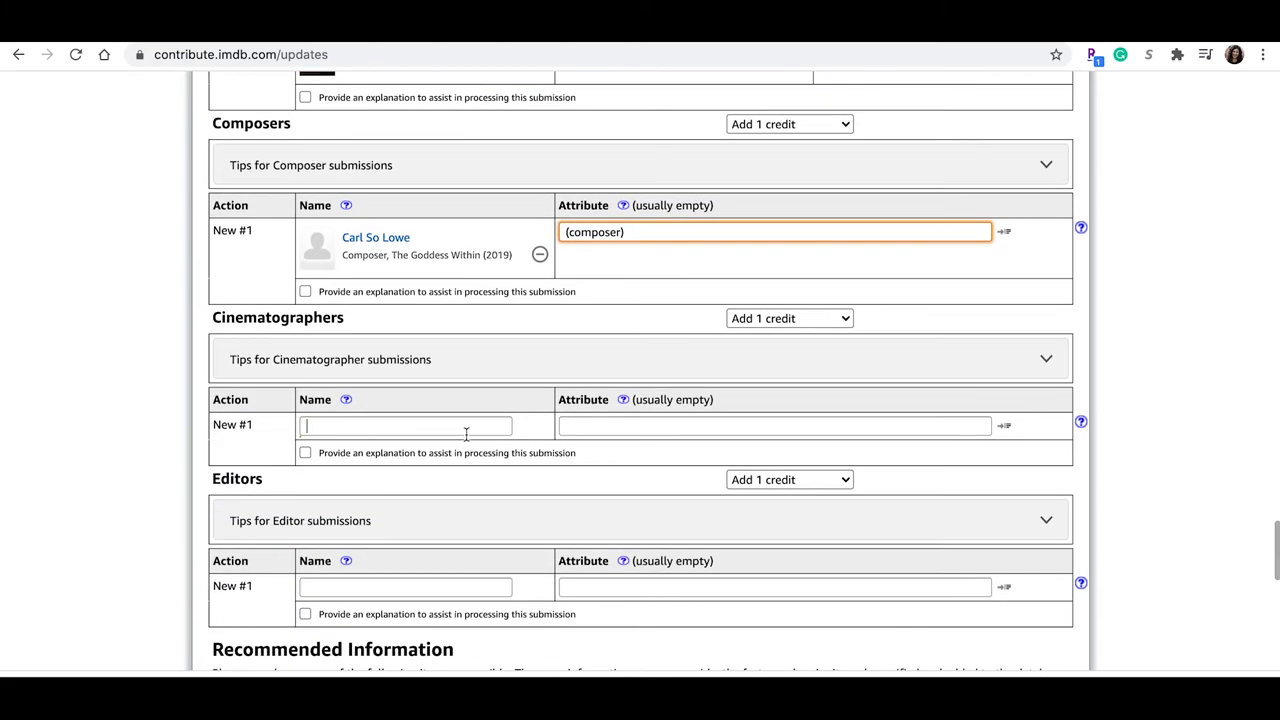
text(O'Neal Peterson)
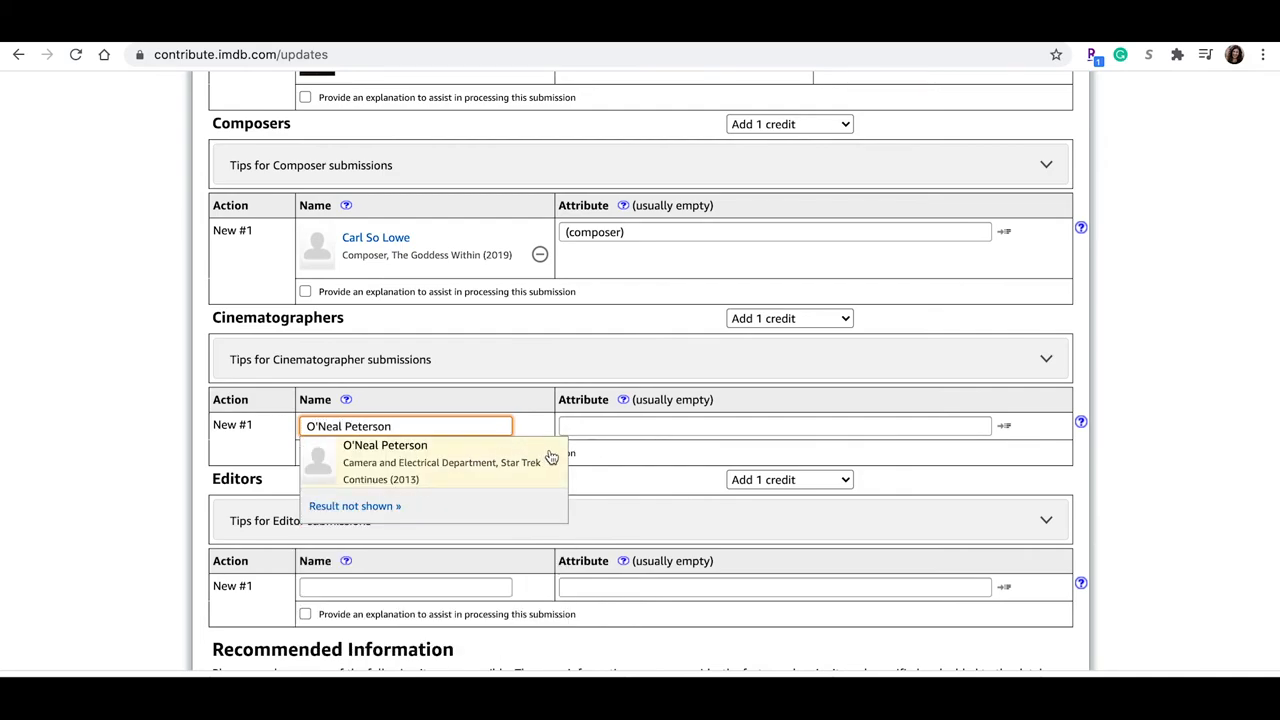
click(384, 444)
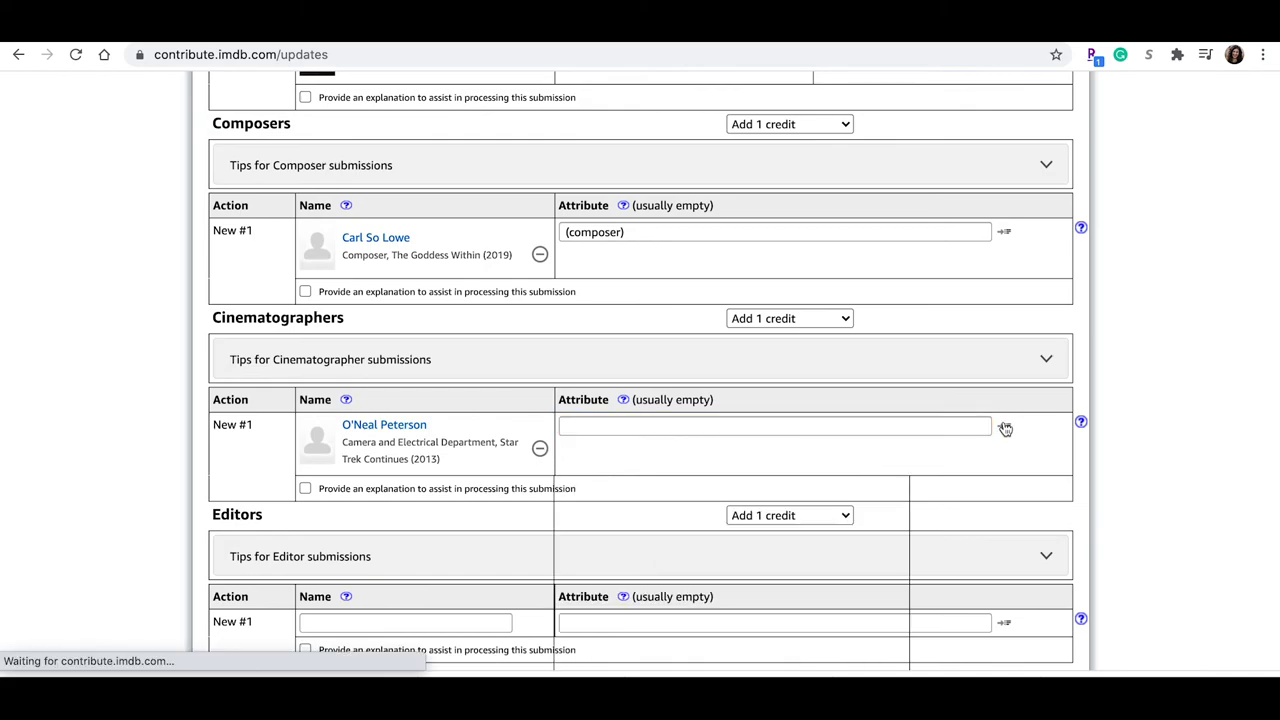
text((director of photography))
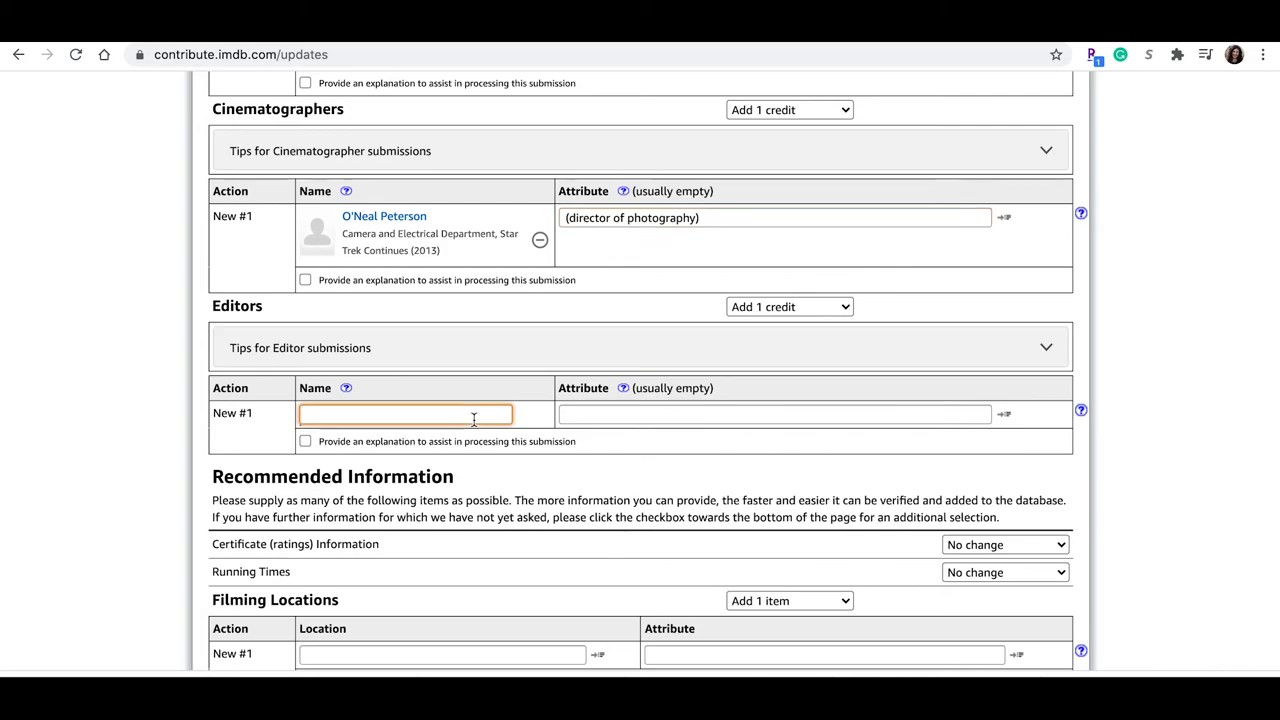
text(Drew Baron)
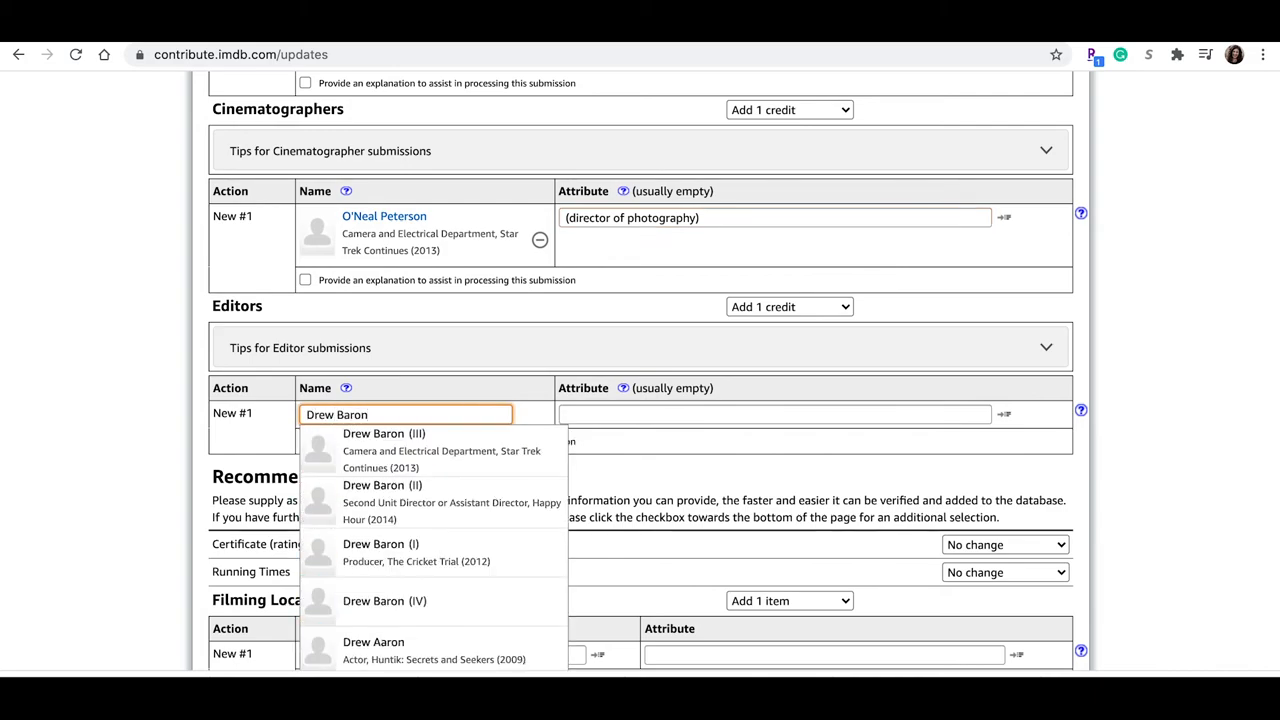
mouse_move(548, 452)
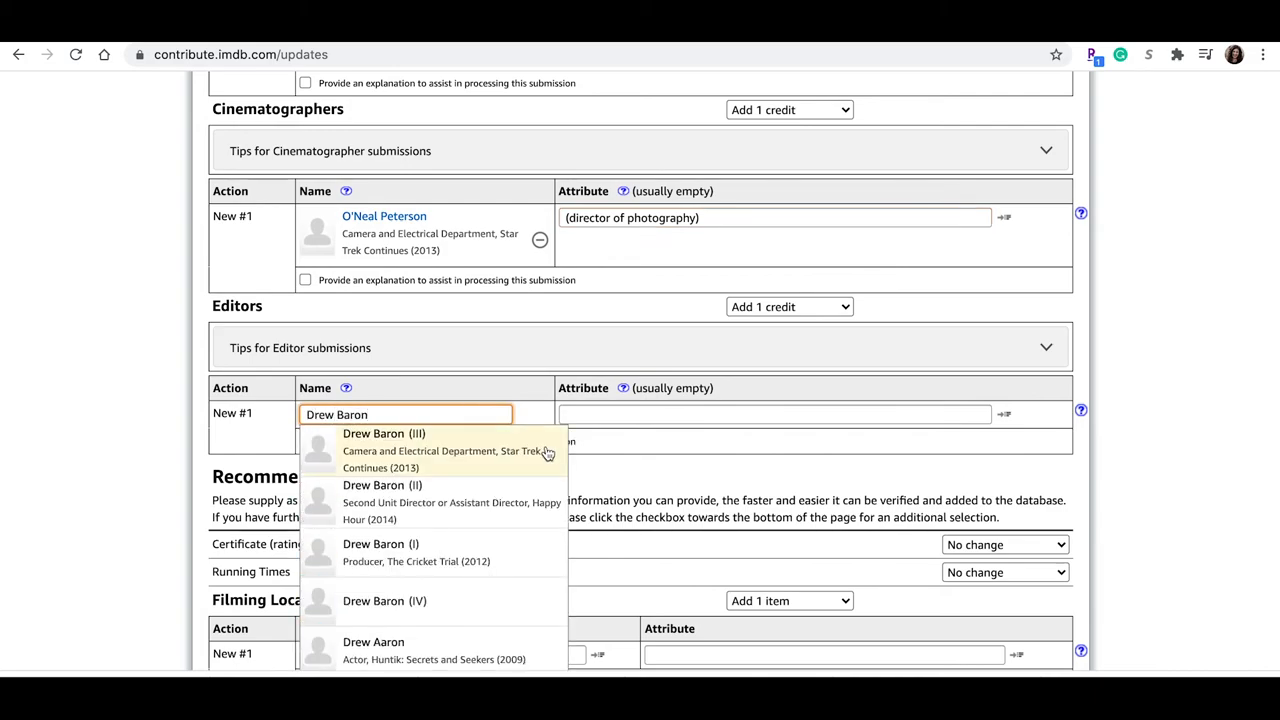
click(384, 432)
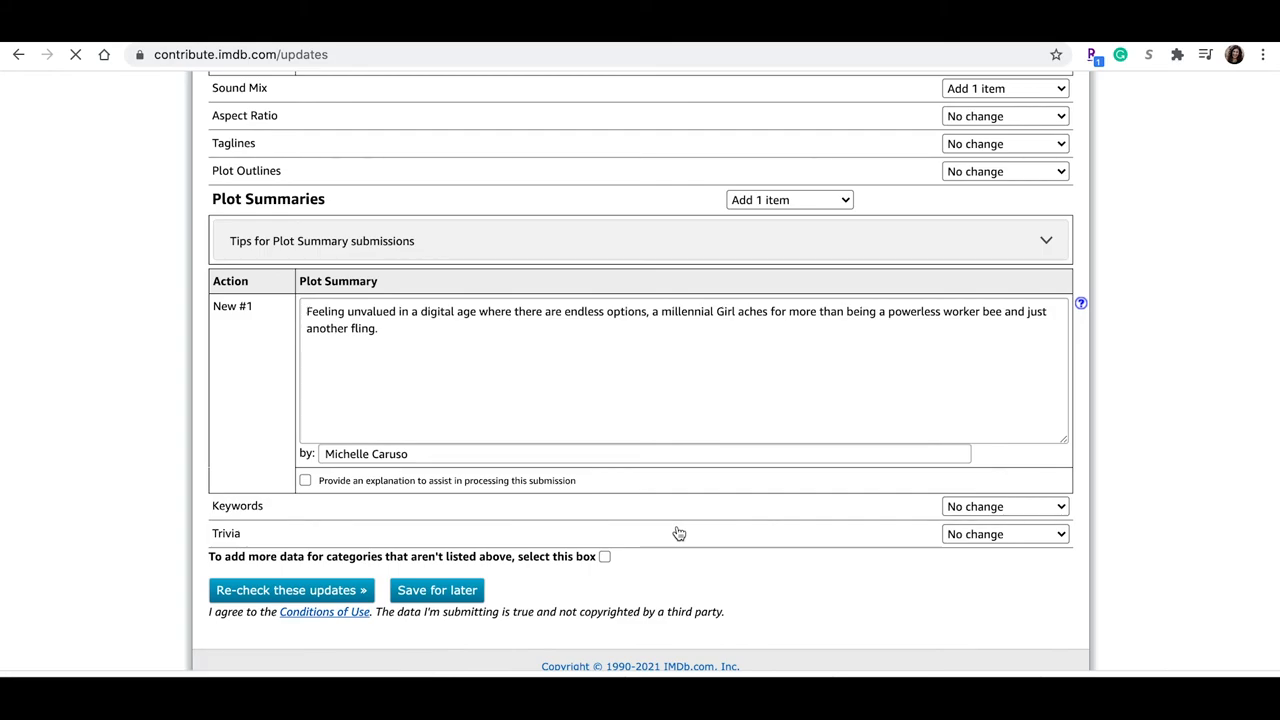
click(292, 590)
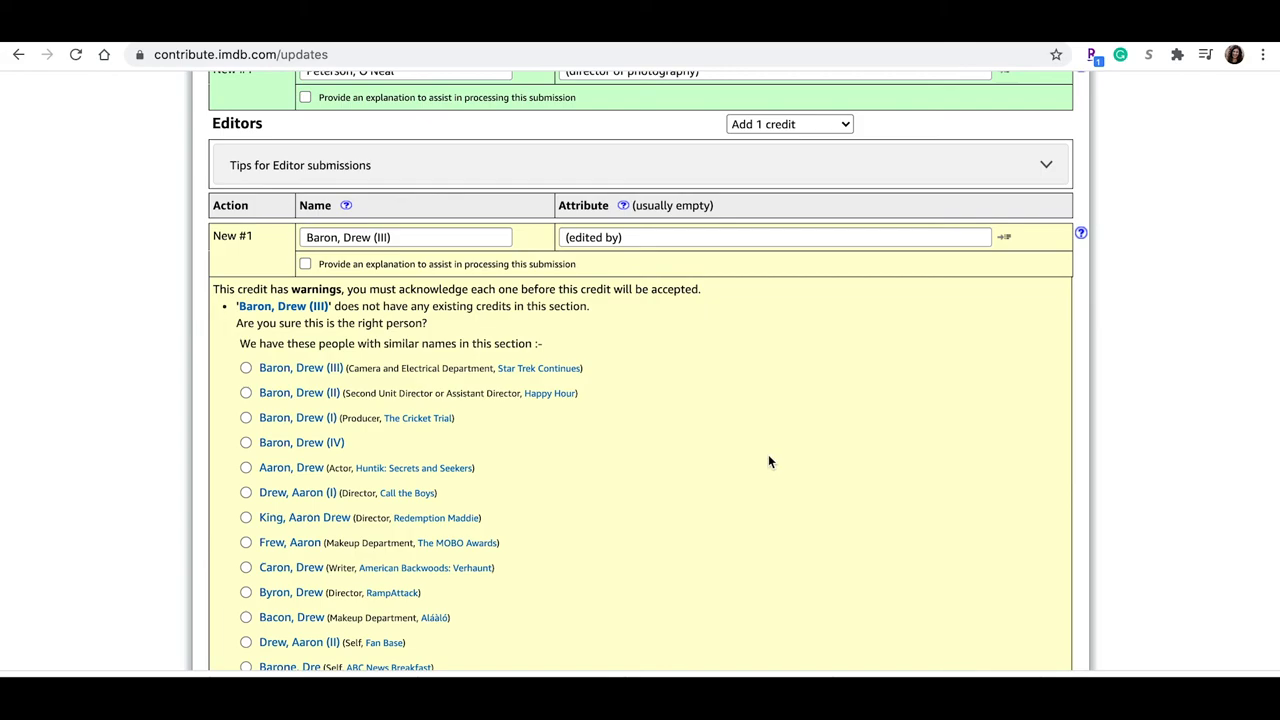
click(246, 368)
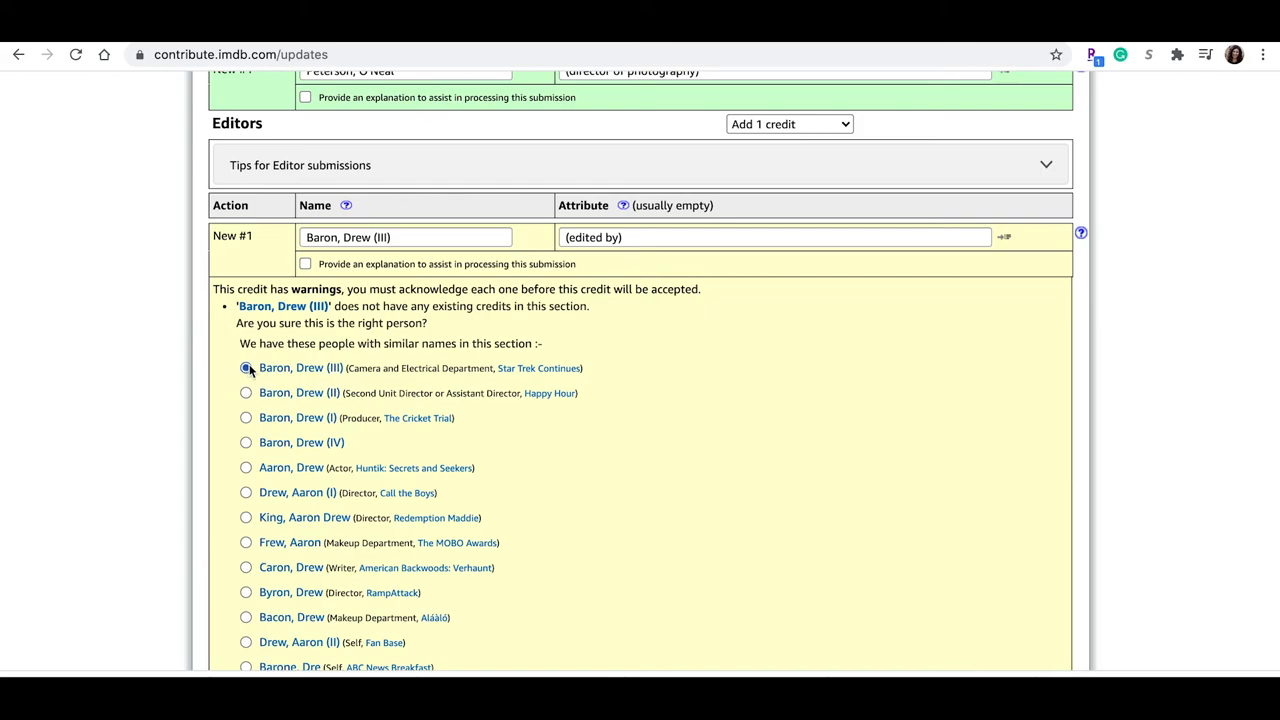
click(246, 368)
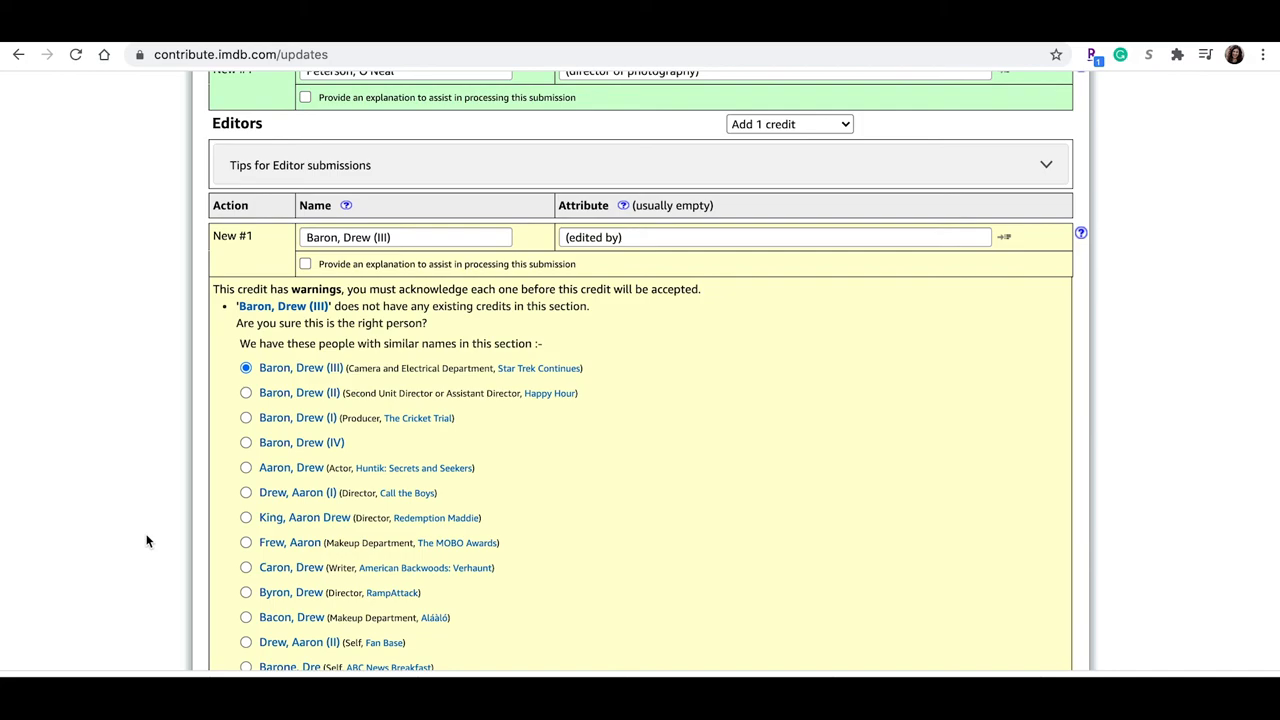
scroll(down, 3)
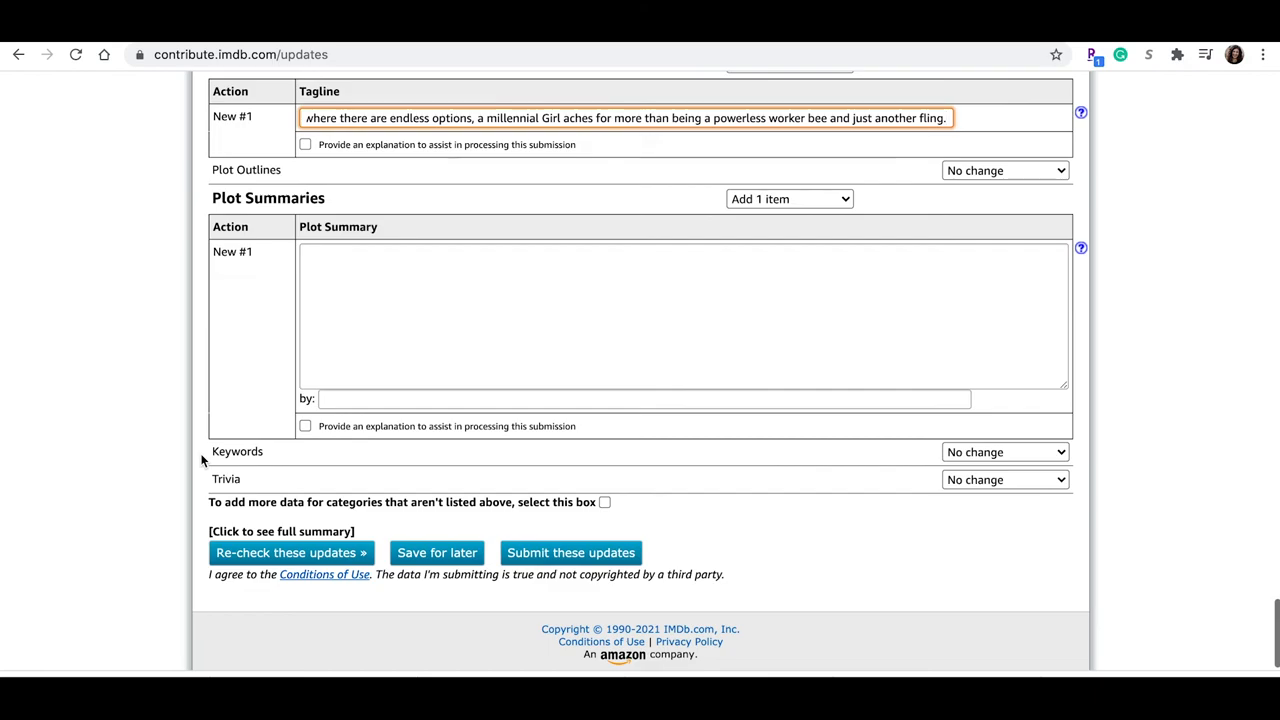
click(292, 552)
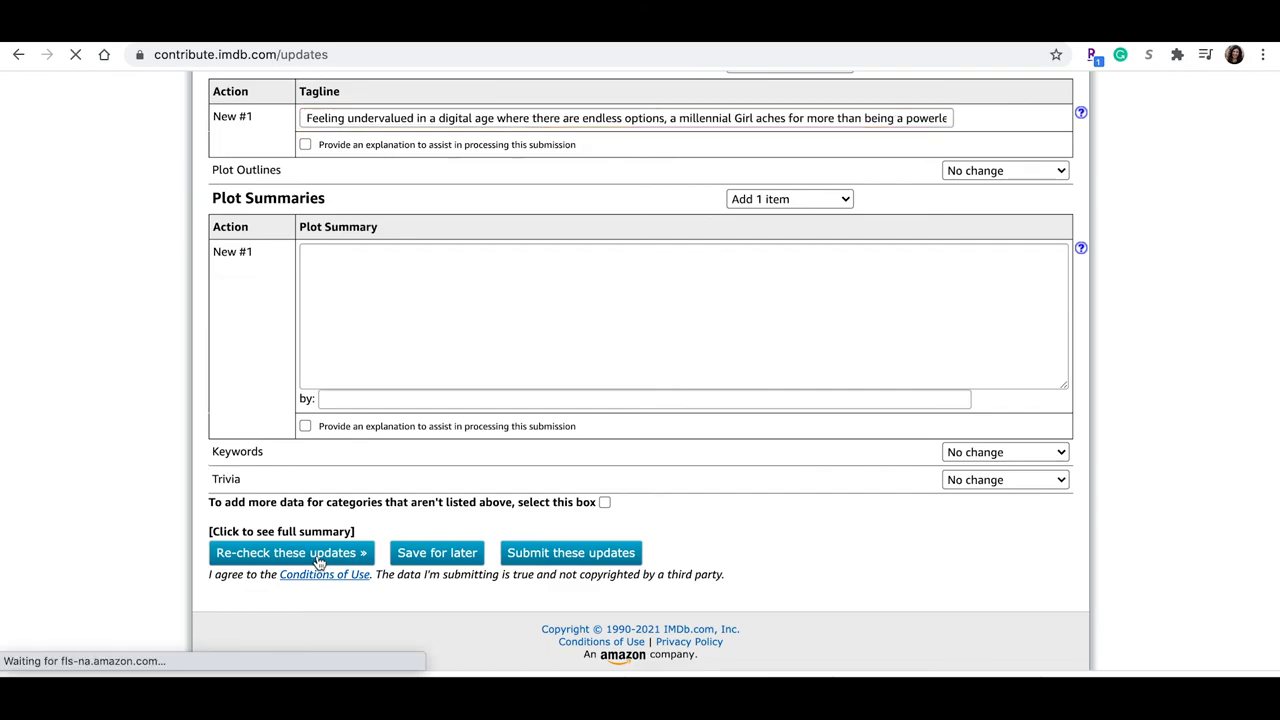
Review the 'Adding a New Title' summary and submit Behind the Screen (2021) with its credits
click(290, 552)
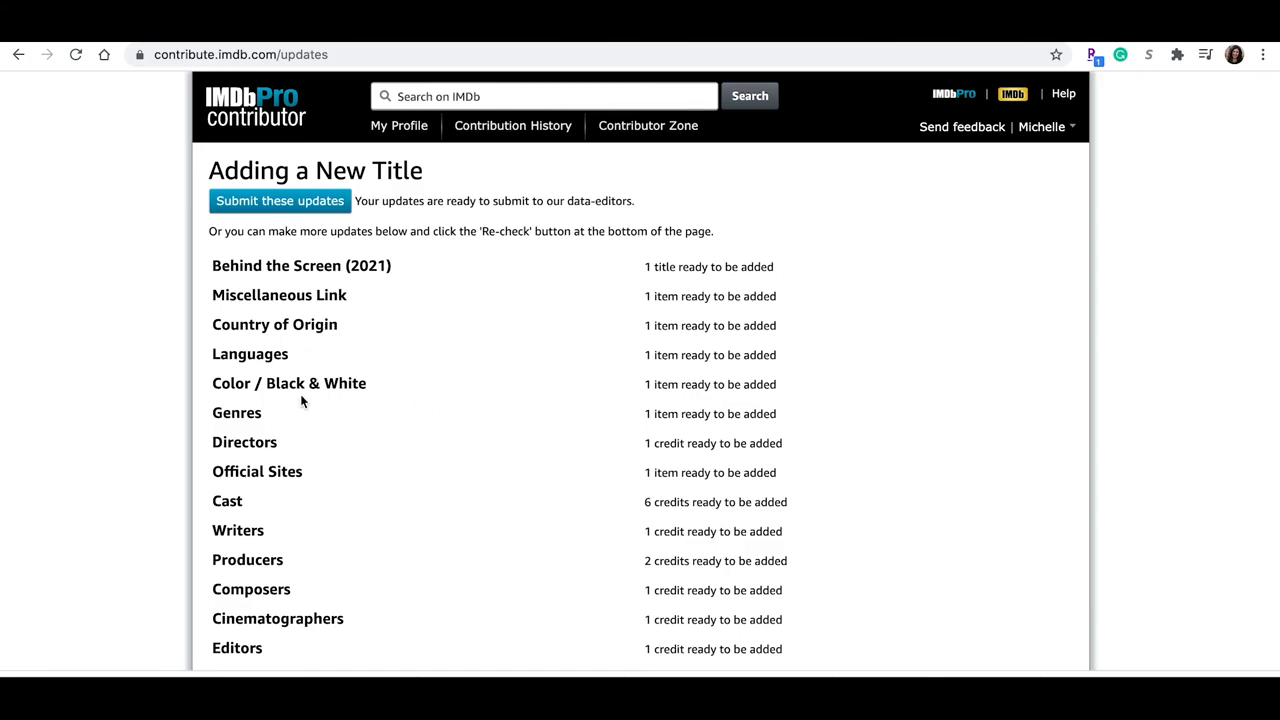
scroll(down, 3)
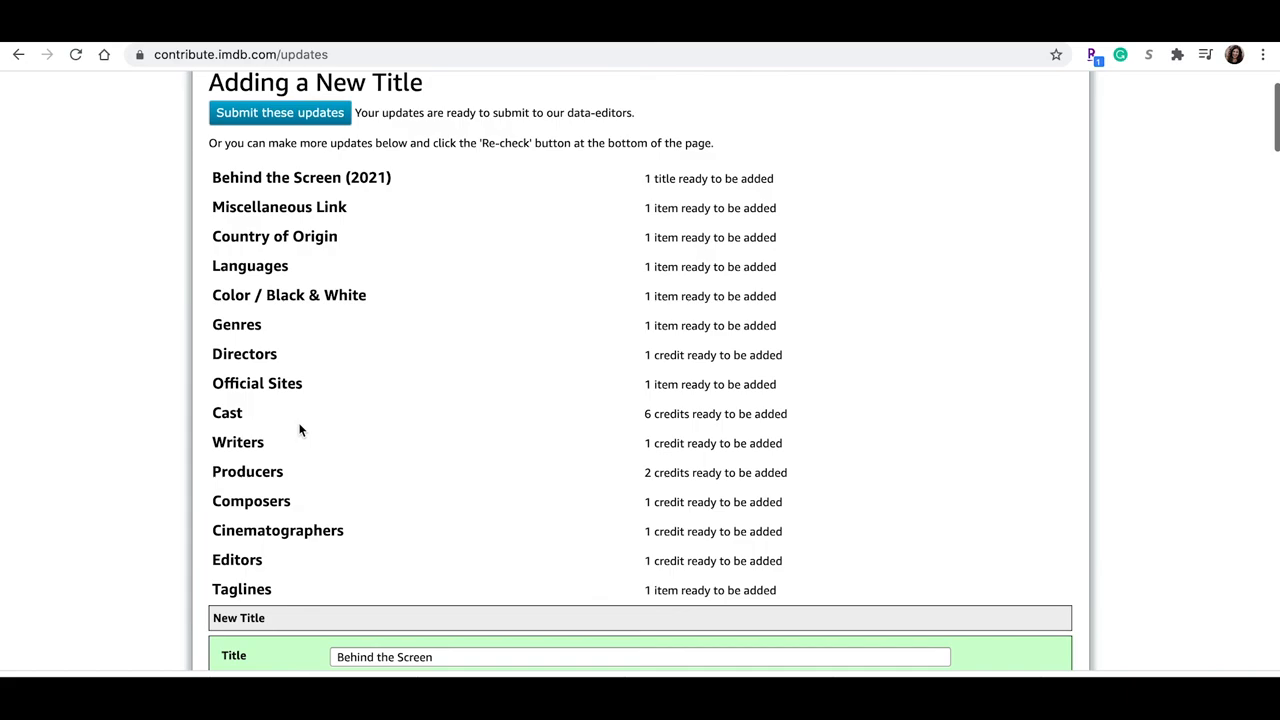
scroll(down, 3)
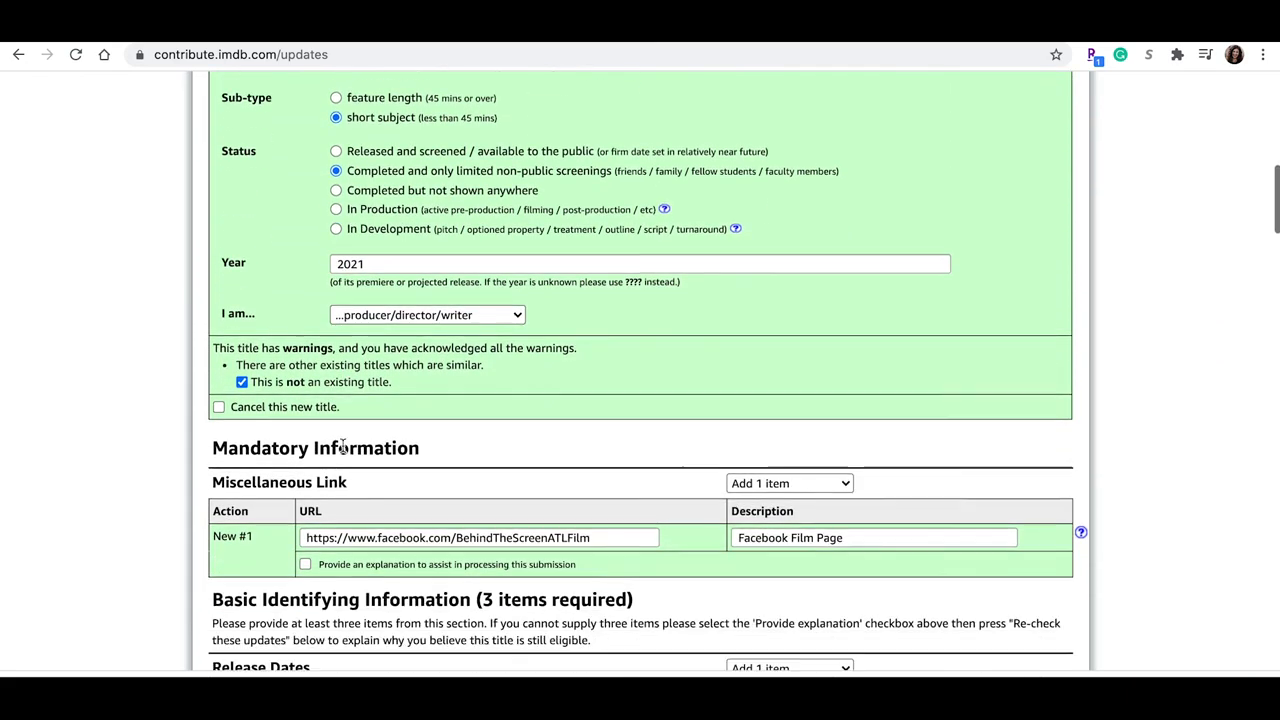
scroll(down, 3)
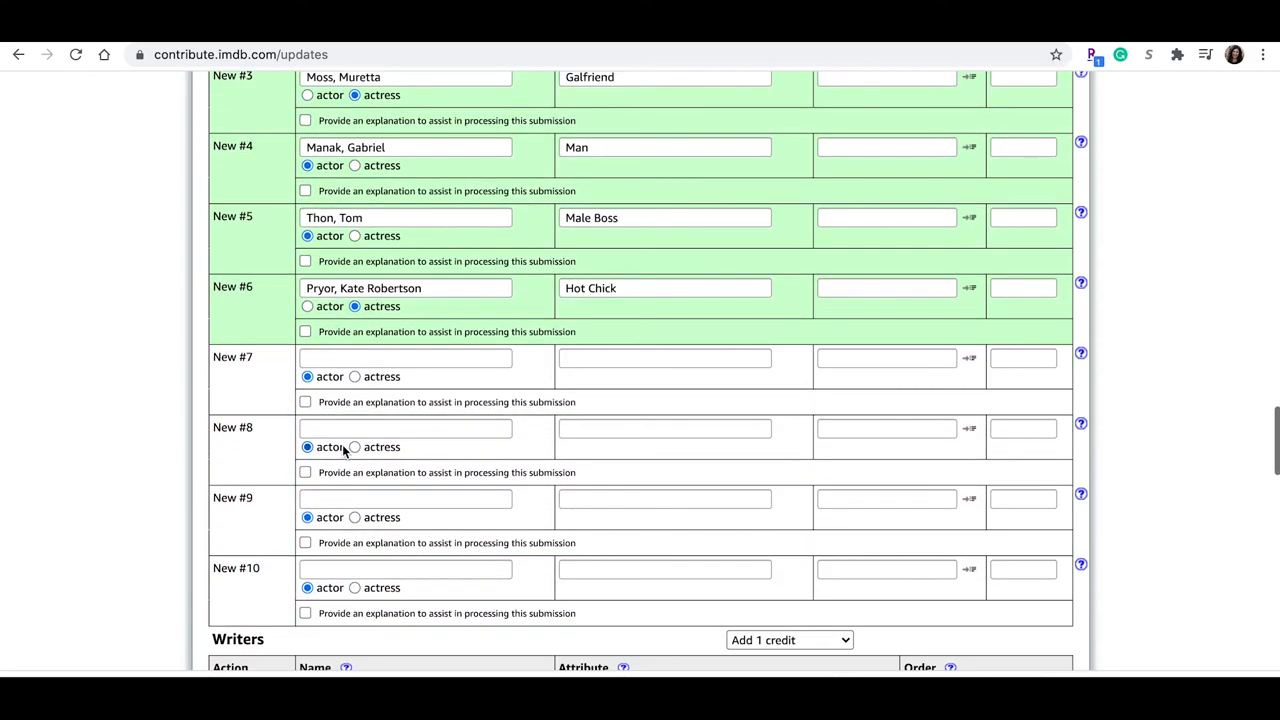
scroll(down, 3)
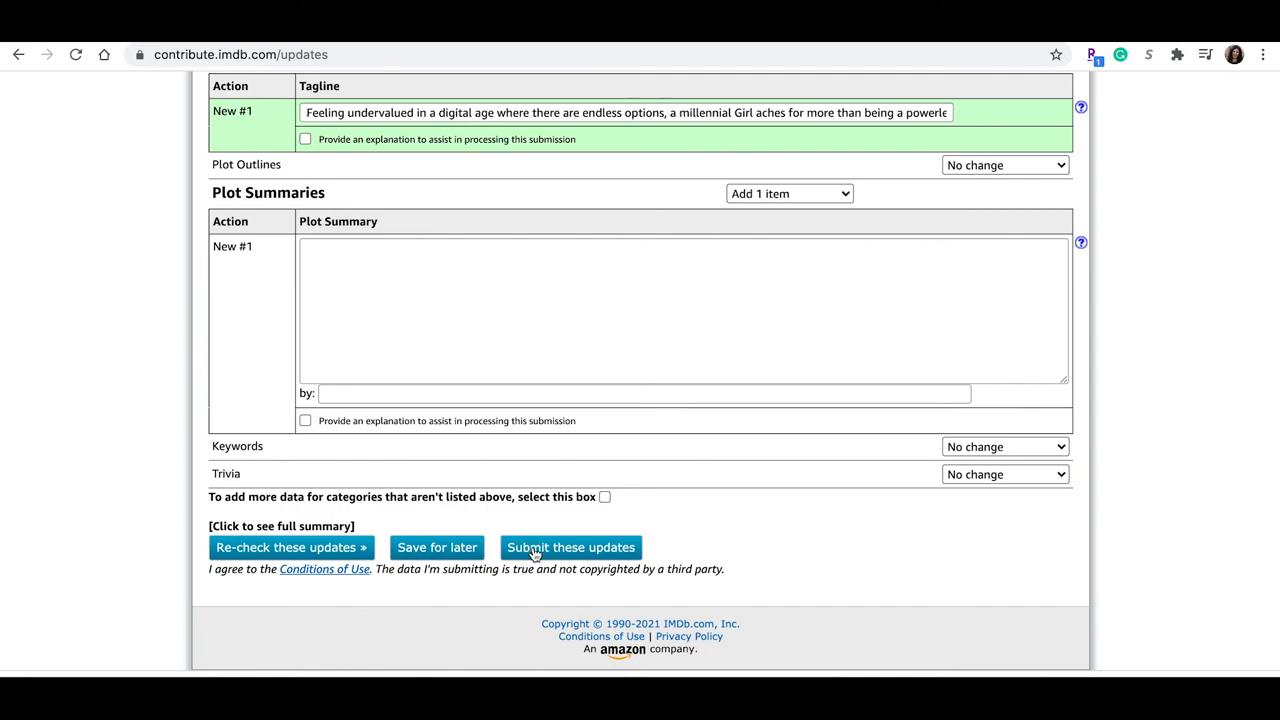
click(570, 548)
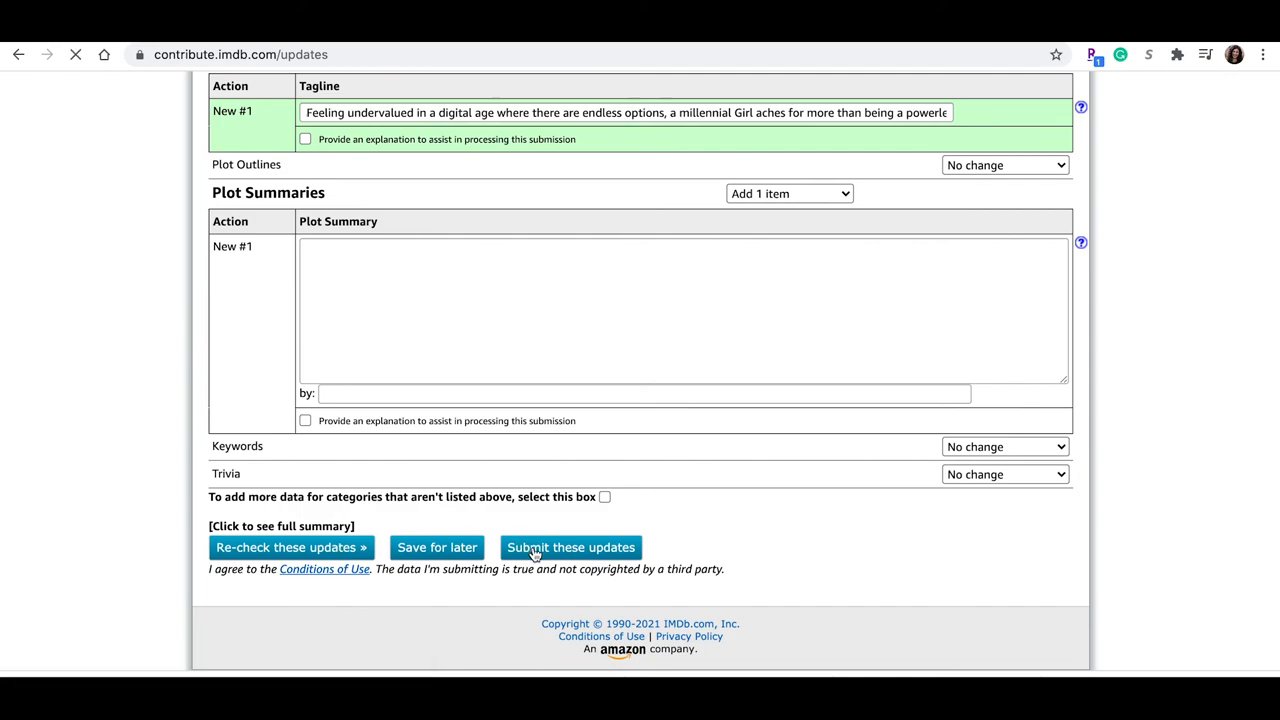
click(570, 548)
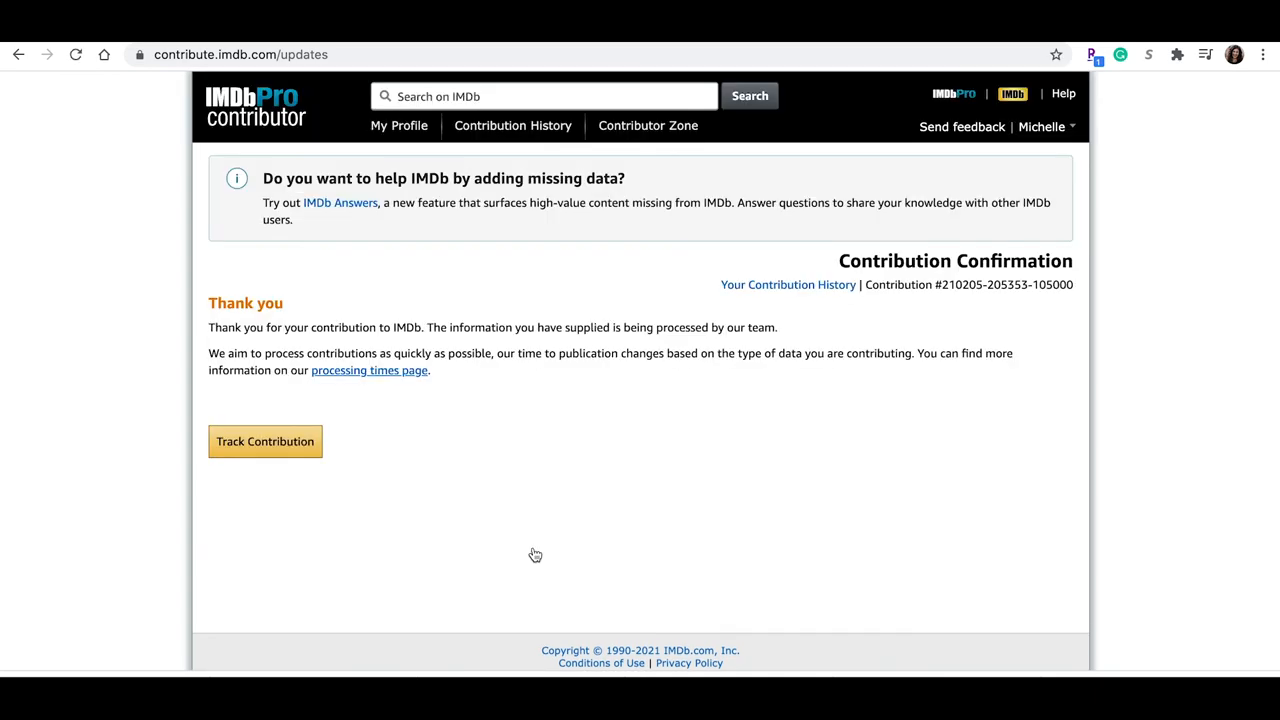